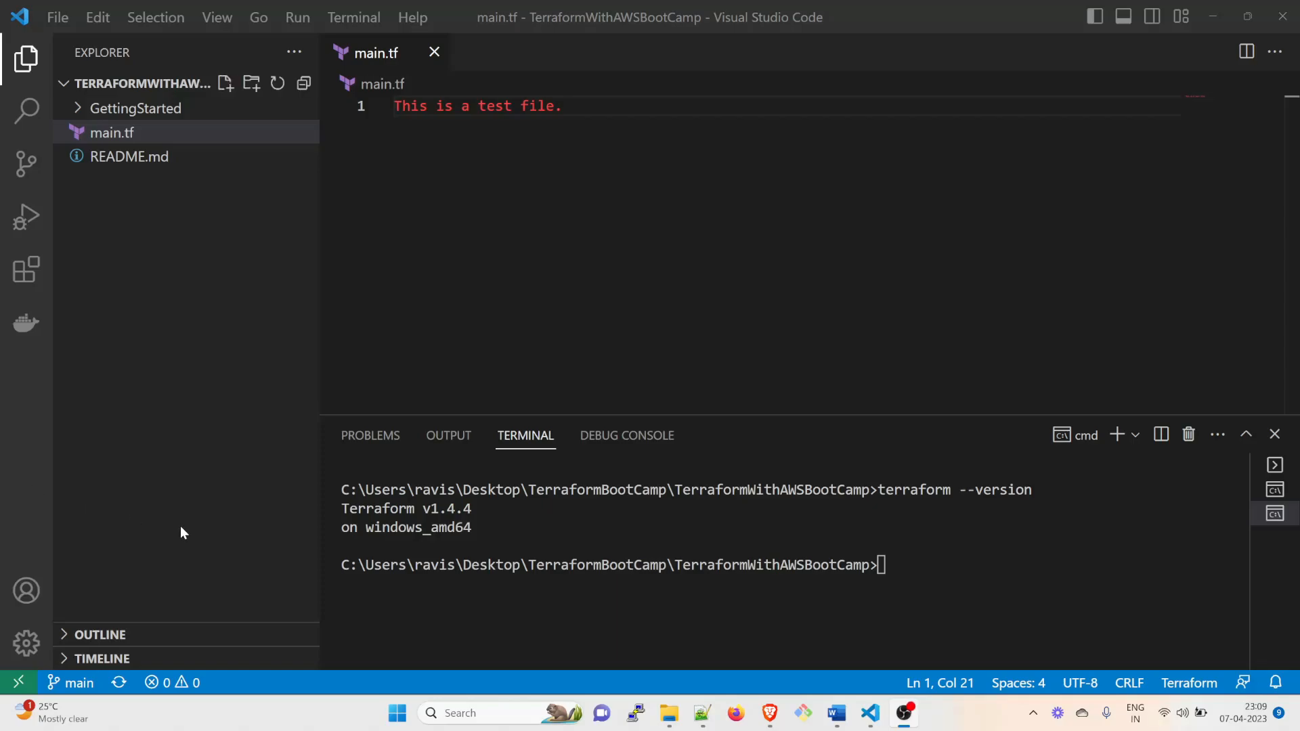
{"action": "mouse_move", "coordinate": [282, 522]}
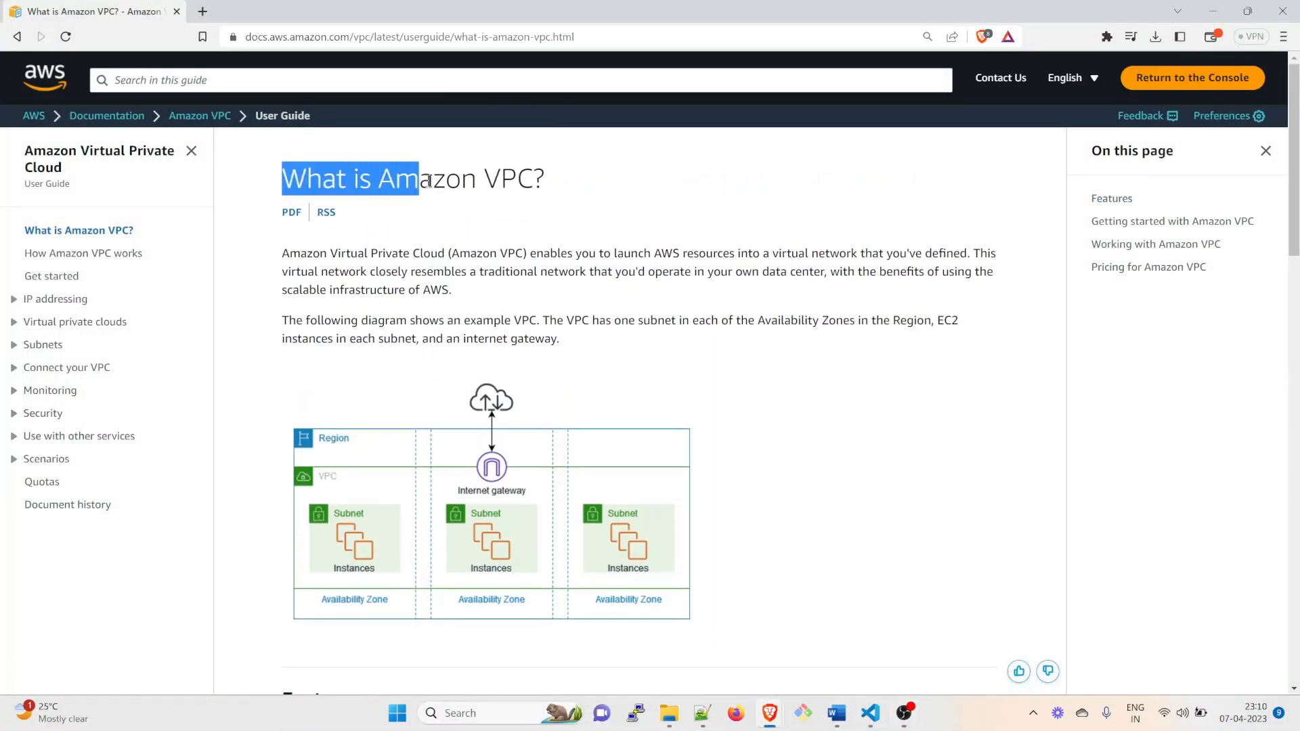
Read the 'What is Amazon VPC?' page from the diagram past Subnets down to Pricing
{"action": "left_click", "coordinate": [576, 187]}
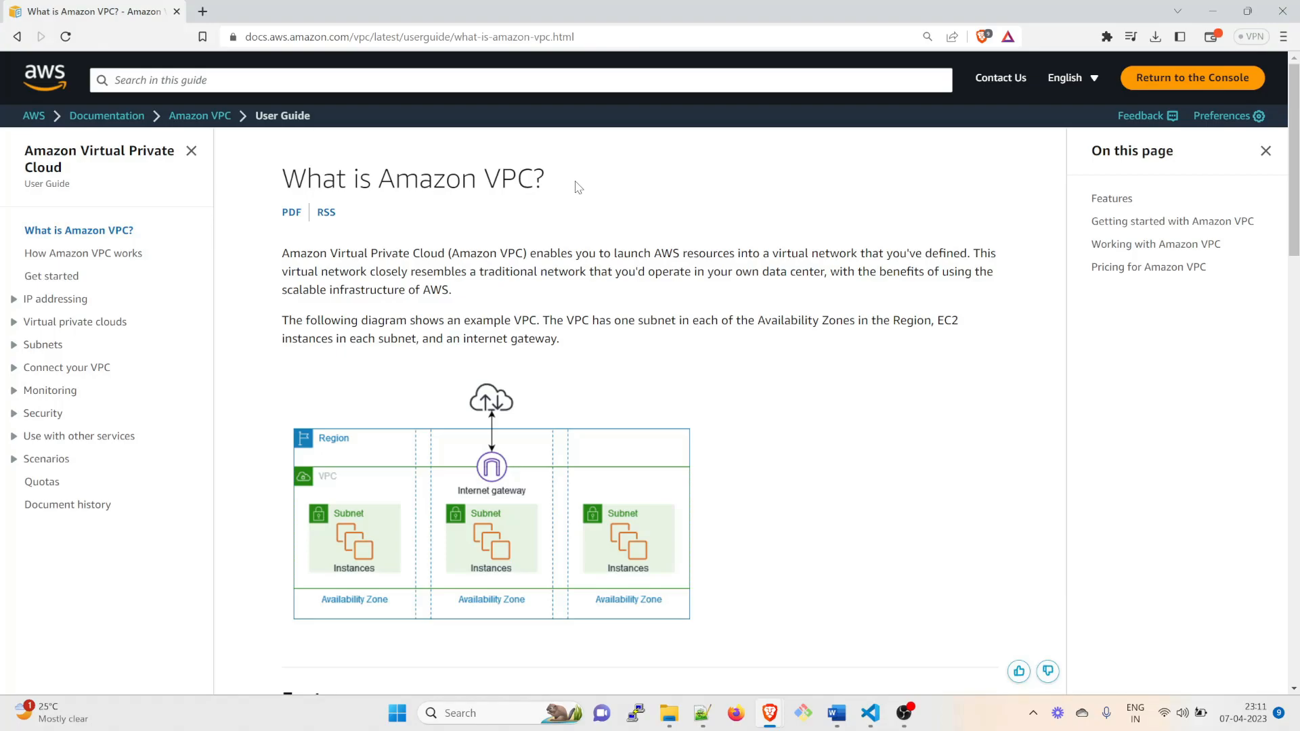
{"action": "mouse_move", "coordinate": [424, 212]}
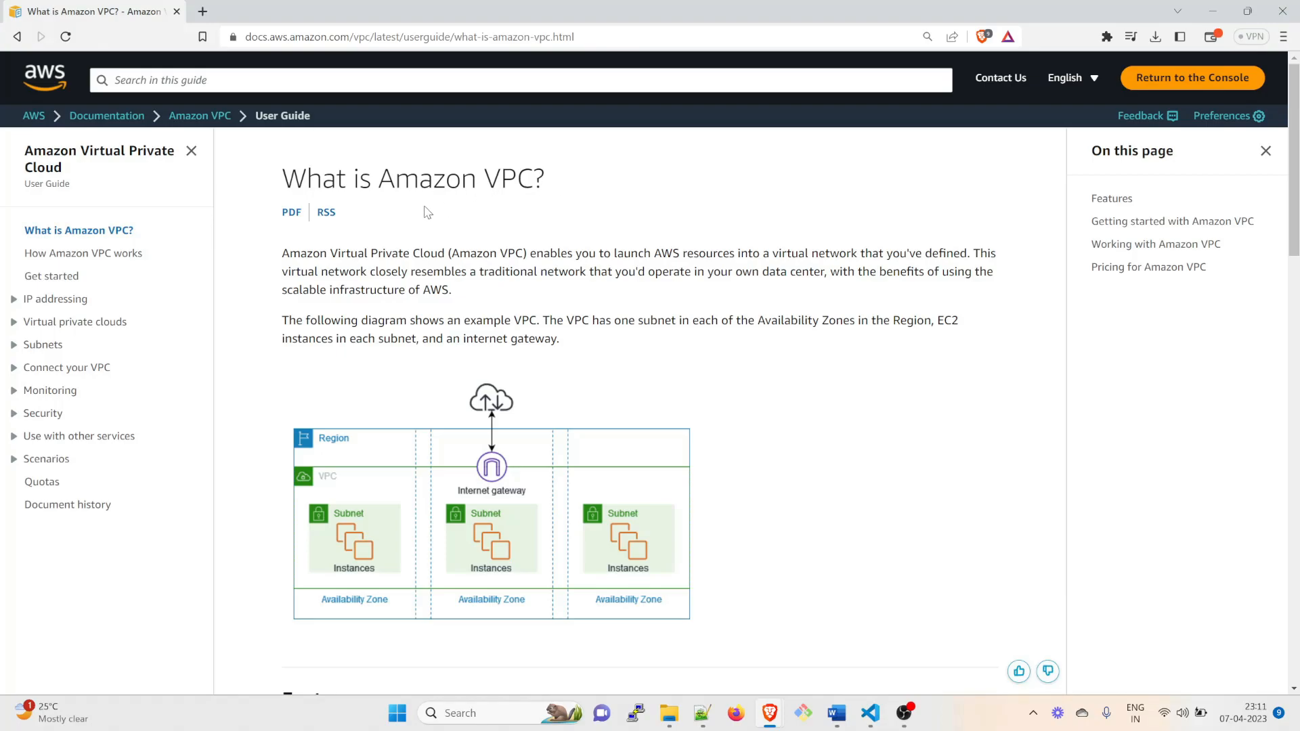
{"action": "mouse_move", "coordinate": [378, 258]}
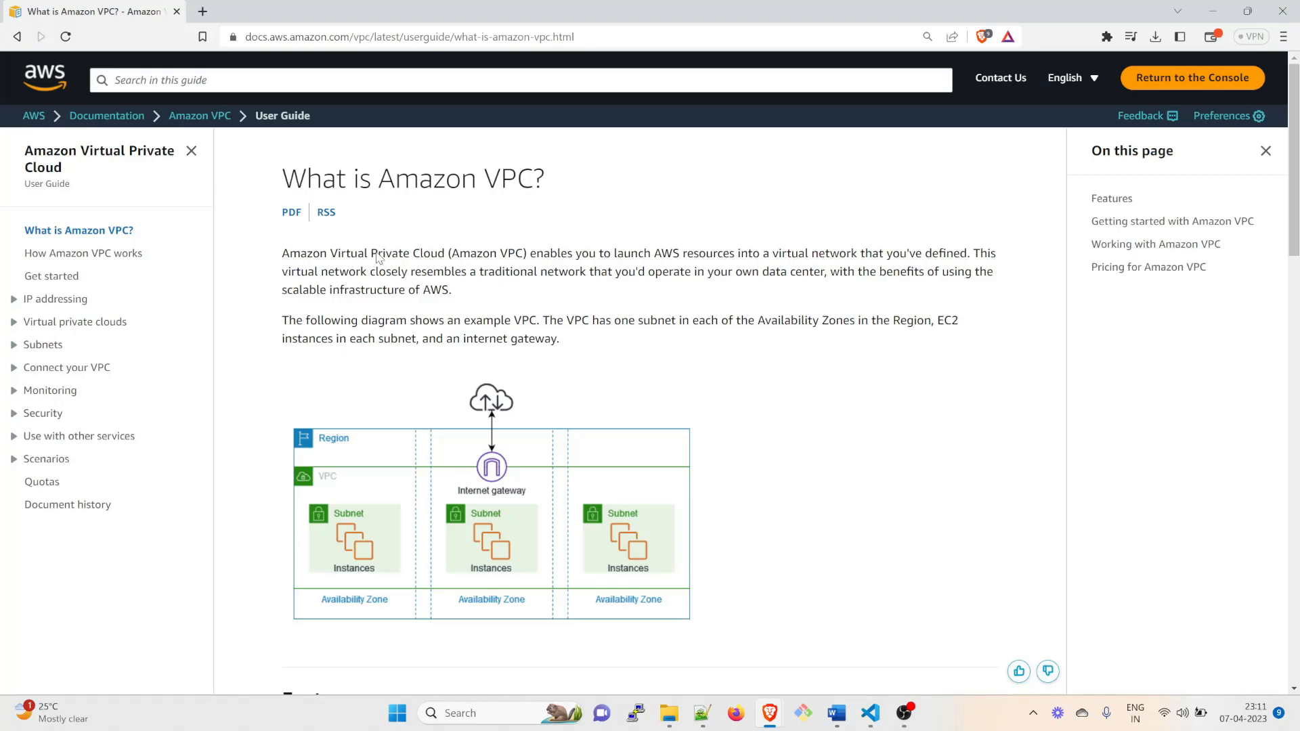
{"action": "mouse_move", "coordinate": [434, 269]}
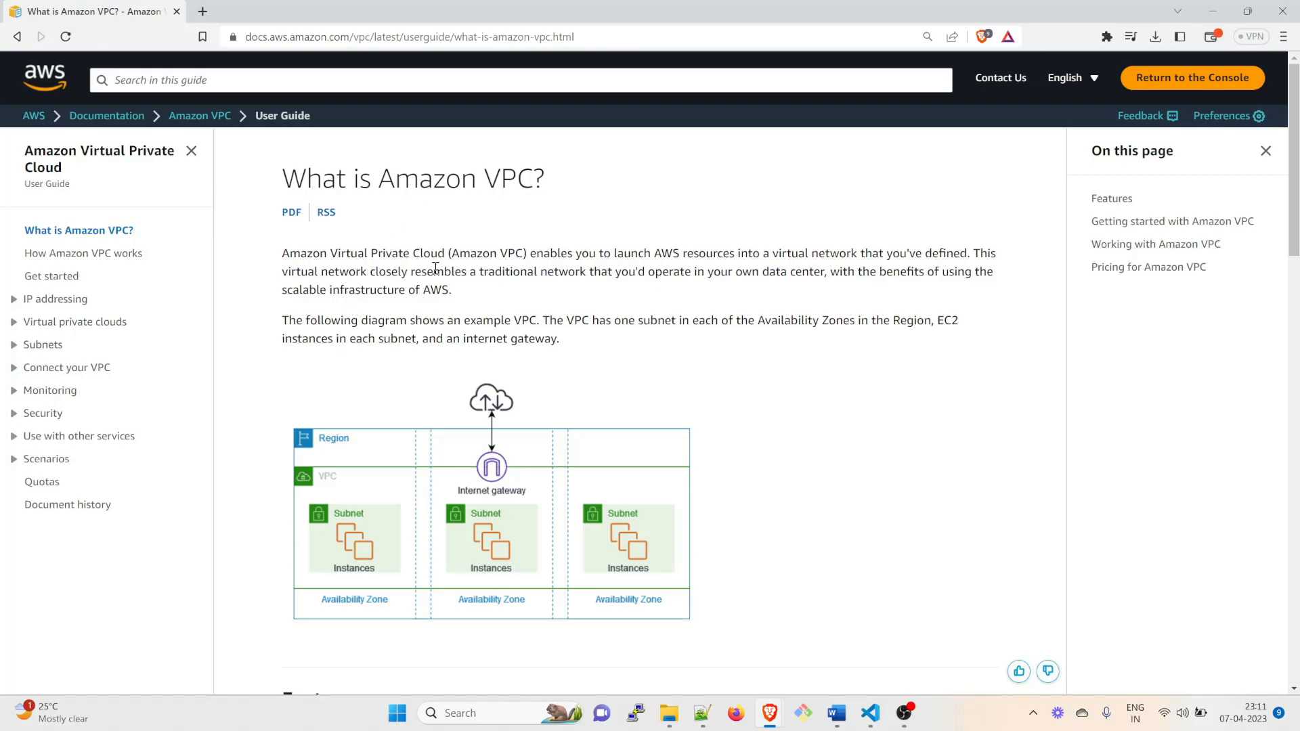
{"action": "mouse_move", "coordinate": [539, 288]}
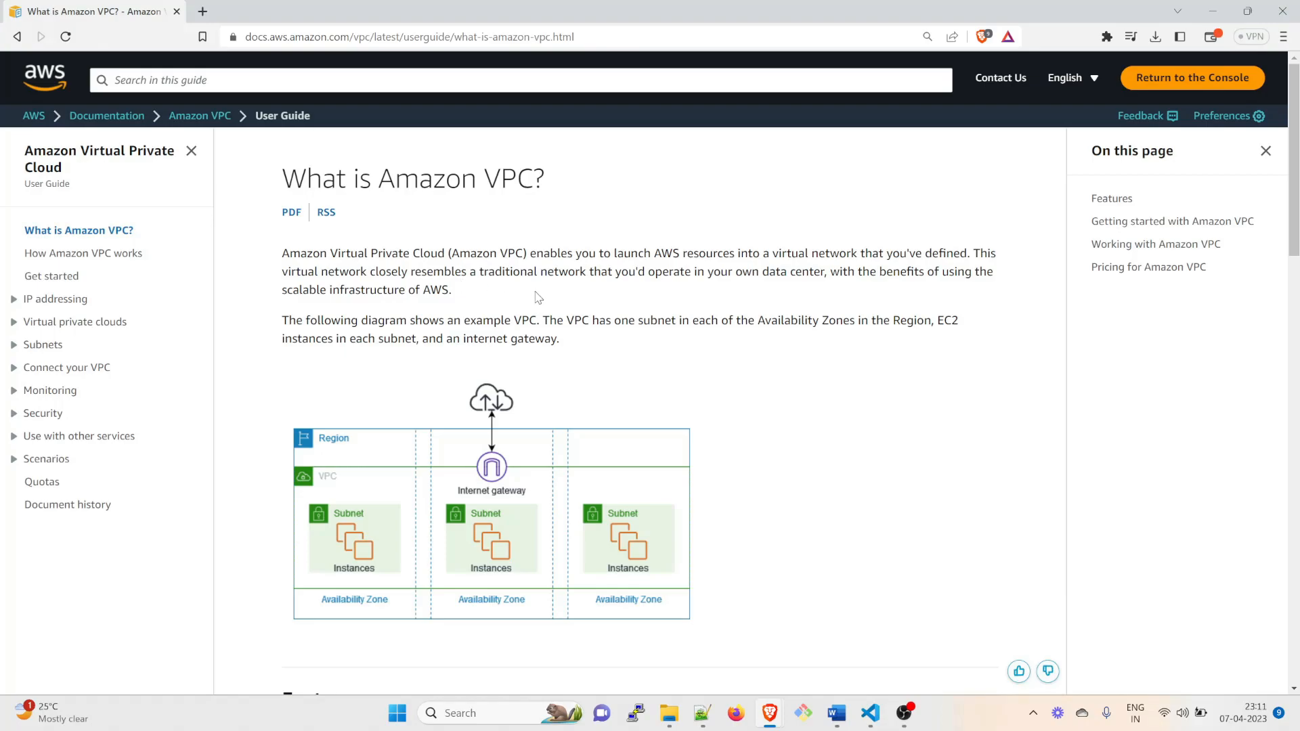
{"action": "mouse_move", "coordinate": [710, 297]}
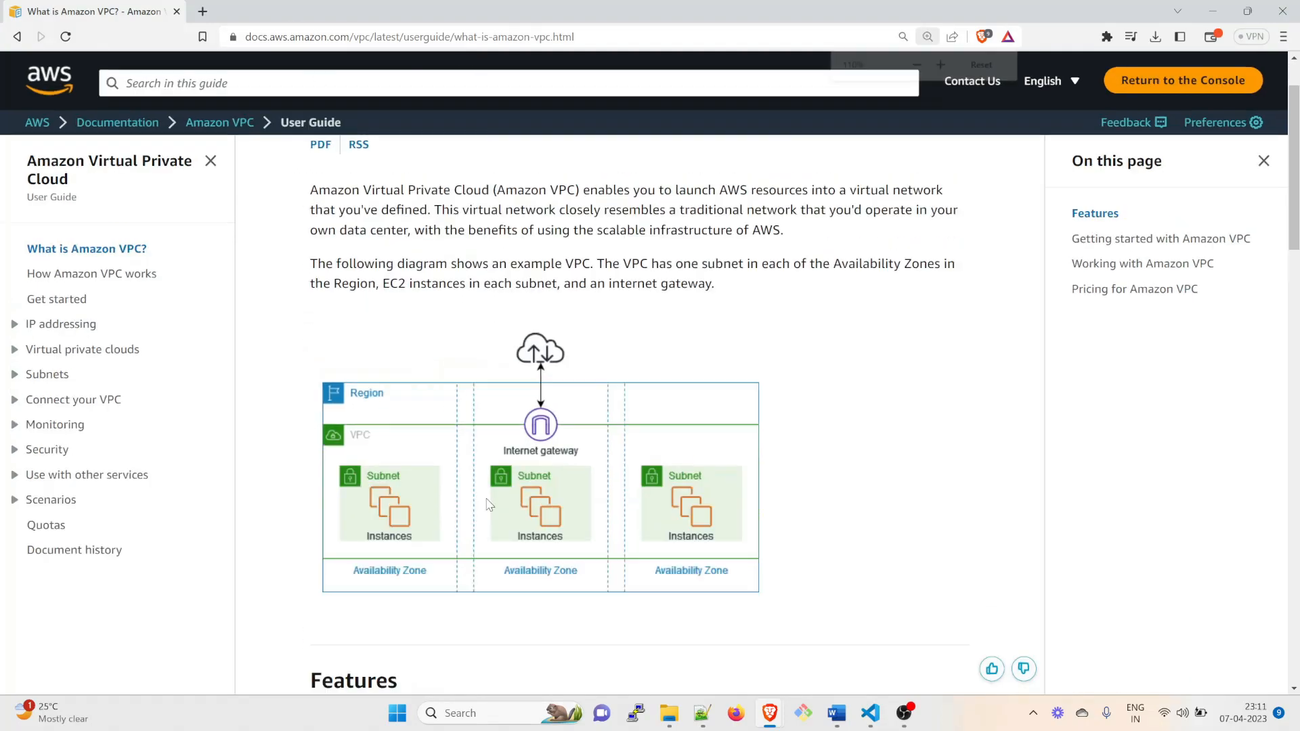
{"action": "scroll", "scroll_direction": "down", "scroll_amount": 3}
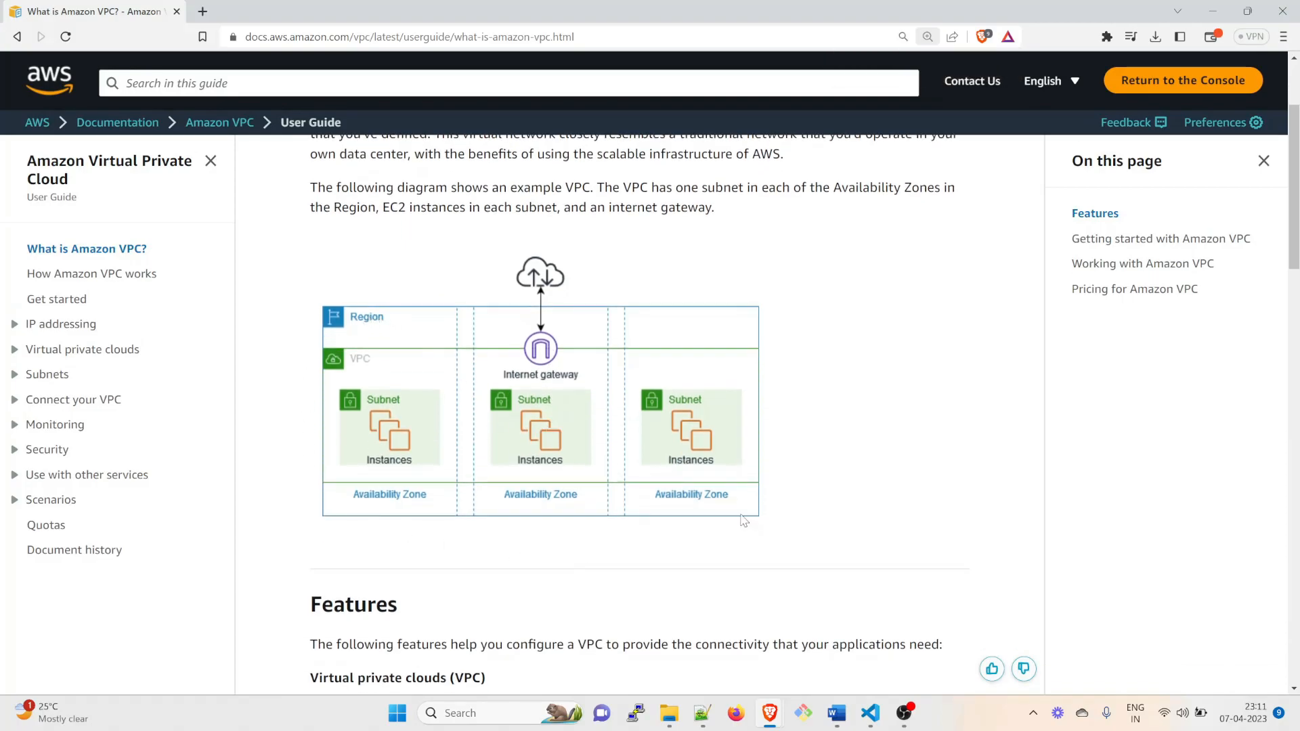
{"action": "mouse_move", "coordinate": [684, 343]}
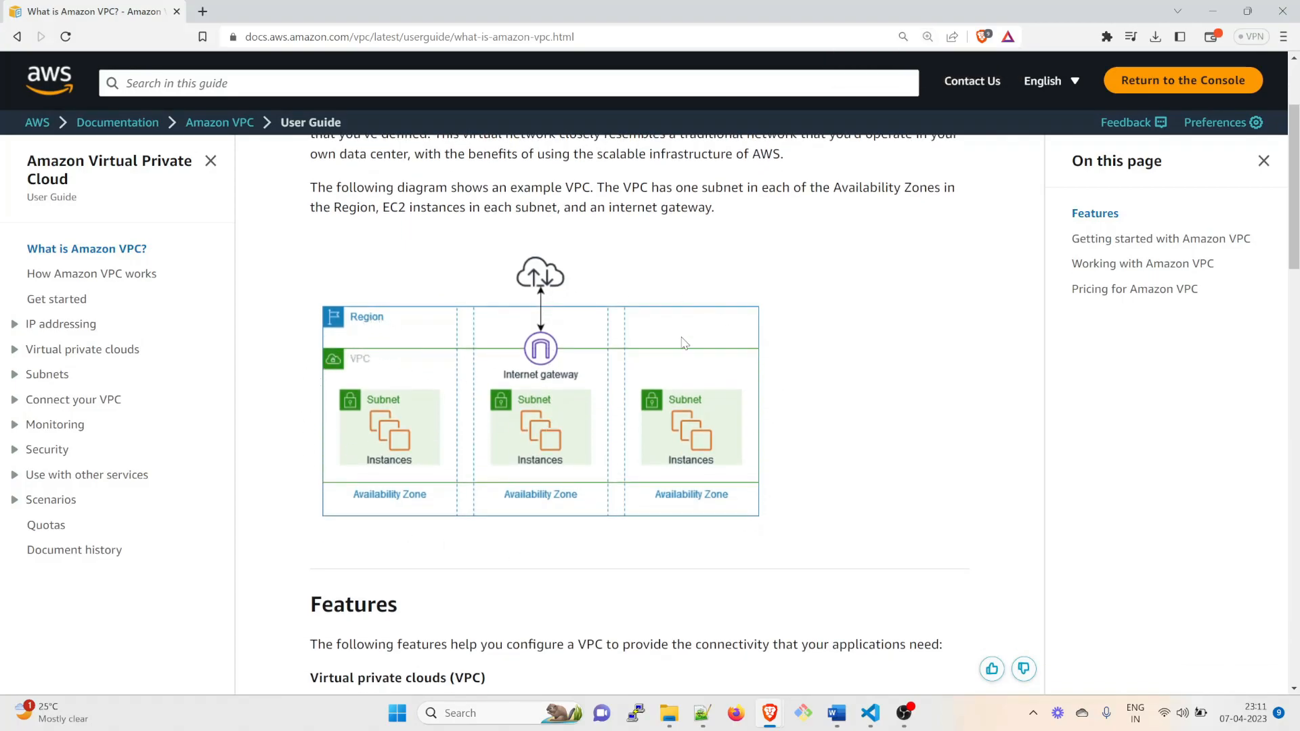
{"action": "mouse_move", "coordinate": [591, 448]}
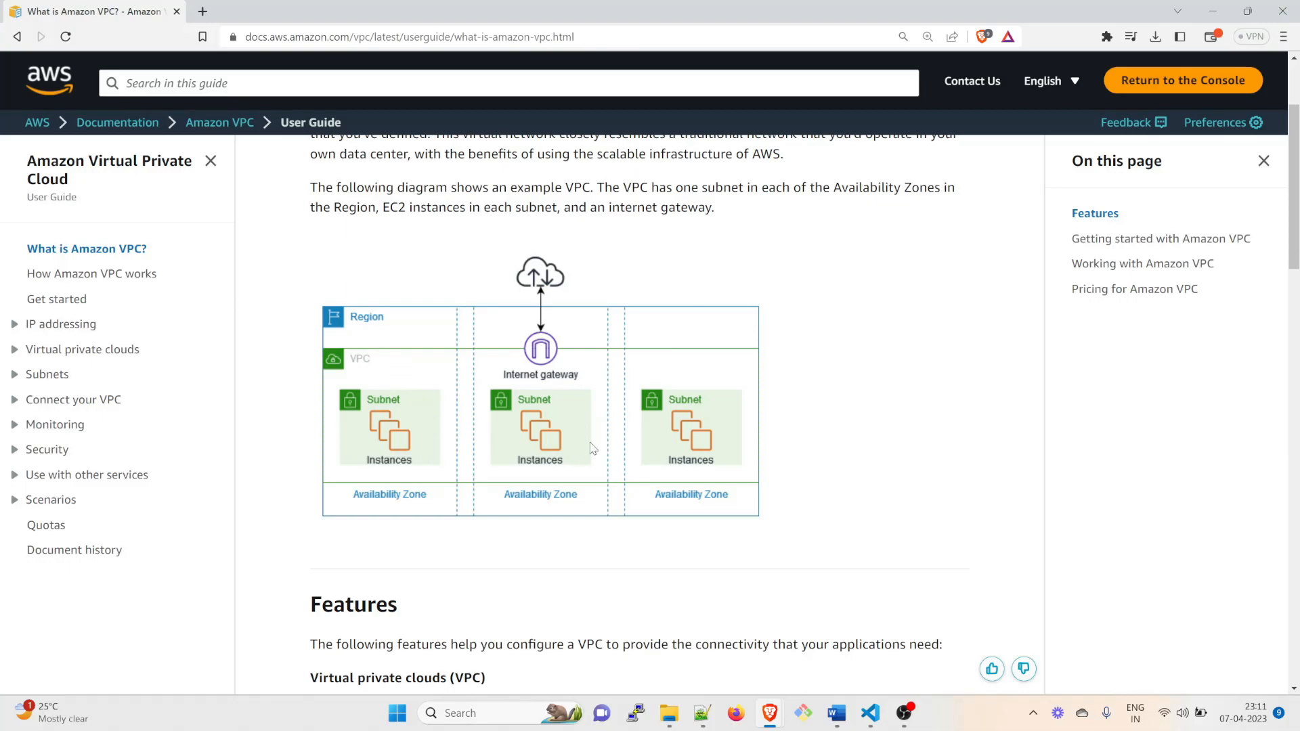
{"action": "mouse_move", "coordinate": [575, 373]}
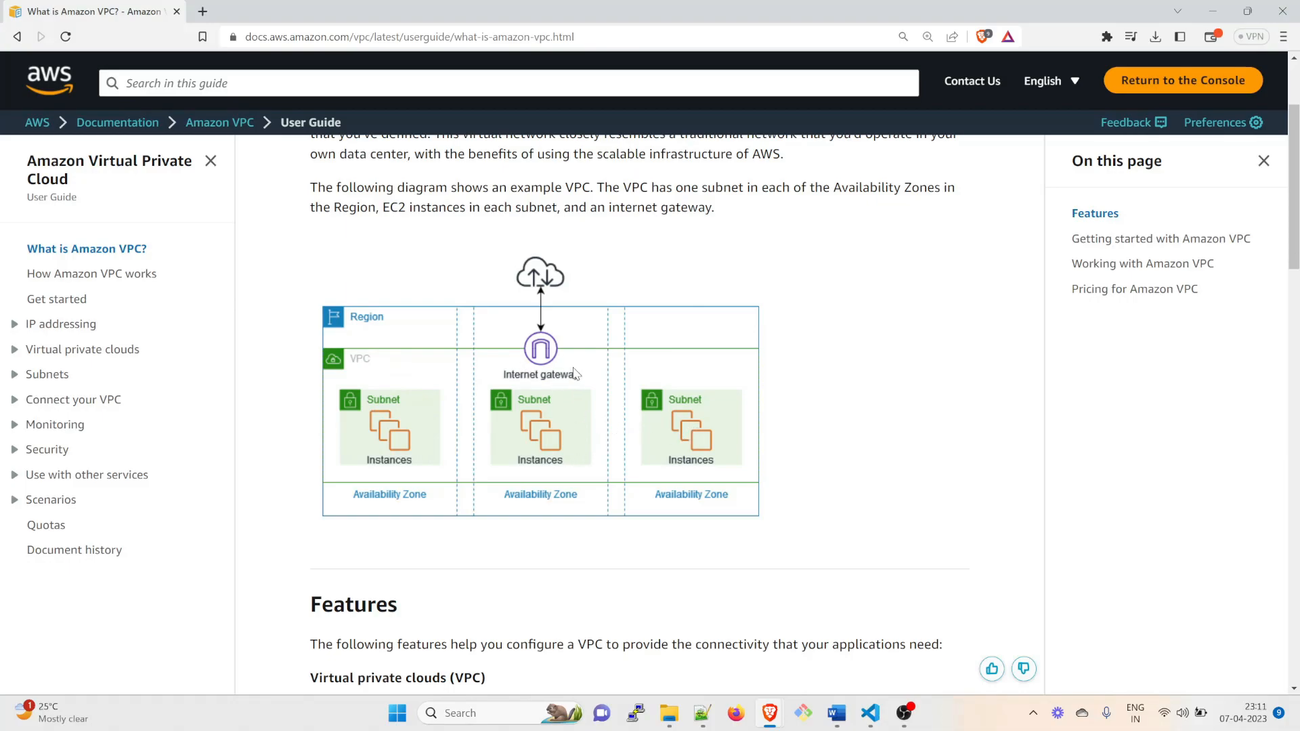
{"action": "mouse_move", "coordinate": [697, 487]}
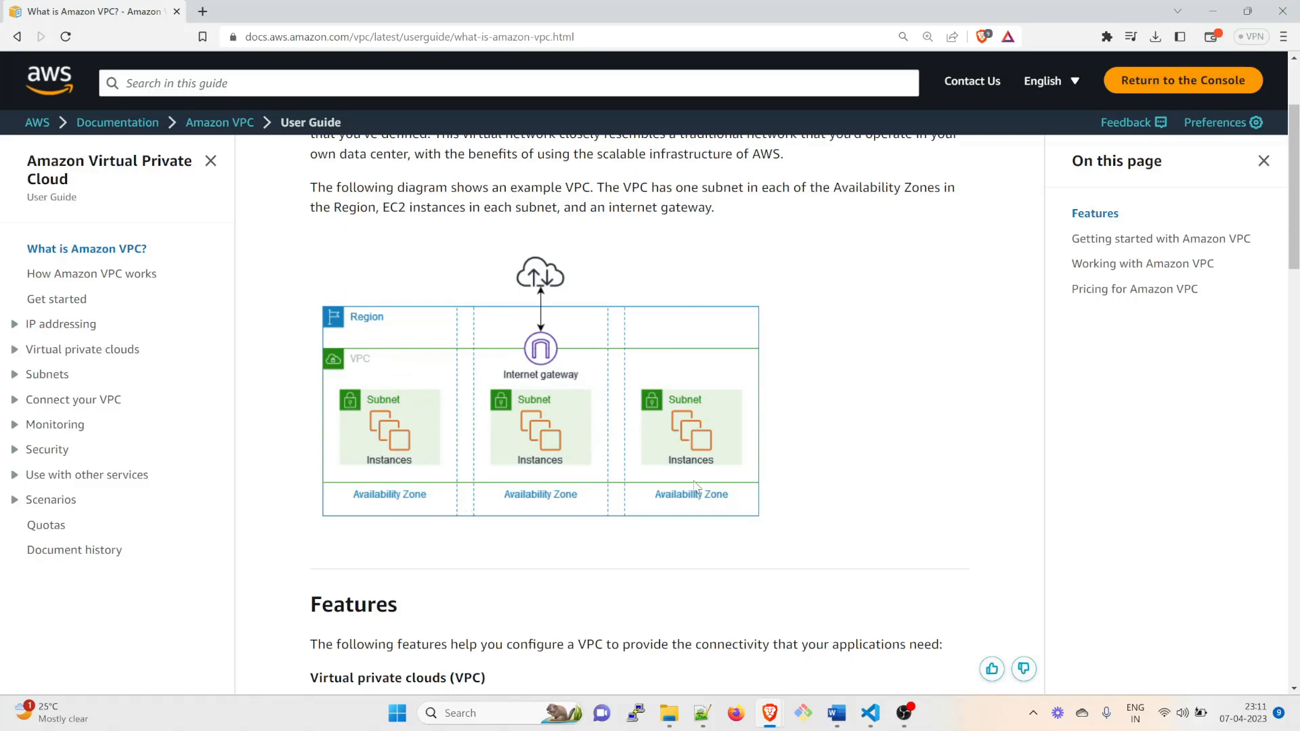
{"action": "scroll", "scroll_direction": "down", "scroll_amount": 3}
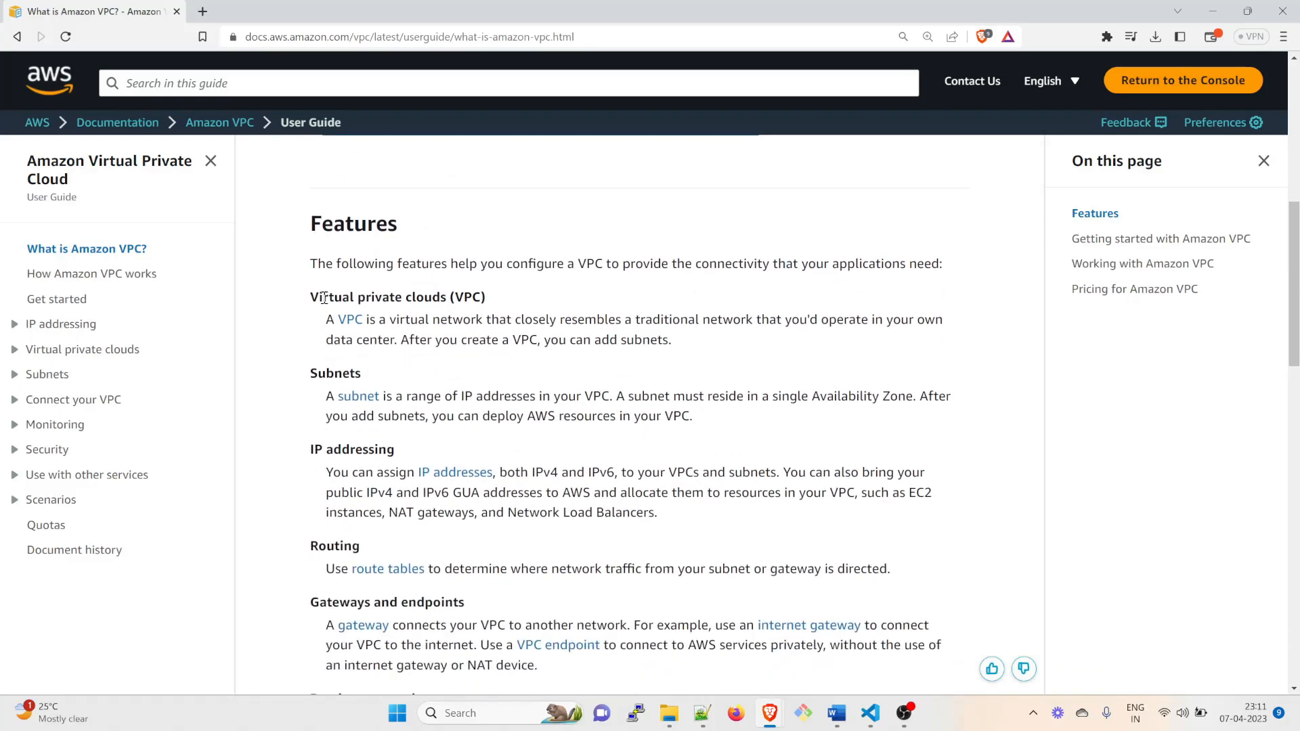
{"action": "double_click", "coordinate": [351, 373]}
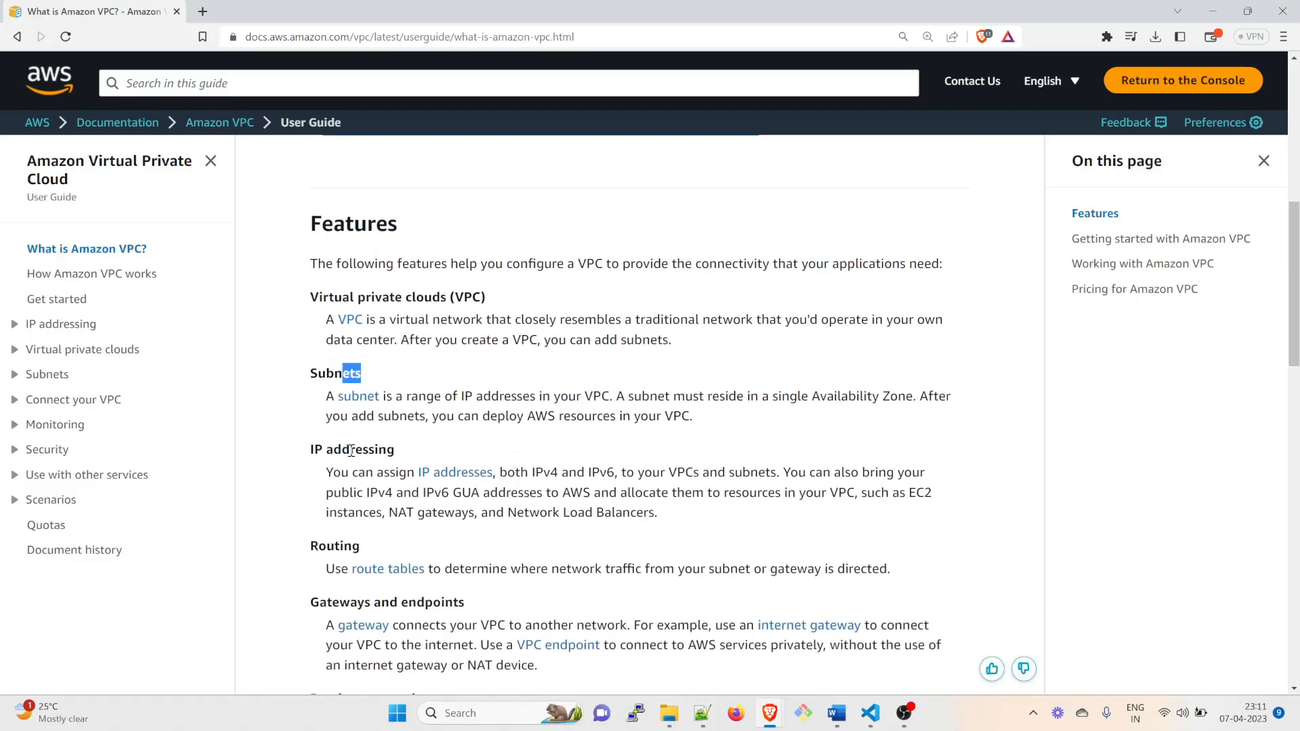
{"action": "scroll", "scroll_direction": "down", "scroll_amount": 3}
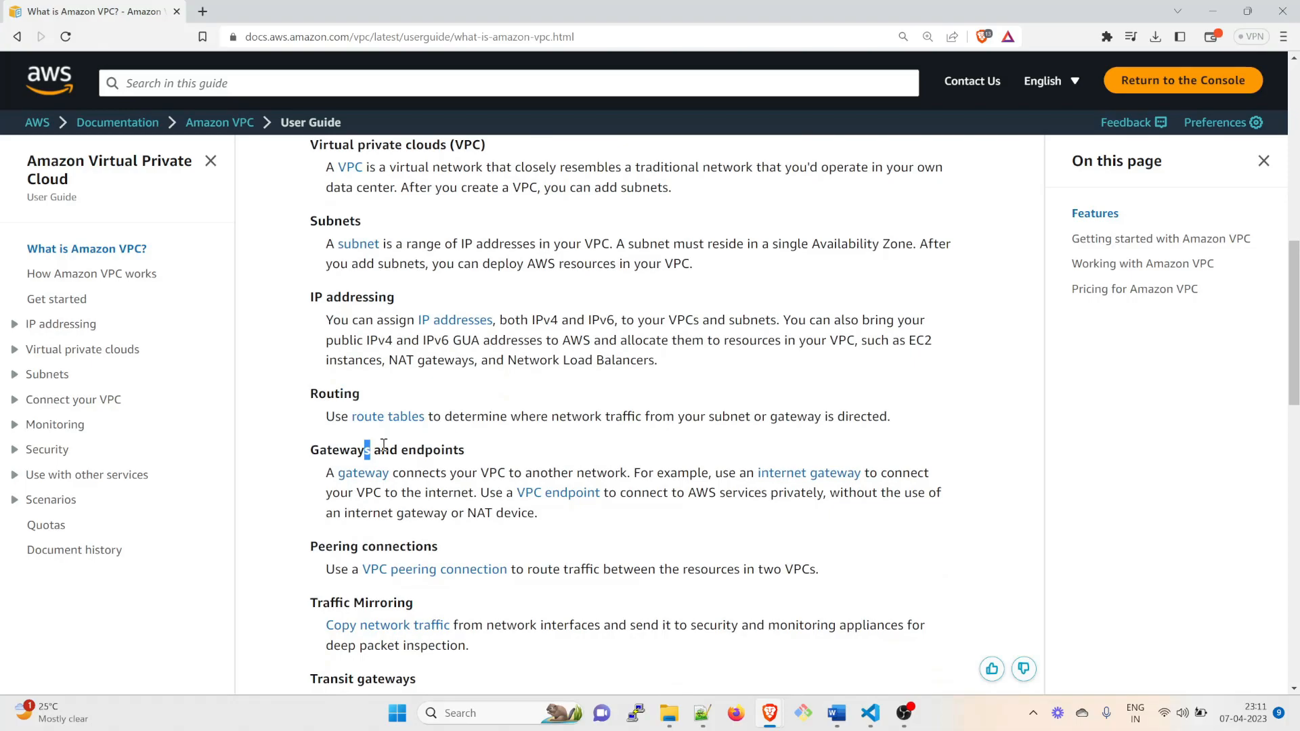
{"action": "scroll", "scroll_direction": "down", "scroll_amount": 3}
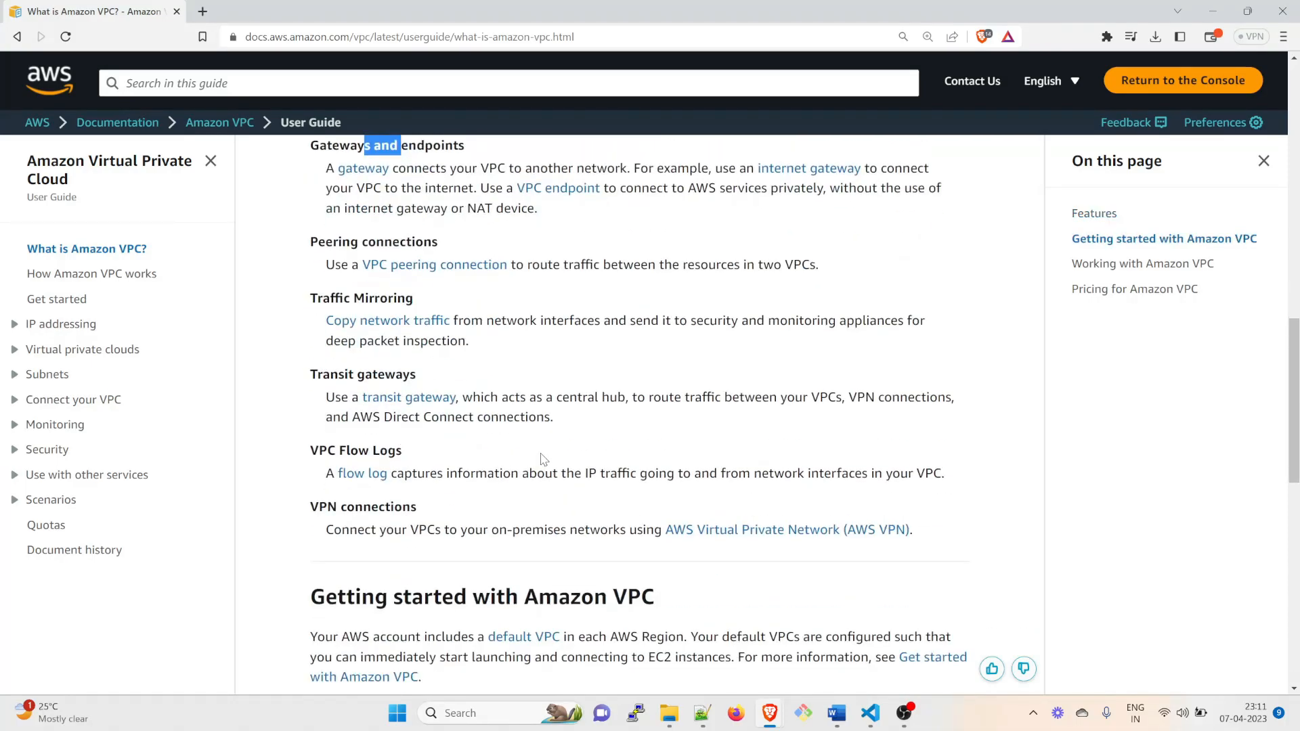
{"action": "scroll", "scroll_direction": "down", "scroll_amount": 3}
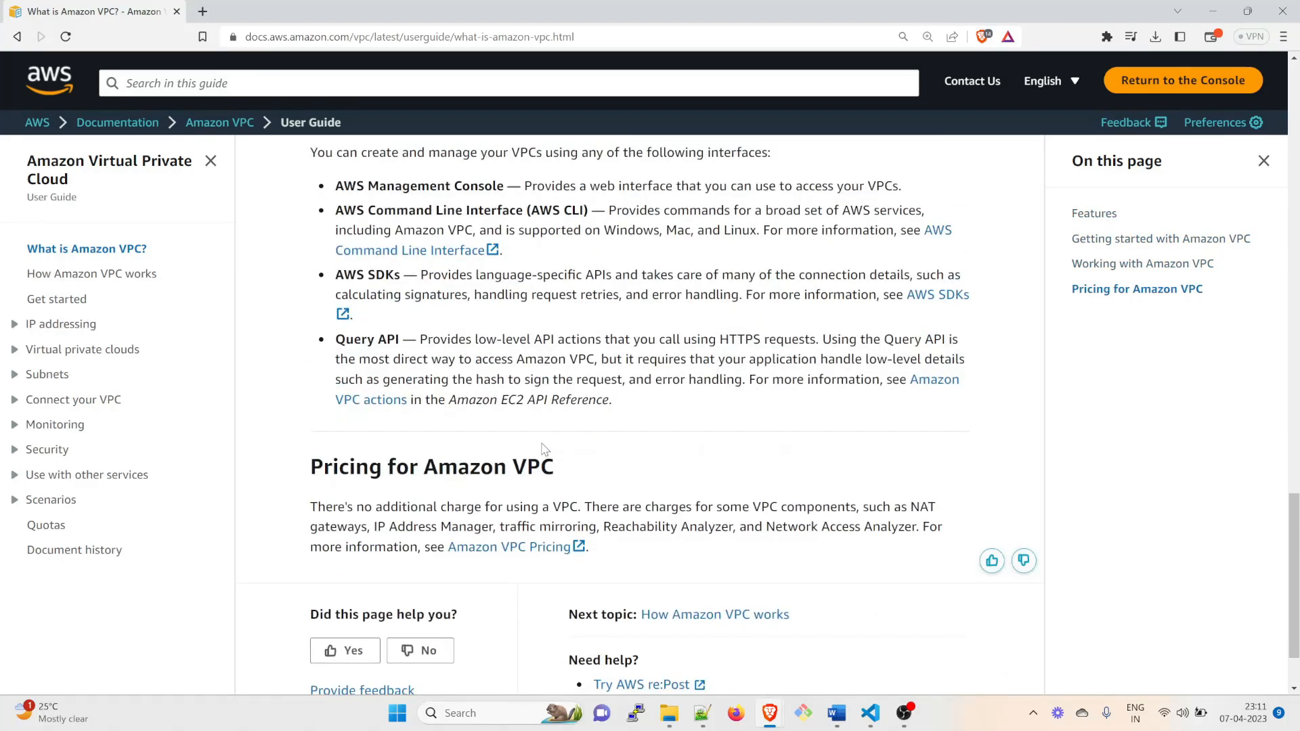
Back in VS Code, create a new root folder named First-Infra
{"action": "left_click", "coordinate": [869, 713]}
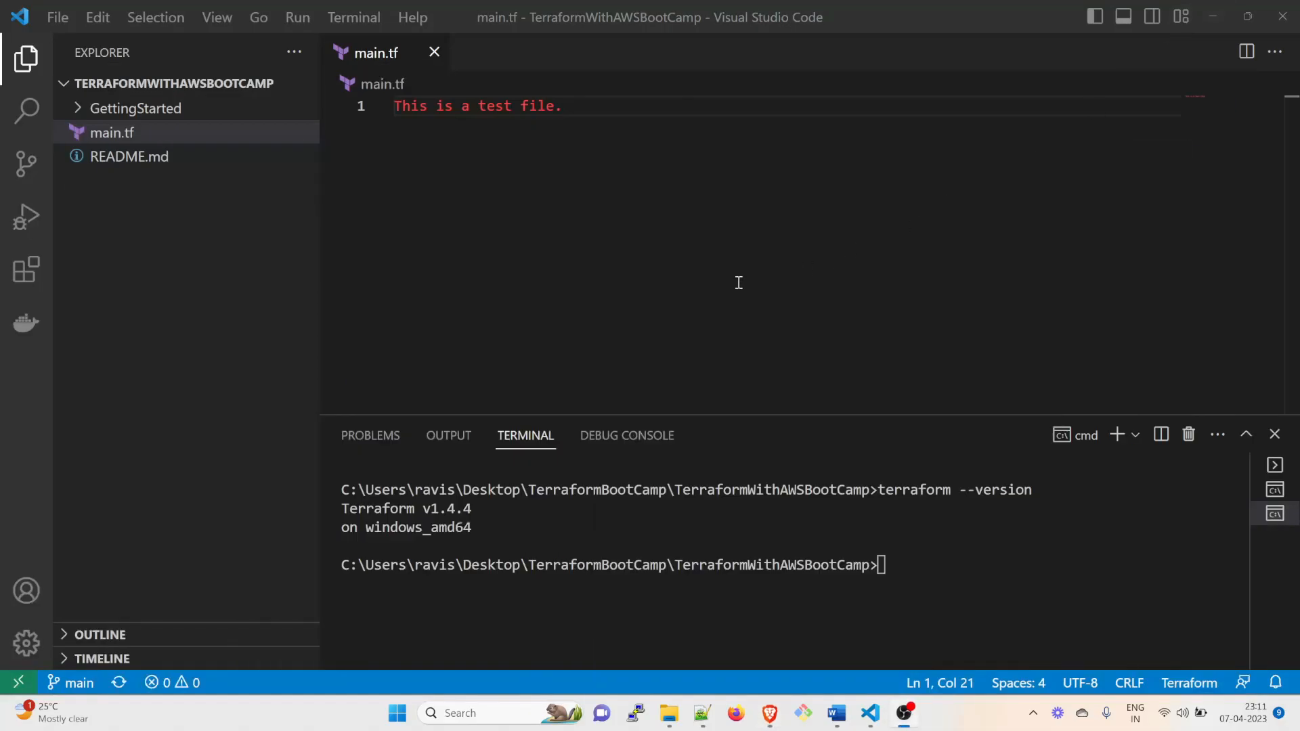
{"action": "mouse_move", "coordinate": [343, 83]}
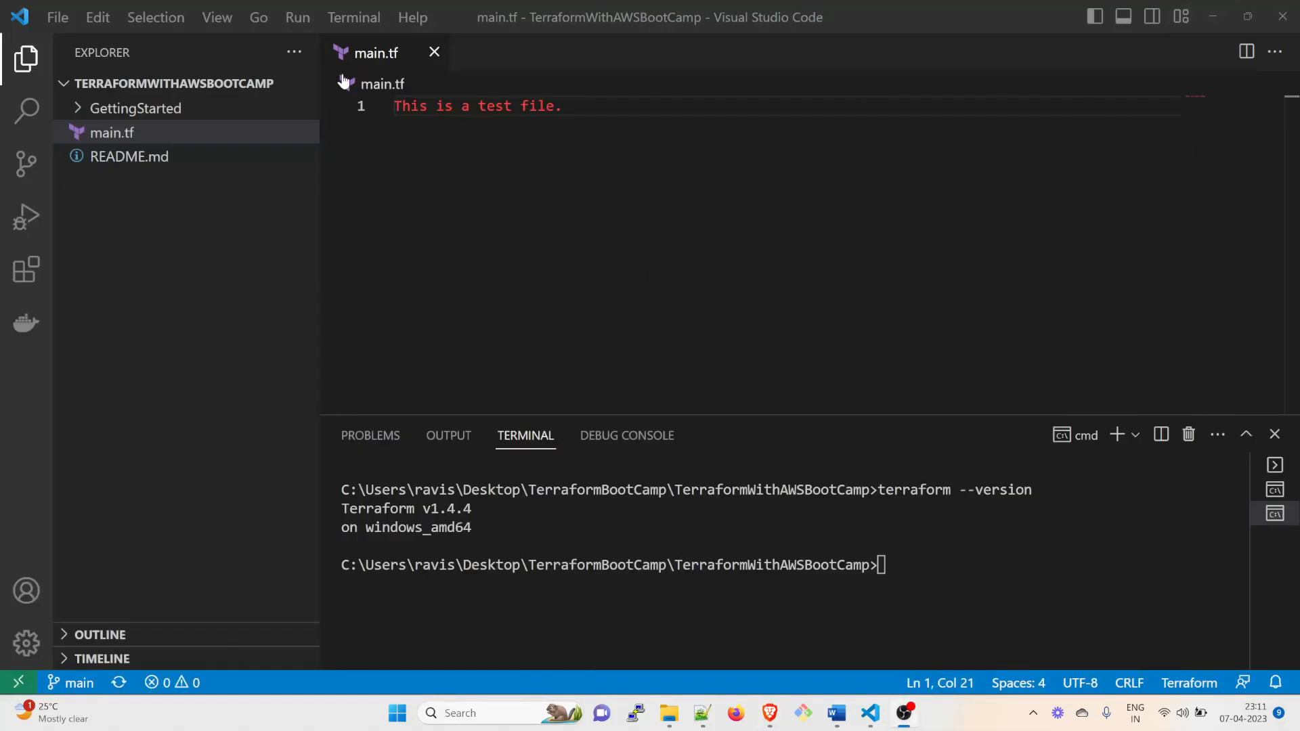
{"action": "left_click", "coordinate": [225, 83]}
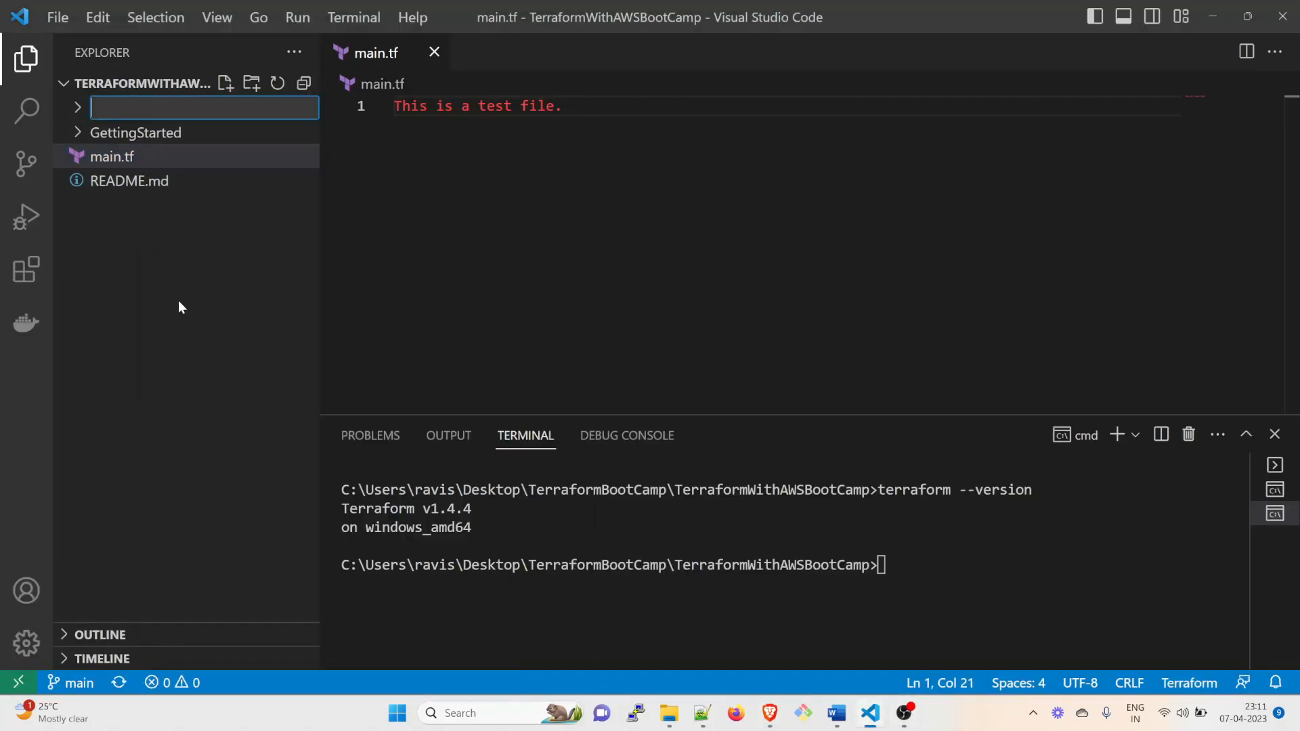
{"action": "mouse_move", "coordinate": [129, 180]}
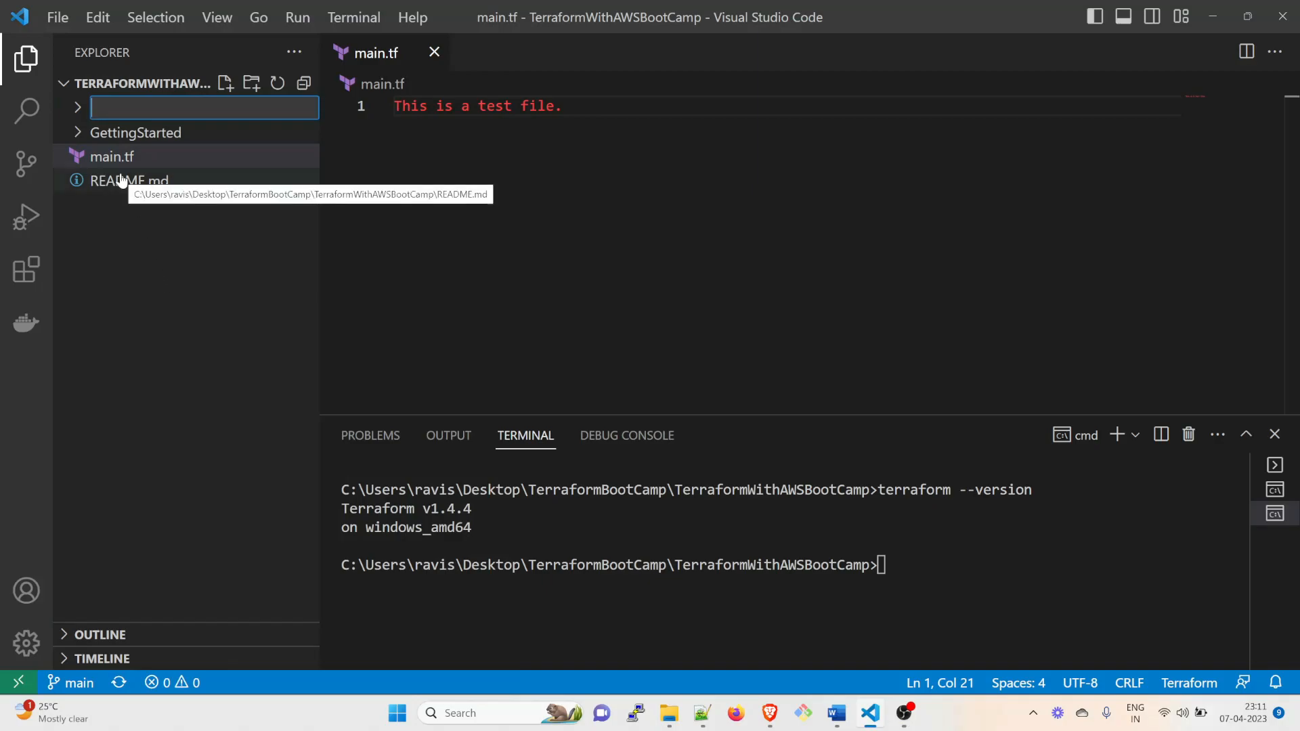
{"action": "type", "text": "Fir"}
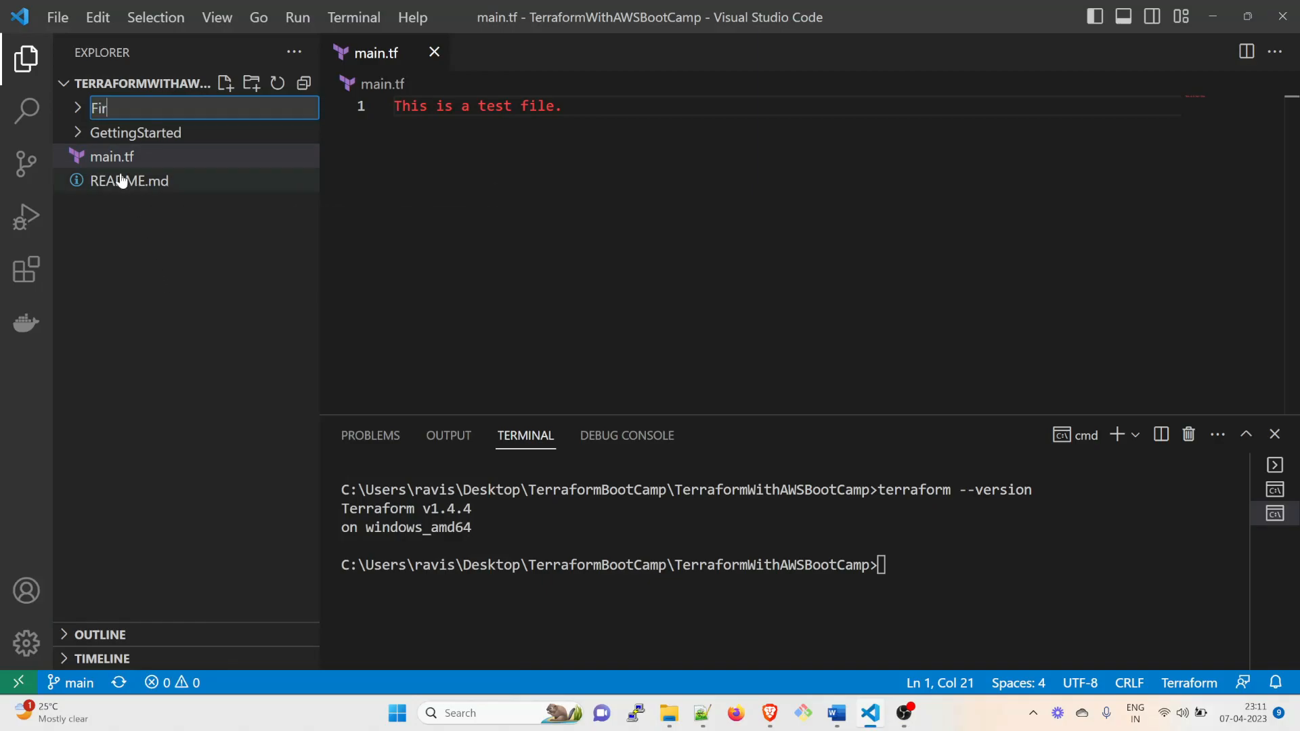
{"action": "type", "text": "st"}
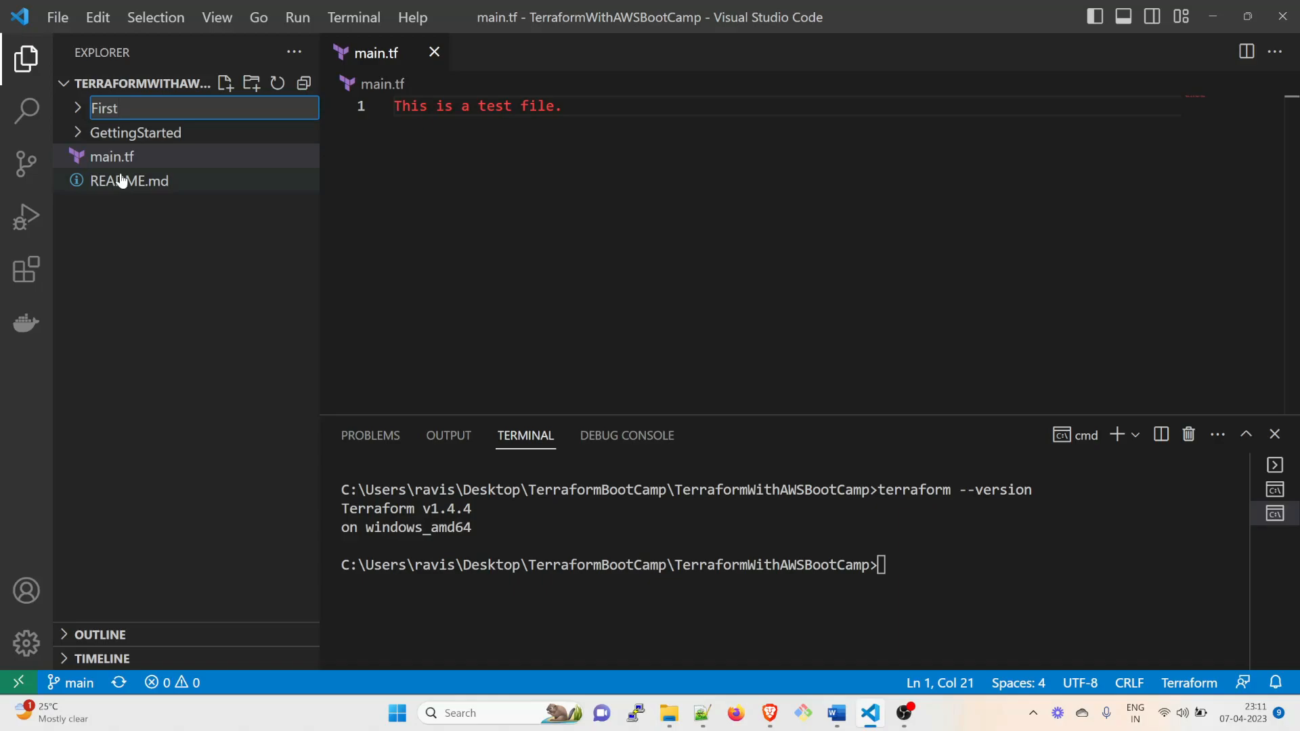
{"action": "type", "text": "-Infra"}
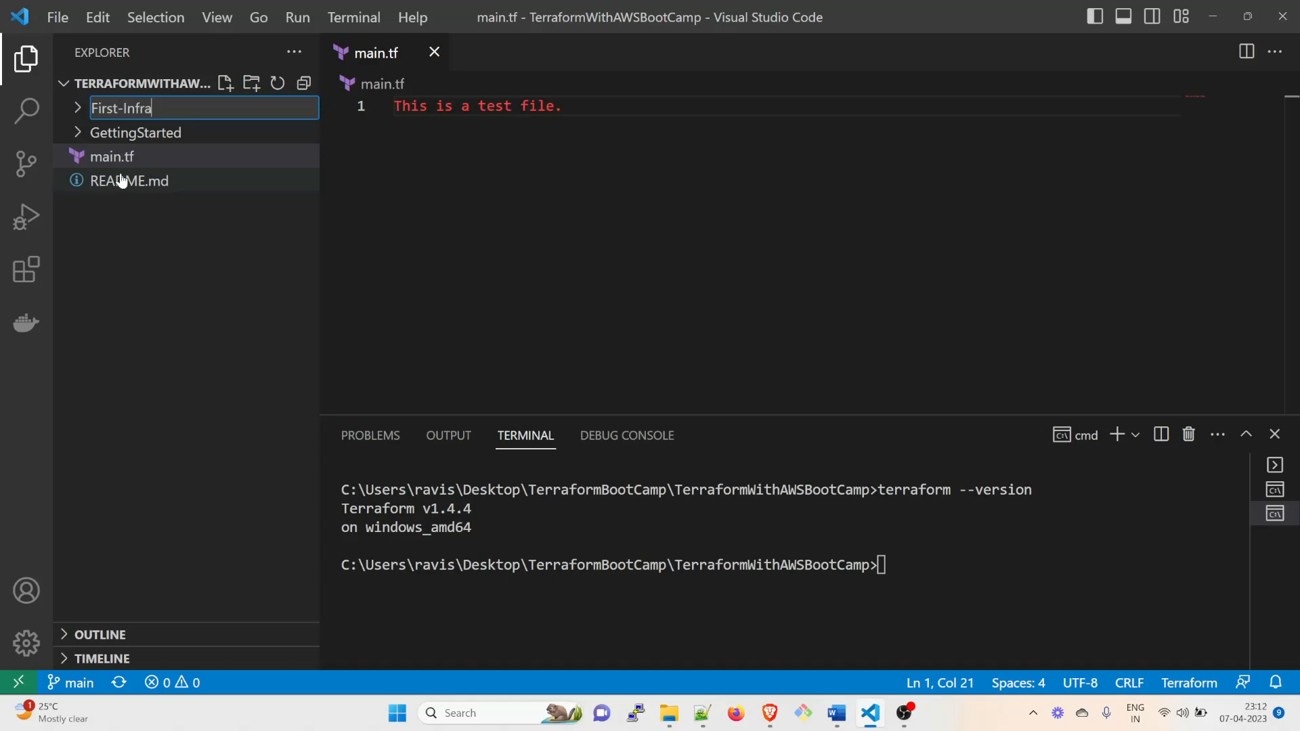
{"action": "key", "text": "Return"}
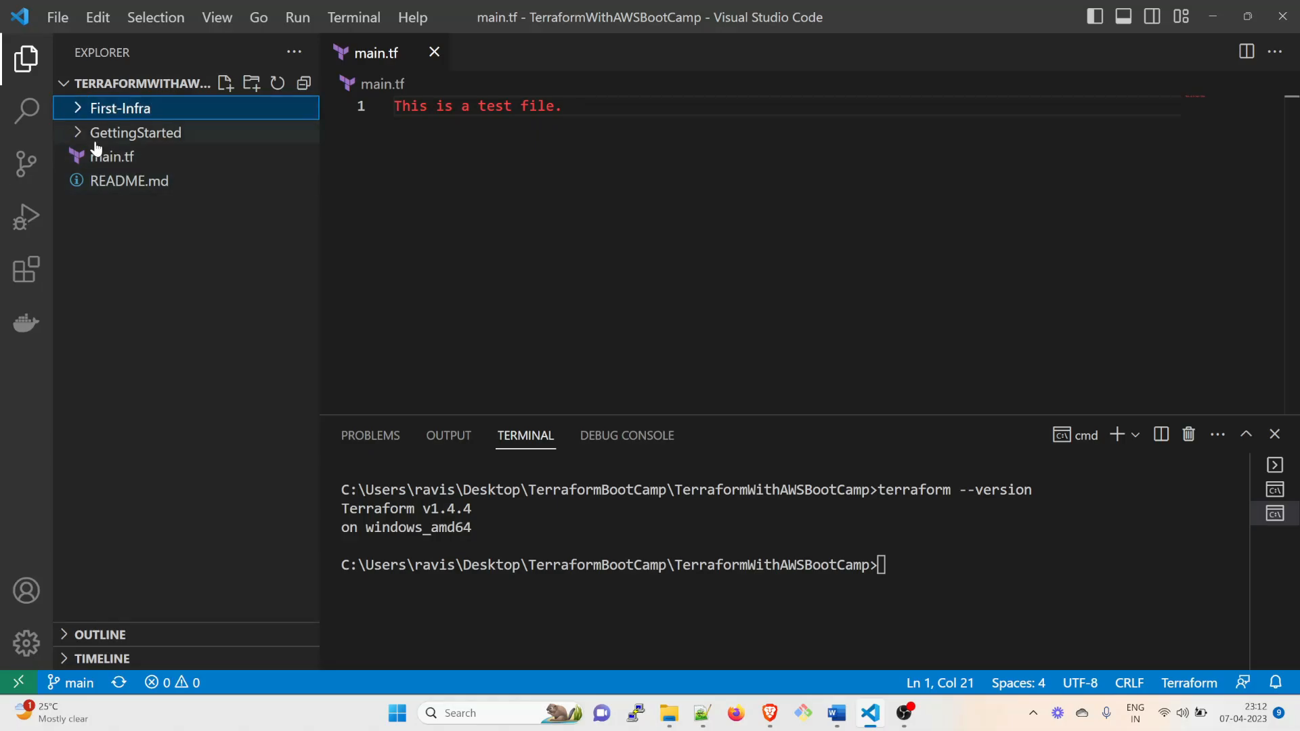
{"action": "mouse_move", "coordinate": [120, 108]}
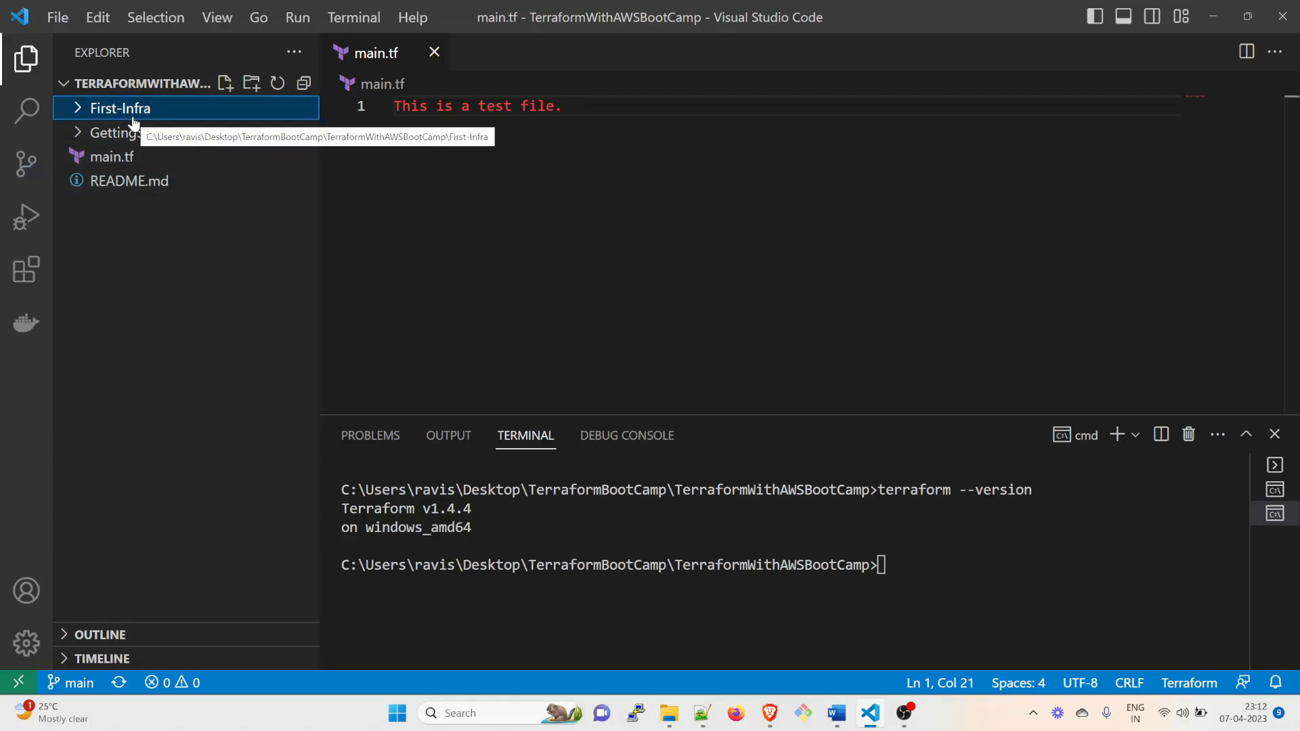
Rename the folder to lowercase first-infra and add a main.tf file inside it
{"action": "right_click", "coordinate": [120, 107]}
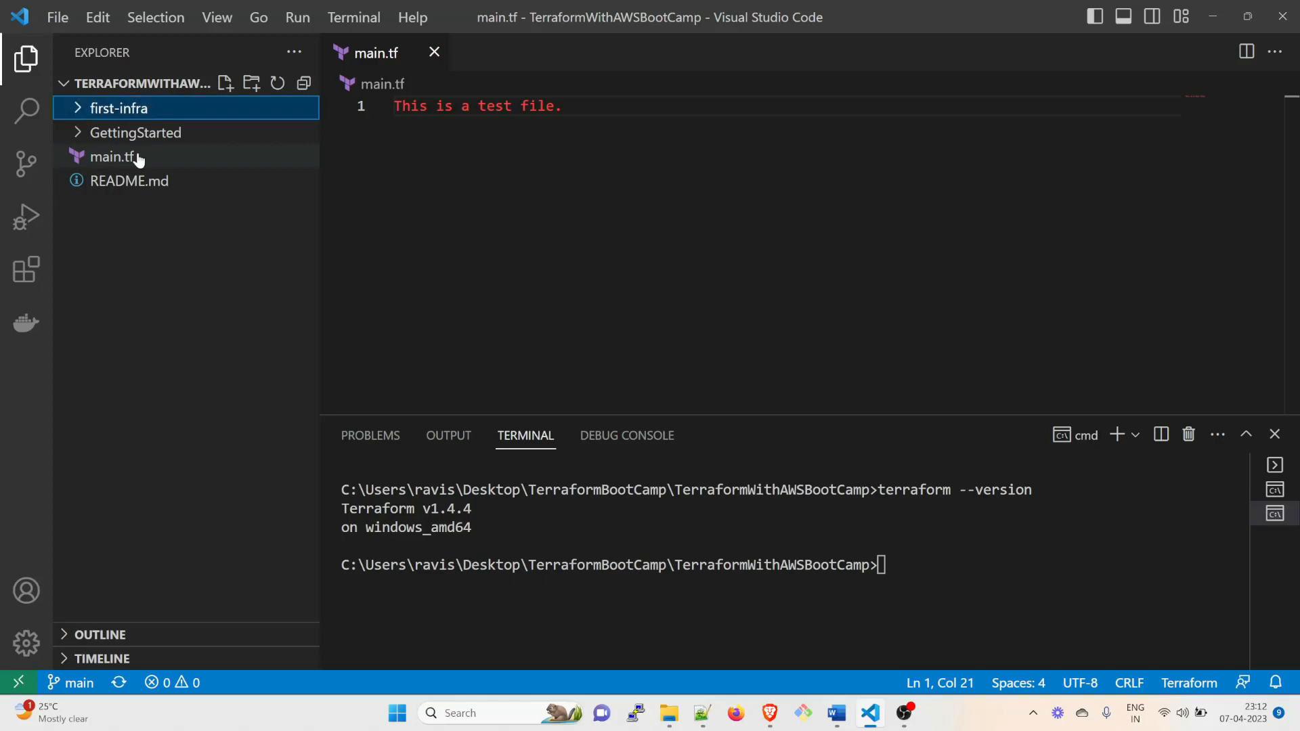
{"action": "right_click", "coordinate": [119, 107]}
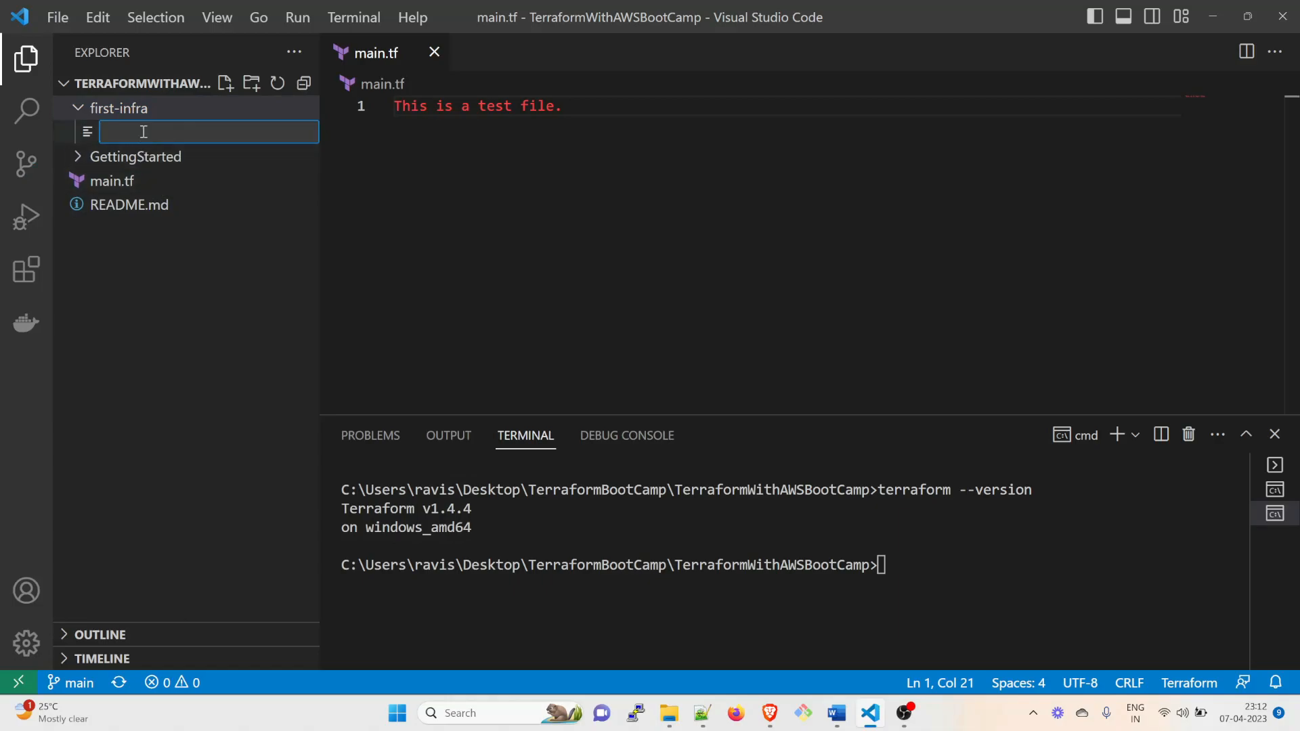
{"action": "type", "text": "main.tf"}
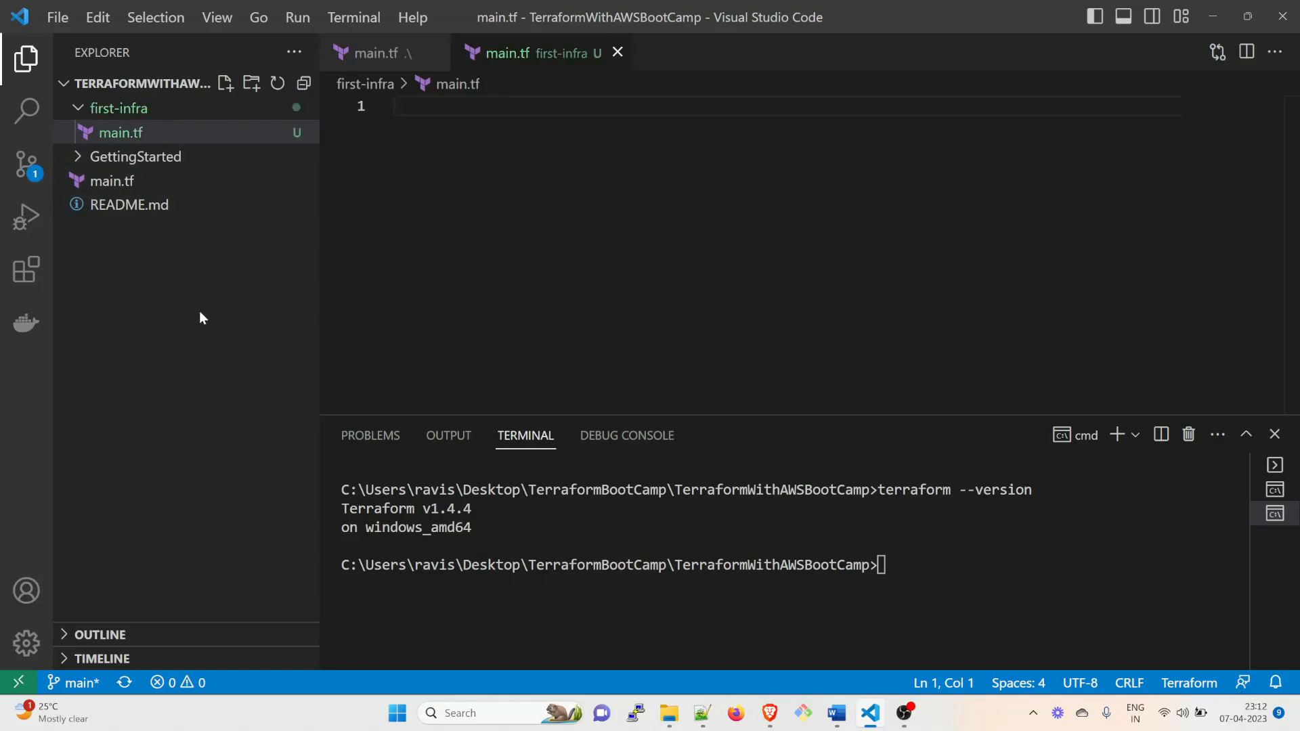
Type provider "aws" { region = "" } into first-infra/main.tf
{"action": "left_click", "coordinate": [438, 107]}
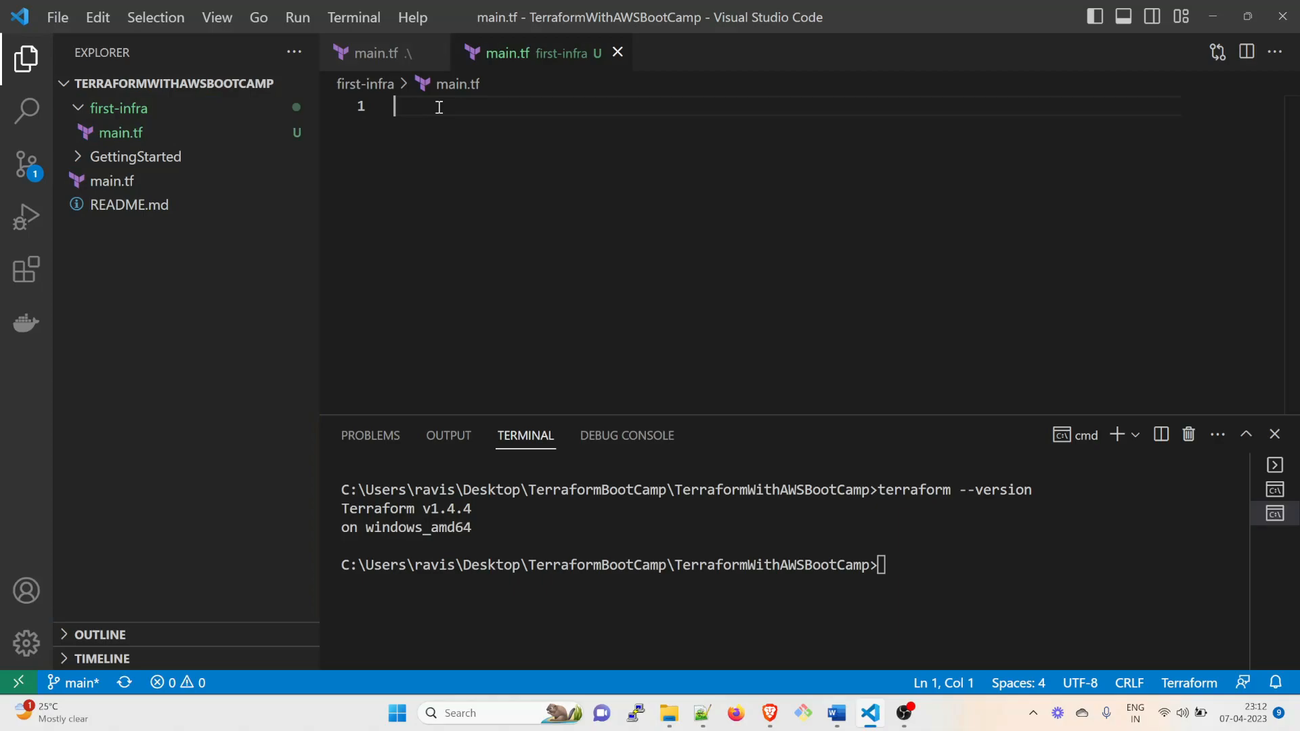
{"action": "type", "text": "provi"}
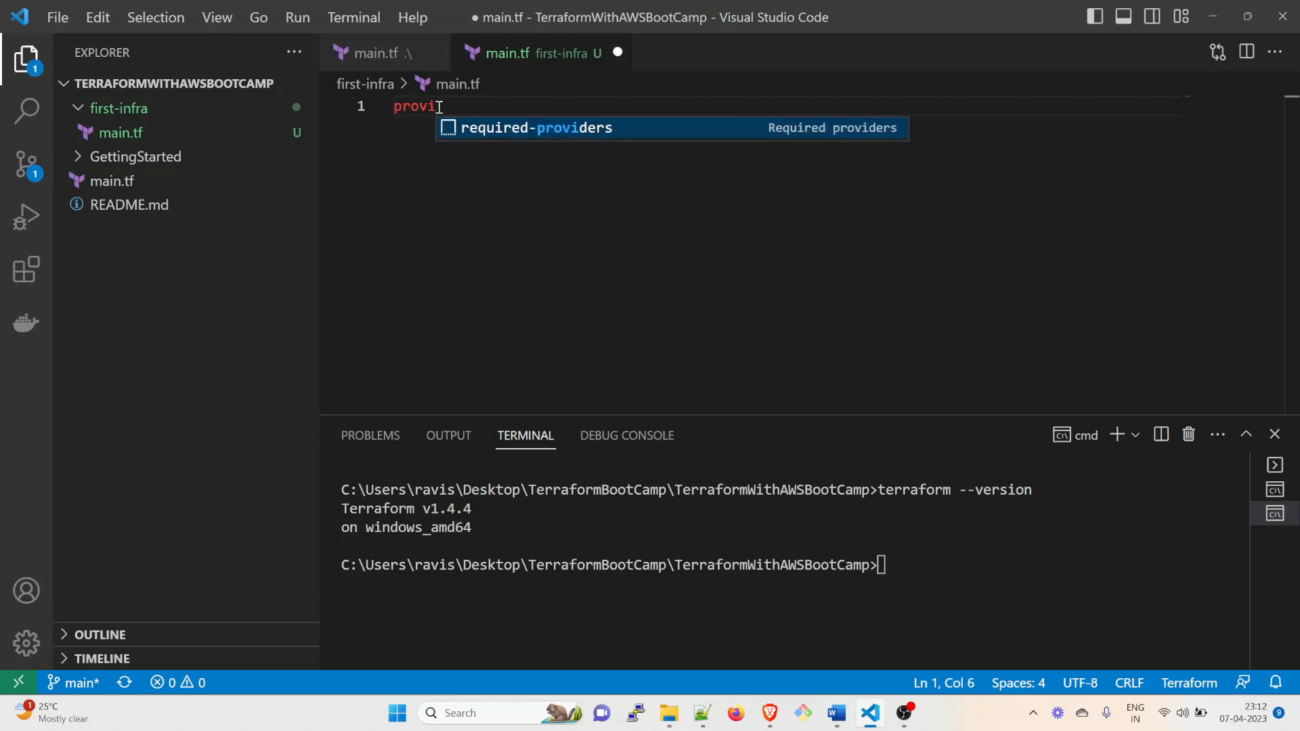
{"action": "type", "text": "de"}
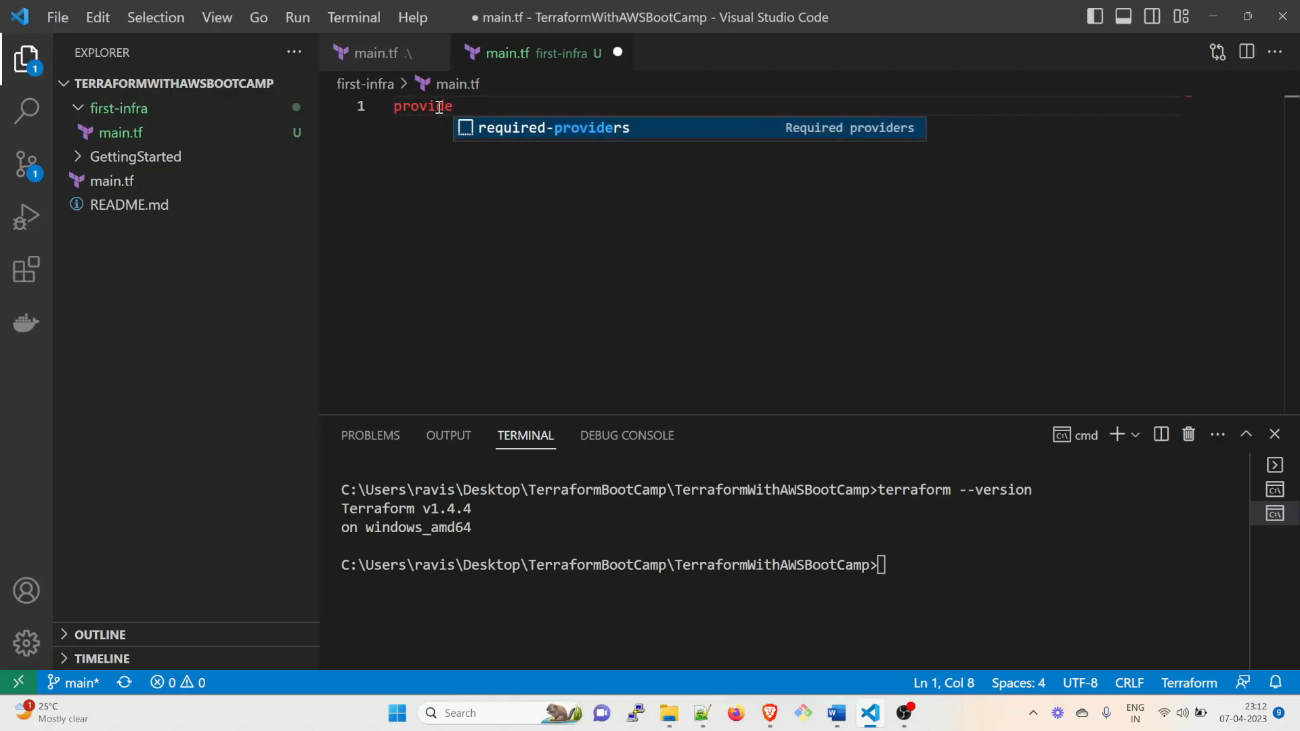
{"action": "type", "text": "r"}
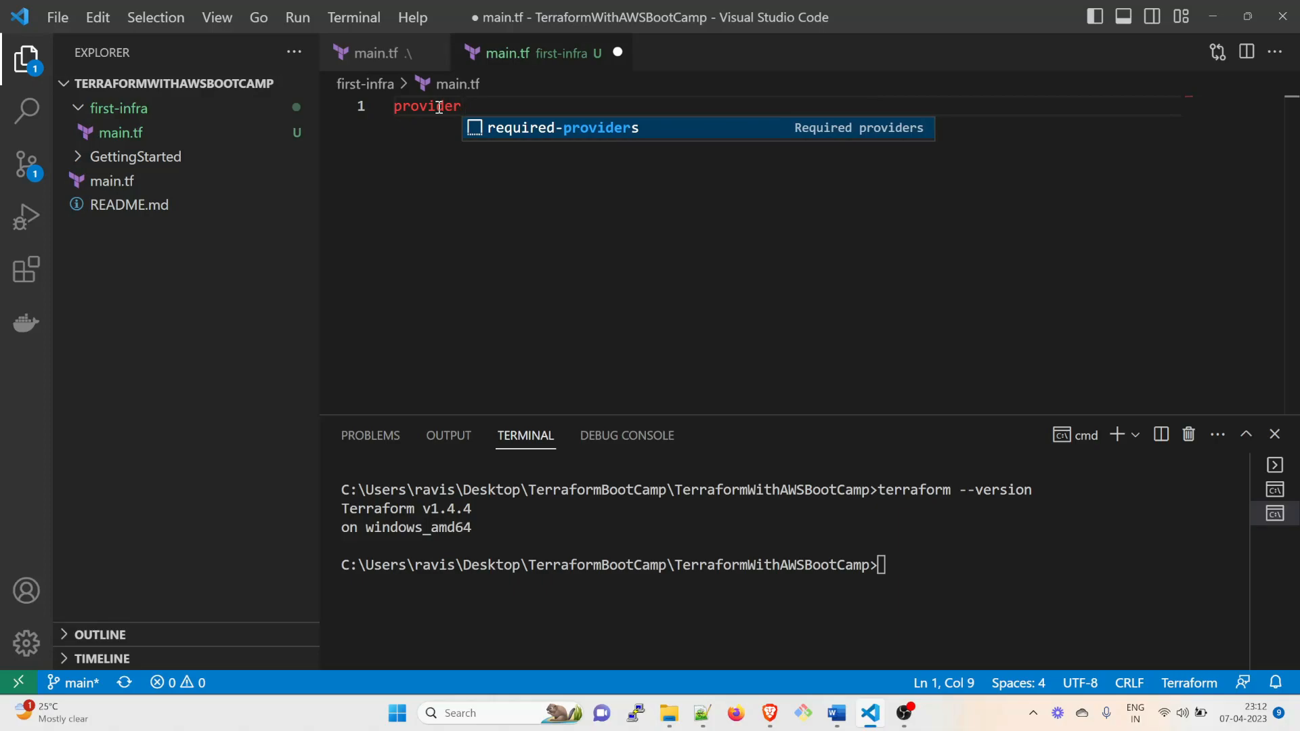
{"action": "type", "text": "\""}
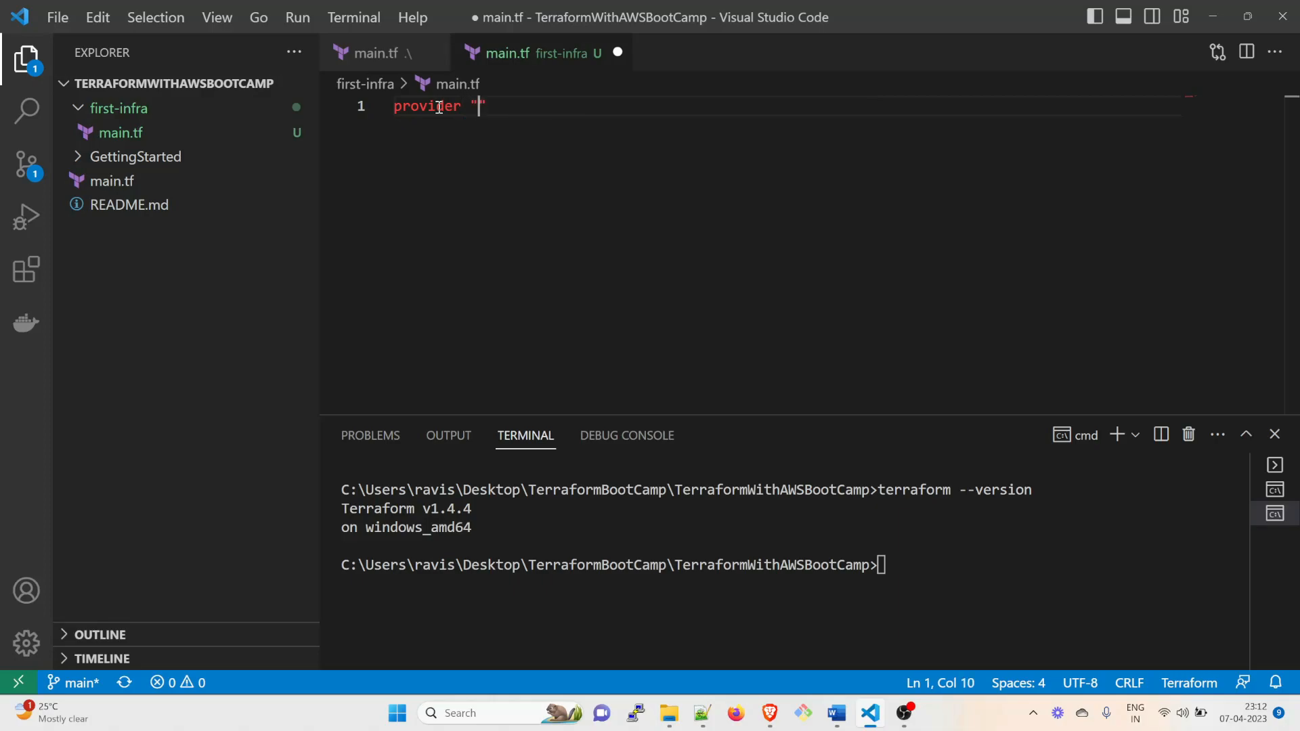
{"action": "type", "text": "aw"}
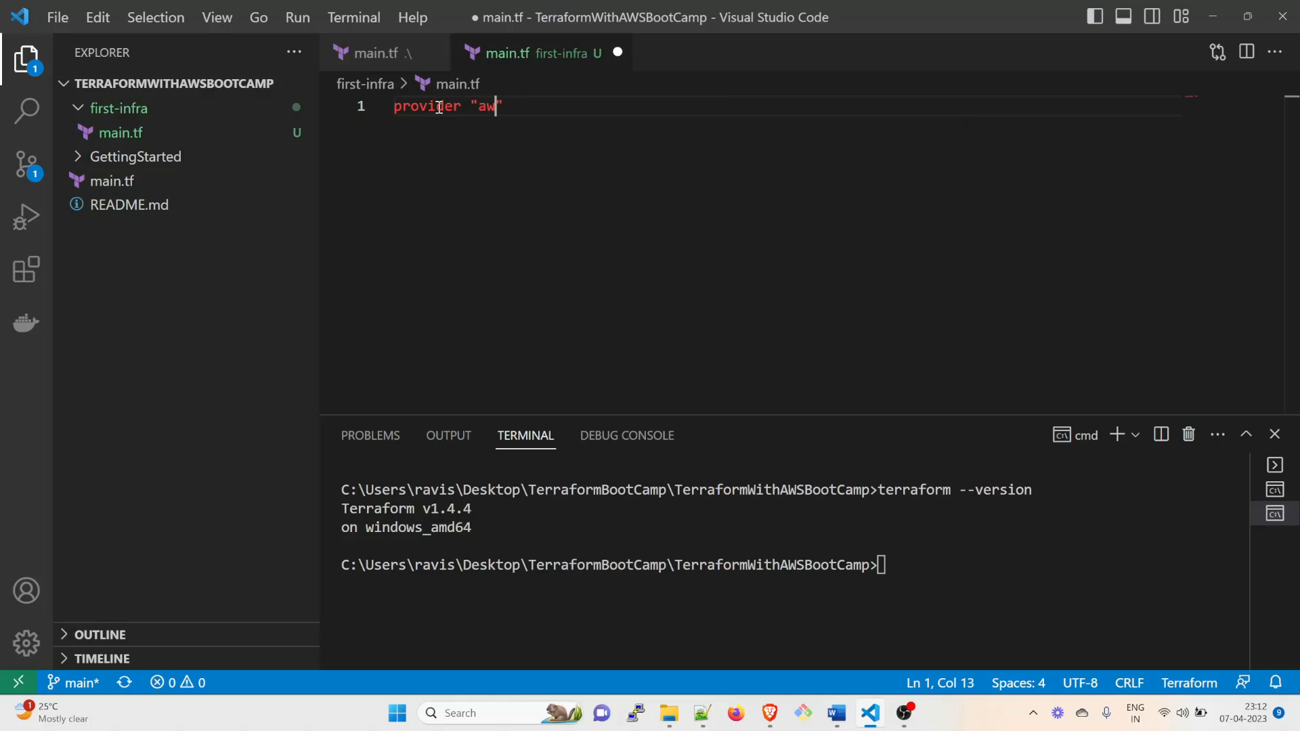
{"action": "type", "text": "s"}
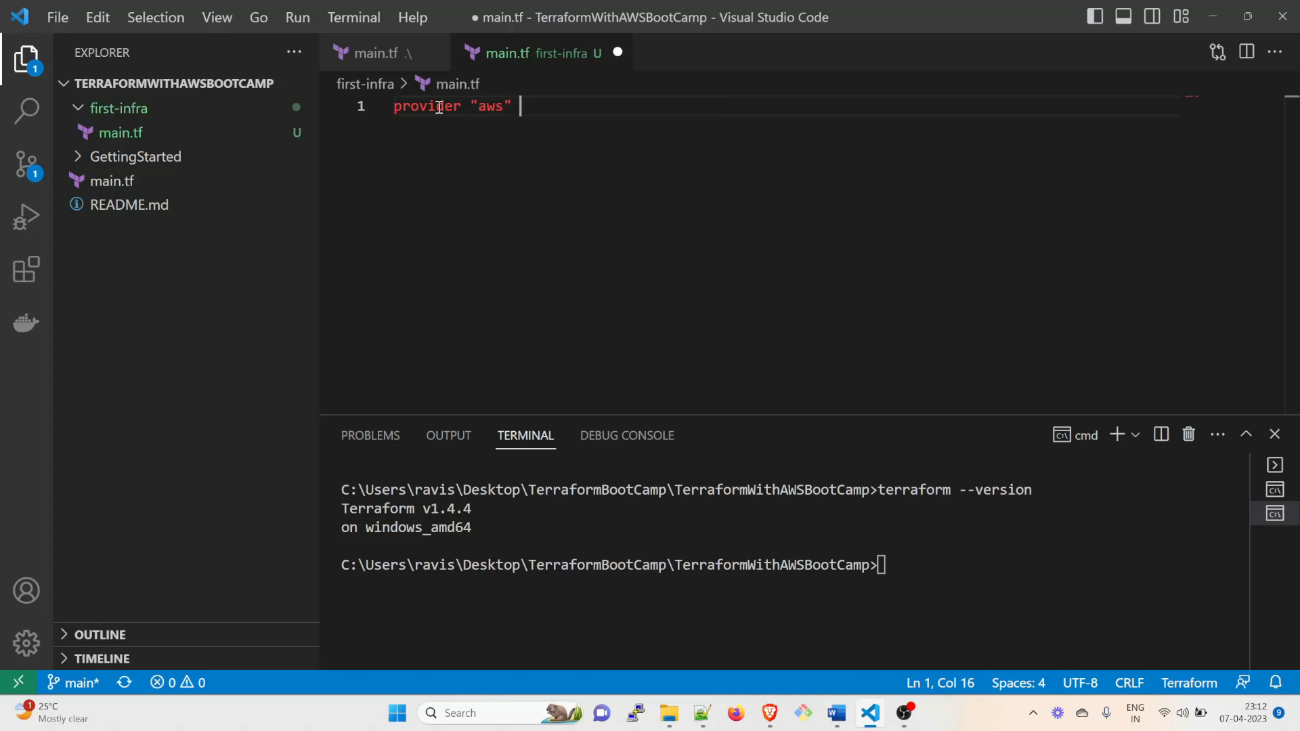
{"action": "type", "text": "{"}
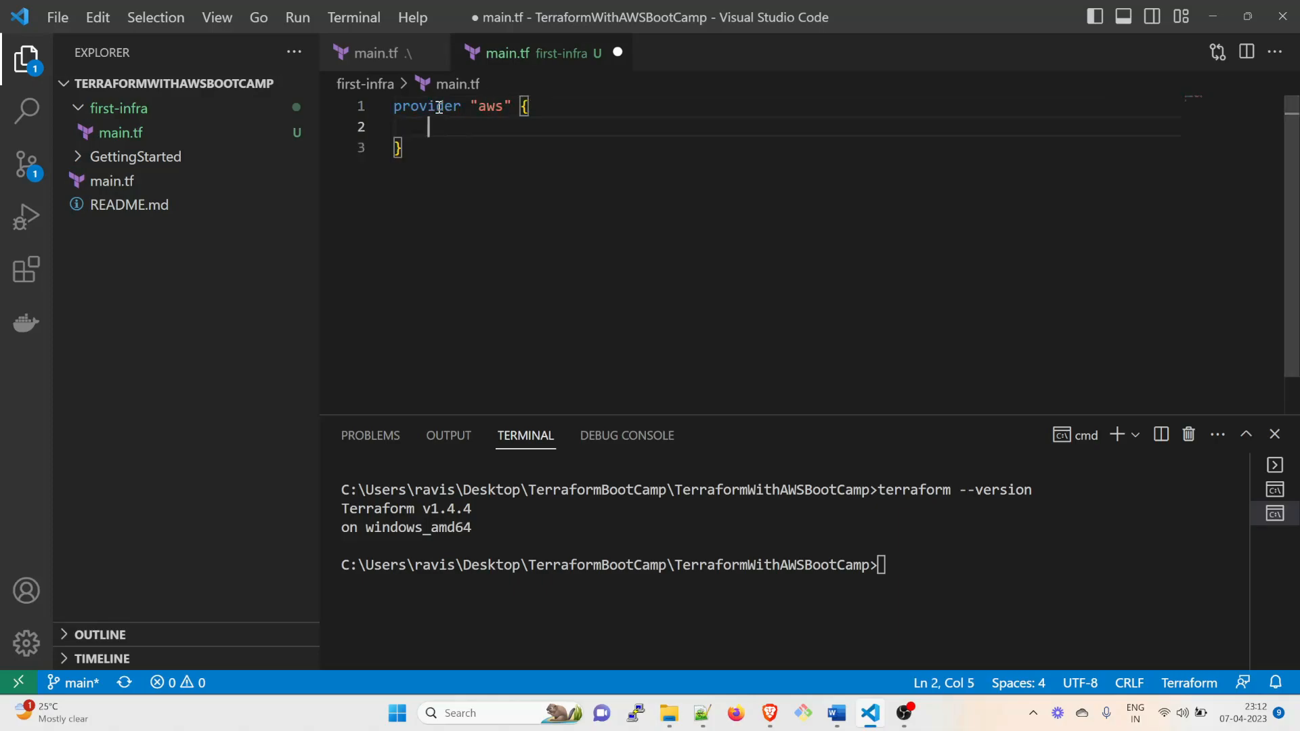
{"action": "type", "text": "region"}
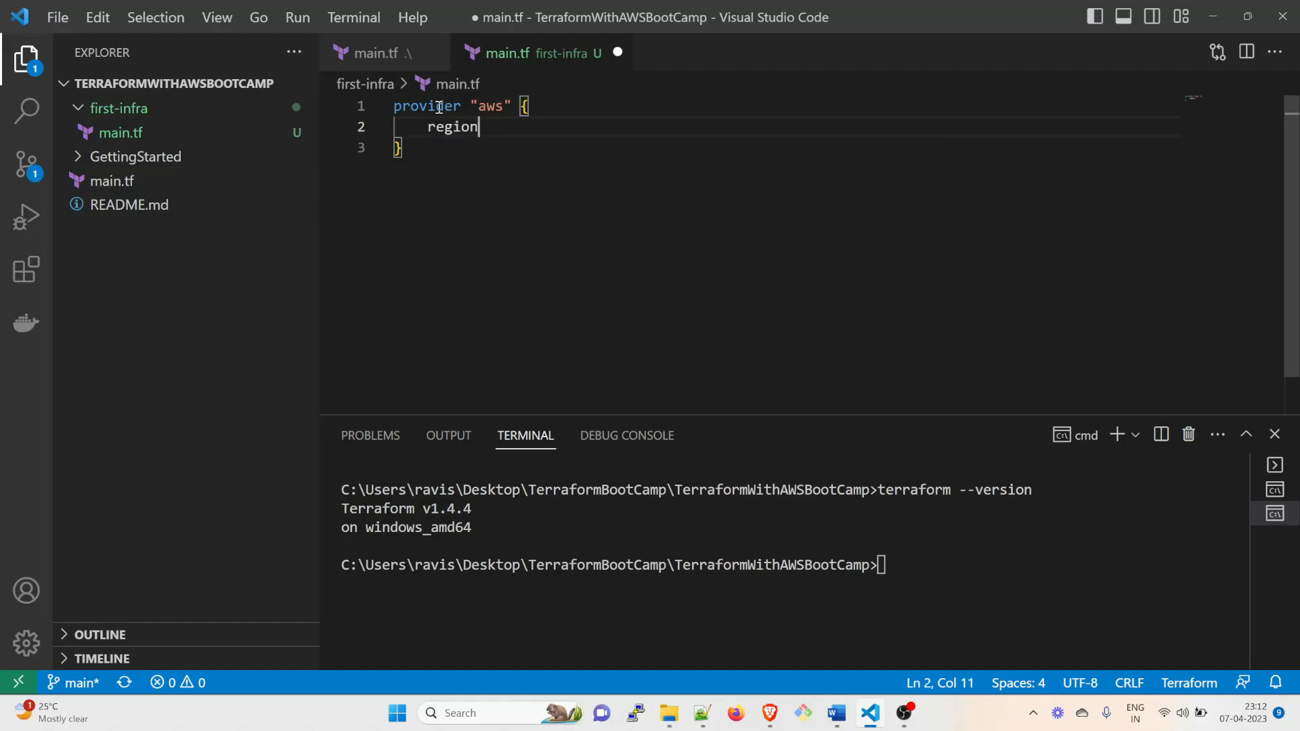
{"action": "type", "text": "="}
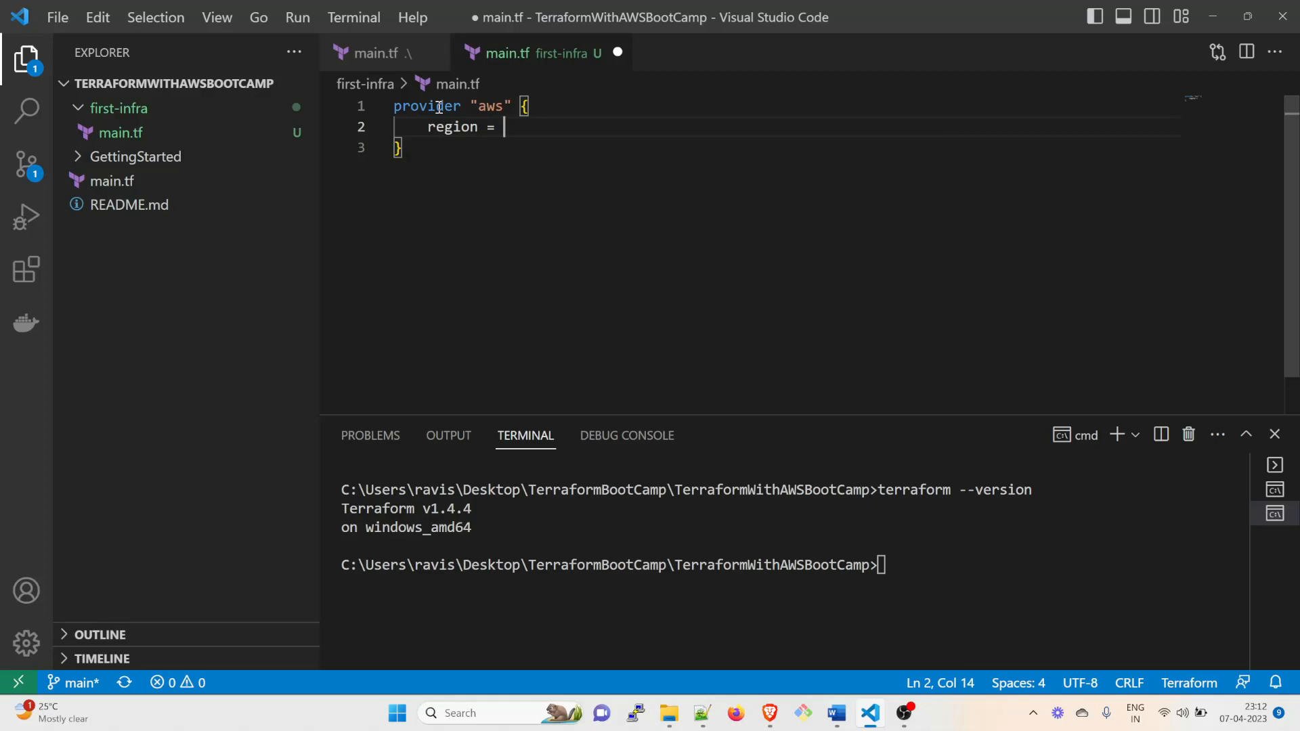
{"action": "type", "text": "\"\""}
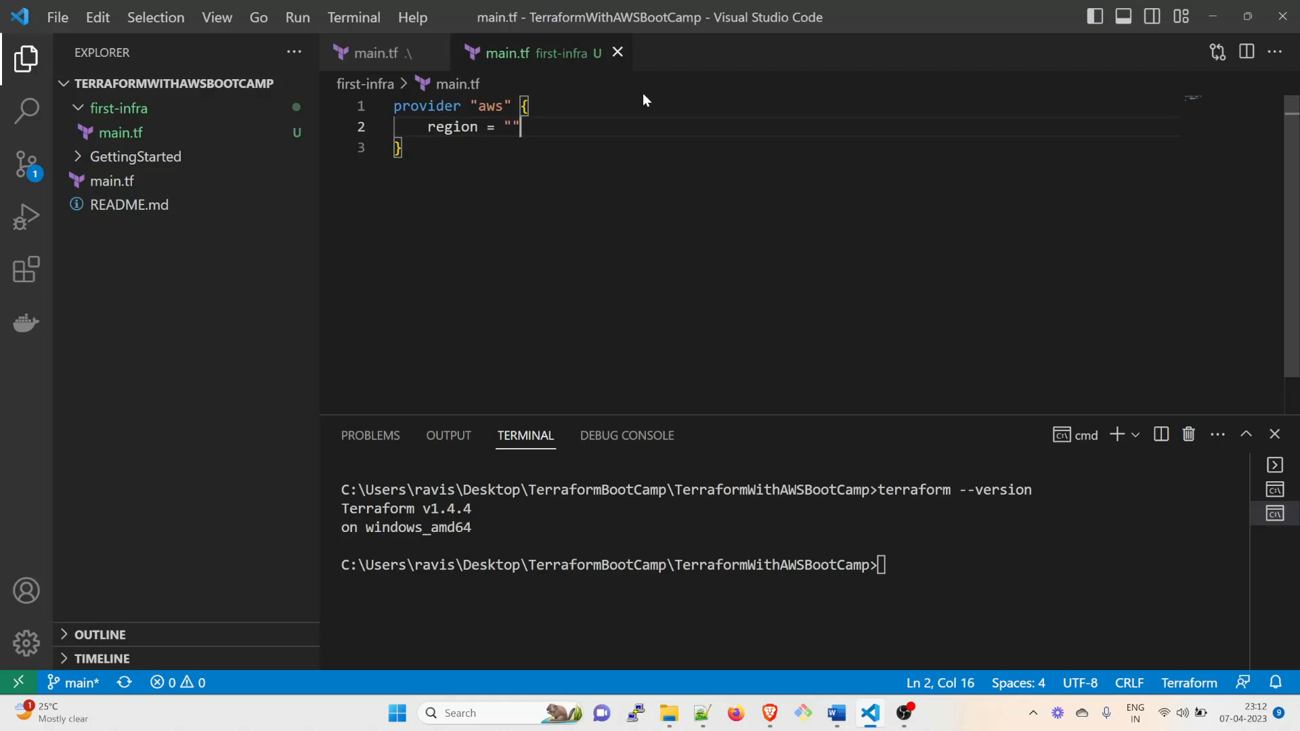
{"action": "mouse_move", "coordinate": [26, 181]}
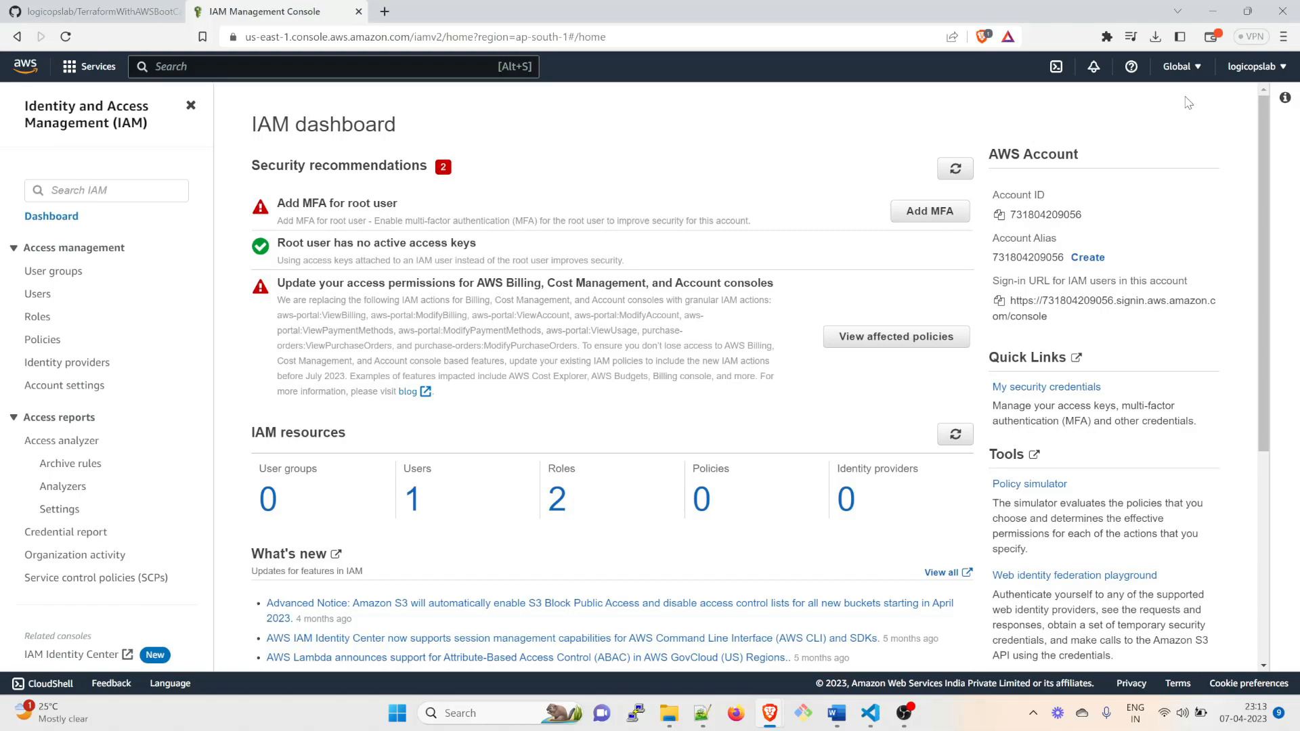
Open the AWS console region selector to see region codes
{"action": "left_click", "coordinate": [1177, 67]}
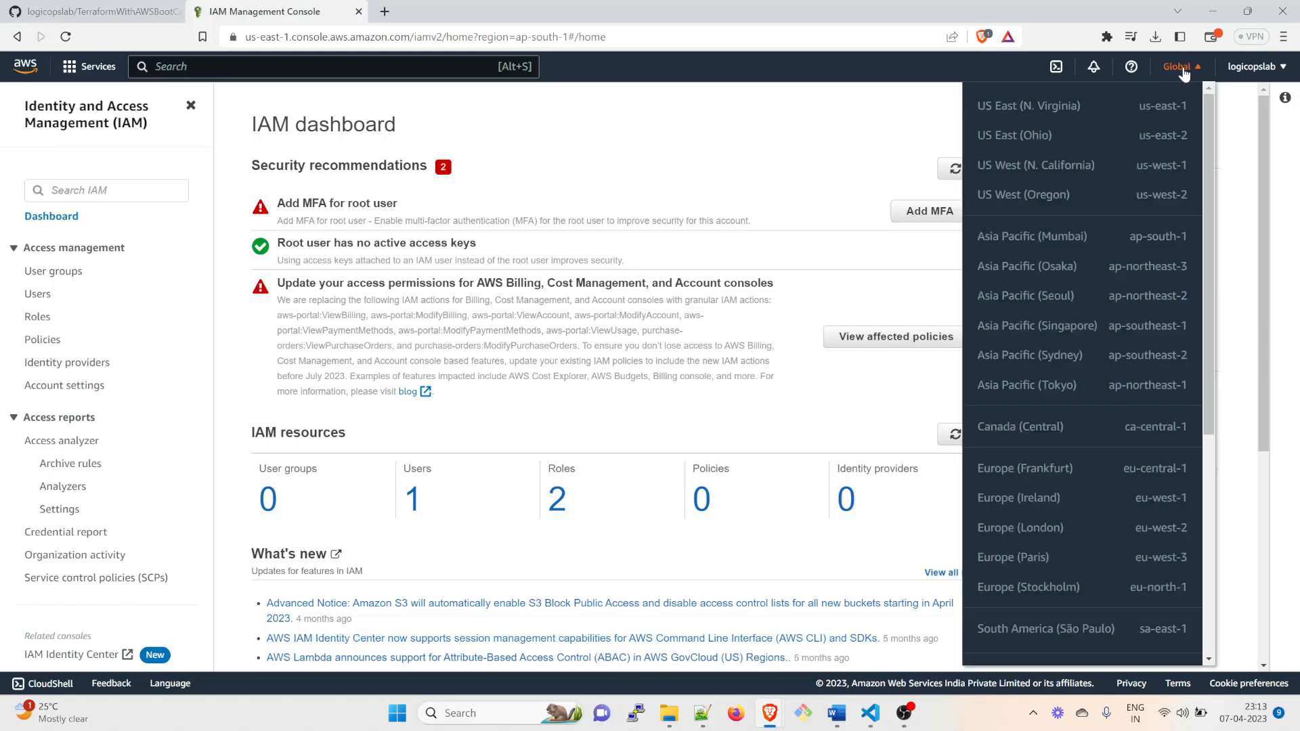
{"action": "mouse_move", "coordinate": [1067, 495]}
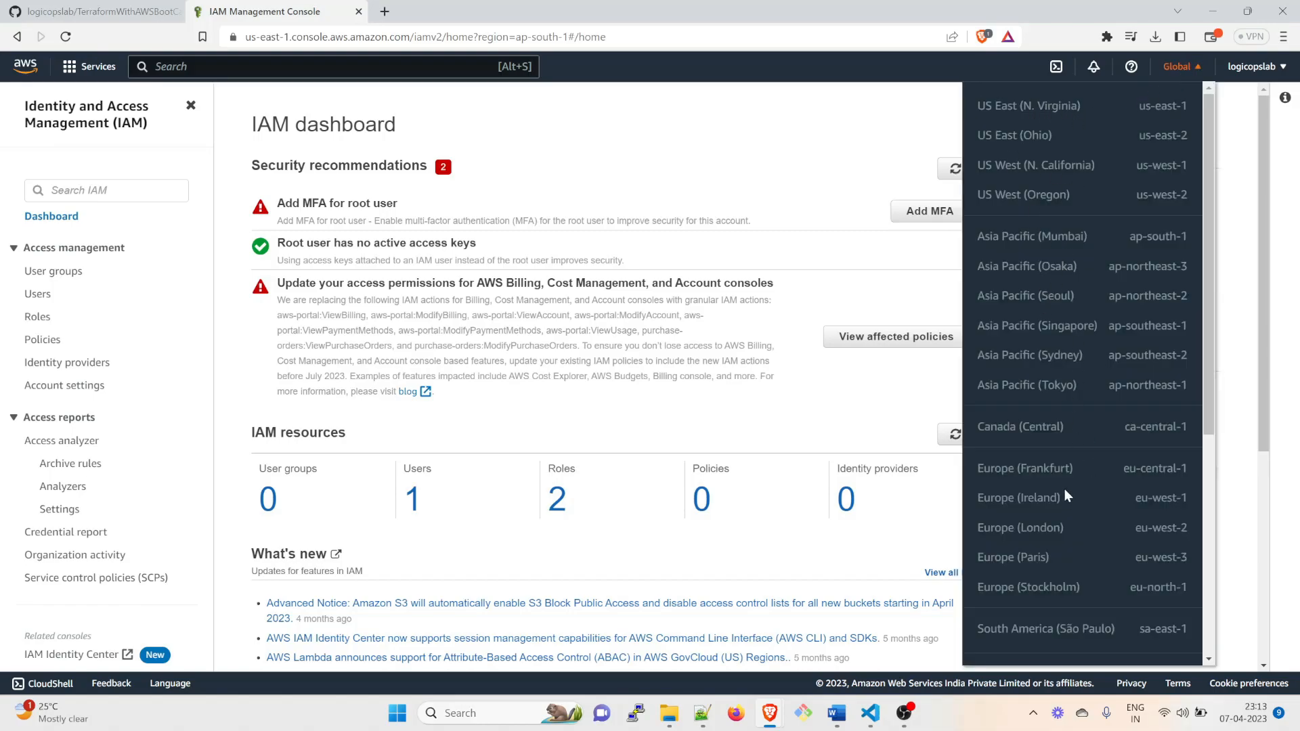
{"action": "mouse_move", "coordinate": [1072, 513]}
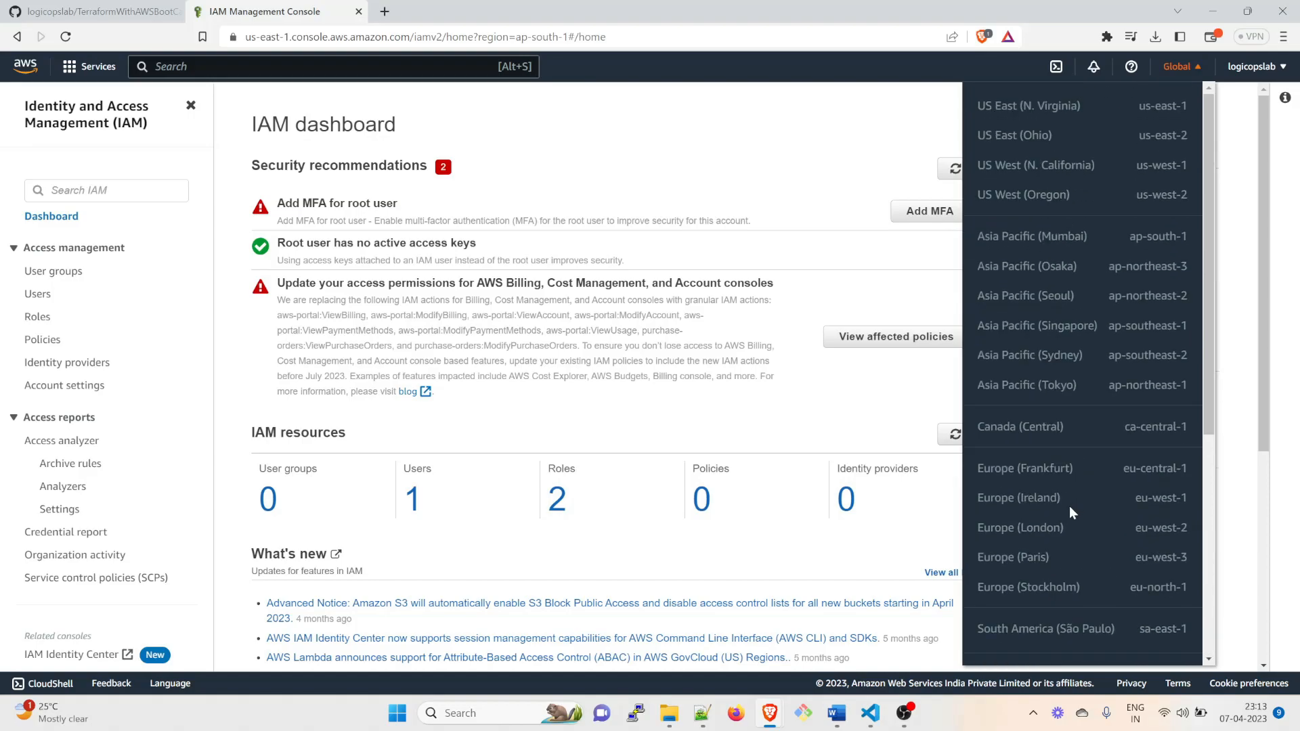
{"action": "mouse_move", "coordinate": [1197, 115]}
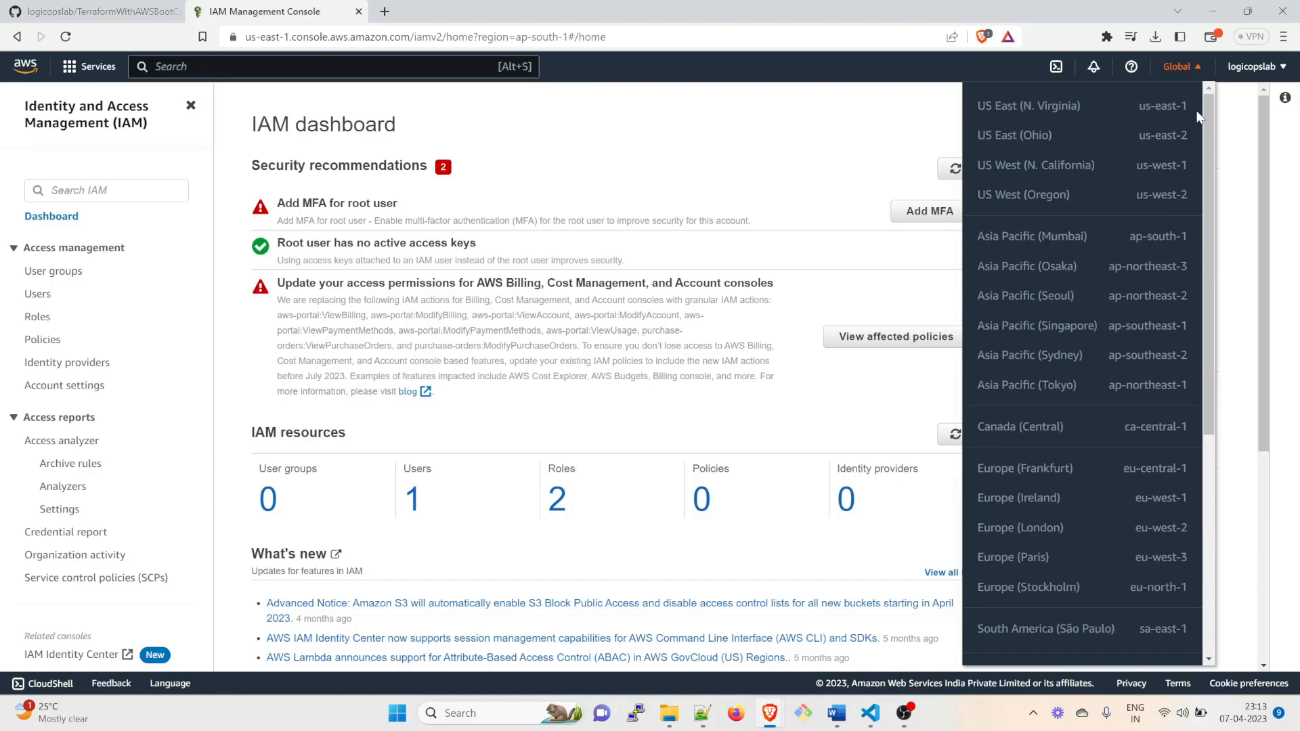
{"action": "mouse_move", "coordinate": [1183, 170]}
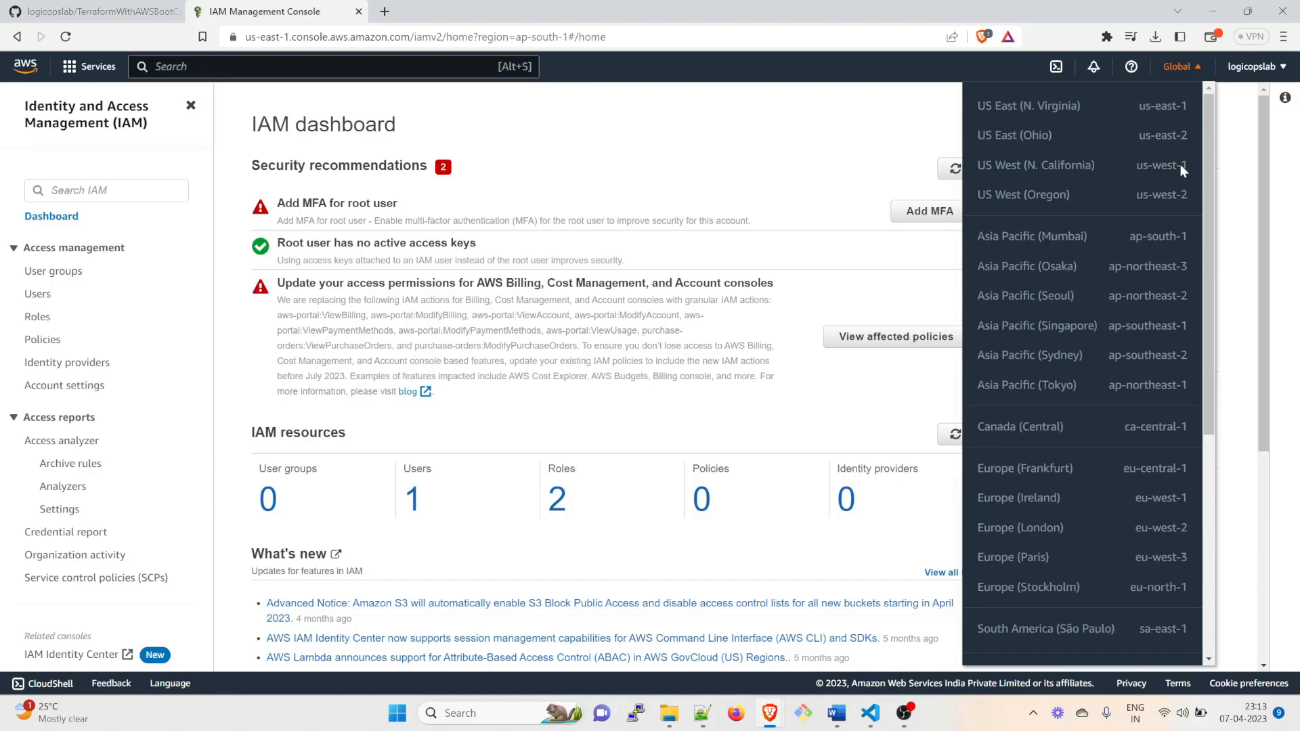
{"action": "mouse_move", "coordinate": [1029, 247]}
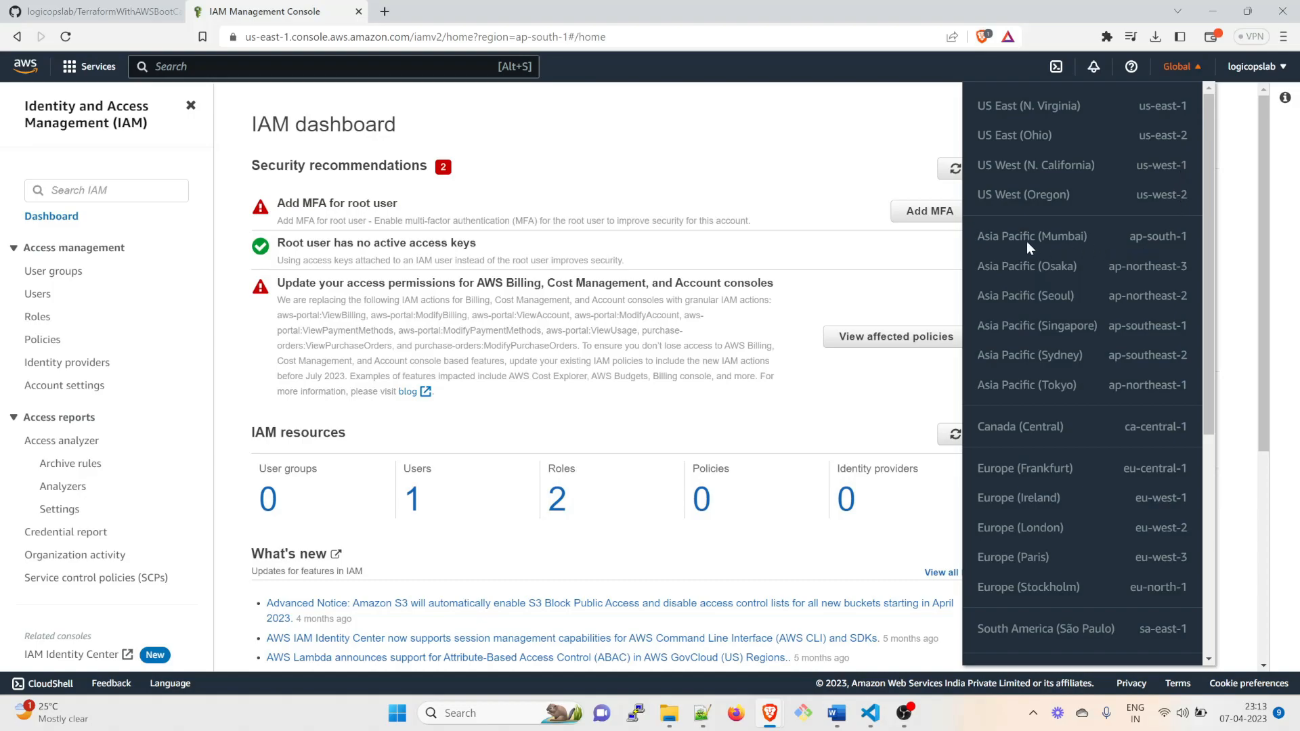
{"action": "mouse_move", "coordinate": [1063, 304]}
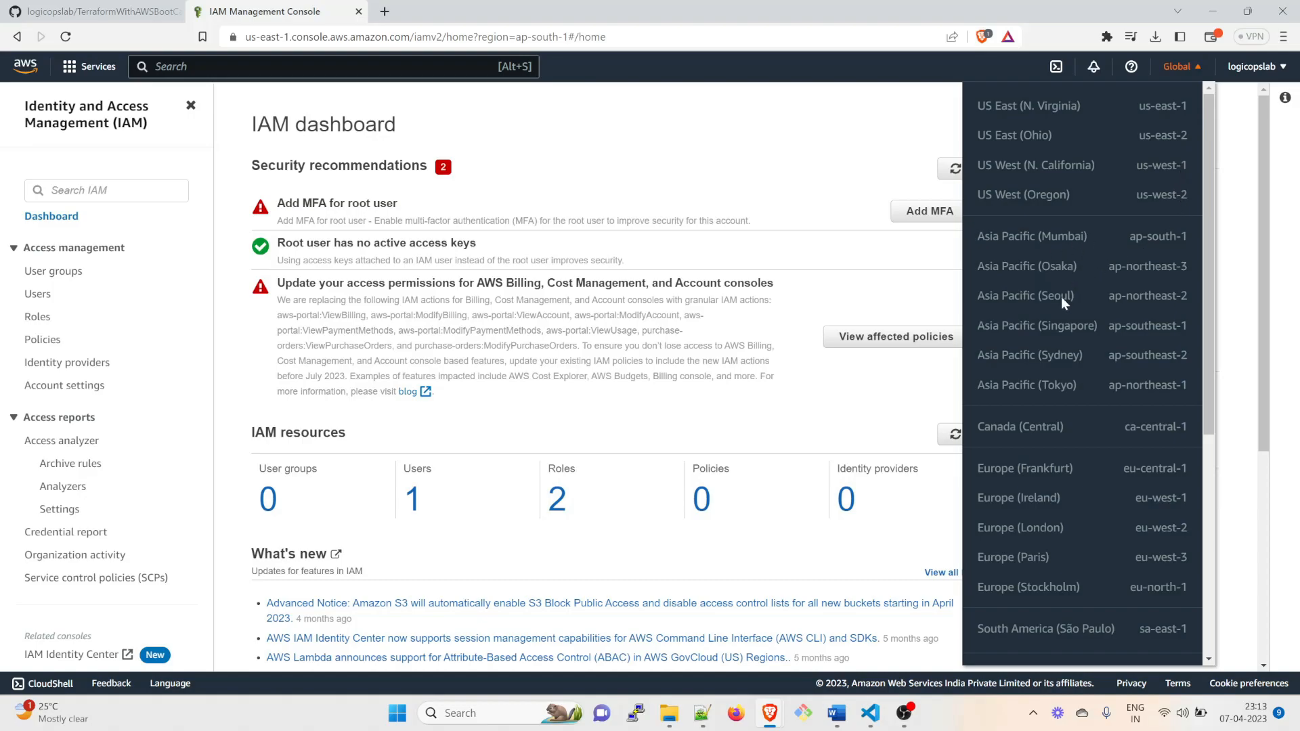
{"action": "mouse_move", "coordinate": [1114, 328]}
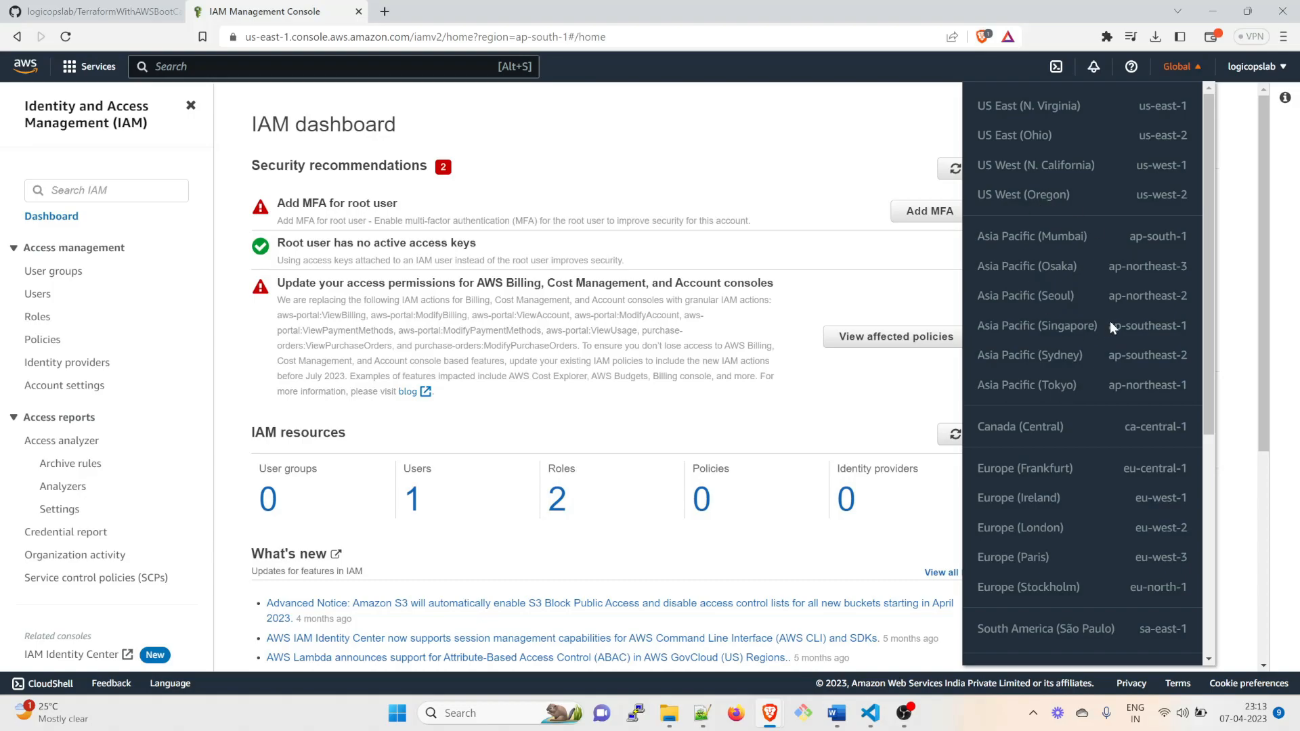
{"action": "mouse_move", "coordinate": [1131, 211]}
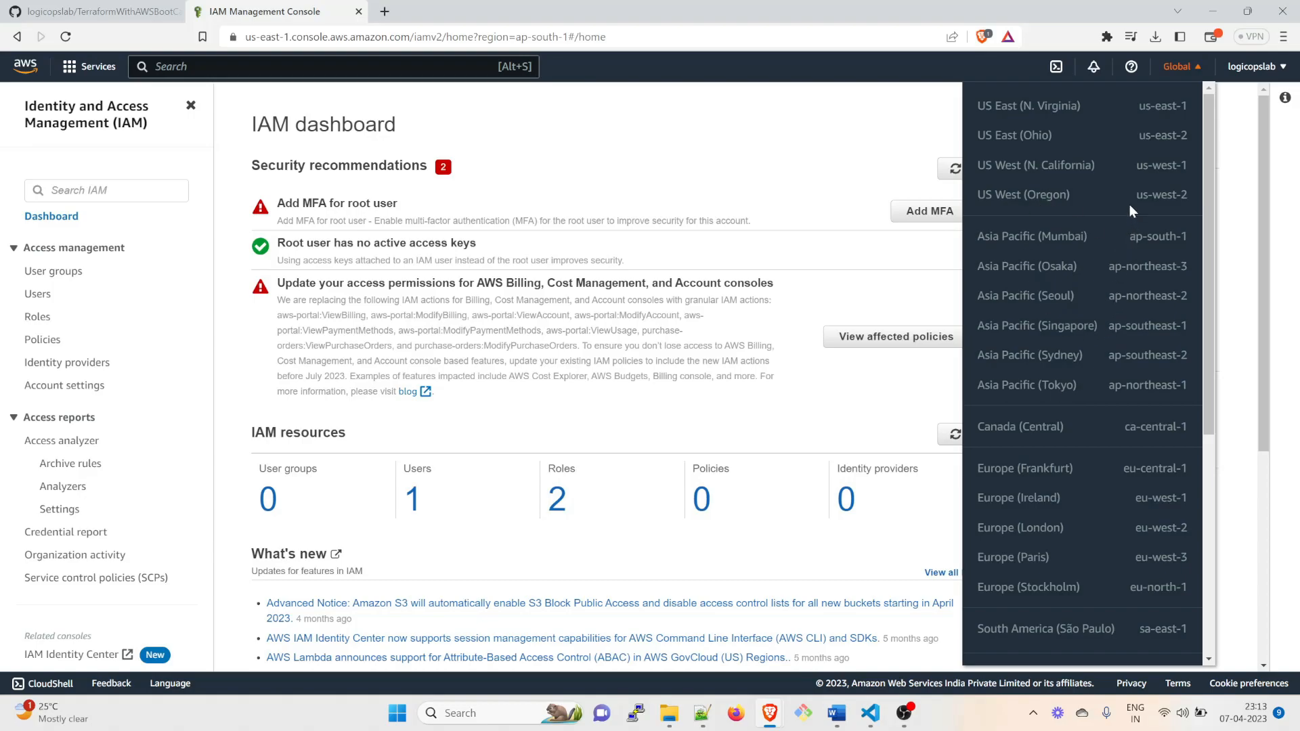
{"action": "mouse_move", "coordinate": [1142, 141]}
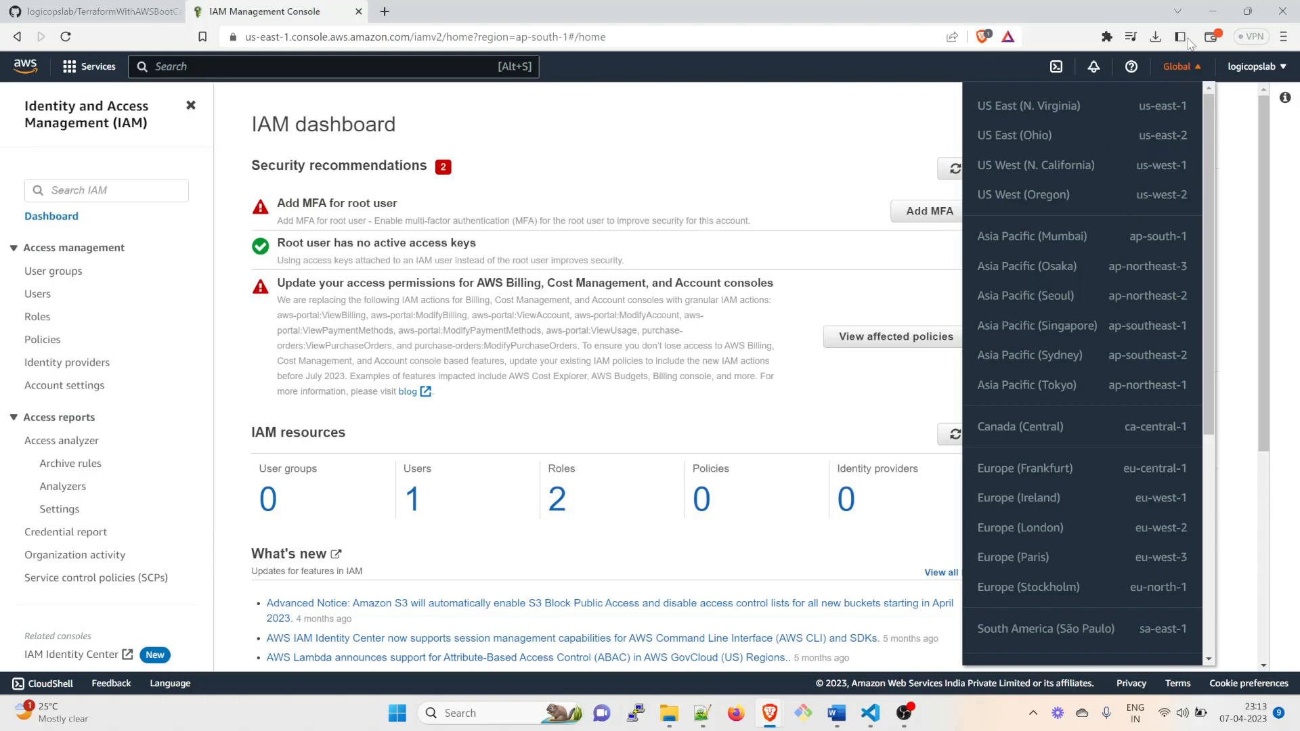
Fill in region "us-east-2", save main.tf, and add a new line below
{"action": "left_click", "coordinate": [869, 713]}
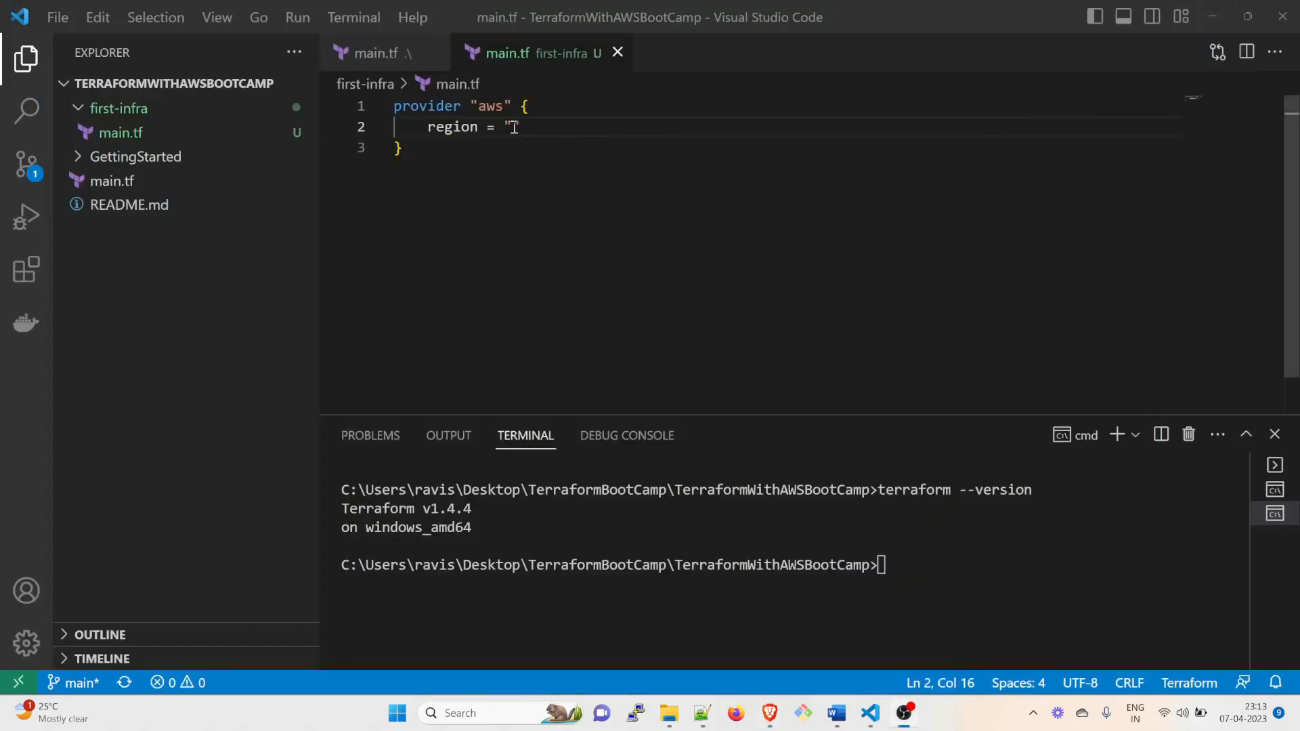
{"action": "type", "text": "us\""}
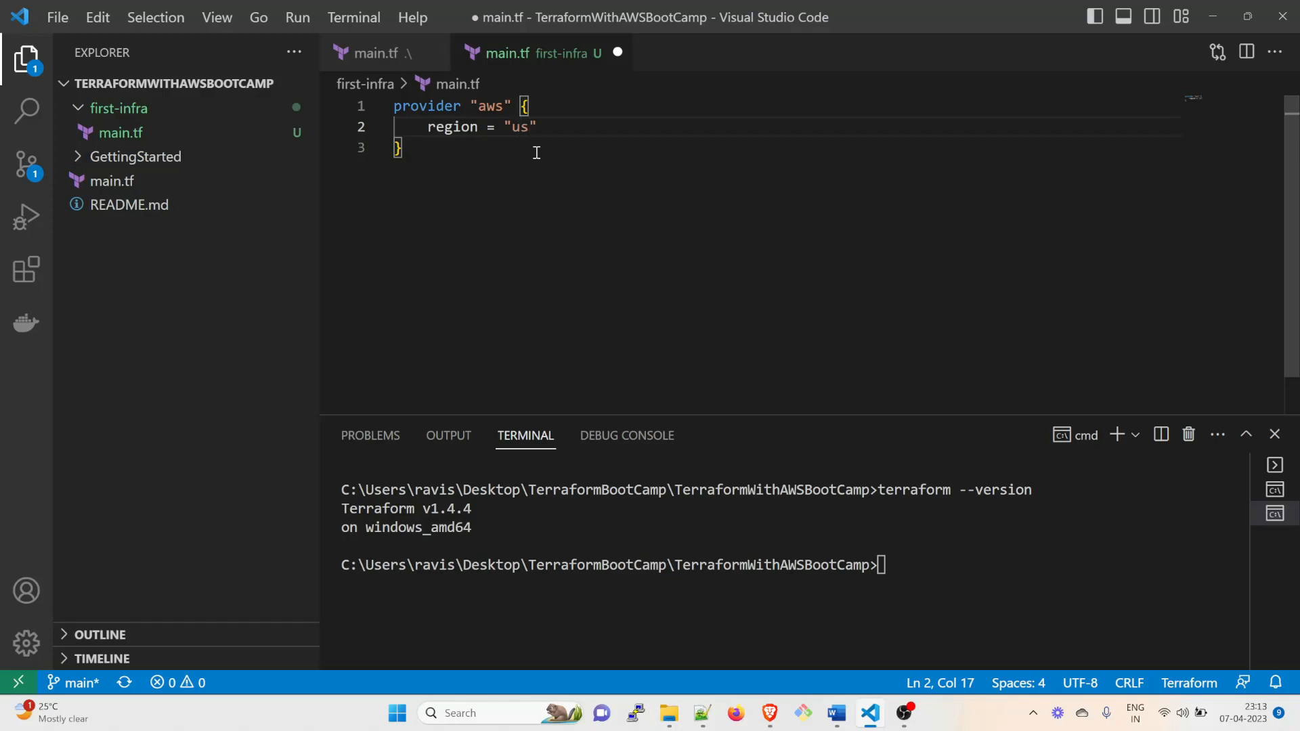
{"action": "type", "text": "-east"}
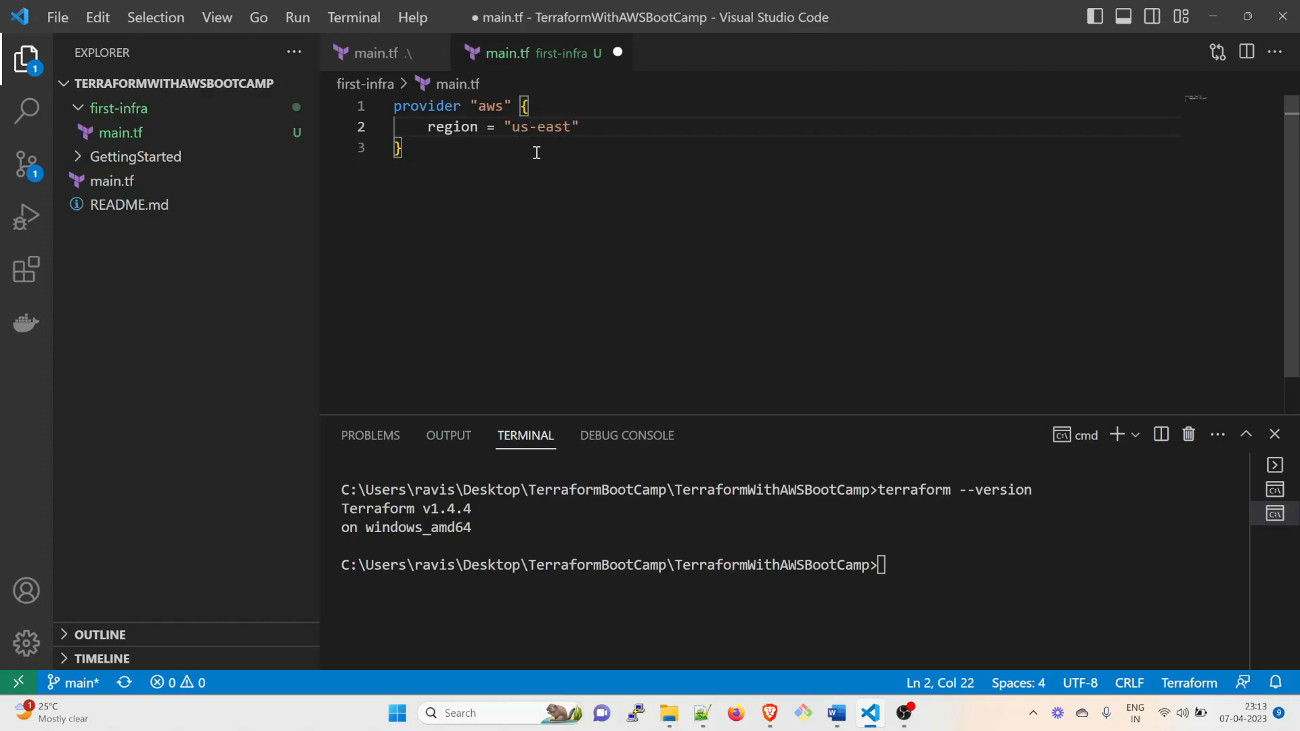
{"action": "type", "text": "-2"}
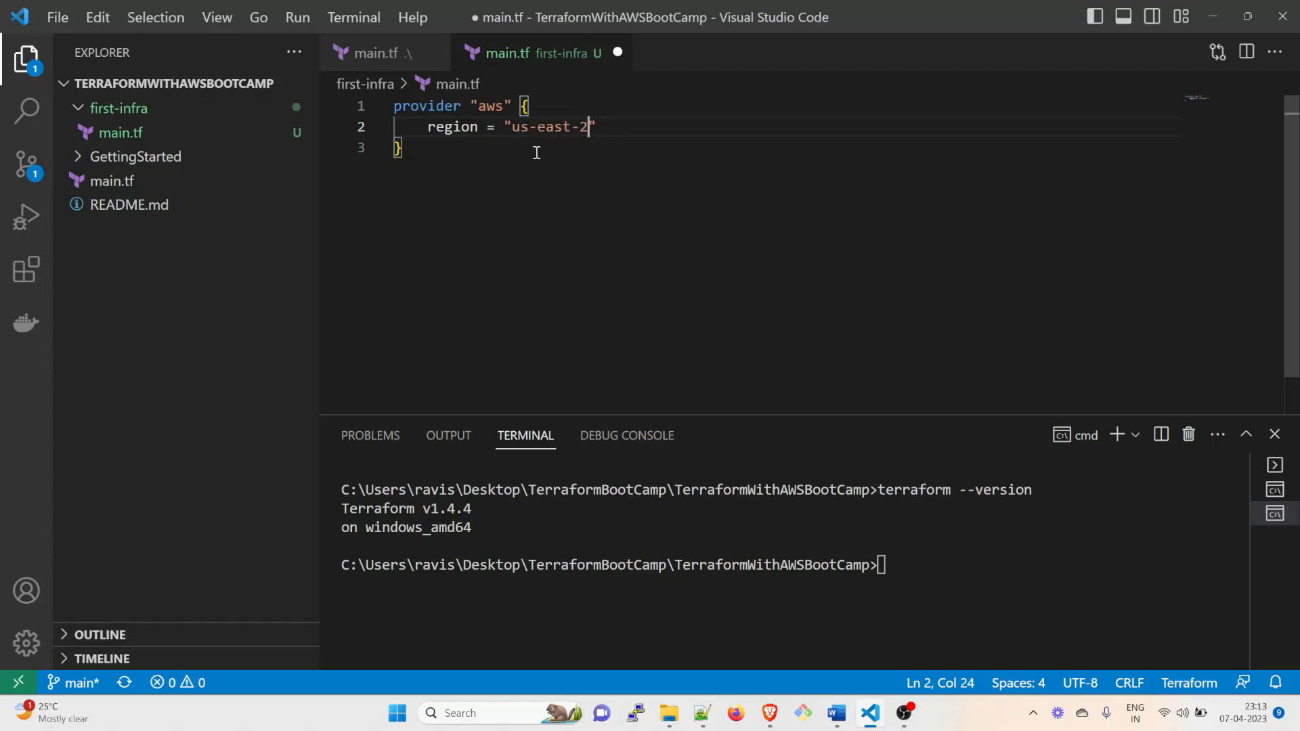
{"action": "key", "text": "ctrl+s"}
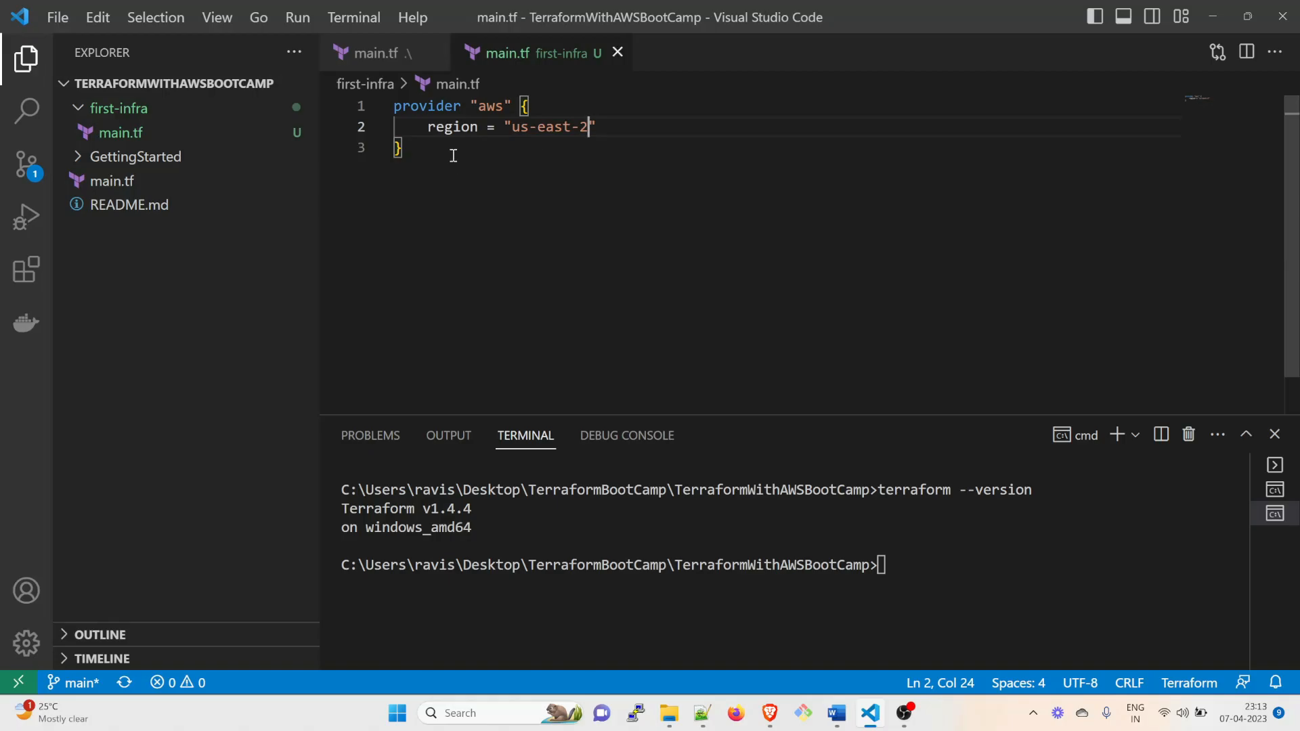
{"action": "key", "text": "Enter"}
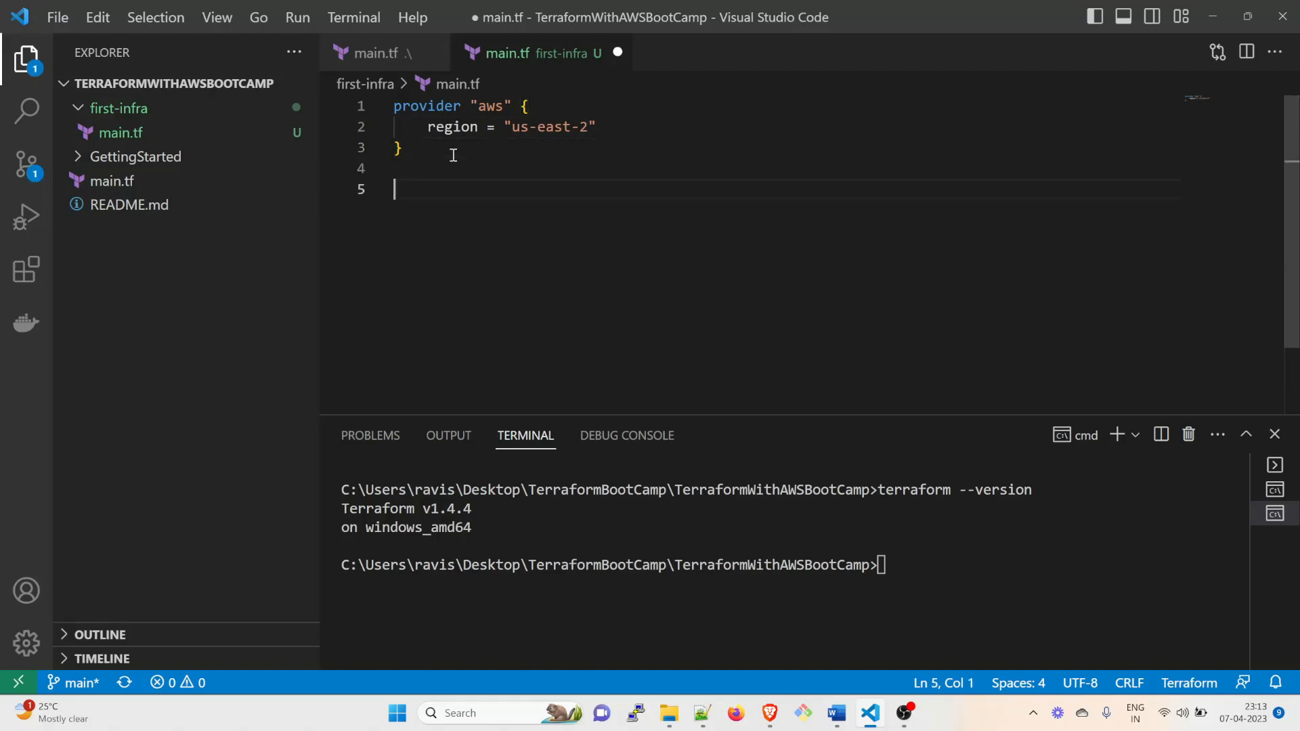
Type resource "aws_vpc" "first_vpc", correcting the mistyped resource name
{"action": "type", "text": "re"}
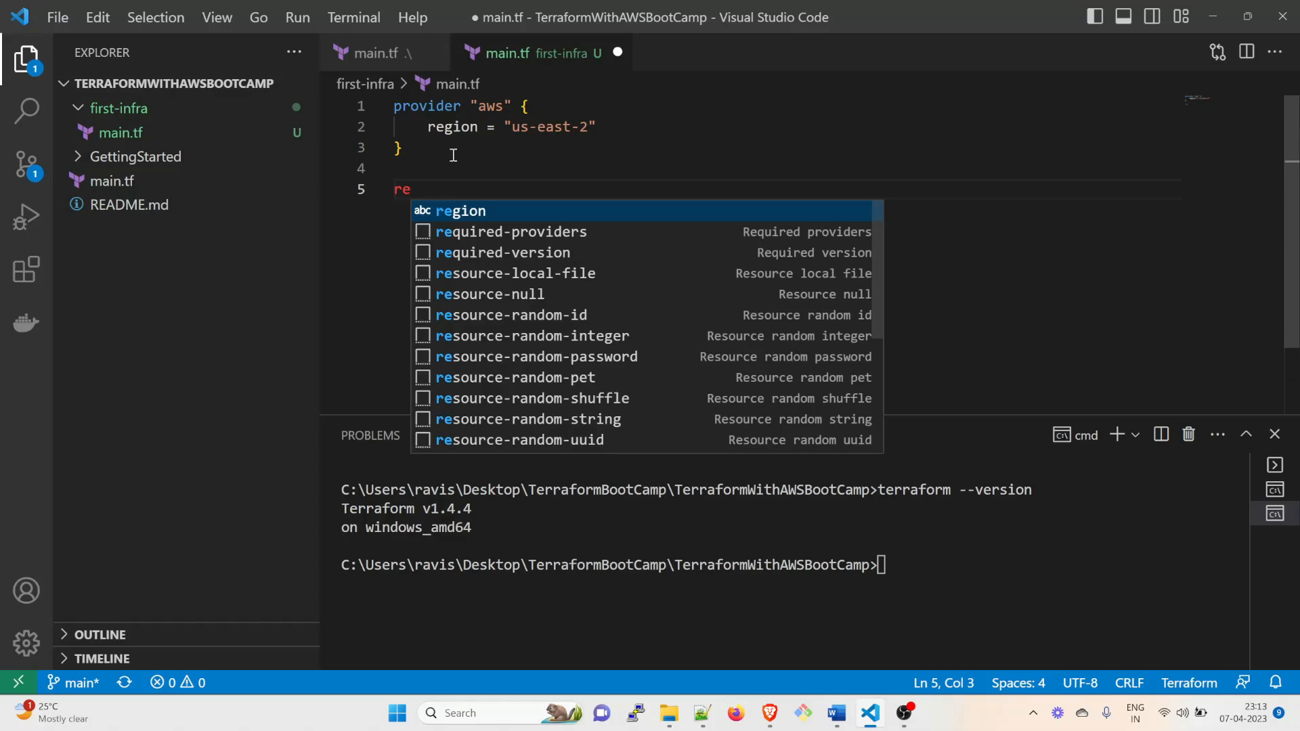
{"action": "type", "text": "source \""}
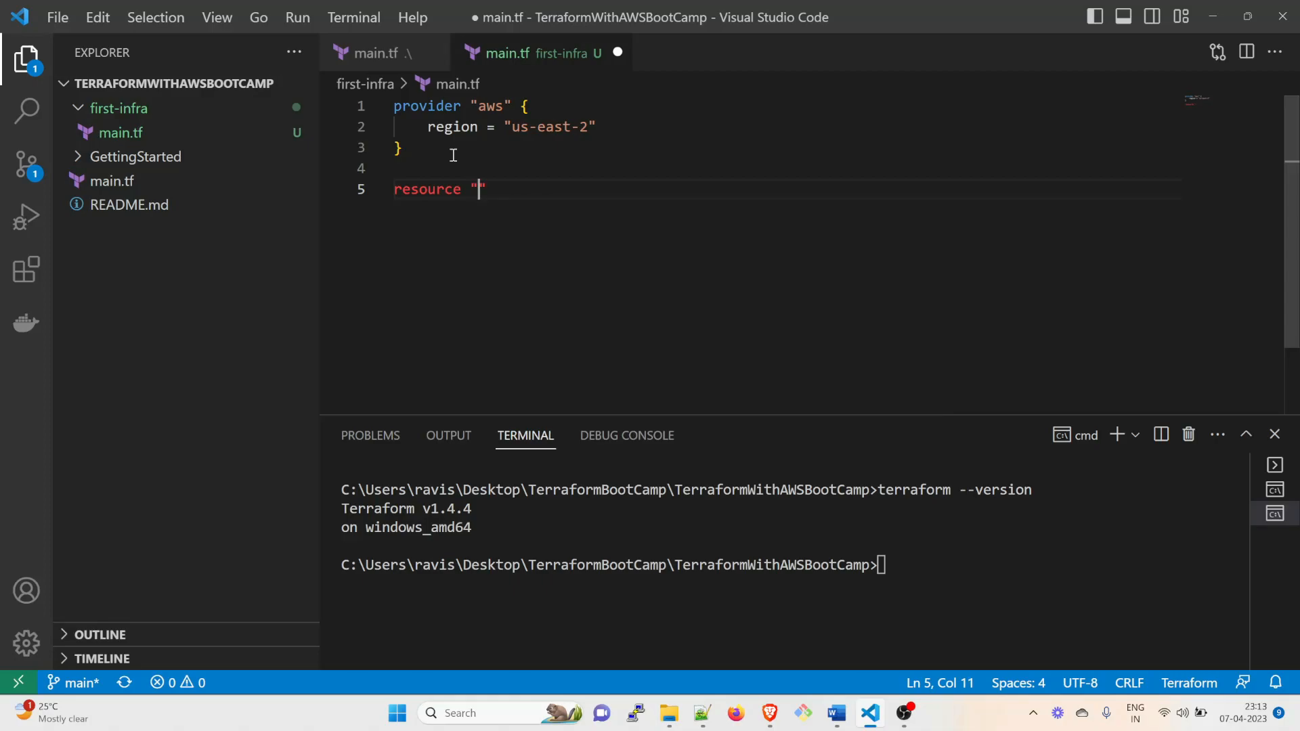
{"action": "type", "text": "aws"}
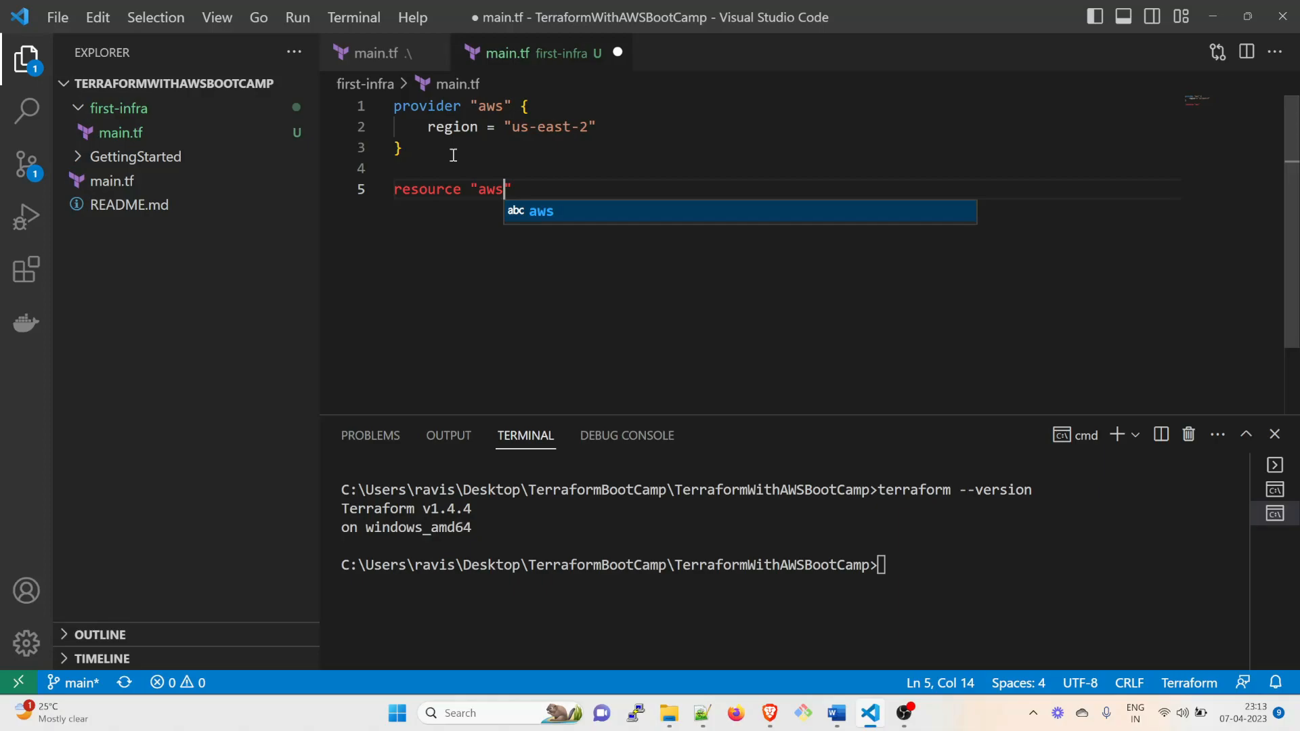
{"action": "type", "text": "_v"}
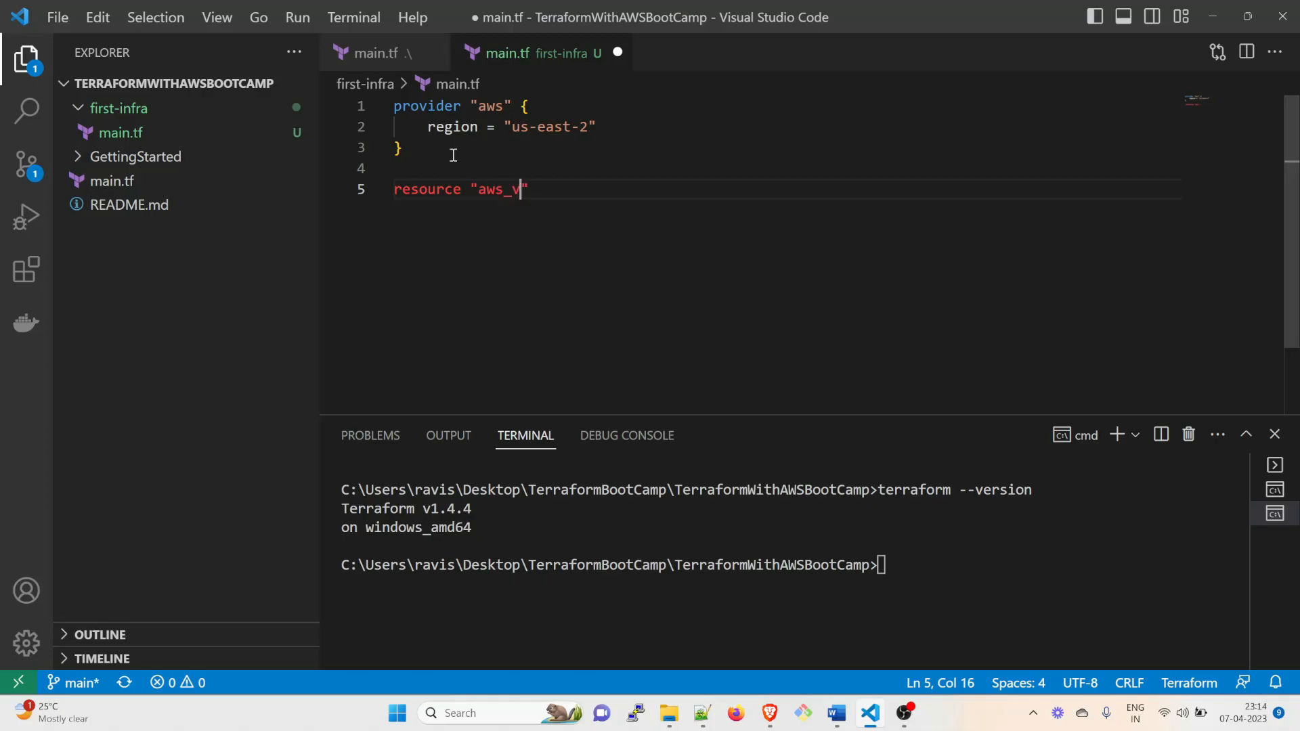
{"action": "type", "text": "pc"}
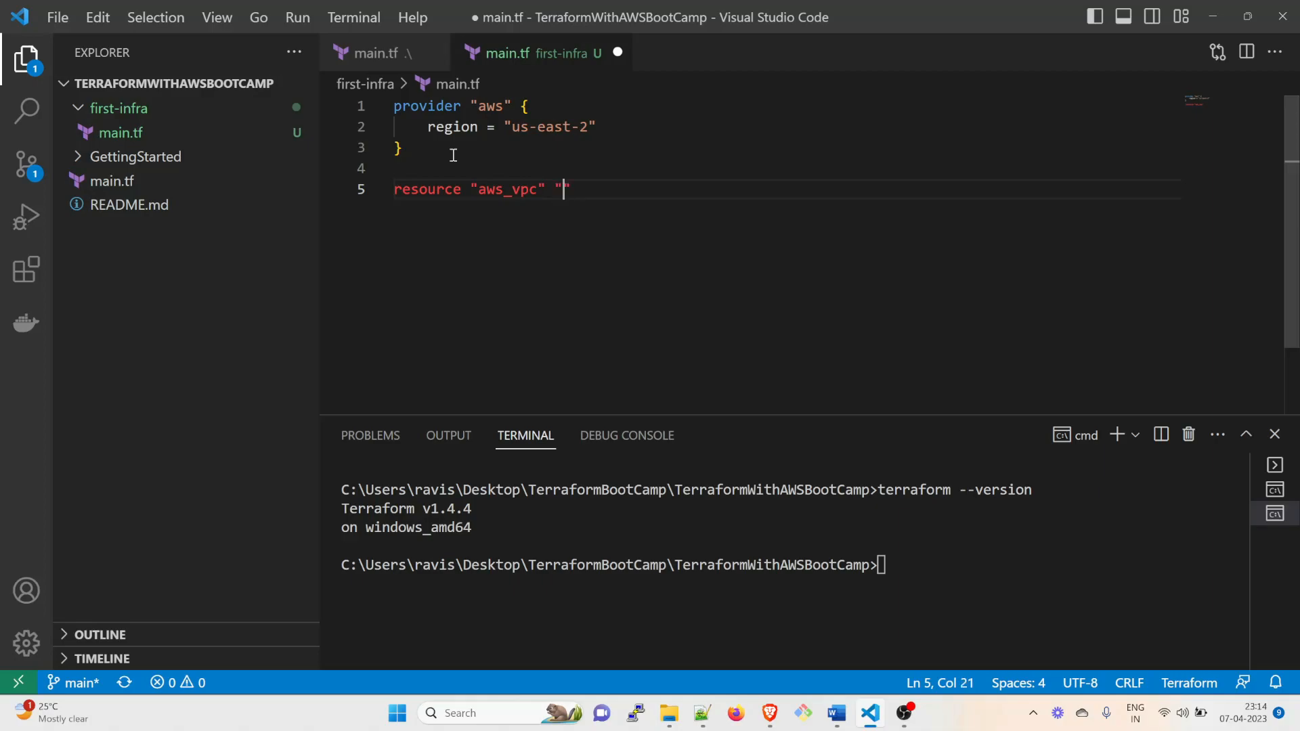
{"action": "type", "text": "girs"}
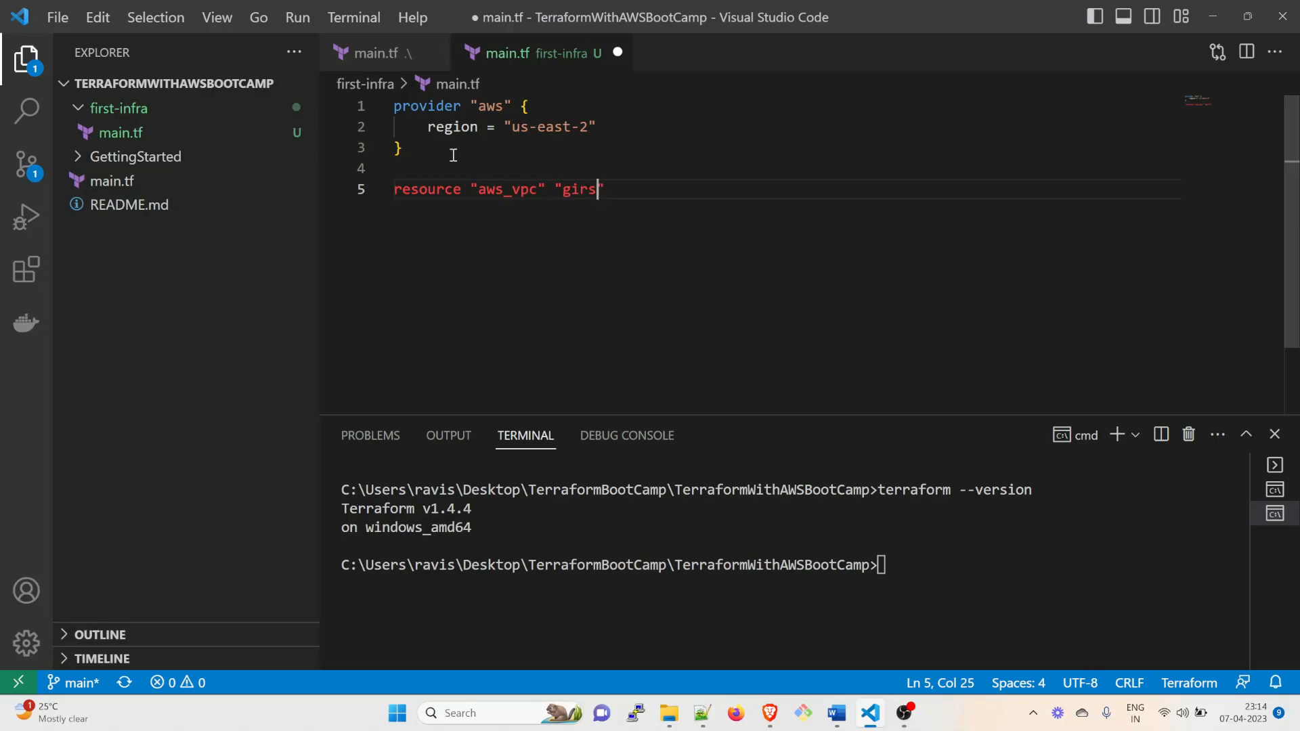
{"action": "key", "text": "Backspace"}
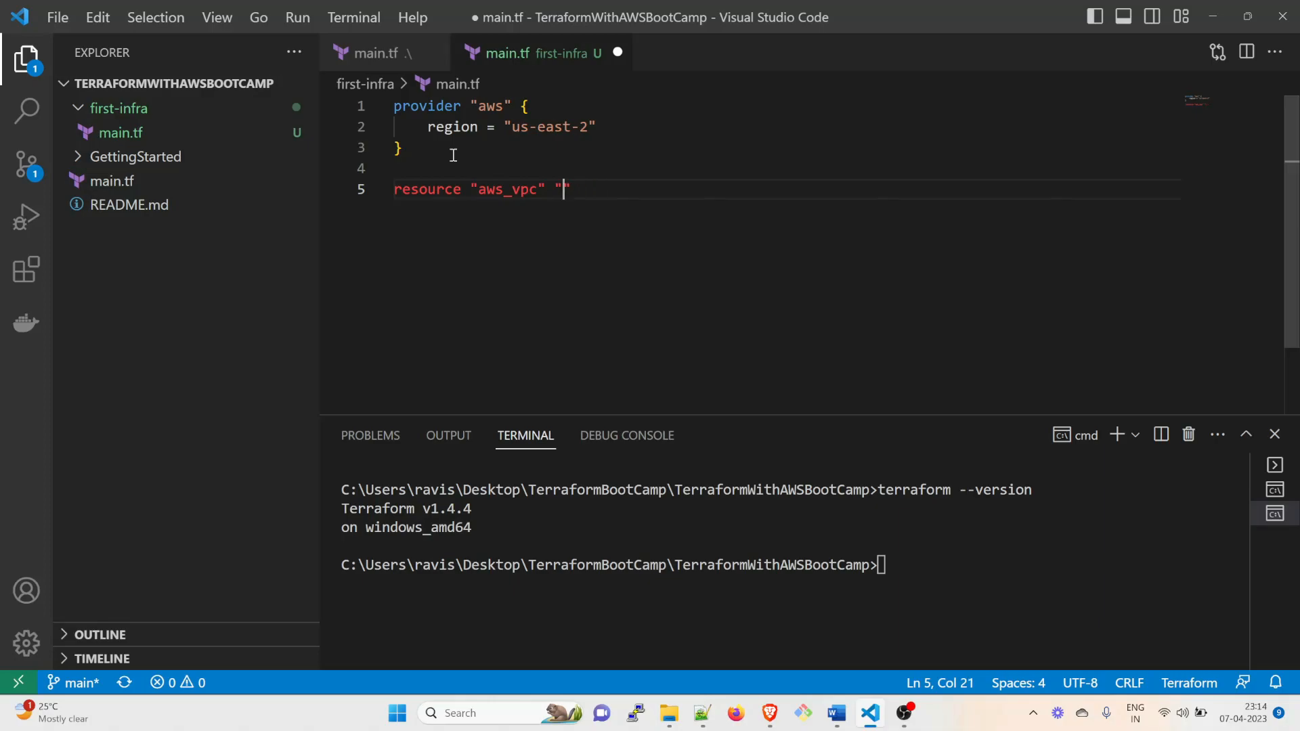
{"action": "type", "text": "first"}
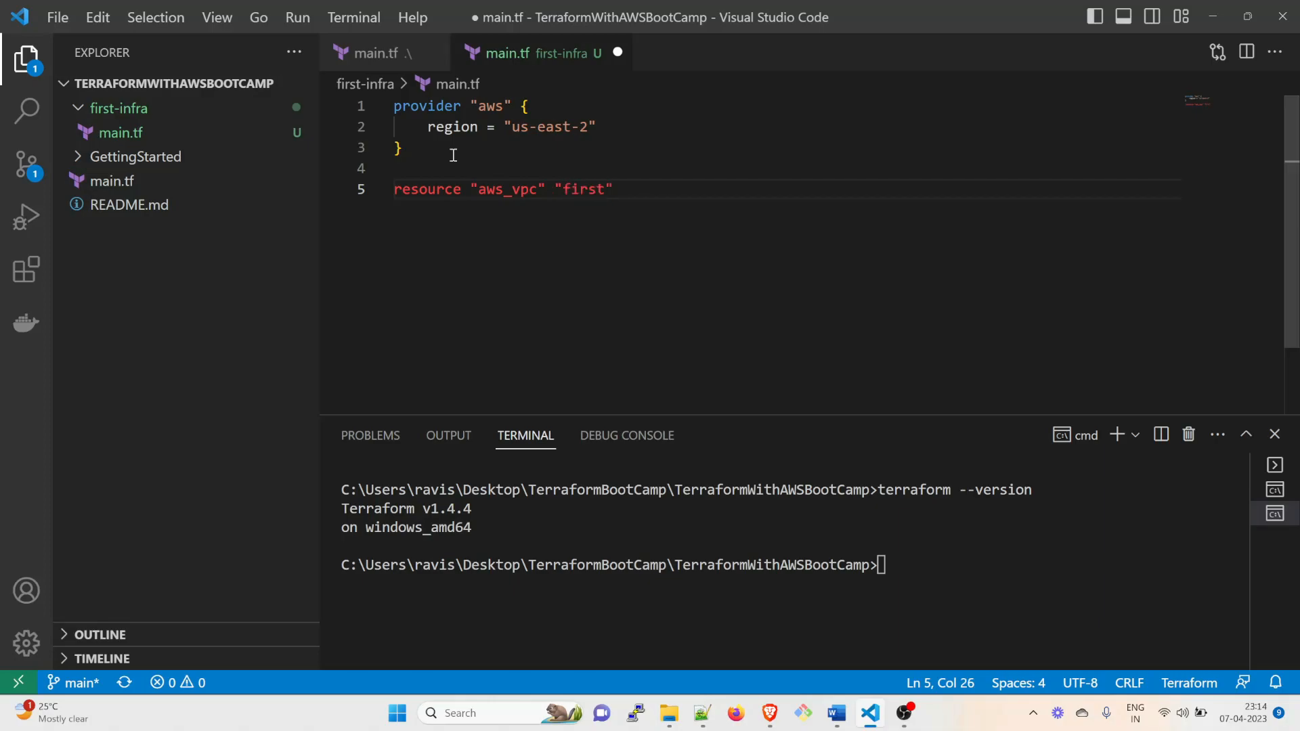
{"action": "type", "text": "_vpc"}
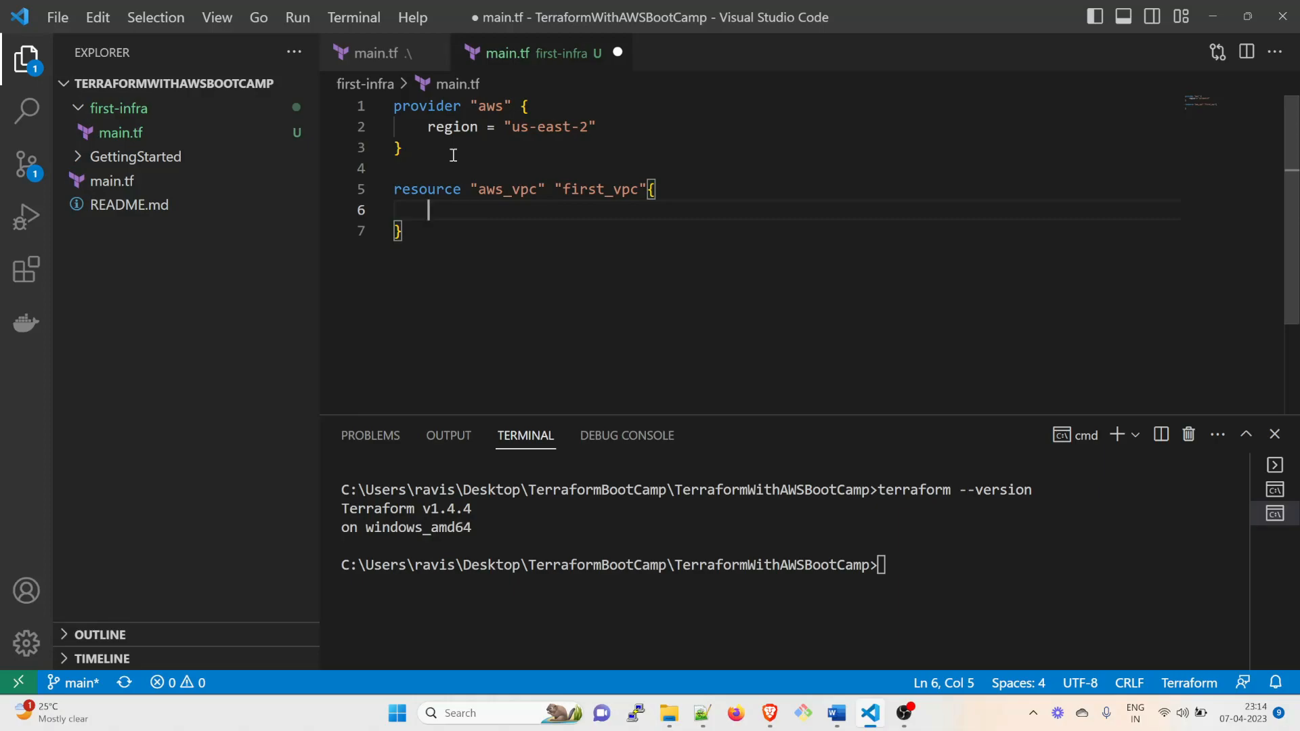
Set the VPC's cidr_block to "10.0.0.0/16"
{"action": "type", "text": "ci"}
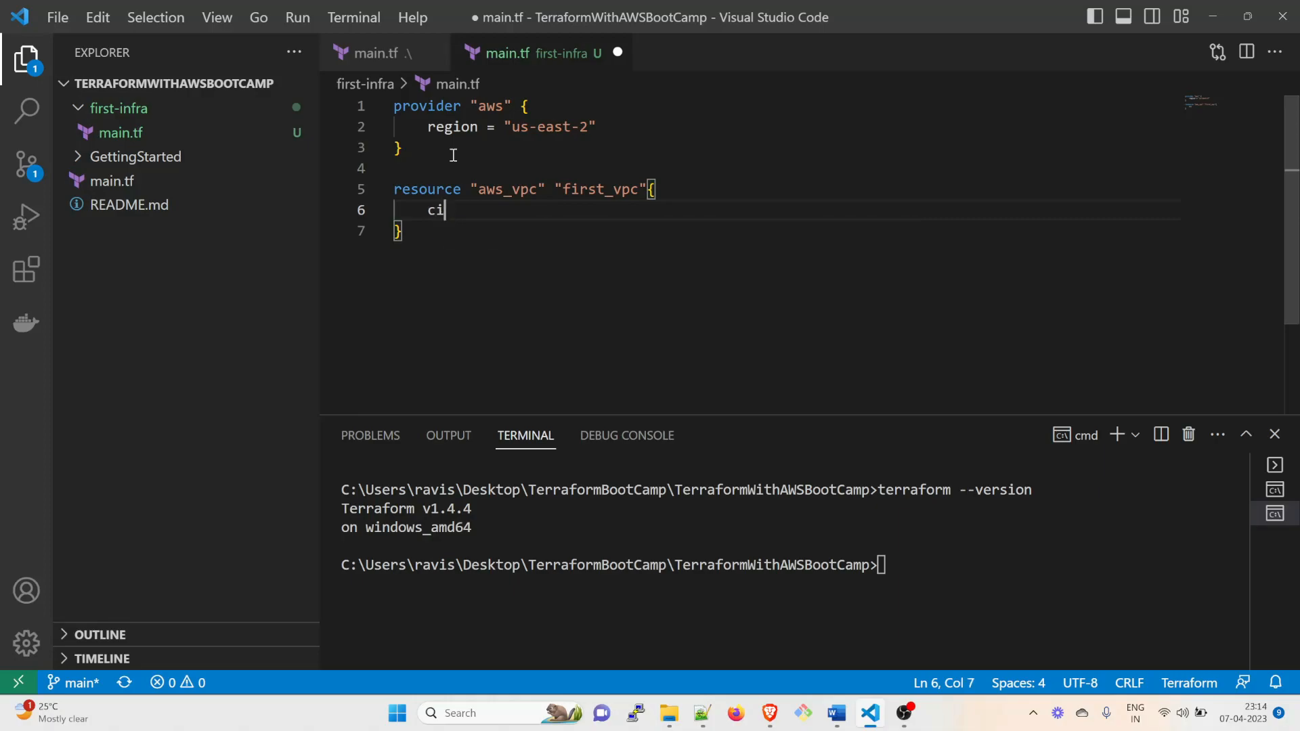
{"action": "type", "text": "dr"}
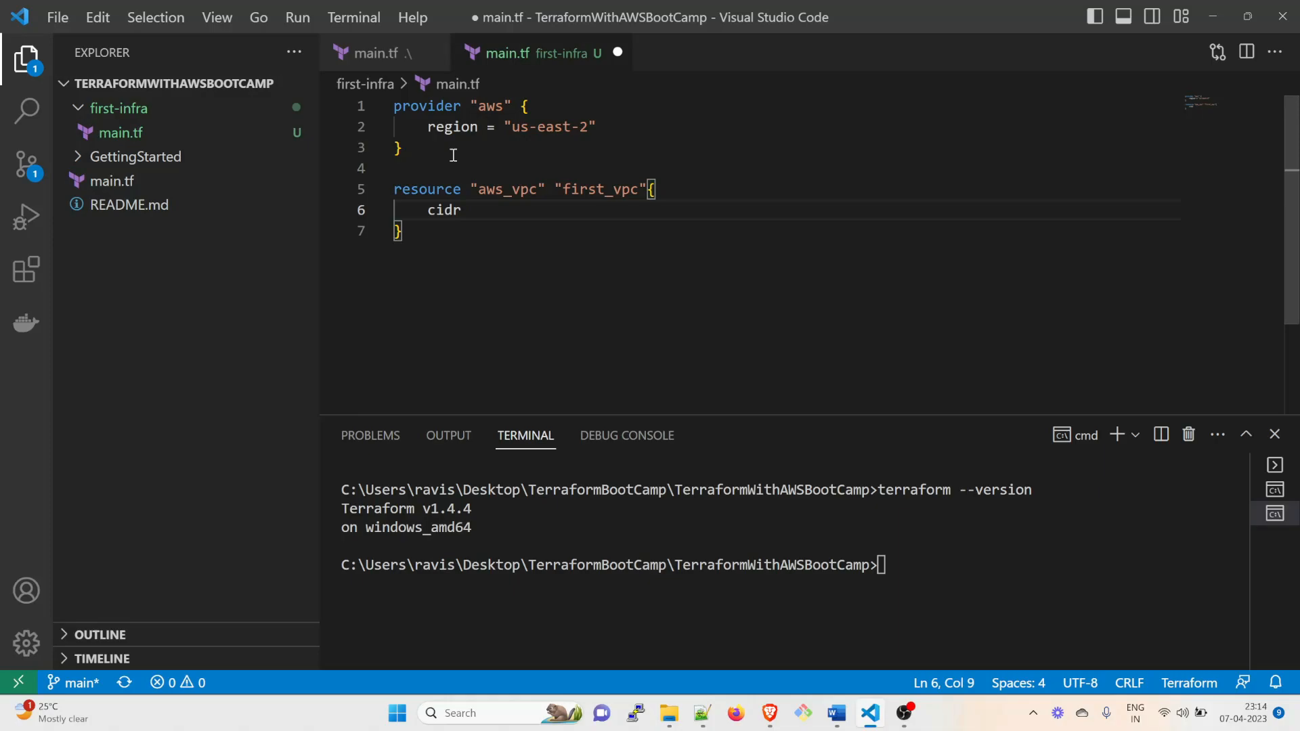
{"action": "type", "text": "_block"}
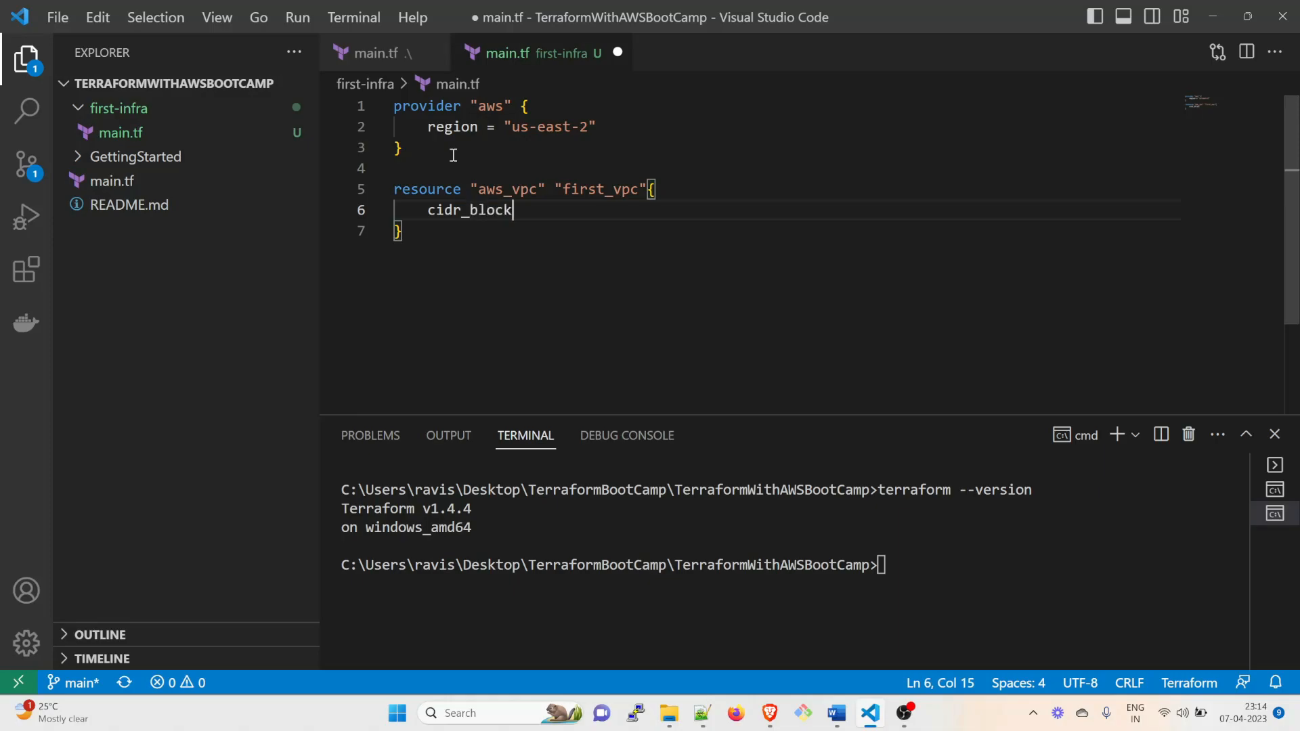
{"action": "type", "text": "="}
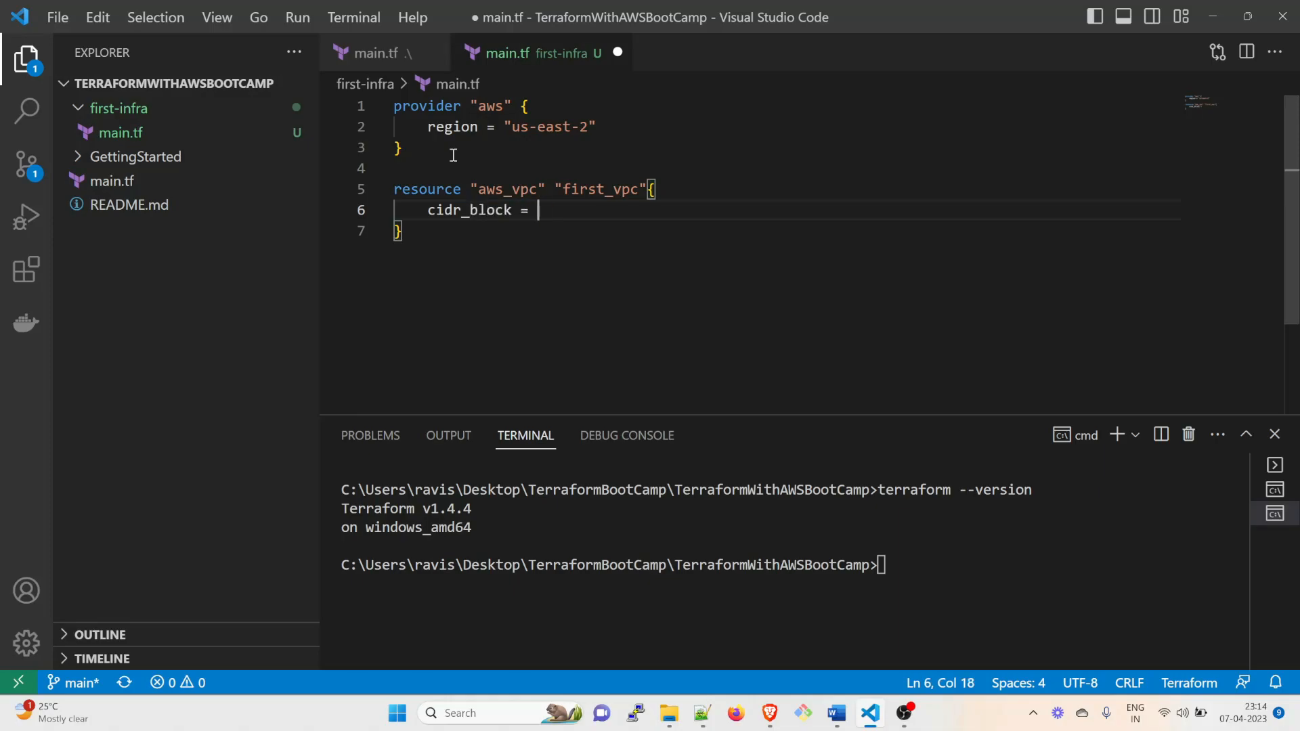
{"action": "type", "text": "\"10\""}
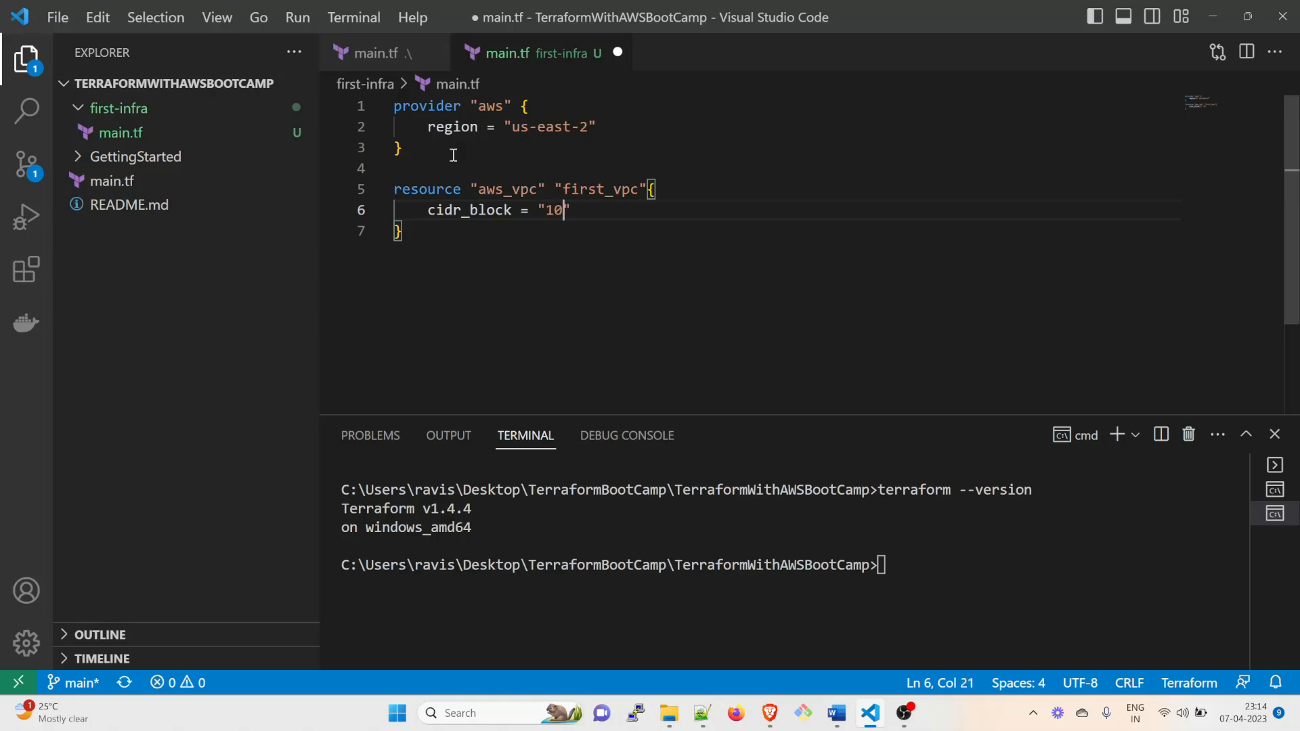
{"action": "type", "text": ".0.0."}
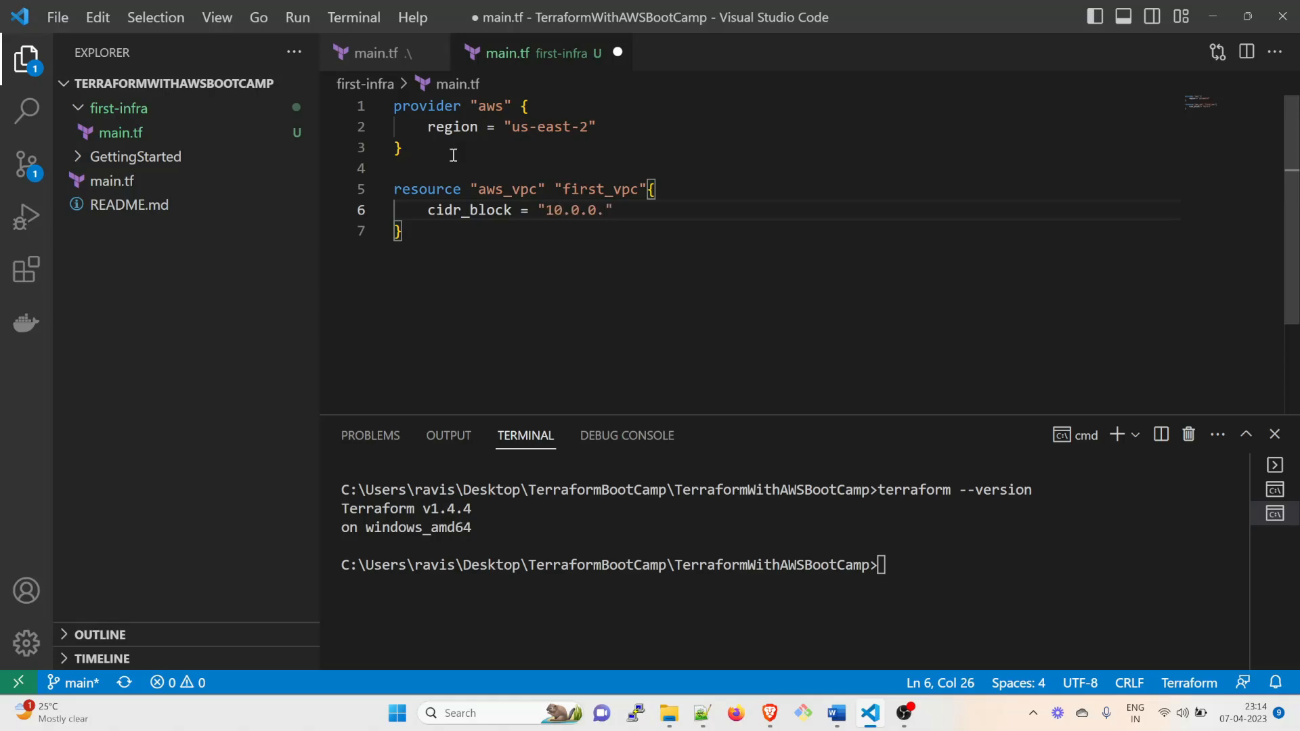
{"action": "type", "text": "/"}
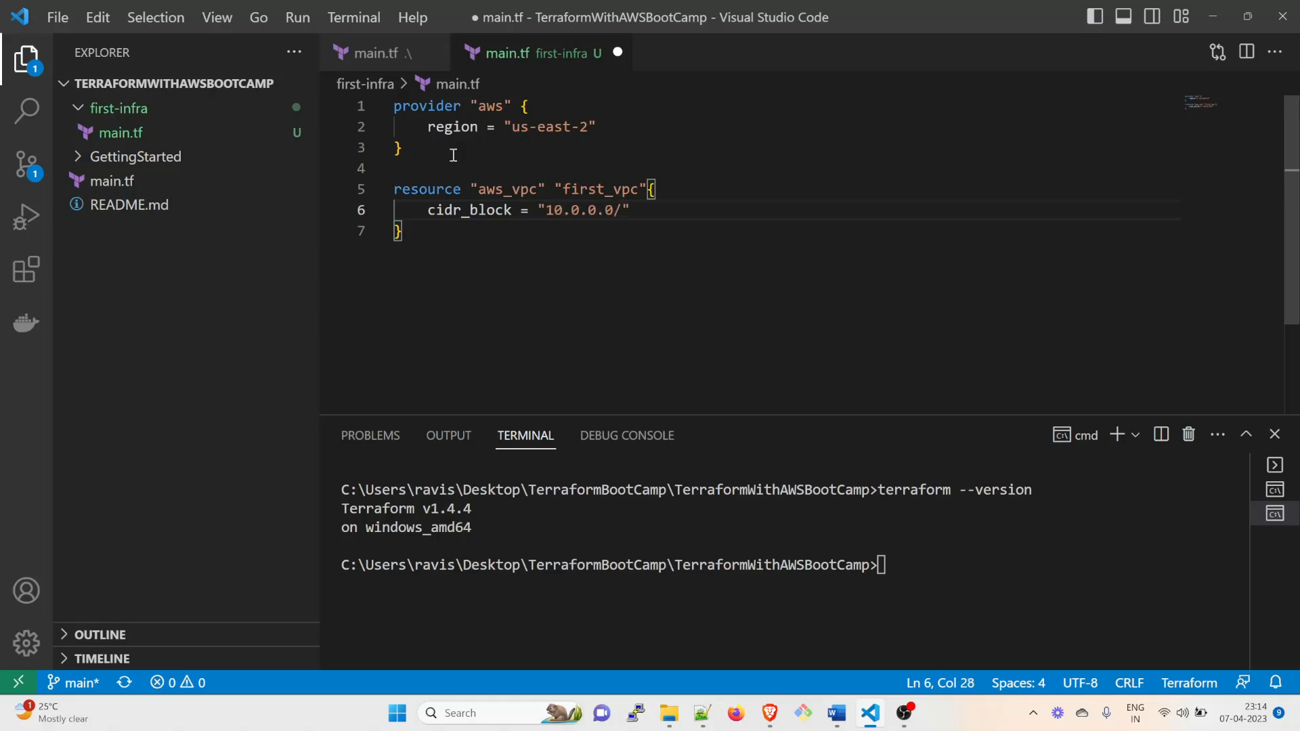
{"action": "type", "text": "16"}
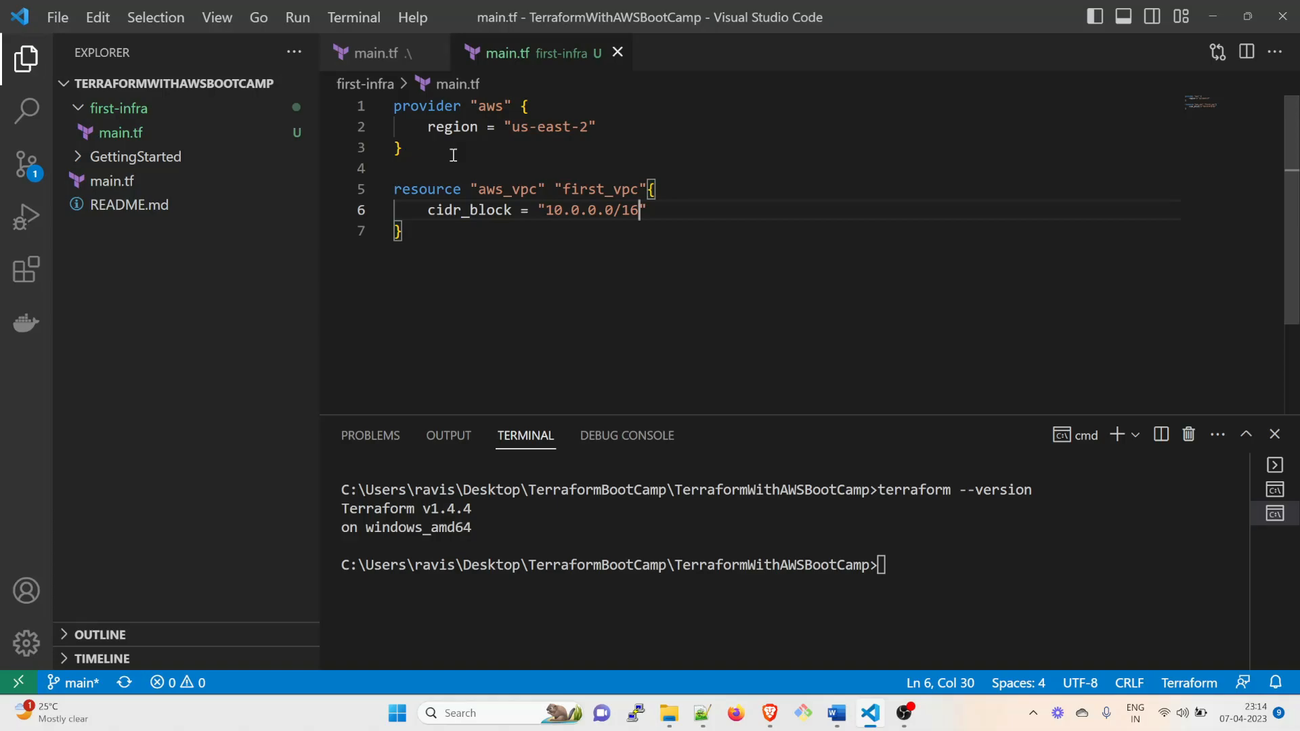
{"action": "mouse_move", "coordinate": [598, 315]}
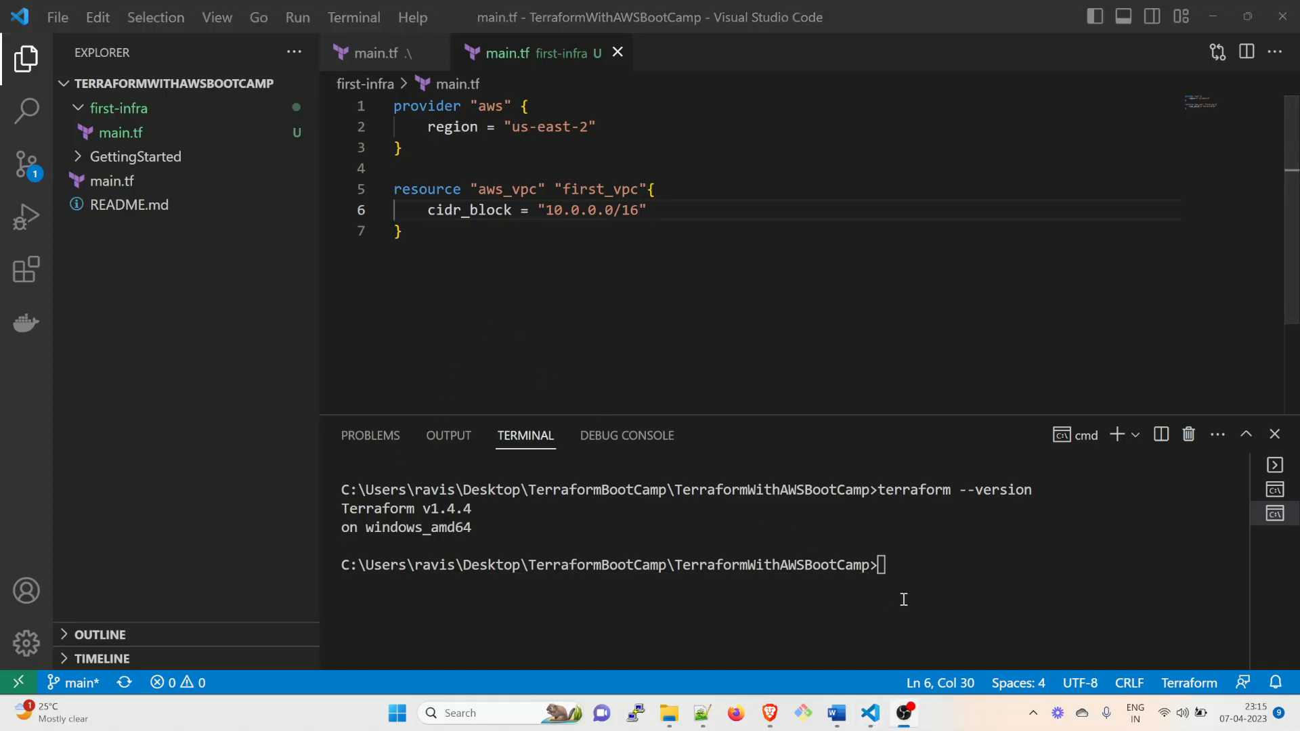
Clear the terminal, then add empty access_key and secret_key lines under region
{"action": "key", "text": "Return"}
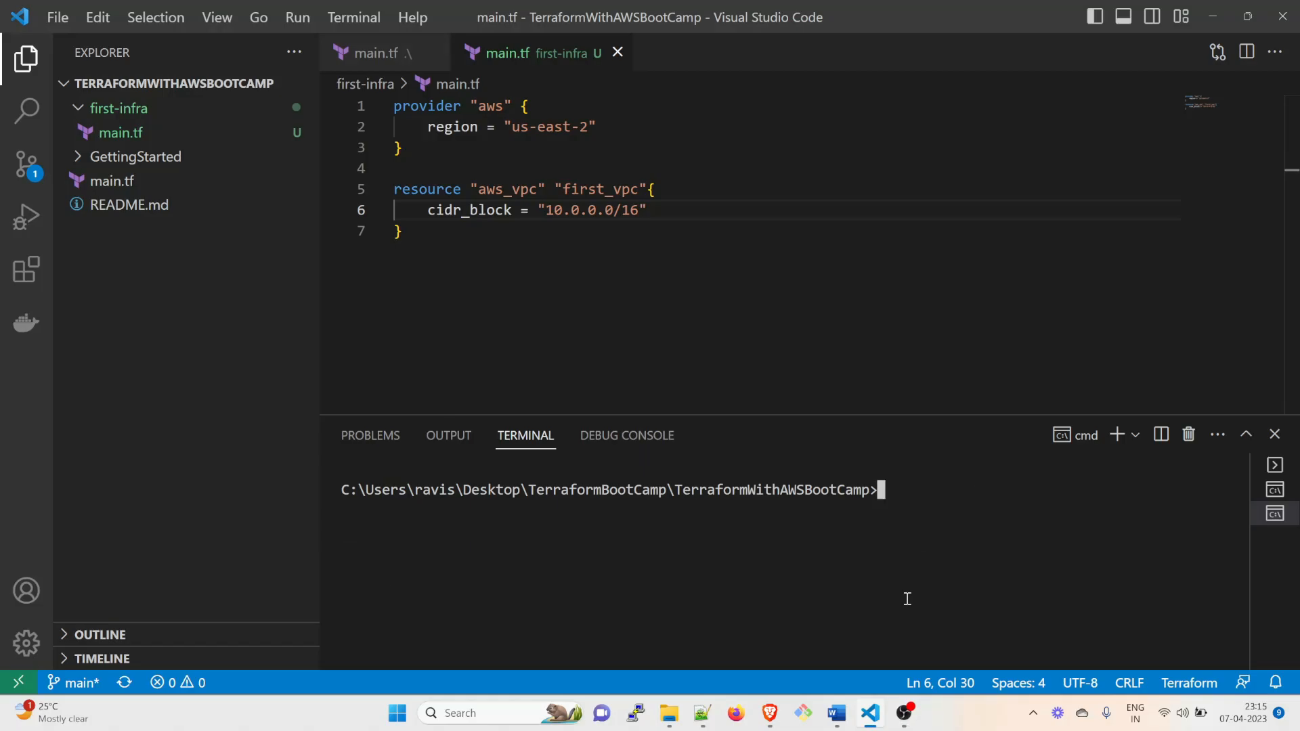
{"action": "mouse_move", "coordinate": [612, 132]}
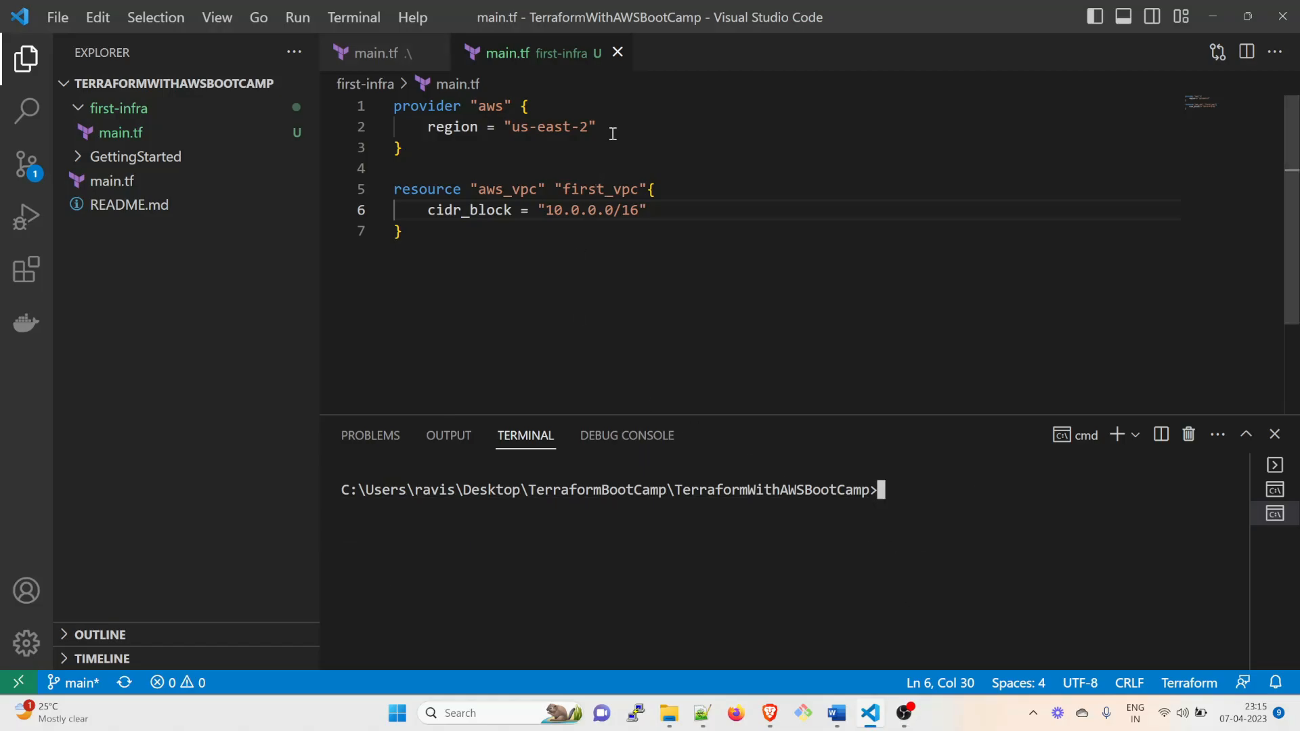
{"action": "mouse_move", "coordinate": [639, 188]}
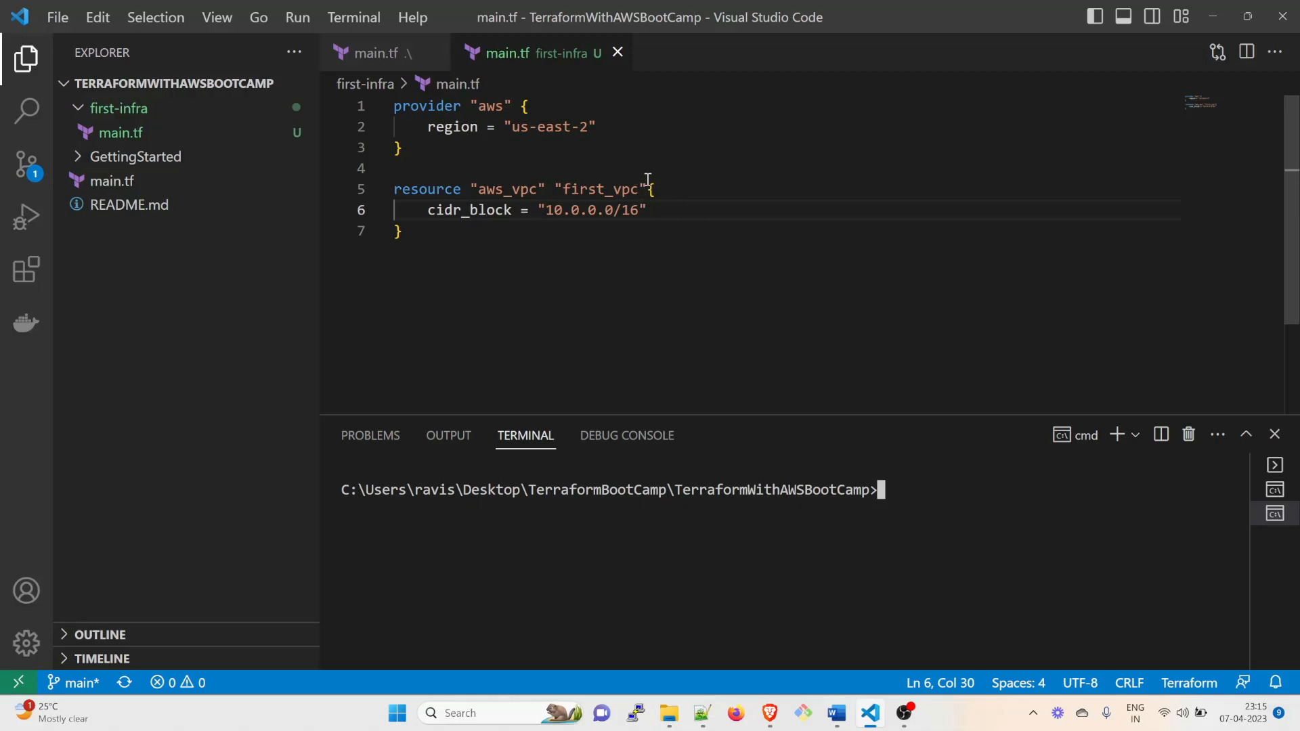
{"action": "left_click", "coordinate": [597, 126]}
{"action": "type", "text": "a"}
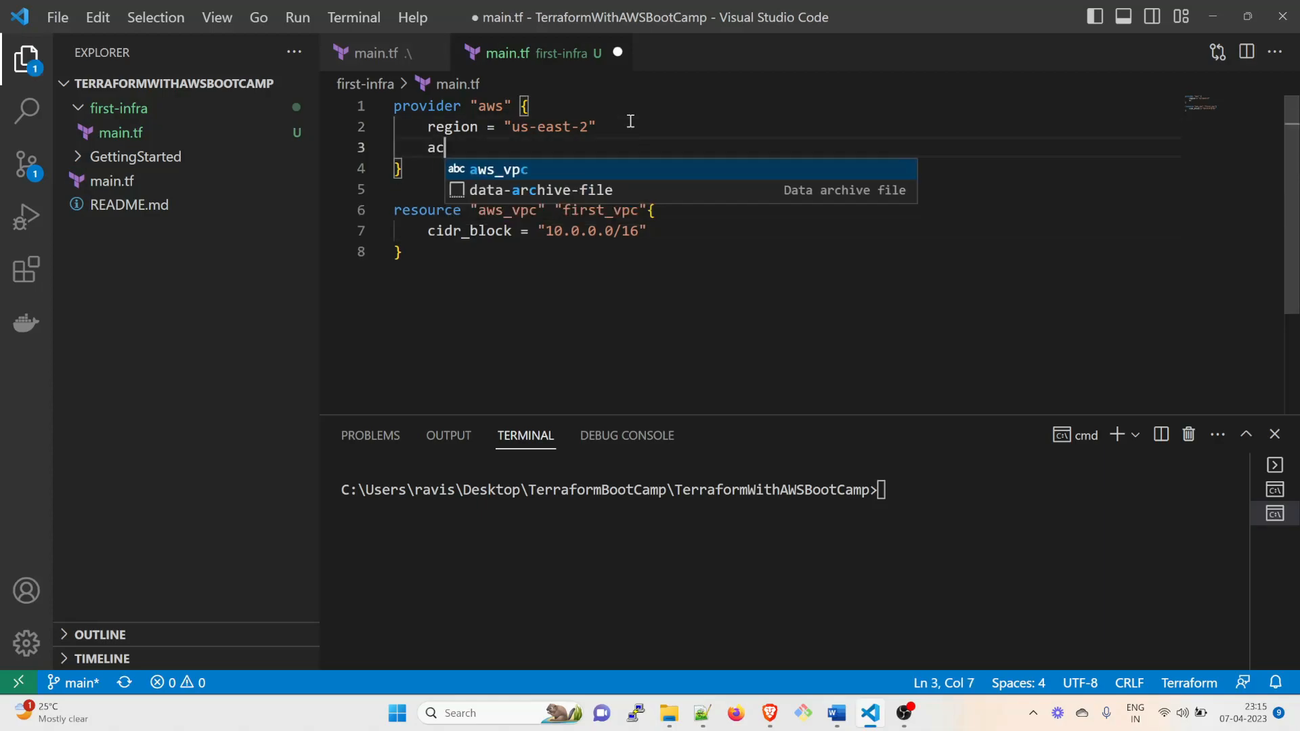
{"action": "type", "text": "cess"}
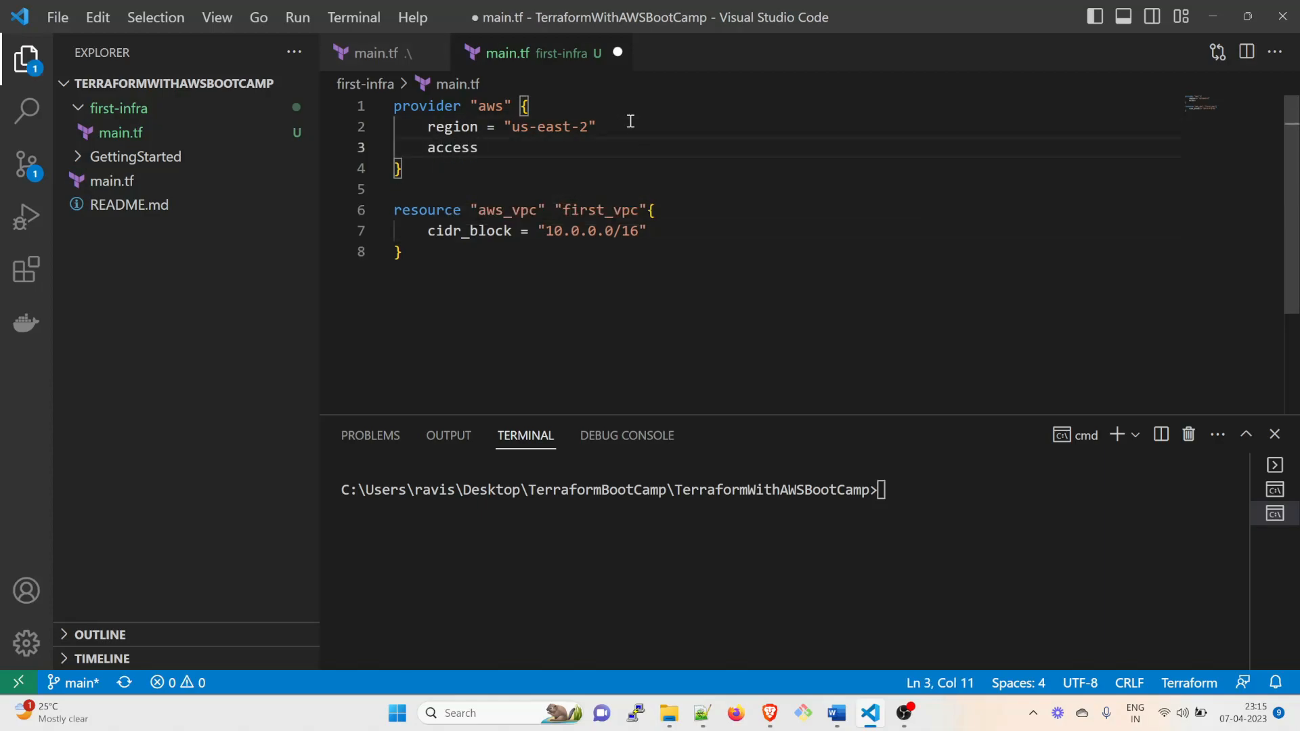
{"action": "type", "text": "_key = \""}
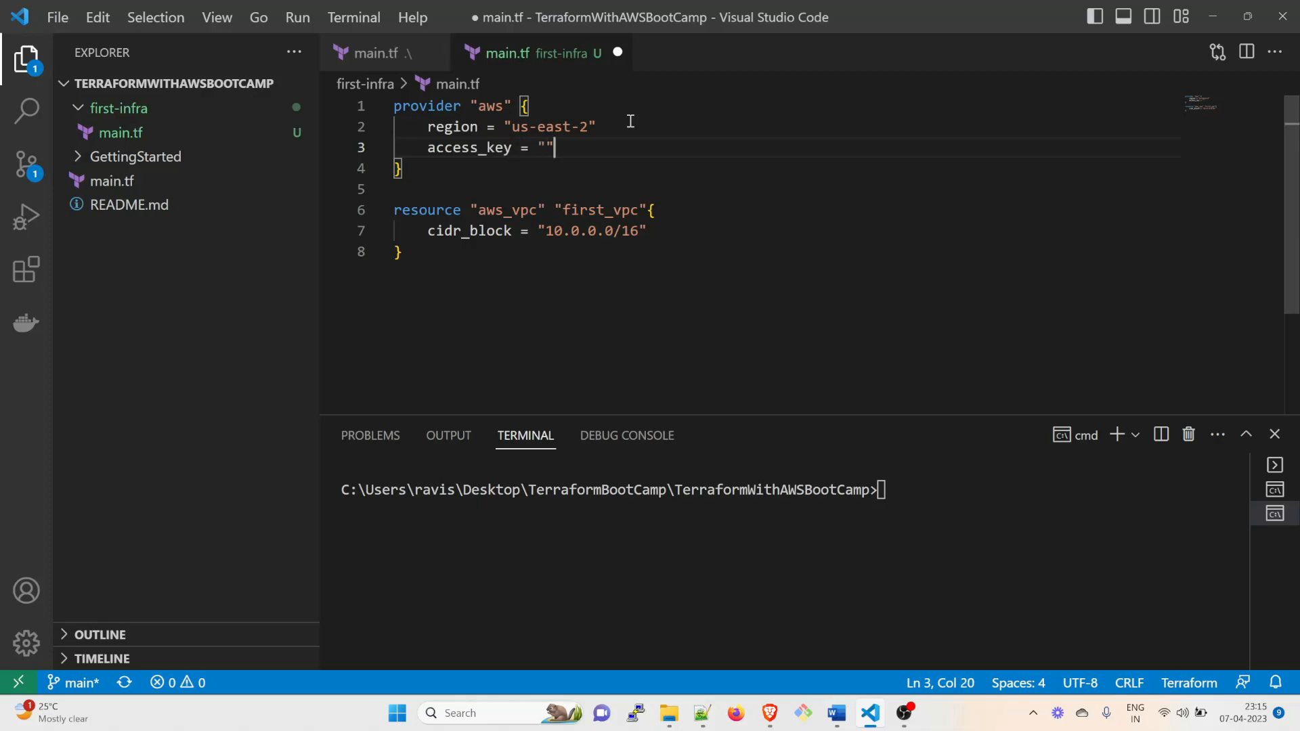
{"action": "key", "text": "Return"}
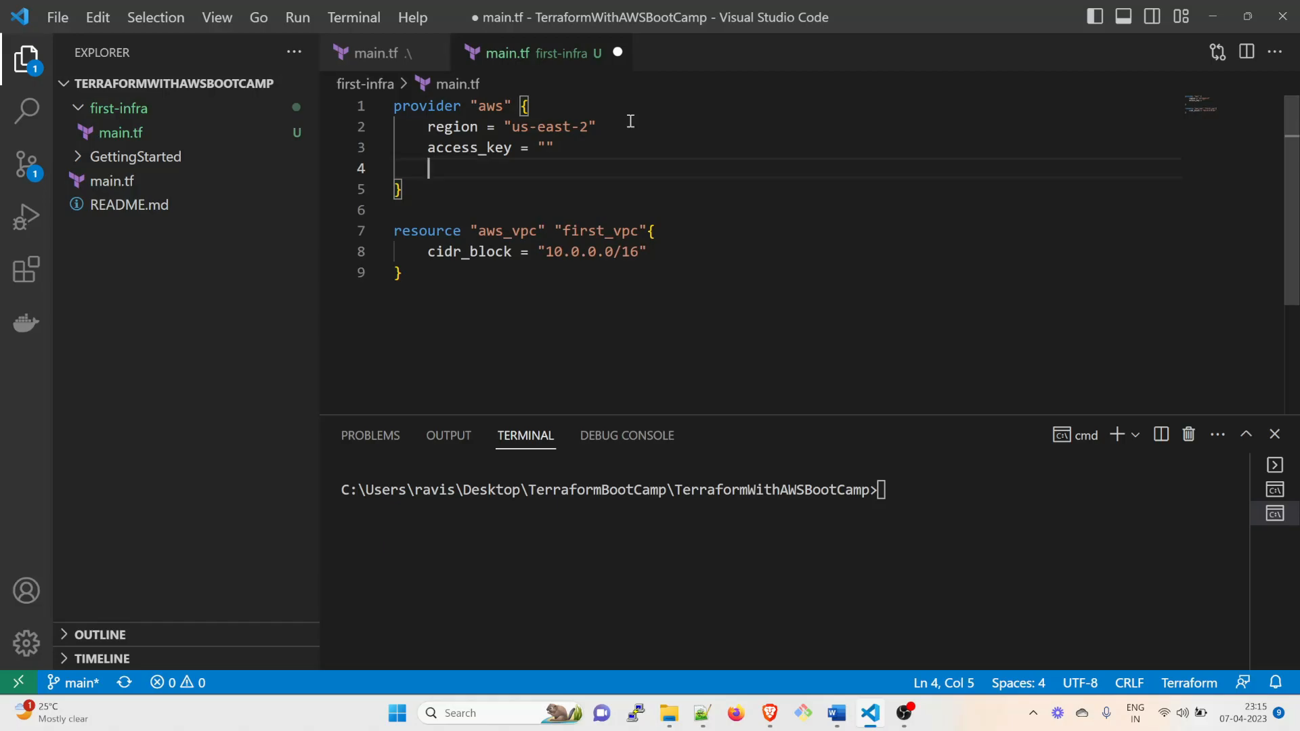
{"action": "type", "text": "secret_key"}
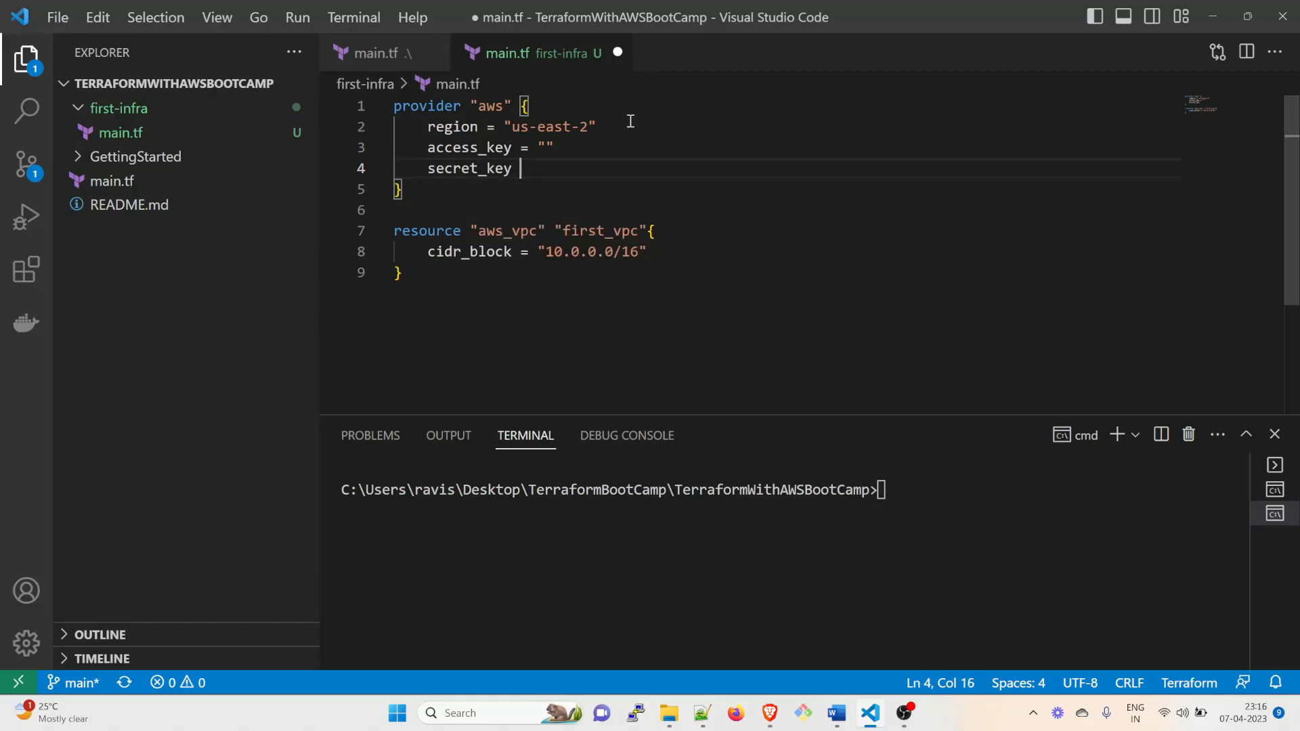
{"action": "type", "text": "= \"\""}
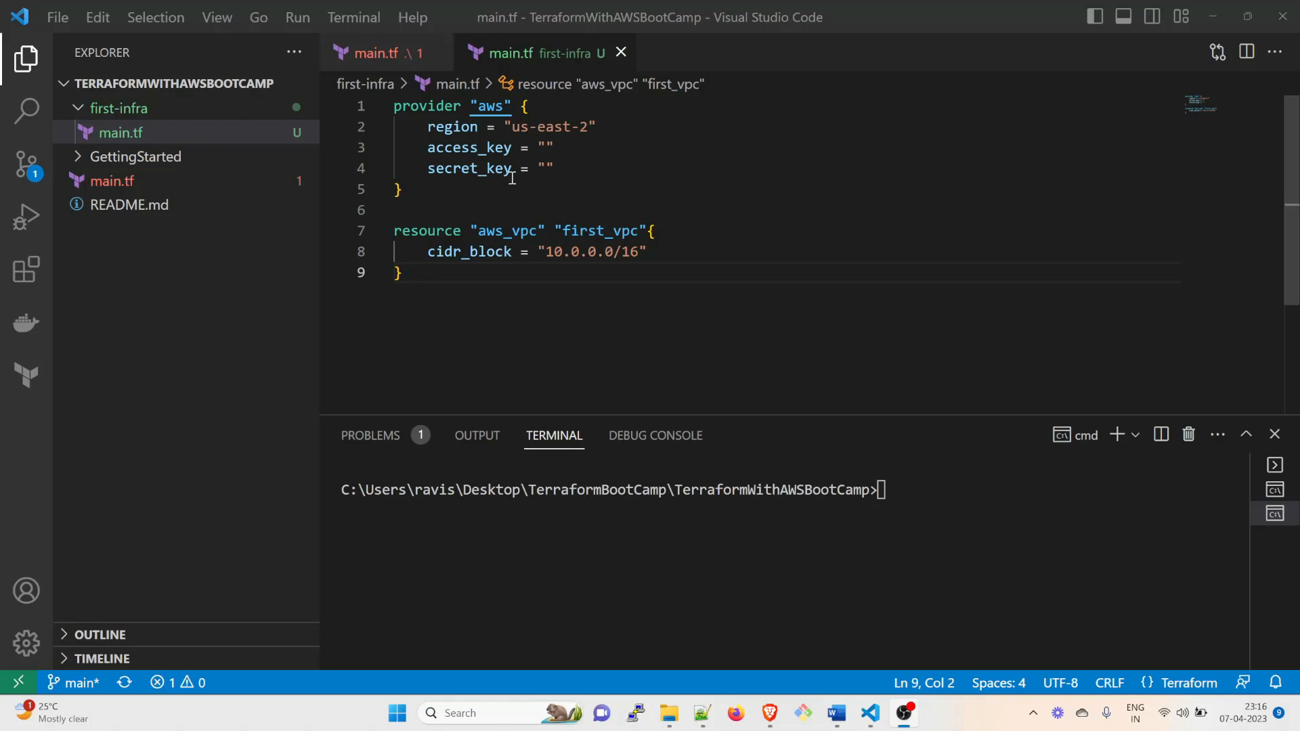
{"action": "left_click", "coordinate": [479, 230]}
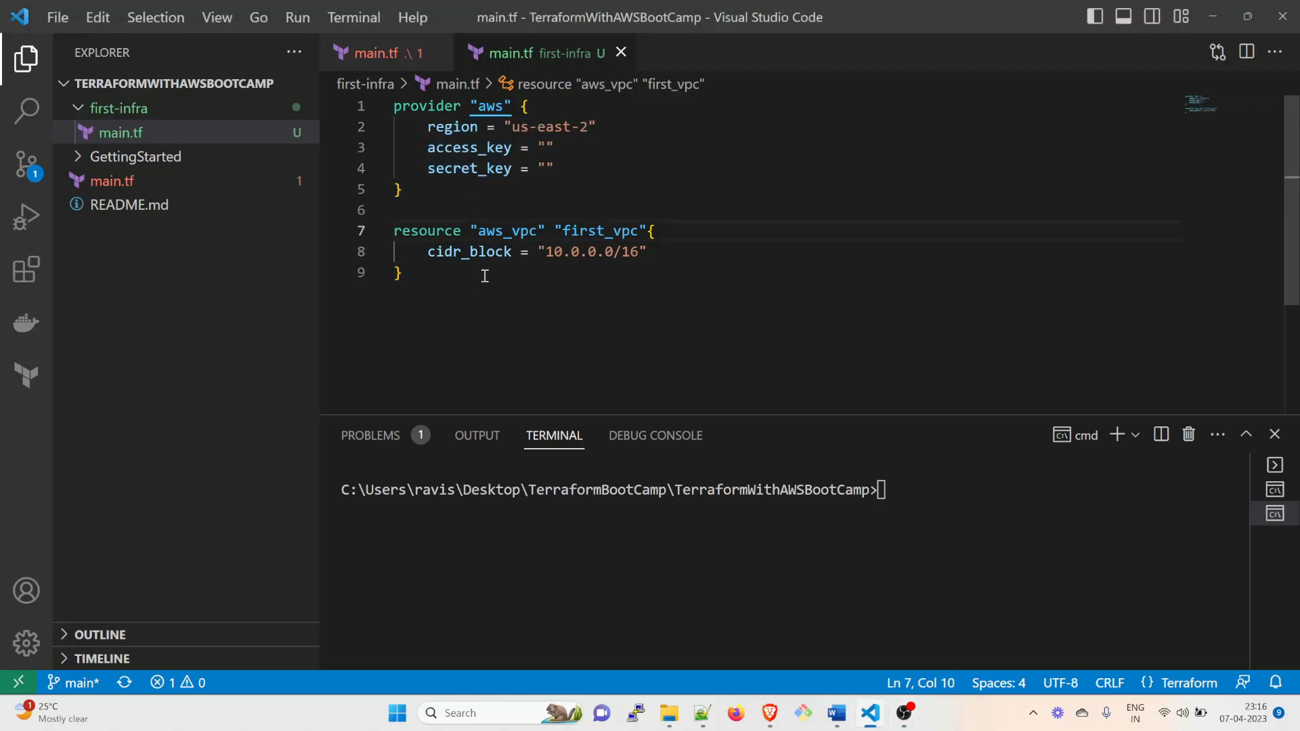
Search extensions for terraform and view the HashiCorp Terraform extension details
{"action": "left_click", "coordinate": [26, 269]}
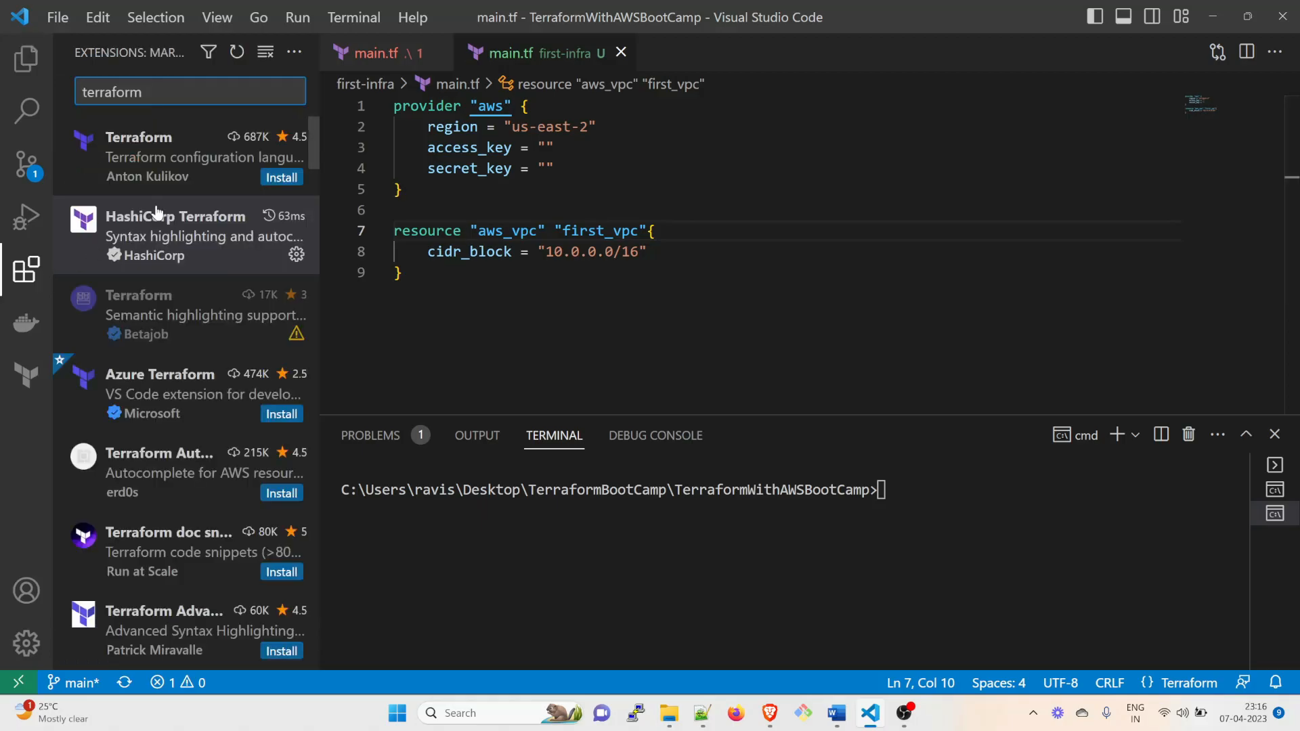
{"action": "mouse_move", "coordinate": [189, 230]}
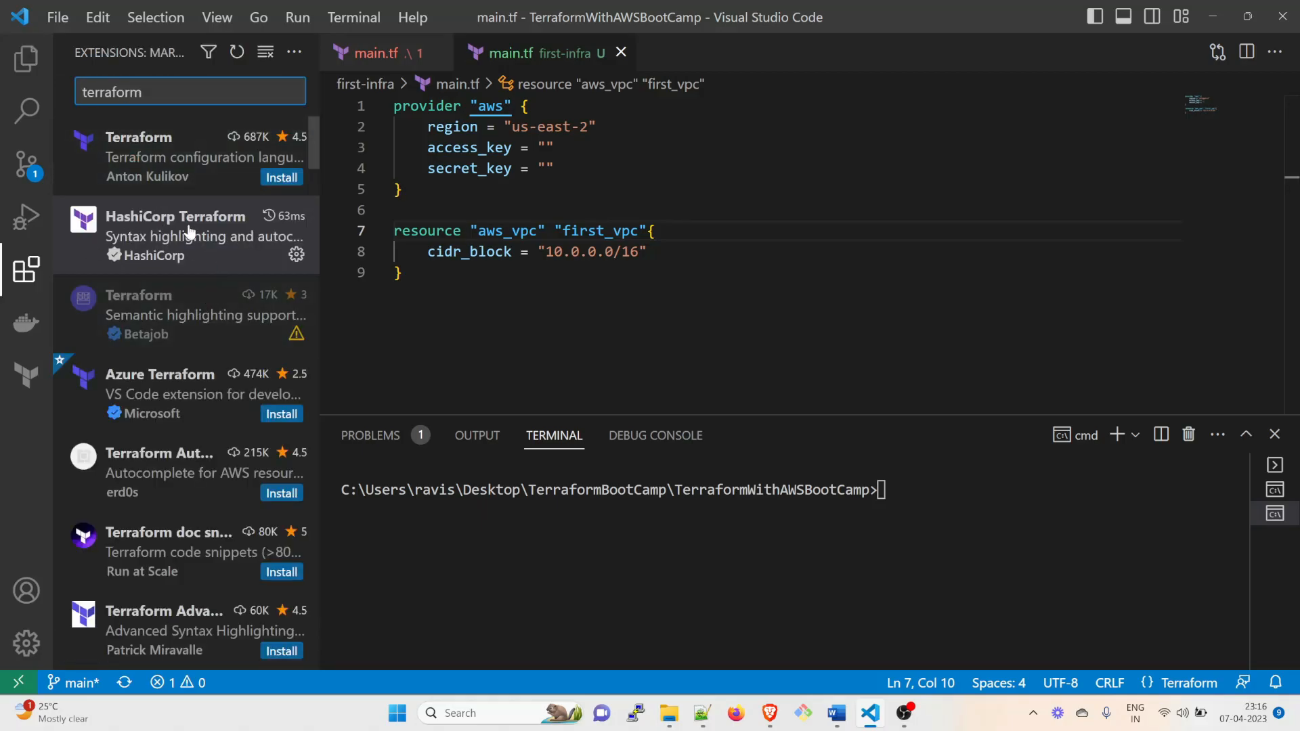
{"action": "left_click", "coordinate": [187, 236]}
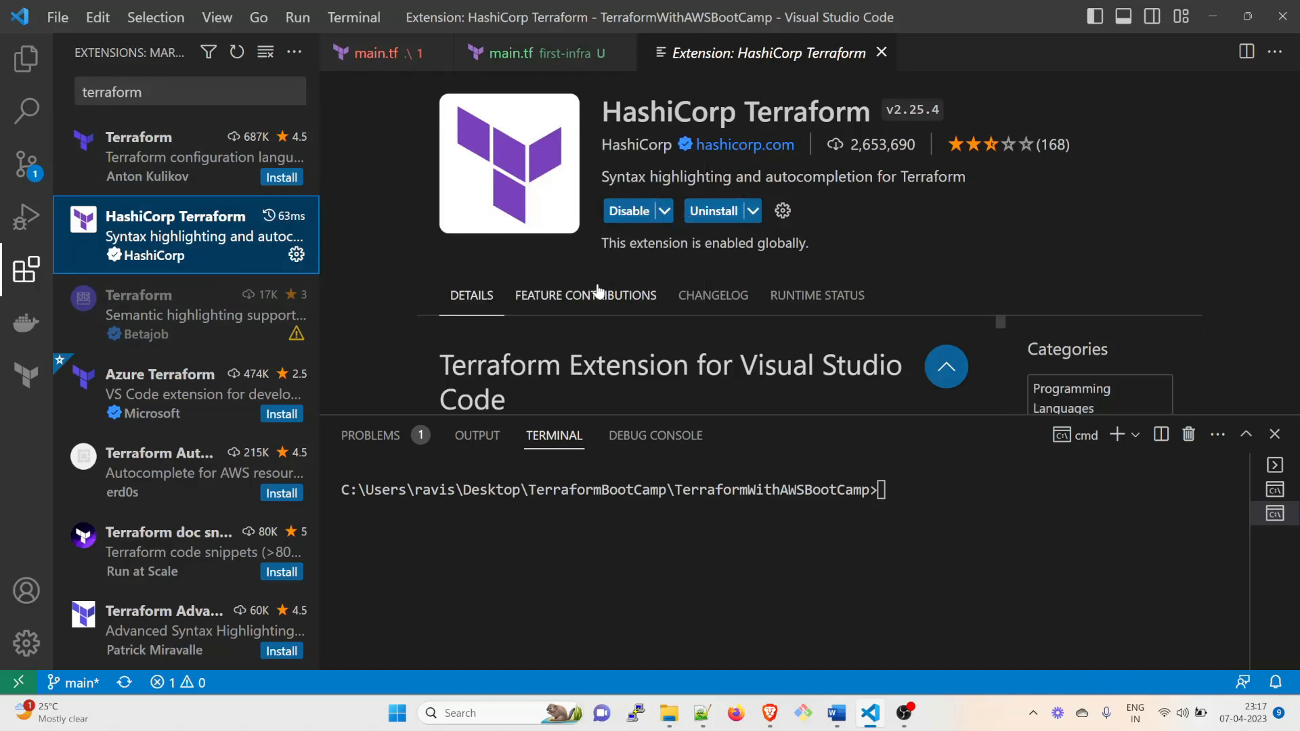
{"action": "mouse_move", "coordinate": [111, 148]}
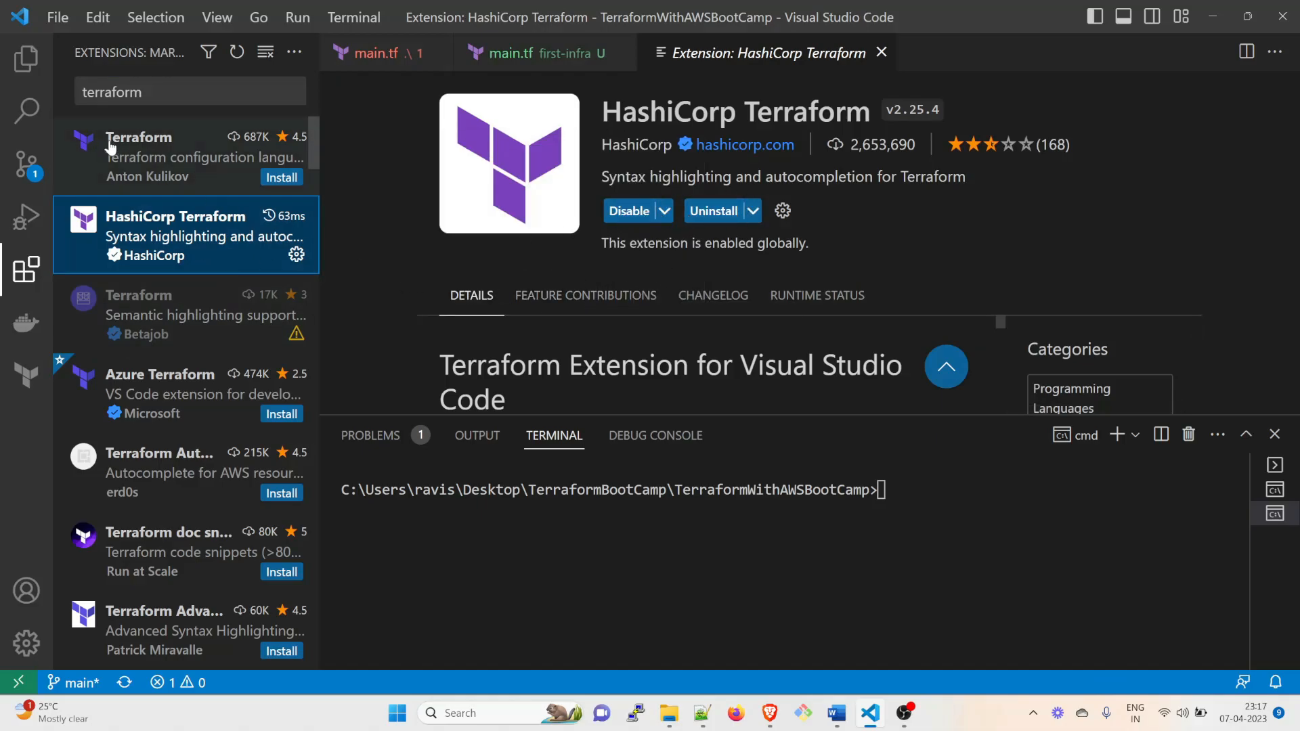
{"action": "left_click", "coordinate": [26, 58]}
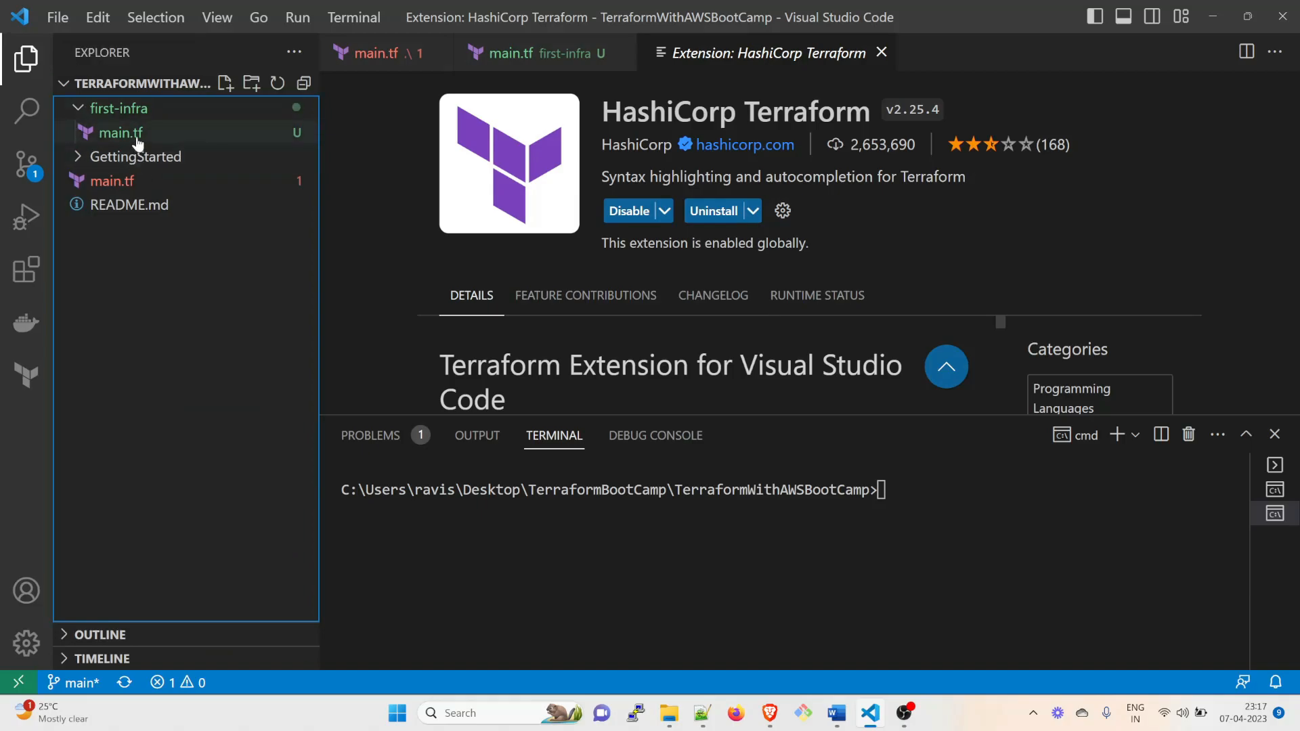
Reopen first-infra/main.tf, then open the root test main.tf and its context menu
{"action": "left_click", "coordinate": [120, 133]}
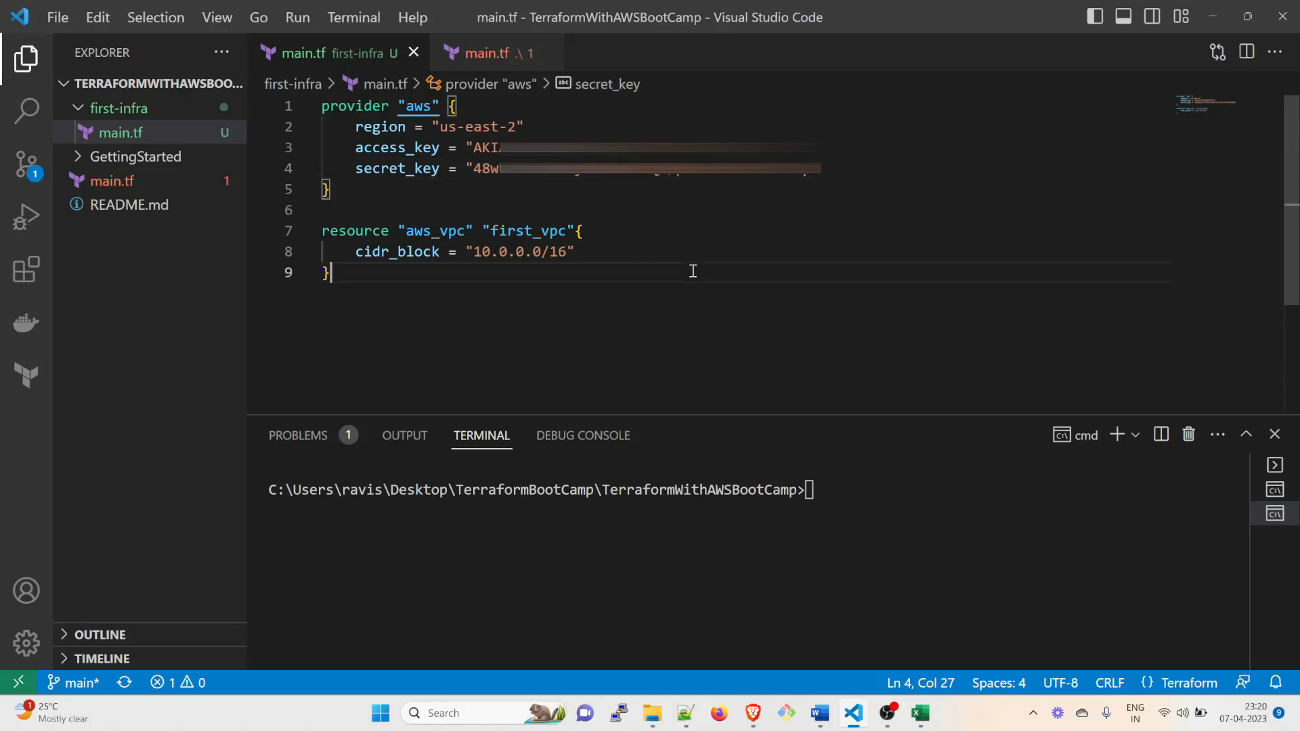
{"action": "left_click", "coordinate": [328, 272]}
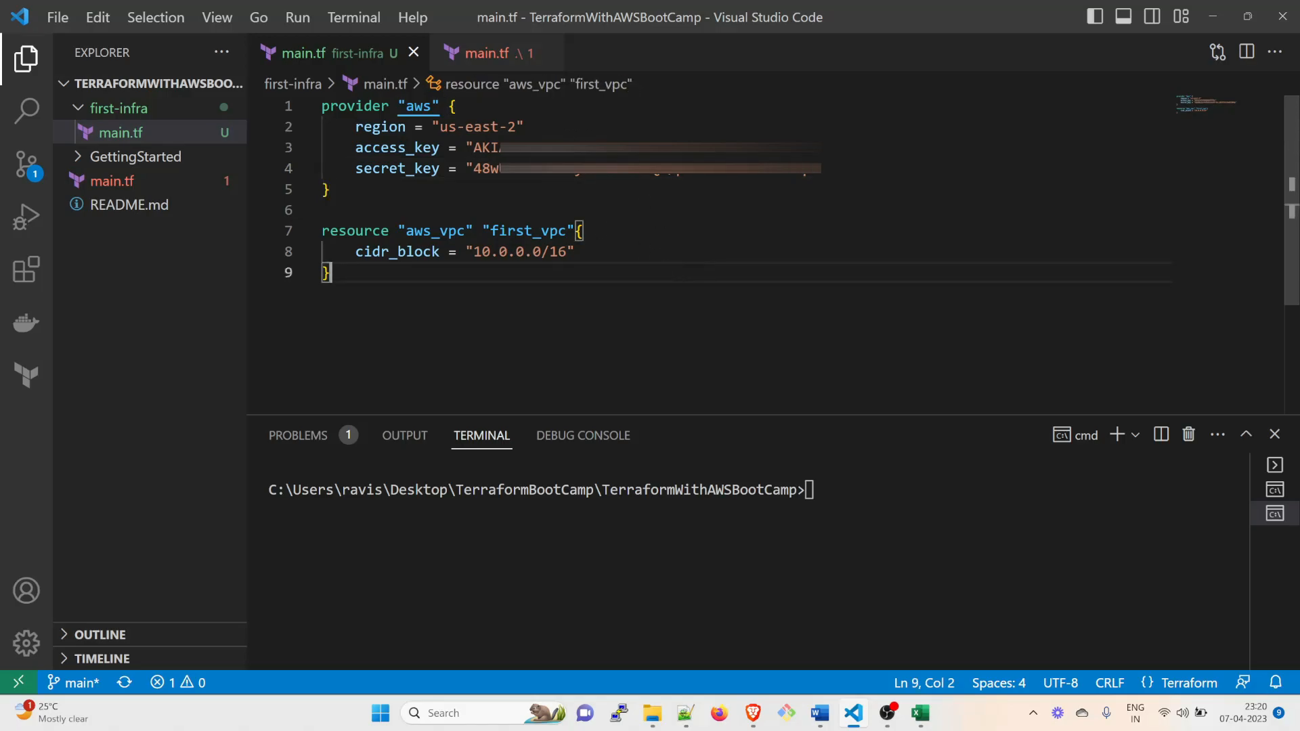
{"action": "mouse_move", "coordinate": [653, 224]}
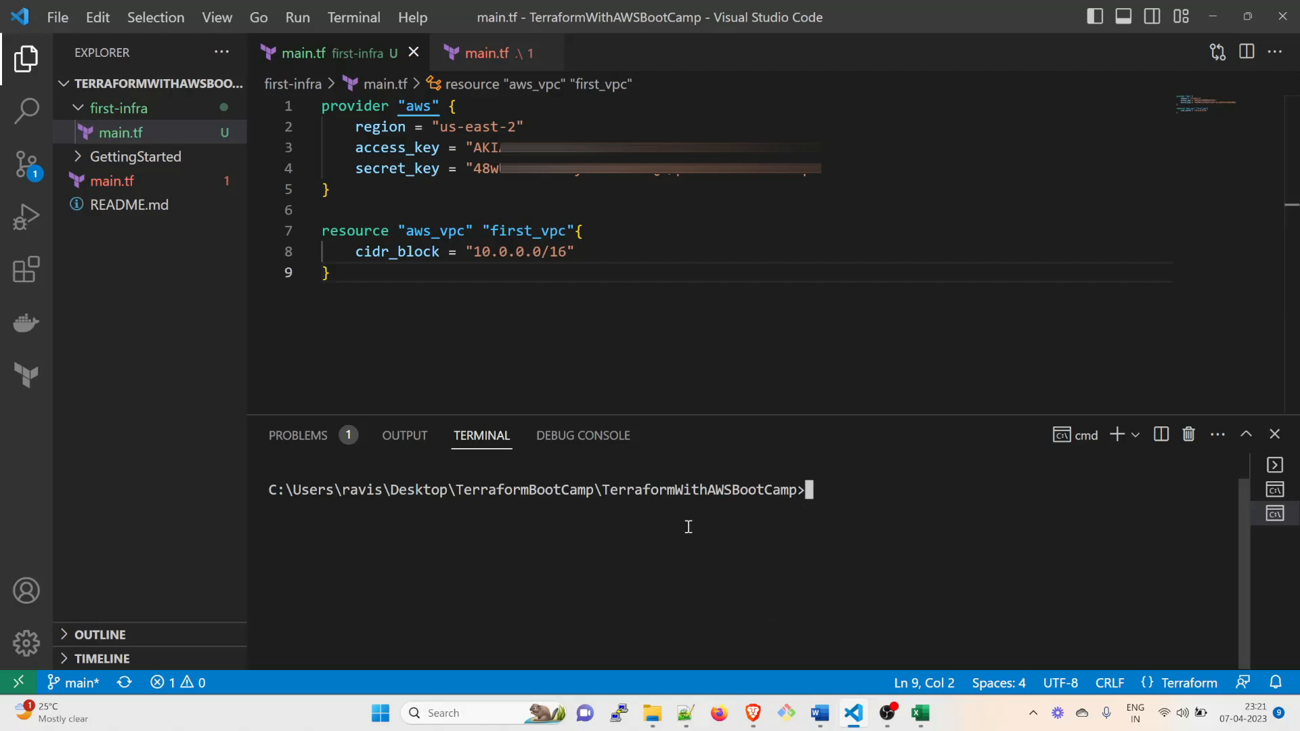
{"action": "mouse_move", "coordinate": [128, 204]}
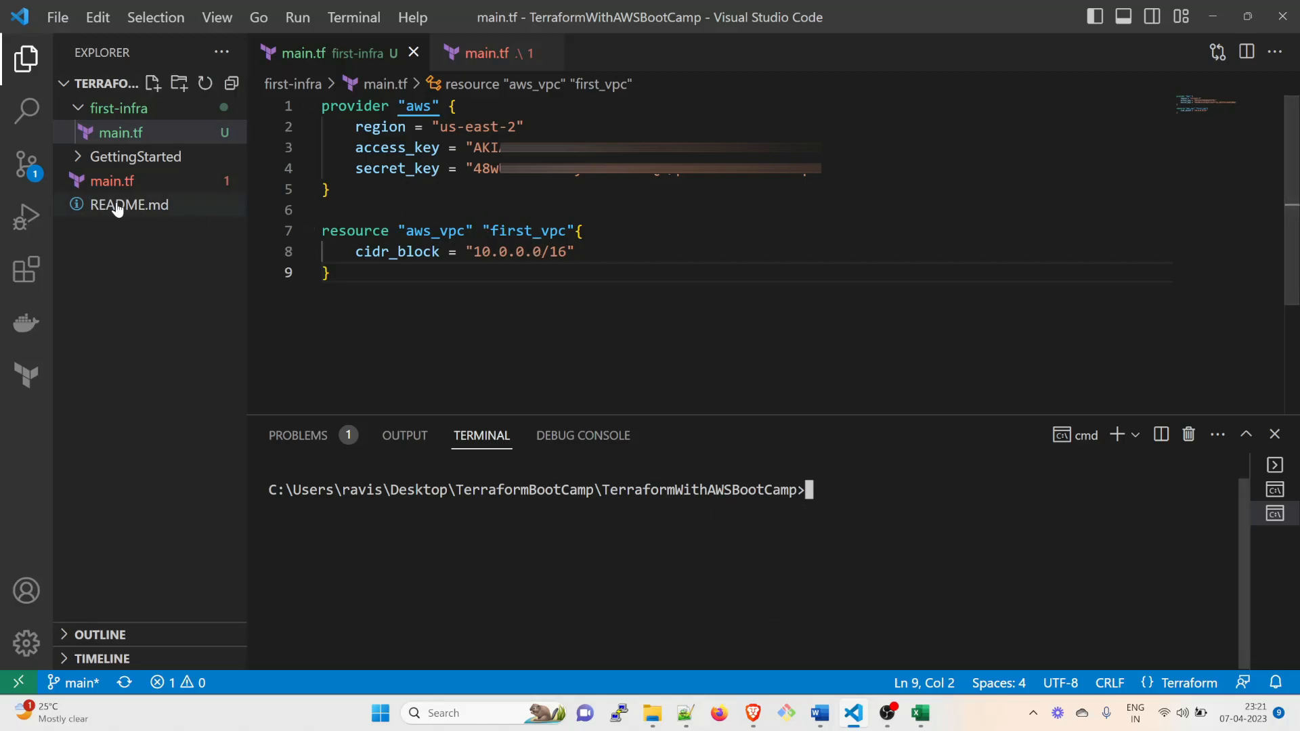
{"action": "left_click", "coordinate": [486, 52]}
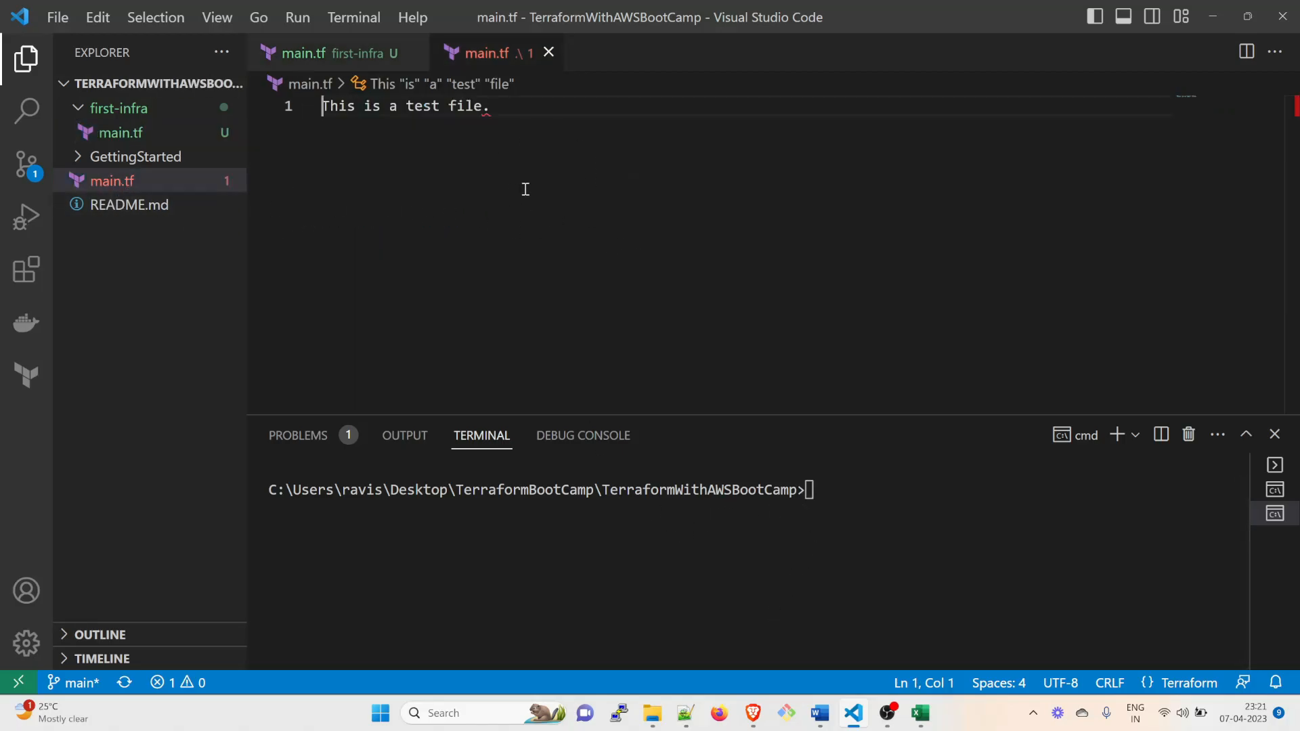
{"action": "right_click", "coordinate": [111, 181]}
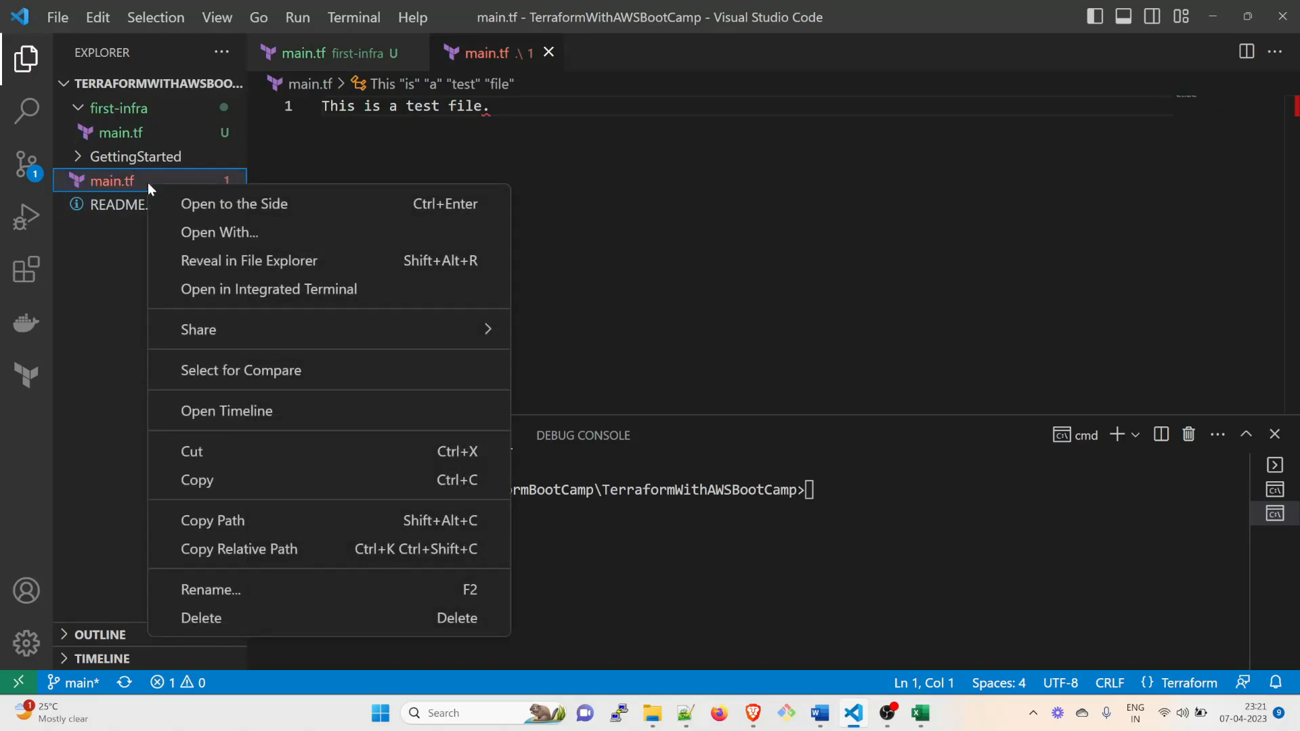
{"action": "mouse_move", "coordinate": [232, 590]}
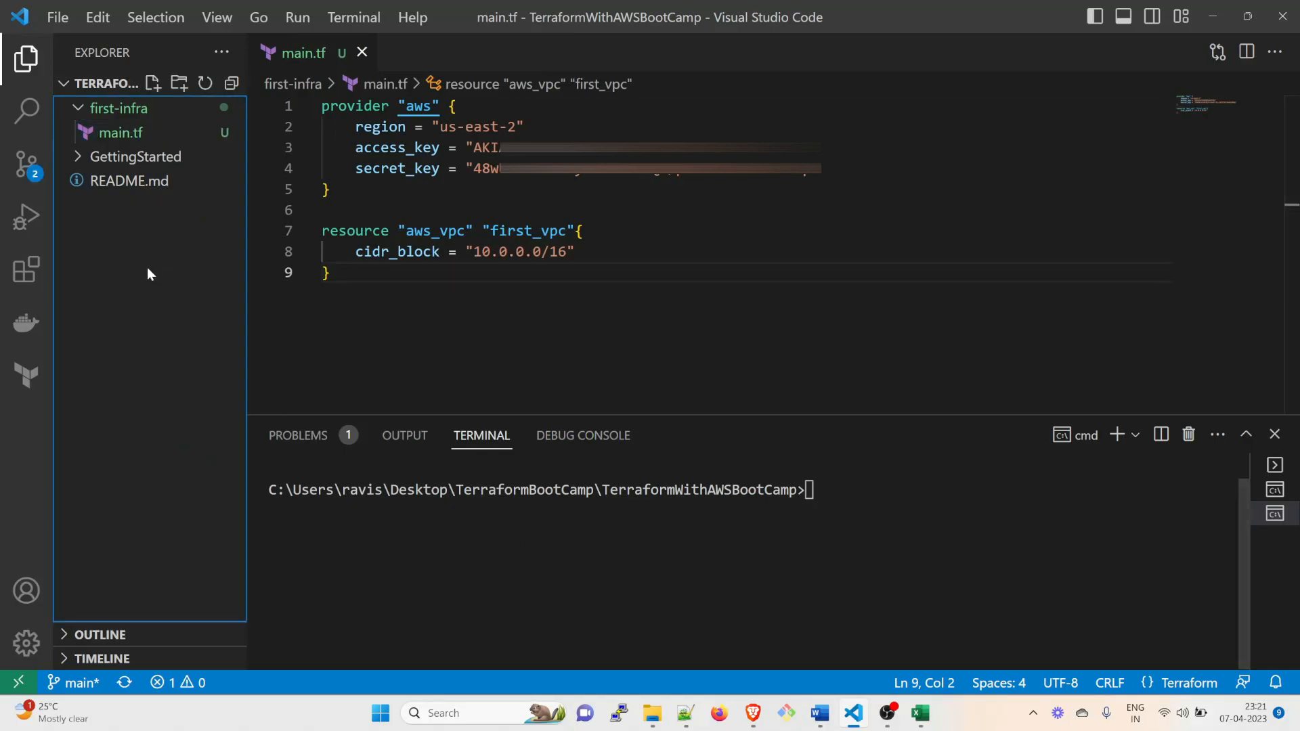
{"action": "mouse_move", "coordinate": [119, 107]}
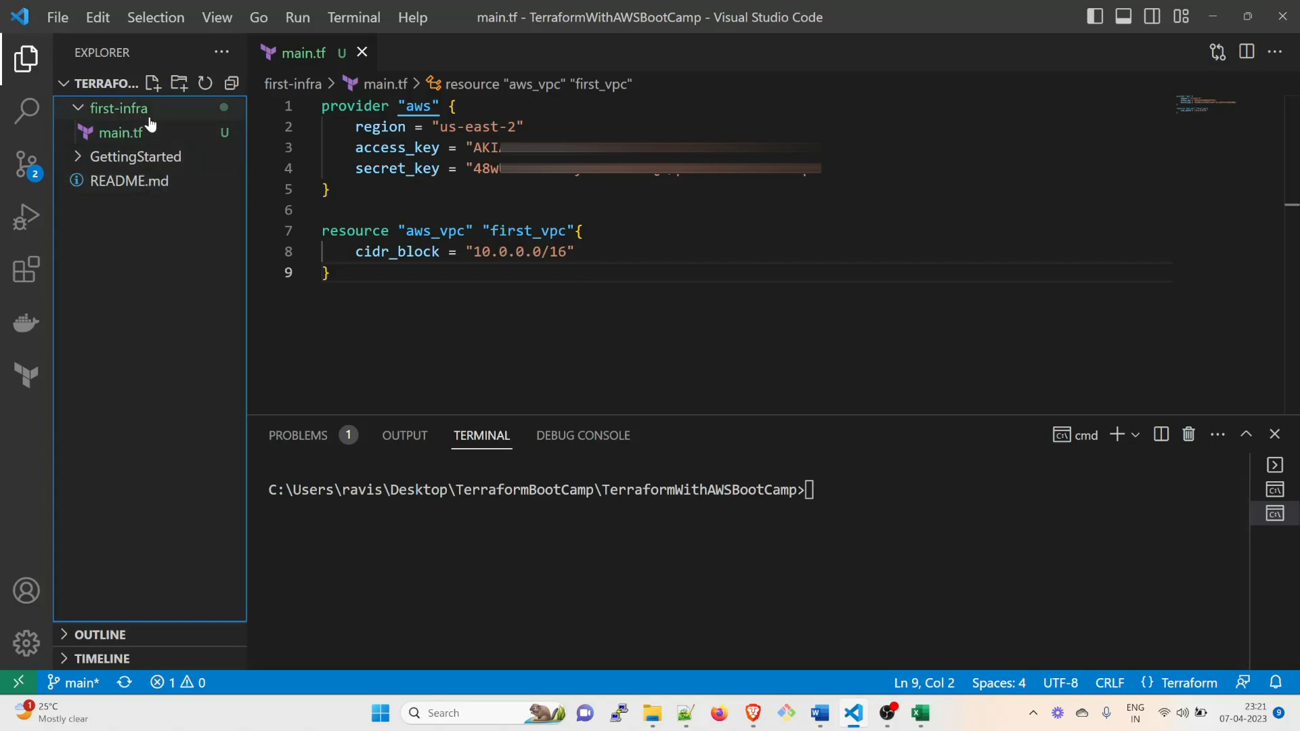
{"action": "mouse_move", "coordinate": [883, 479]}
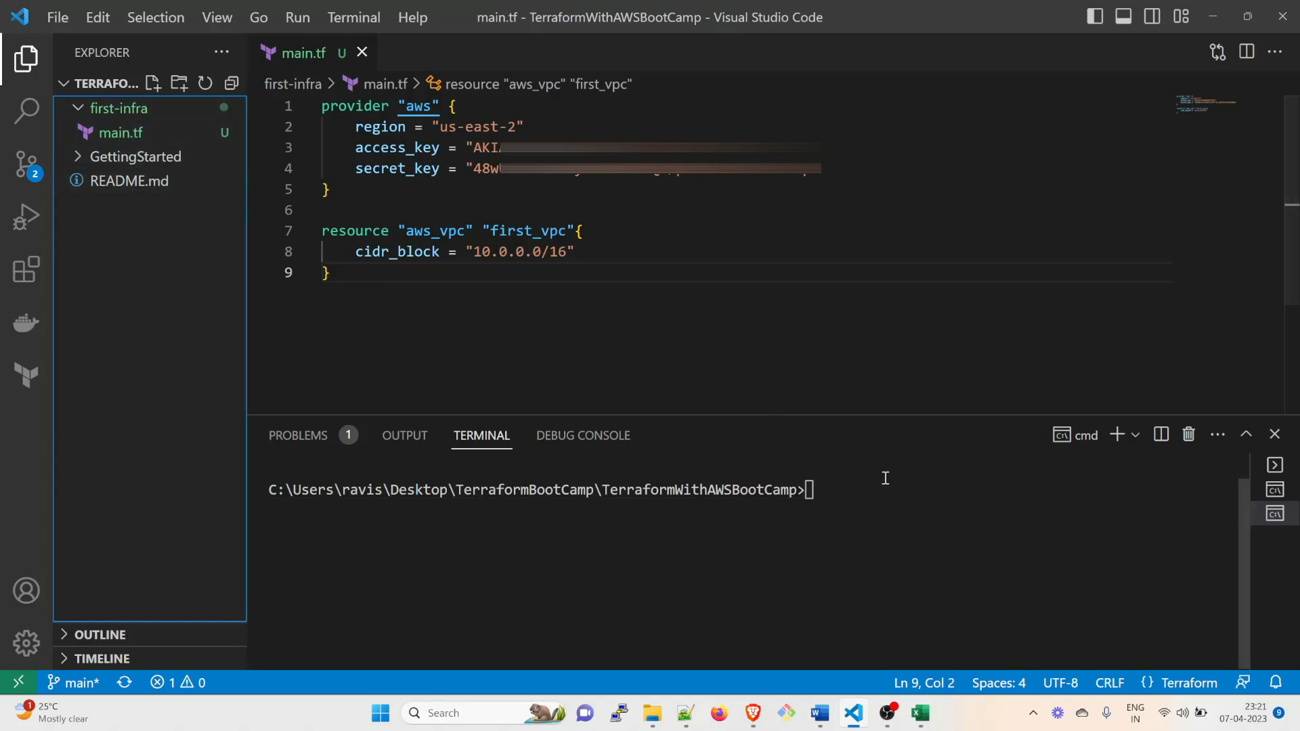
Change the terminal into first-infra and list its files with dir
{"action": "type", "text": "cd"}
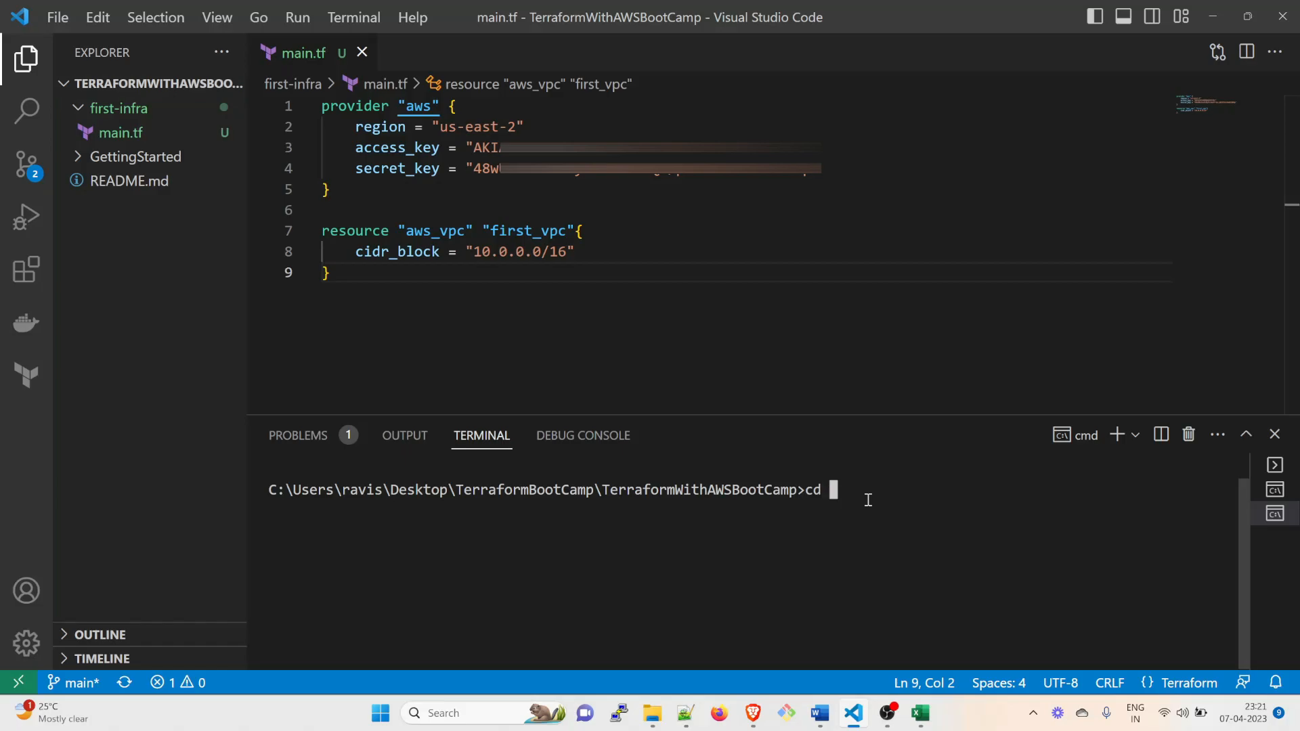
{"action": "key", "text": "Return"}
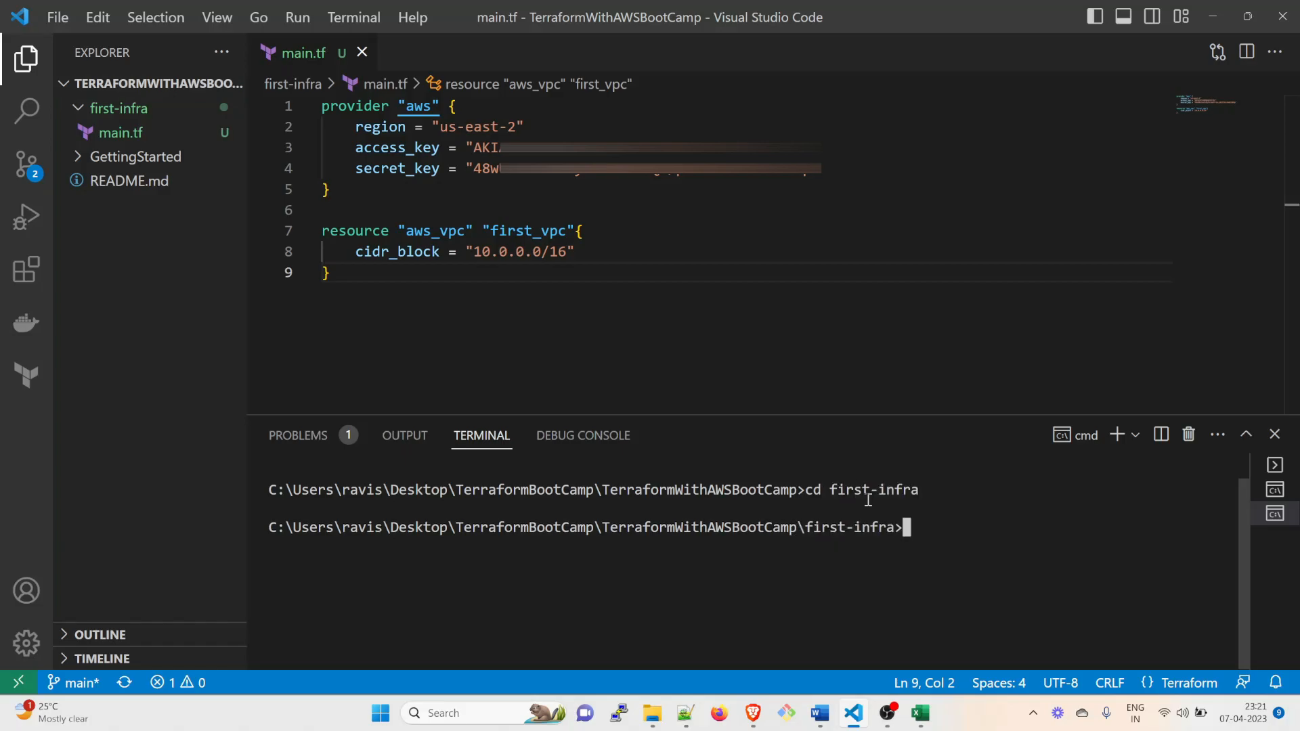
{"action": "type", "text": "ls"}
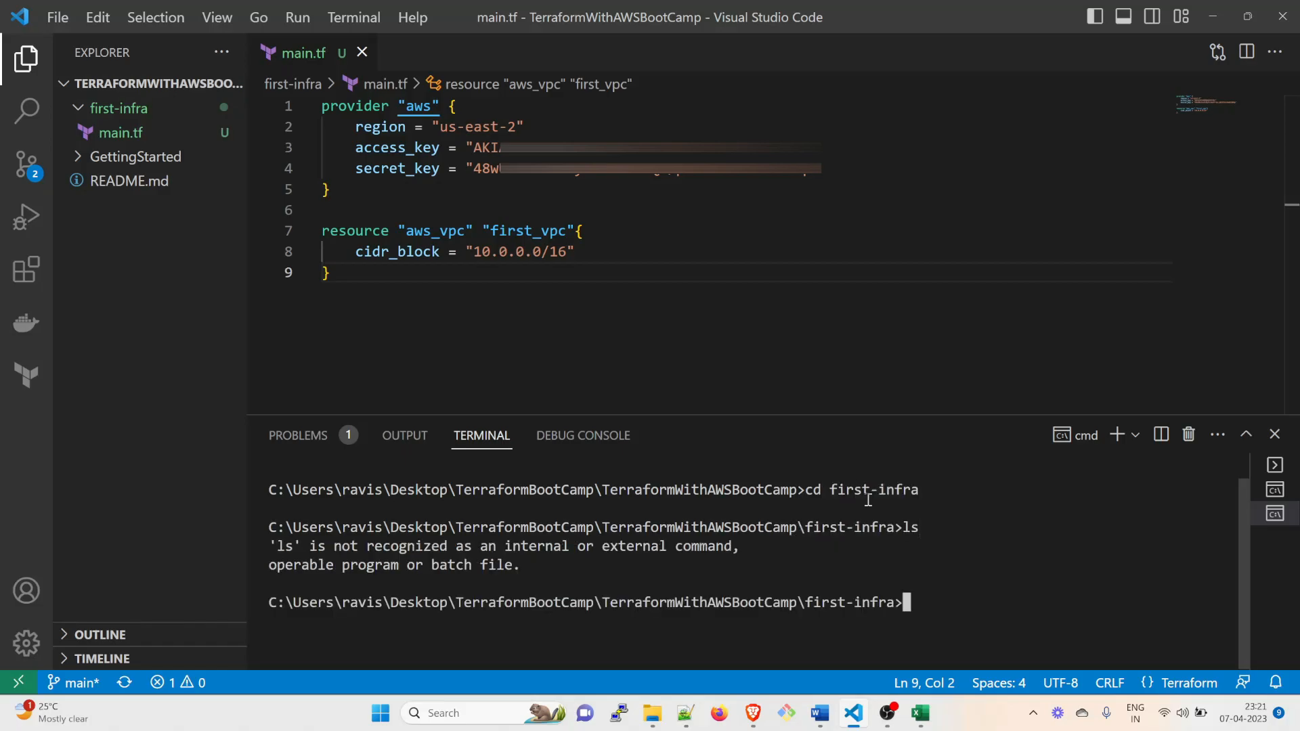
{"action": "type", "text": "dir"}
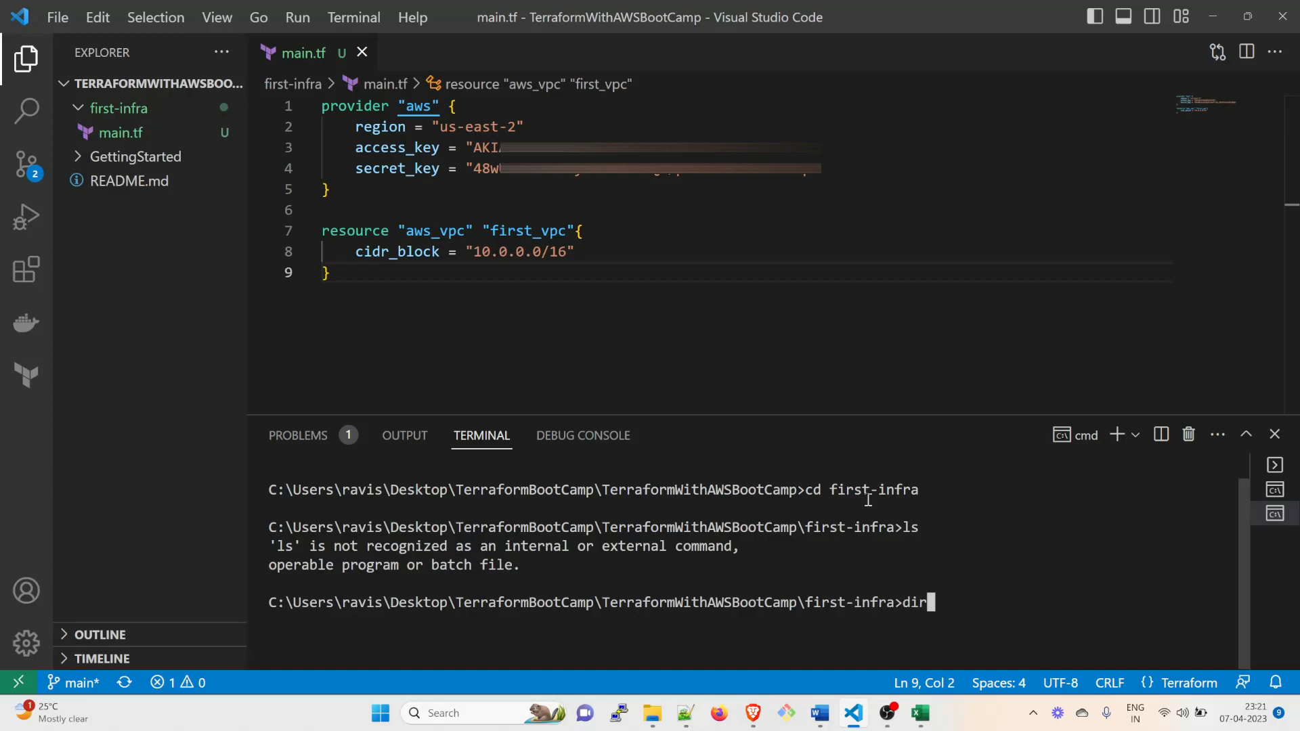
{"action": "key", "text": "Return"}
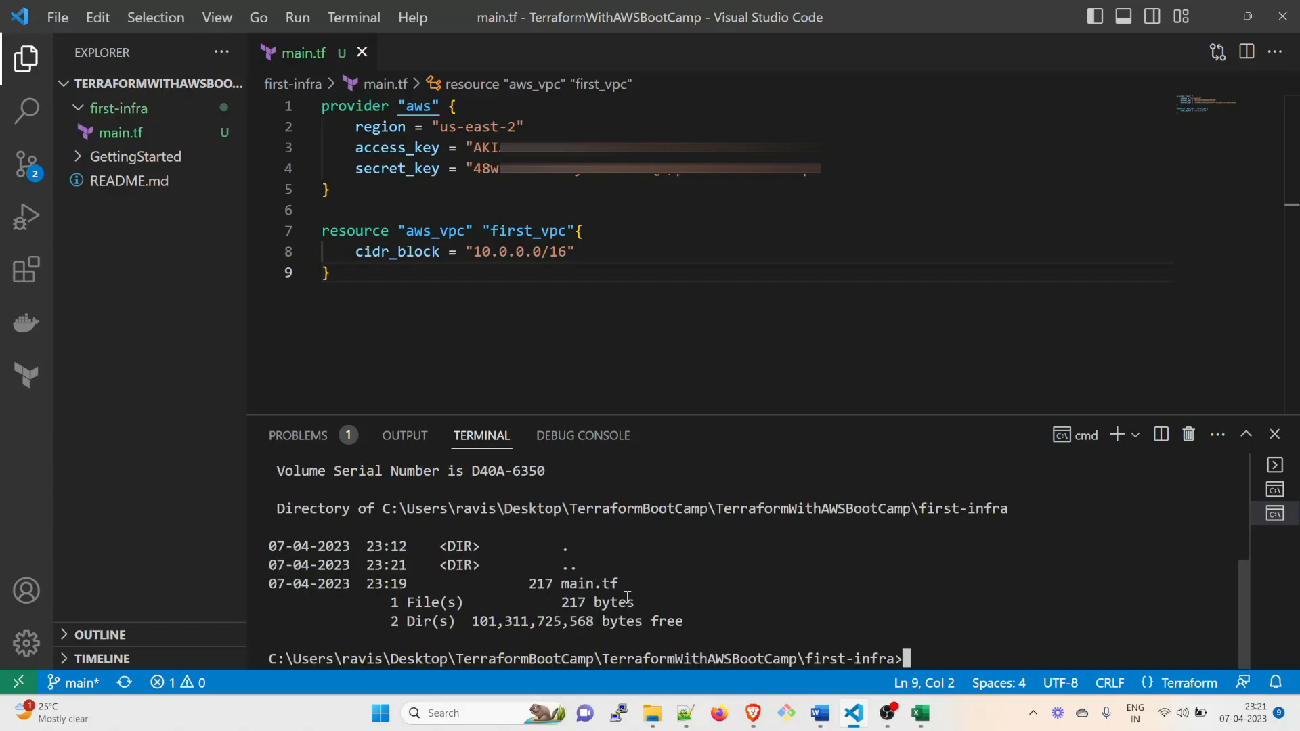
Clear the terminal and run terraform init
{"action": "type", "text": "cl"}
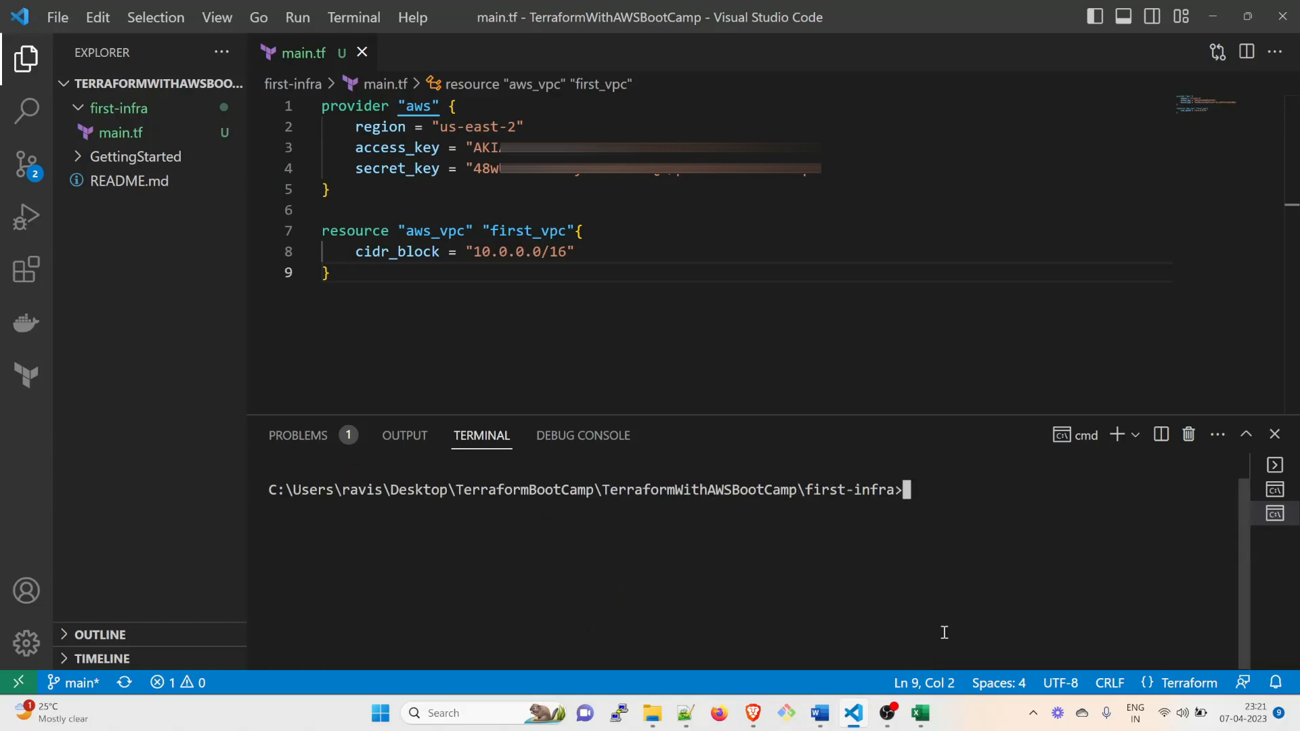
{"action": "type", "text": "terraf"}
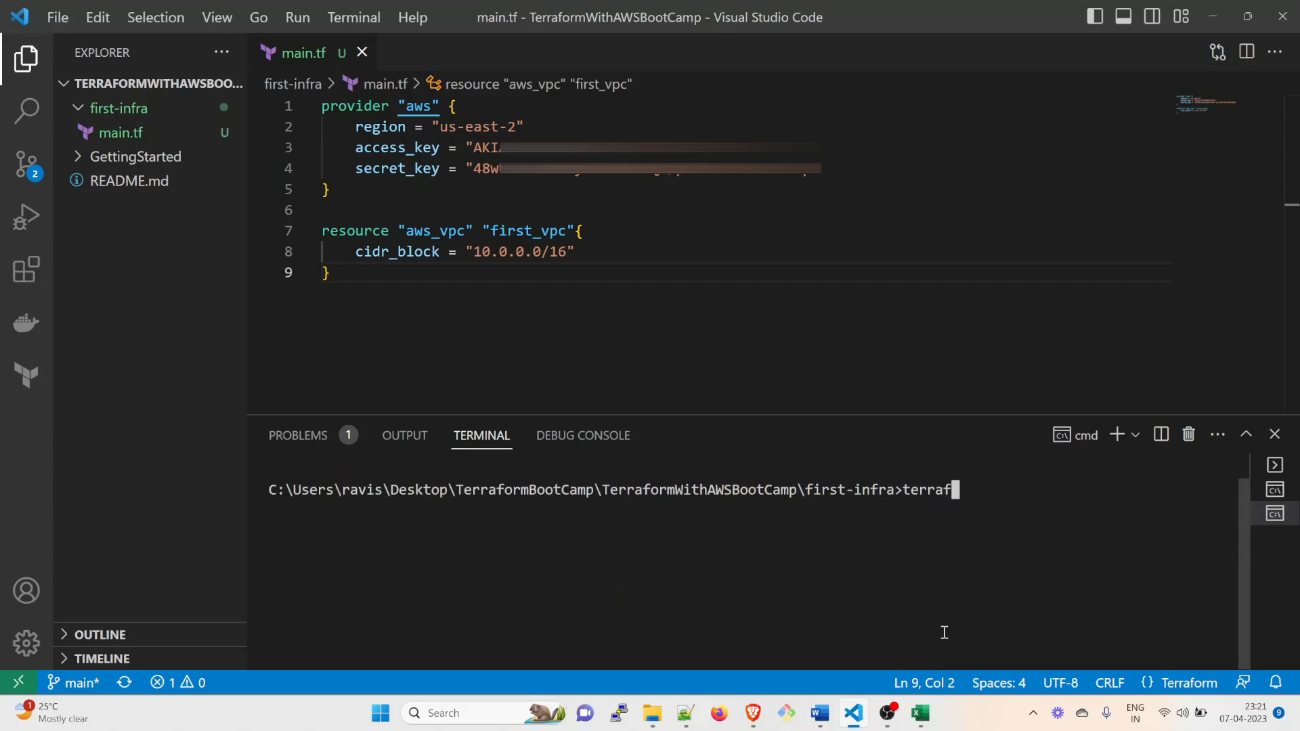
{"action": "type", "text": "orm init"}
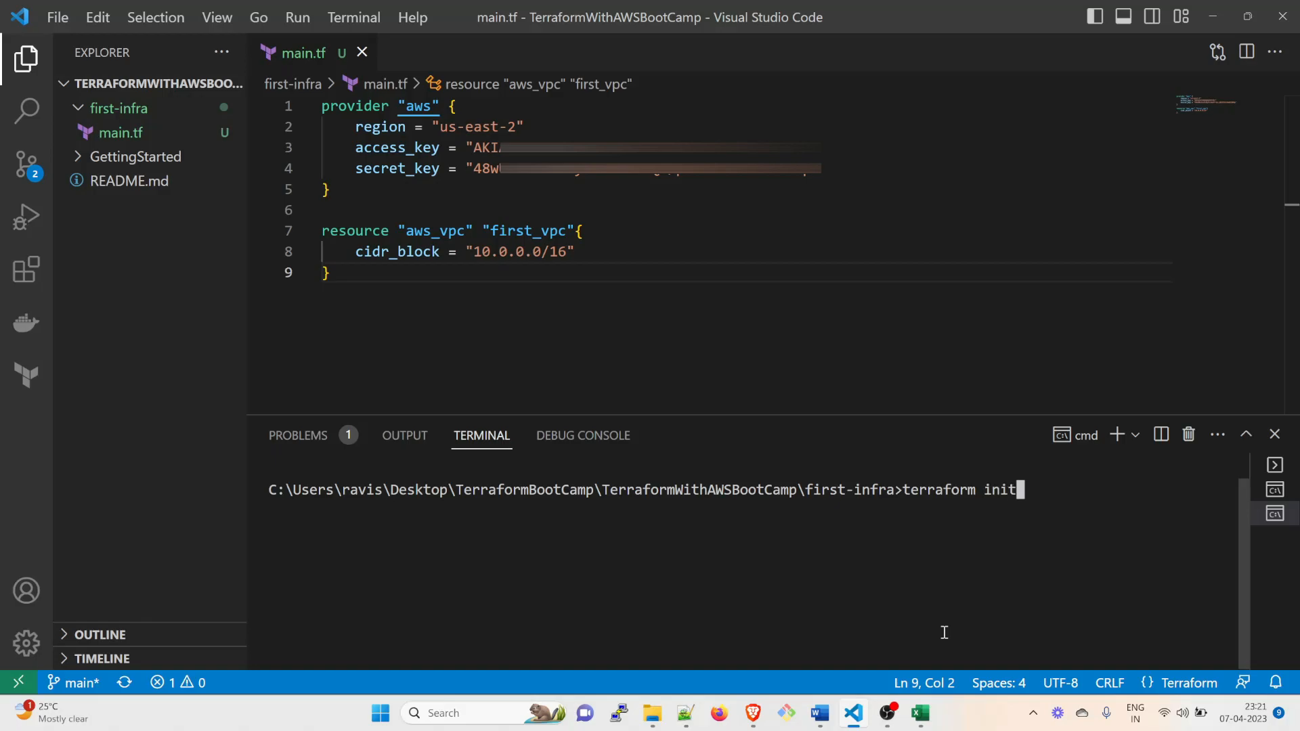
{"action": "key", "text": "Return"}
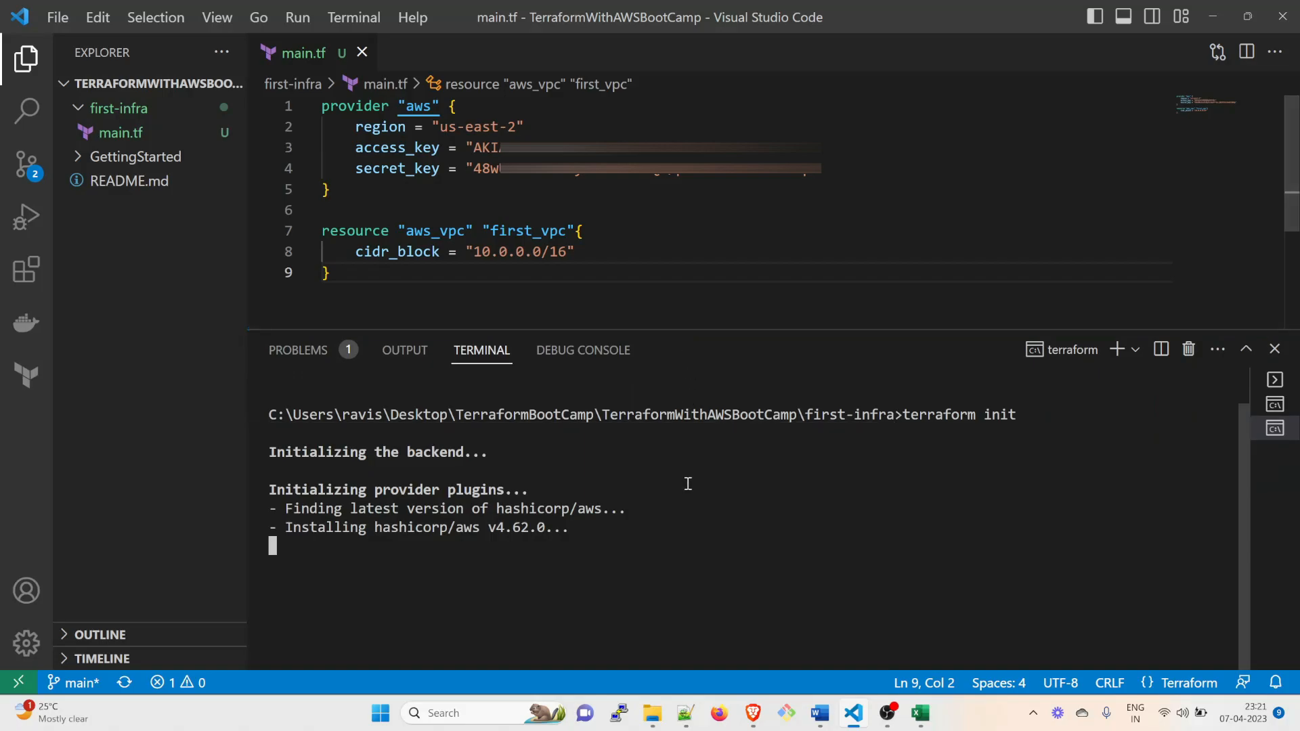
{"action": "mouse_move", "coordinate": [535, 556]}
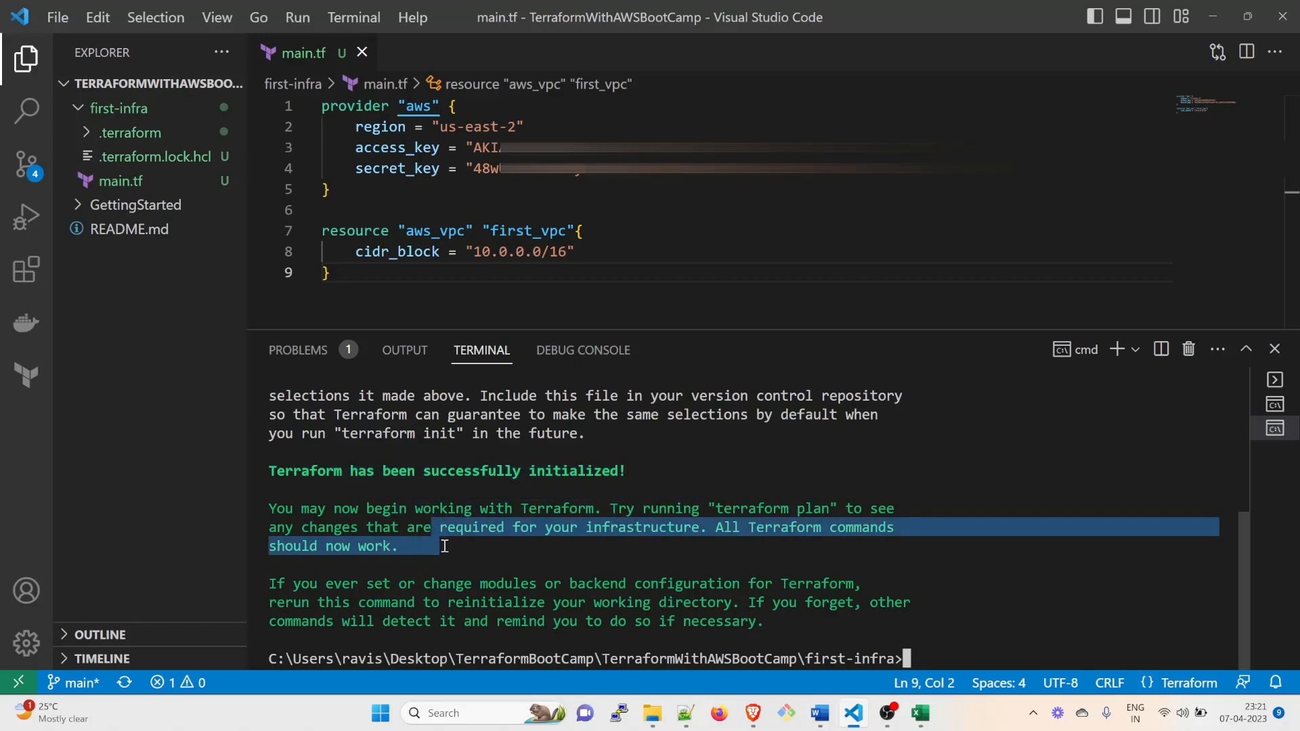
Expand the .terraform folder in first-infra to reveal the downloaded AWS provider files
{"action": "left_click", "coordinate": [352, 564]}
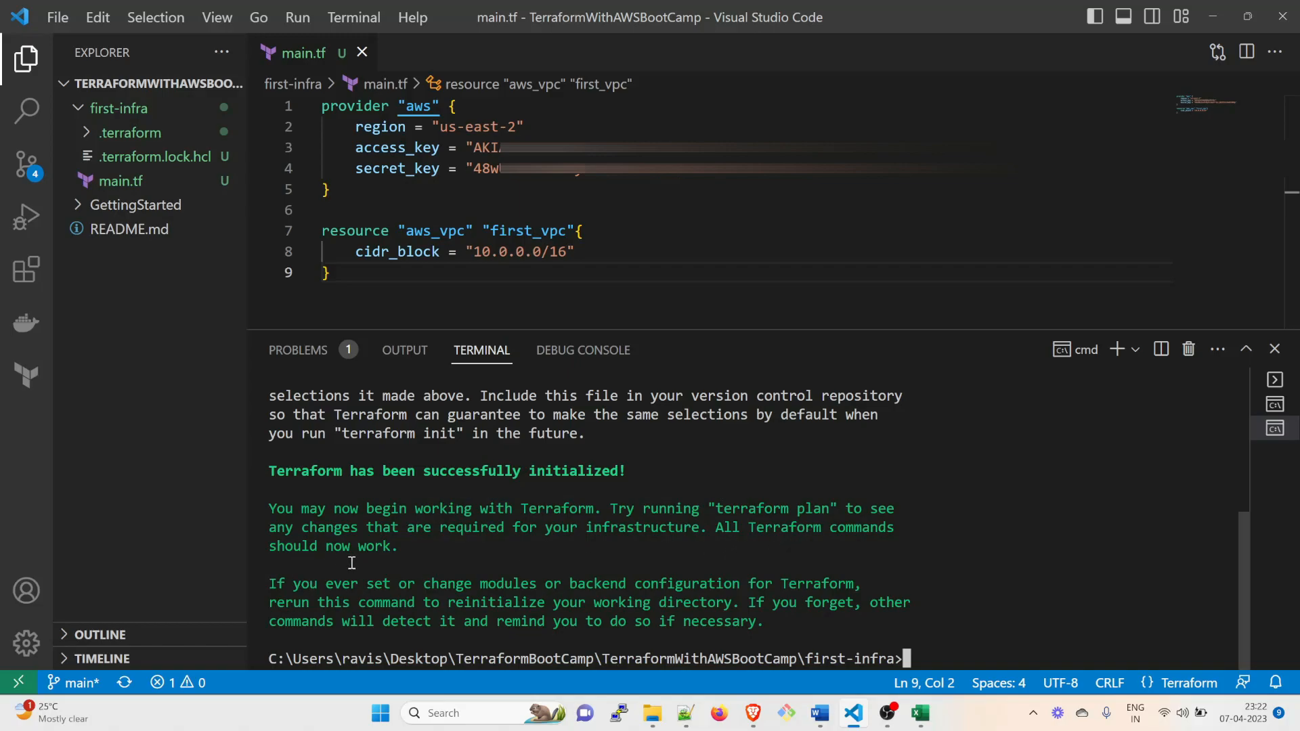
{"action": "mouse_move", "coordinate": [97, 163]}
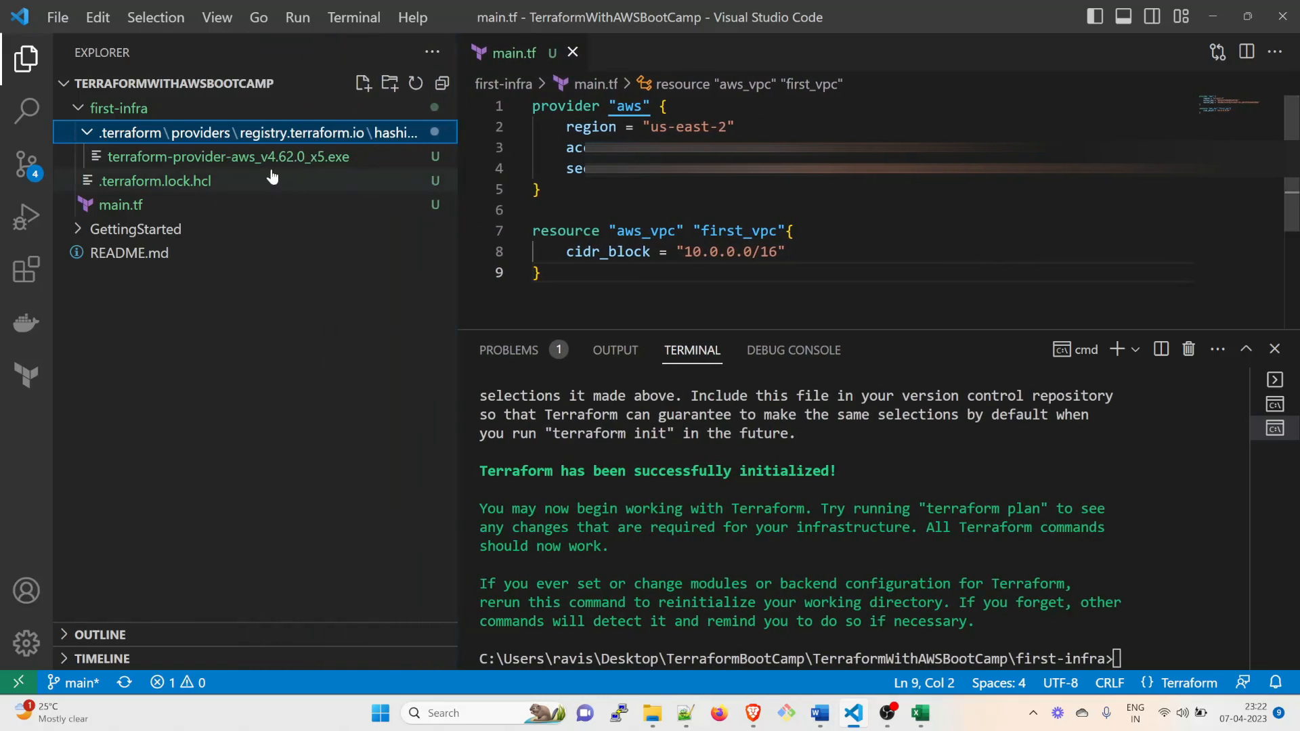
{"action": "mouse_move", "coordinate": [306, 170]}
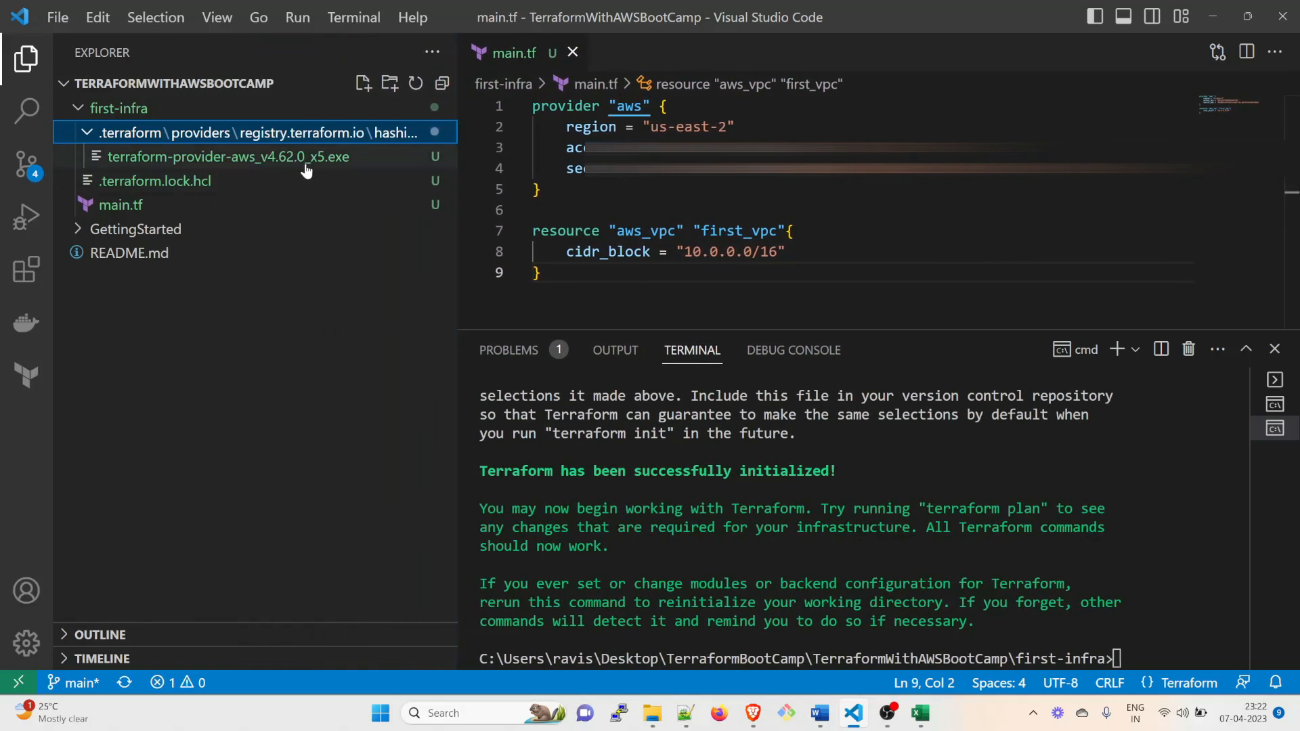
{"action": "mouse_move", "coordinate": [322, 171]}
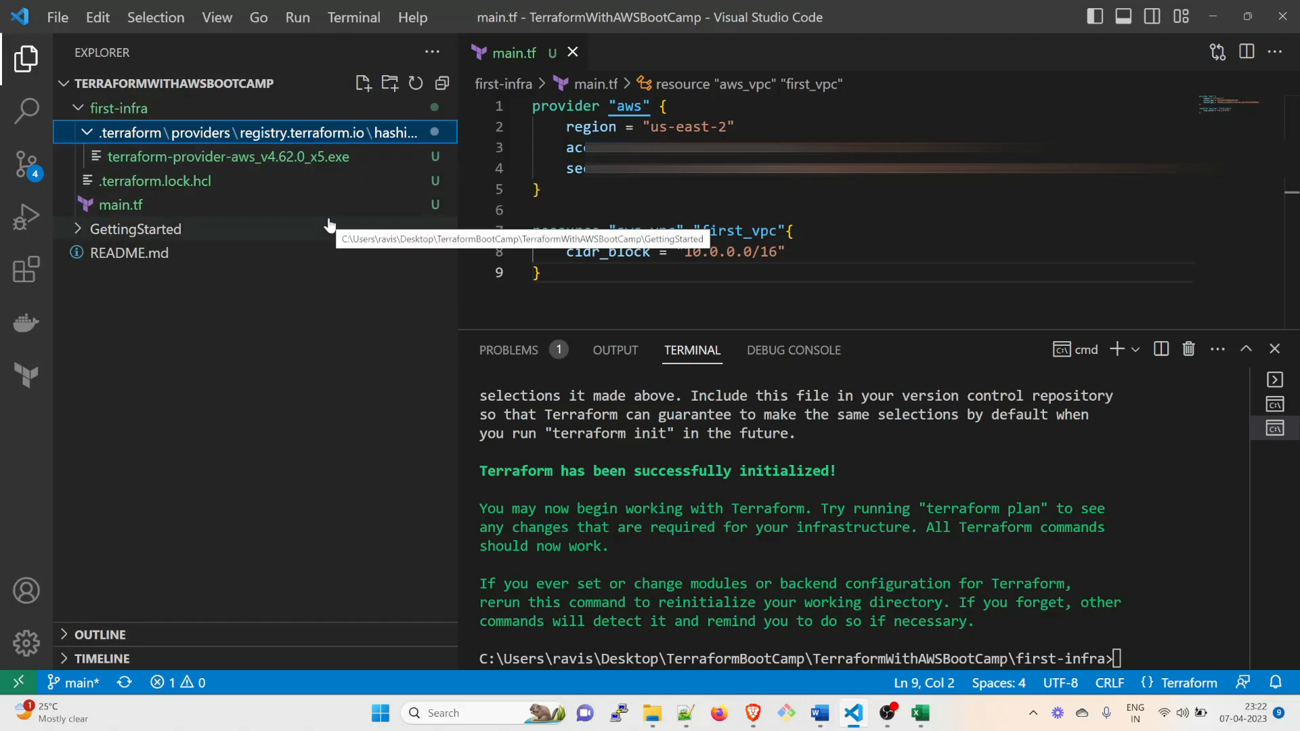
{"action": "mouse_move", "coordinate": [228, 157]}
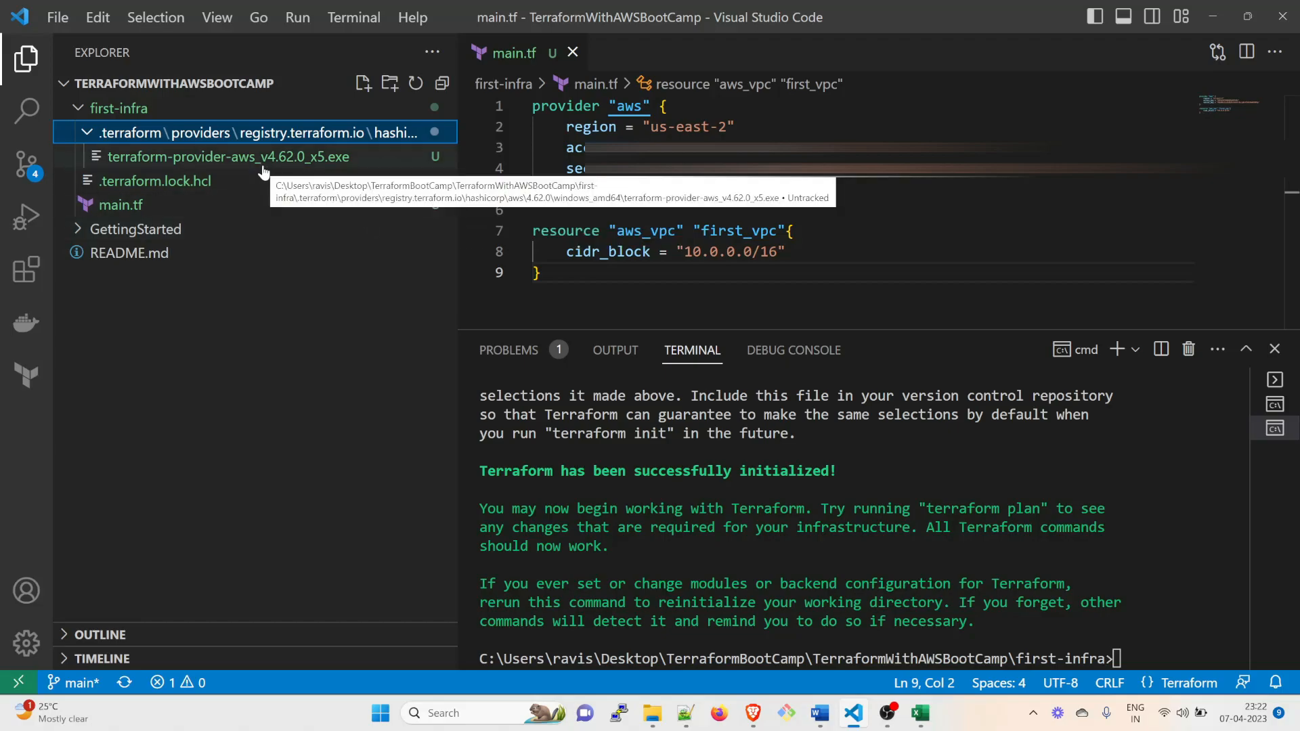
{"action": "mouse_move", "coordinate": [147, 205]}
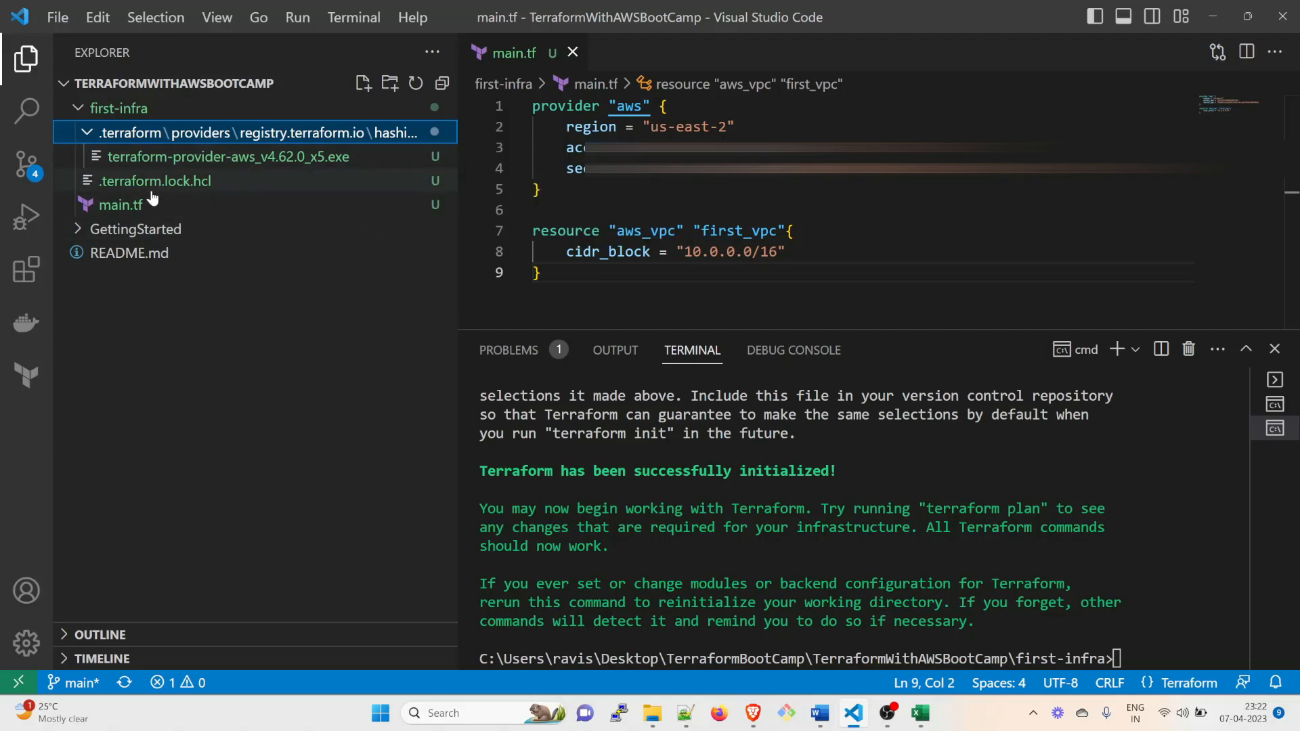
{"action": "mouse_move", "coordinate": [171, 248]}
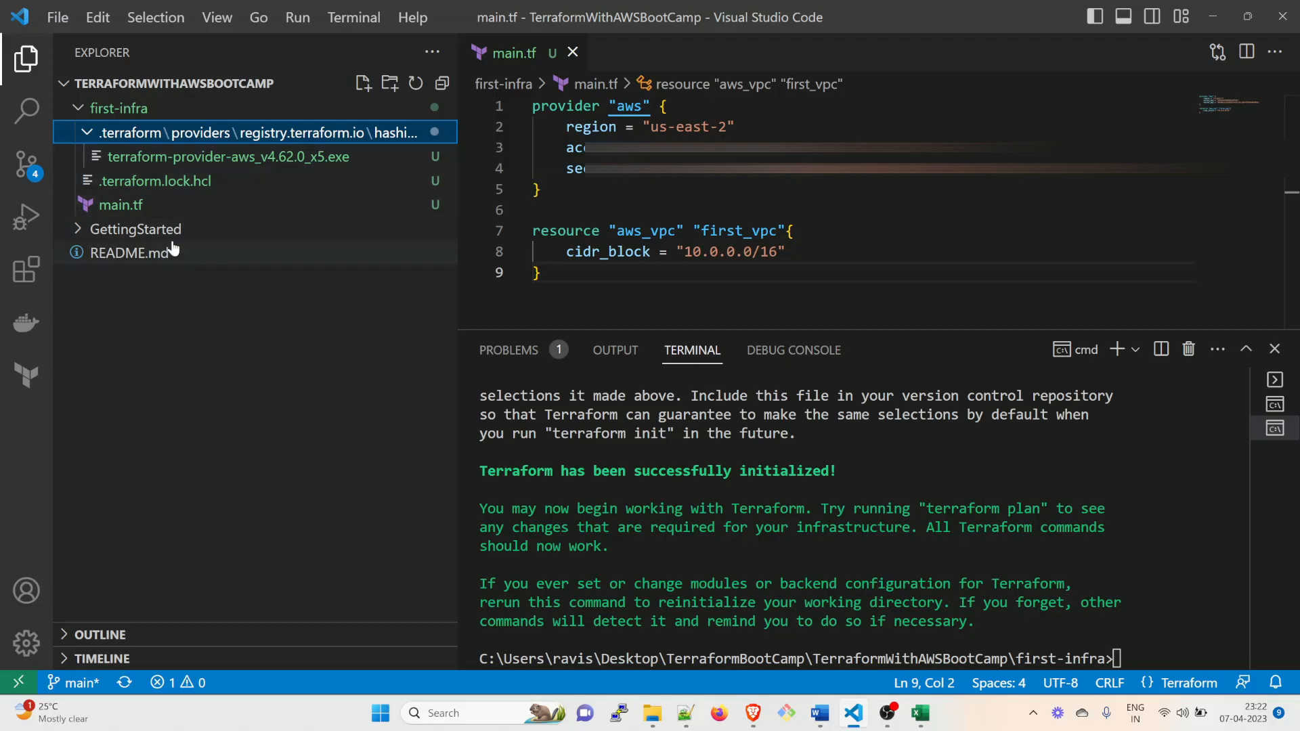
{"action": "mouse_move", "coordinate": [170, 300]}
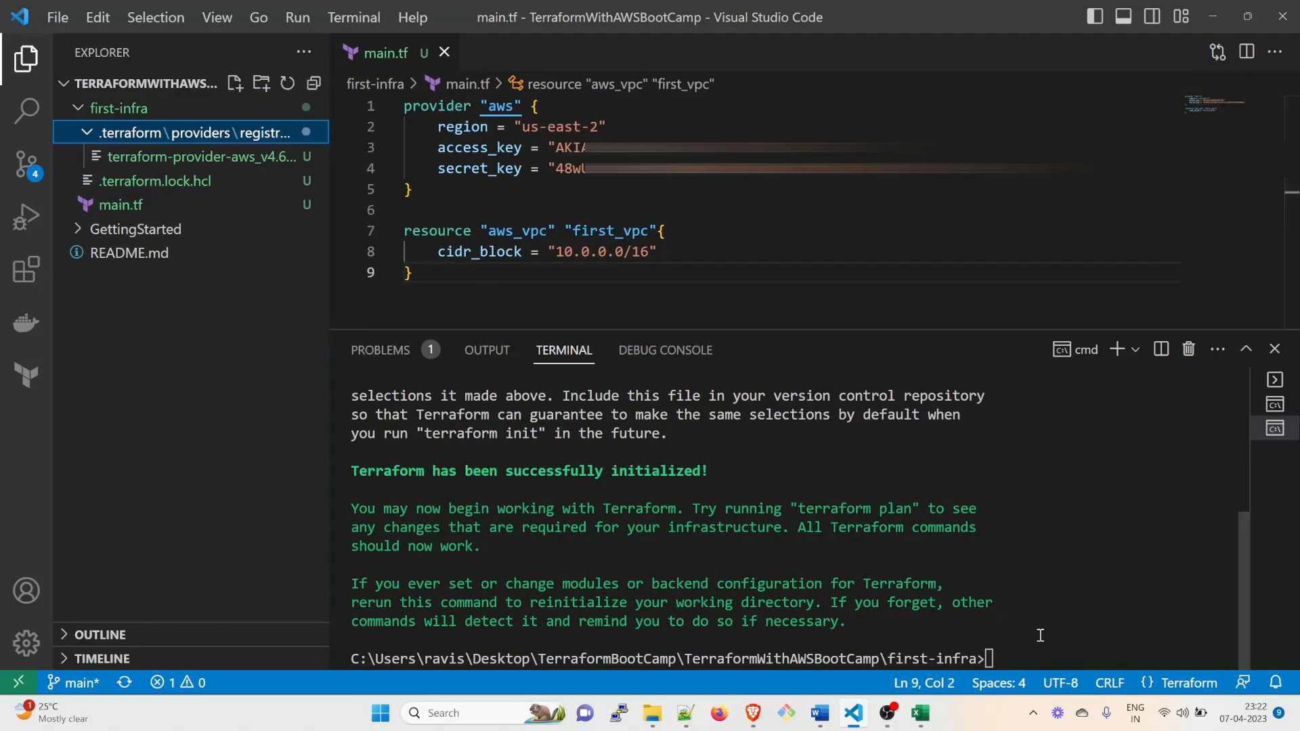
Run terraform plan in the first-infra terminal and scroll through its output
{"action": "type", "text": "t"}
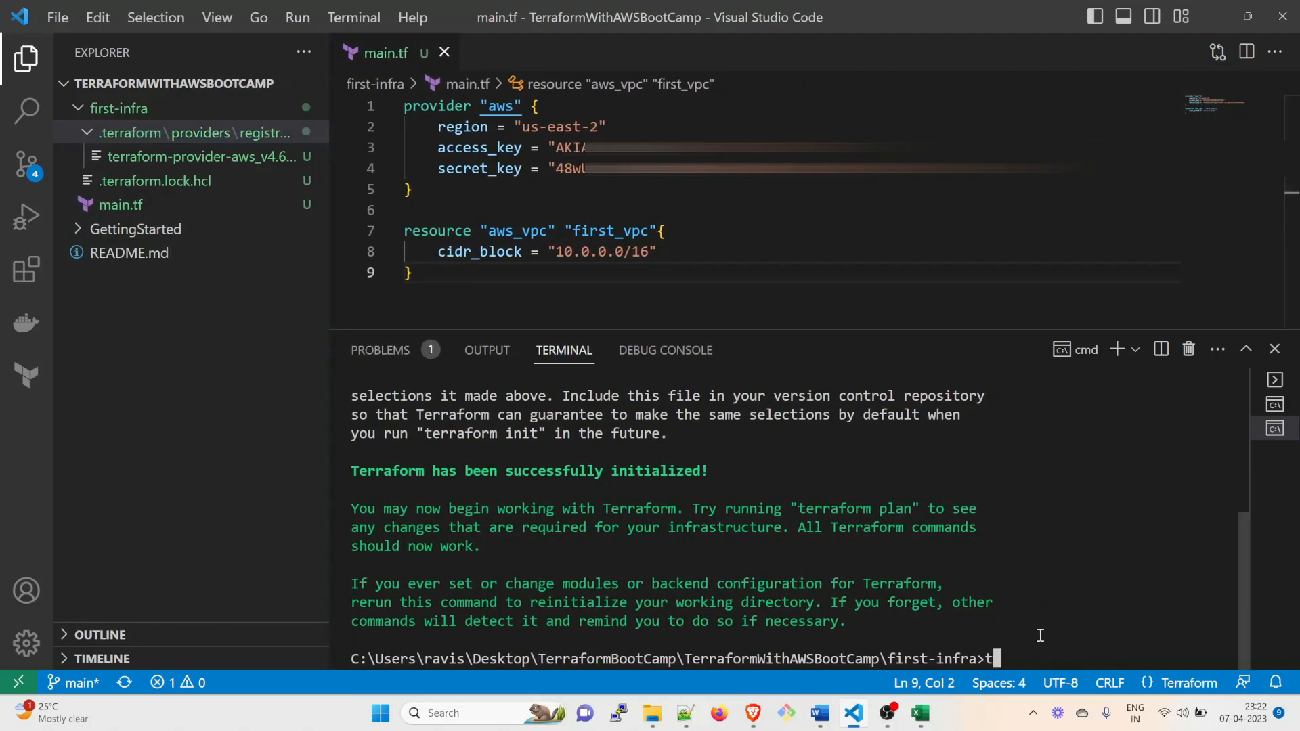
{"action": "type", "text": "terraform"}
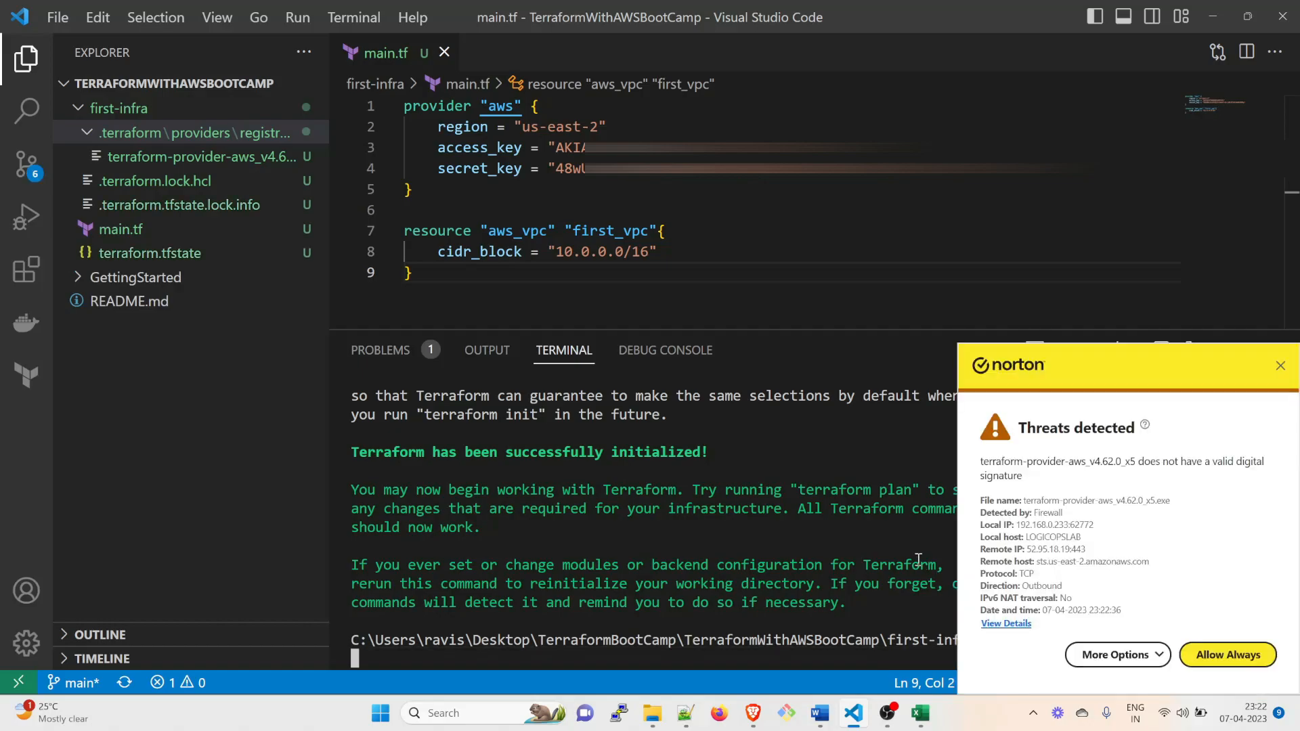
{"action": "mouse_move", "coordinate": [1155, 654]}
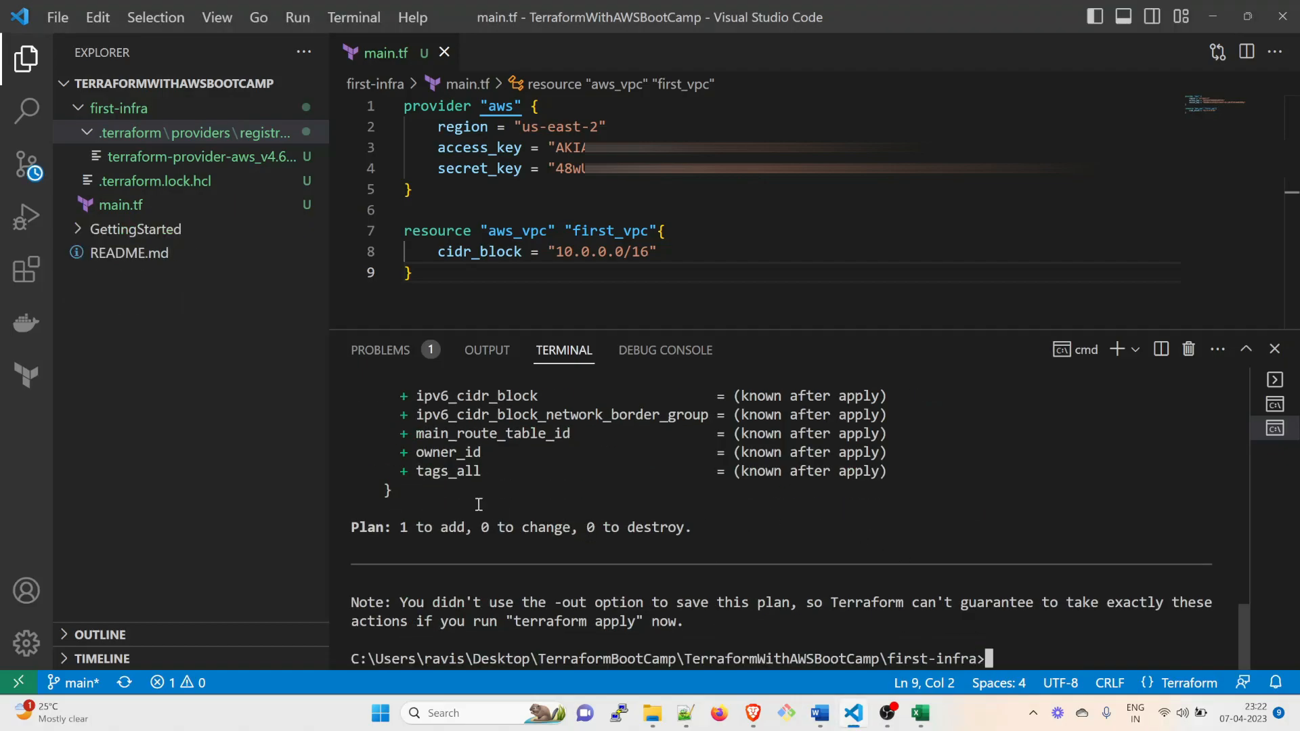
{"action": "scroll", "scroll_direction": "up", "scroll_amount": 3}
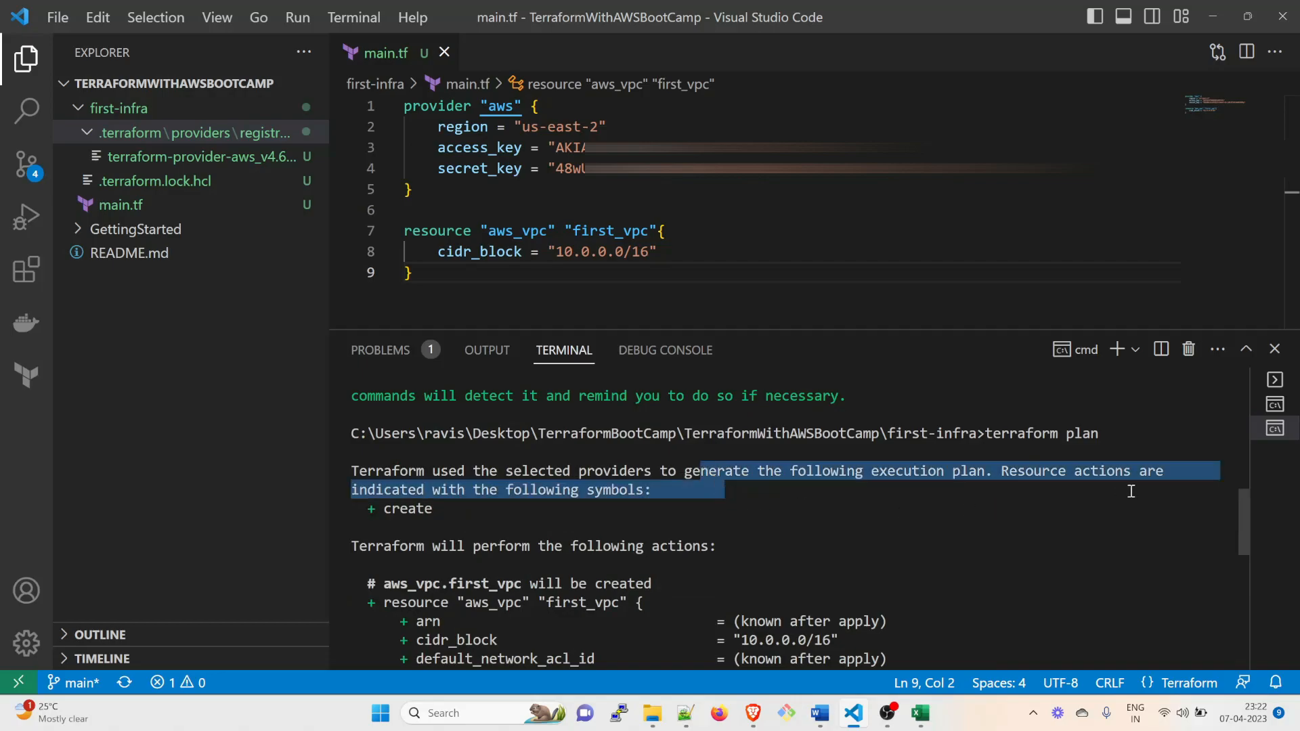
{"action": "left_click", "coordinate": [555, 506]}
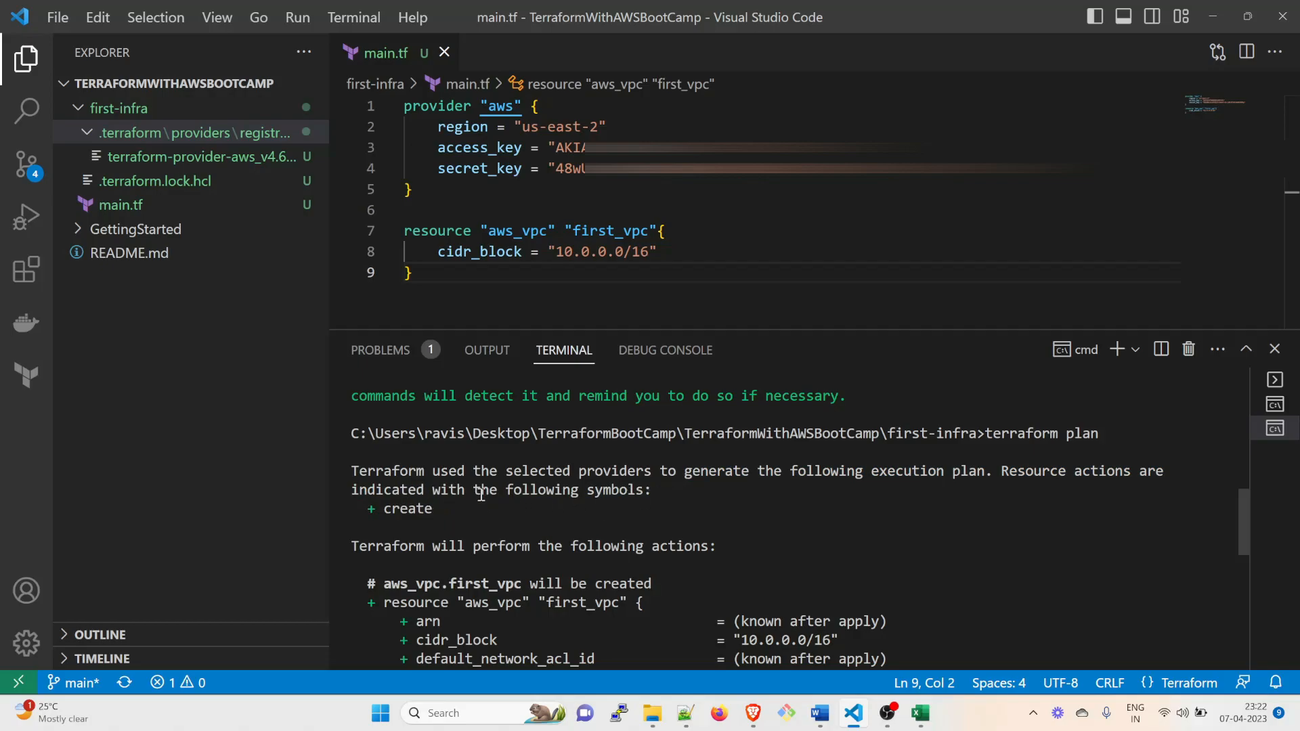
{"action": "scroll", "scroll_direction": "down", "scroll_amount": 3}
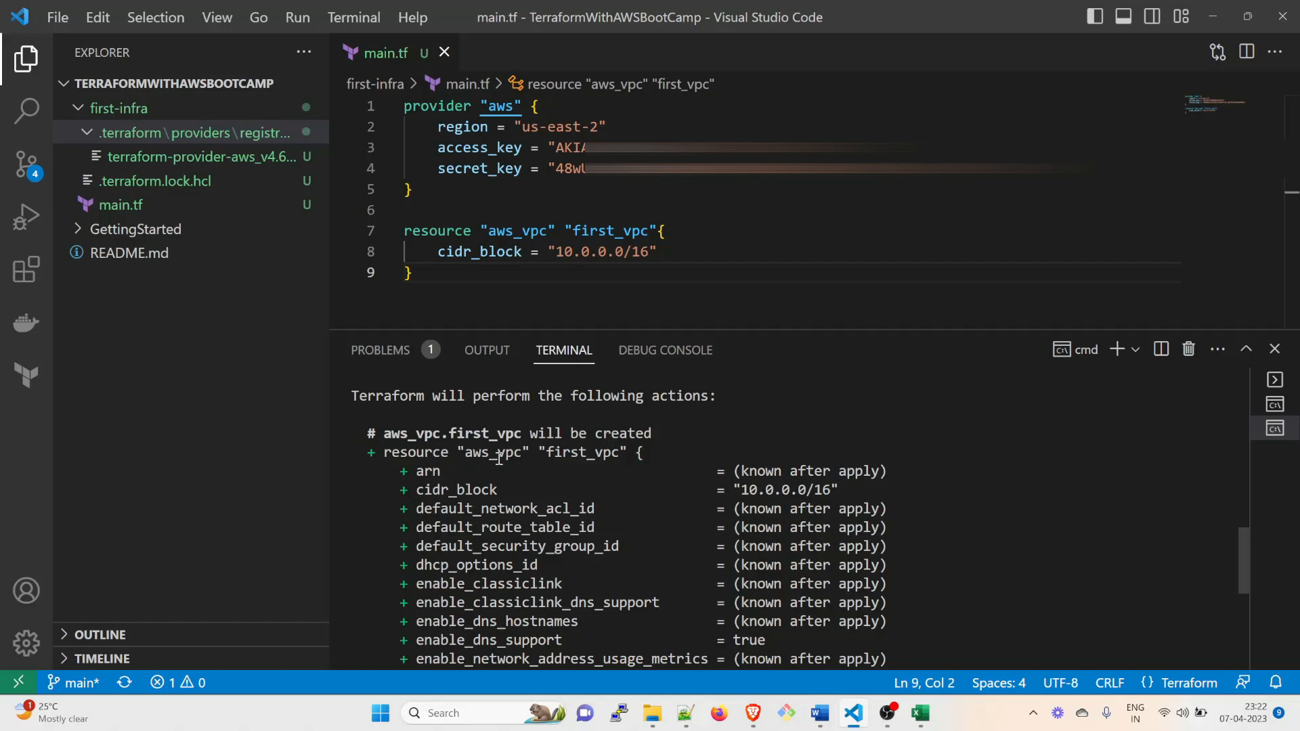
Highlight aws_vpc, first_vpc and the 'Plan: 1 to add' summary in the output
{"action": "double_click", "coordinate": [494, 453]}
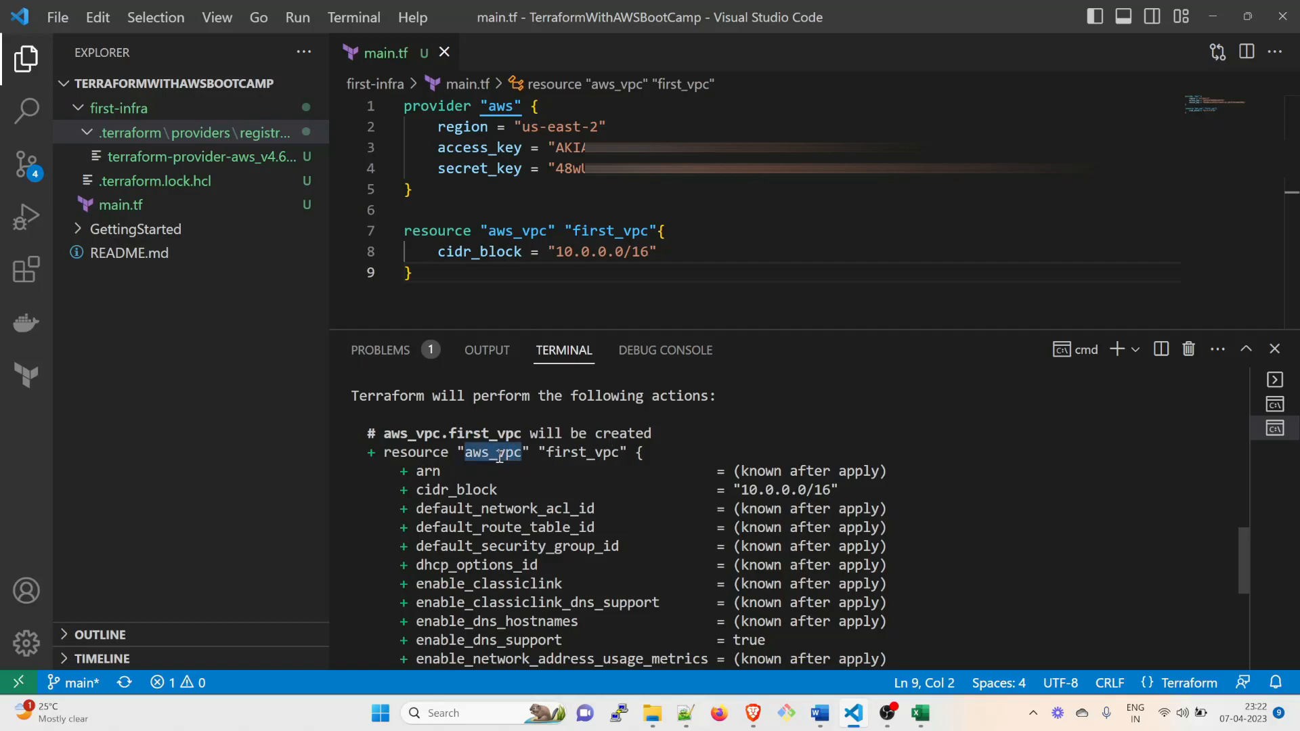
{"action": "double_click", "coordinate": [583, 451]}
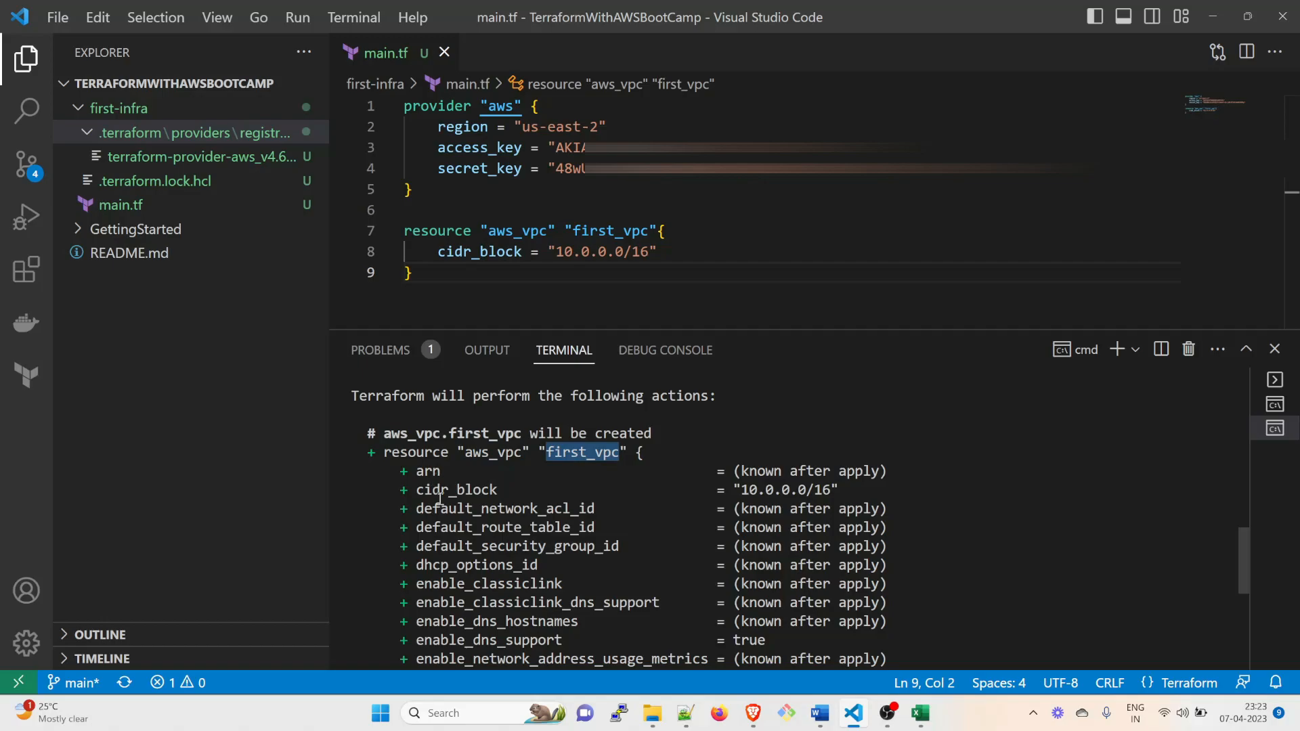
{"action": "scroll", "scroll_direction": "down", "scroll_amount": 3}
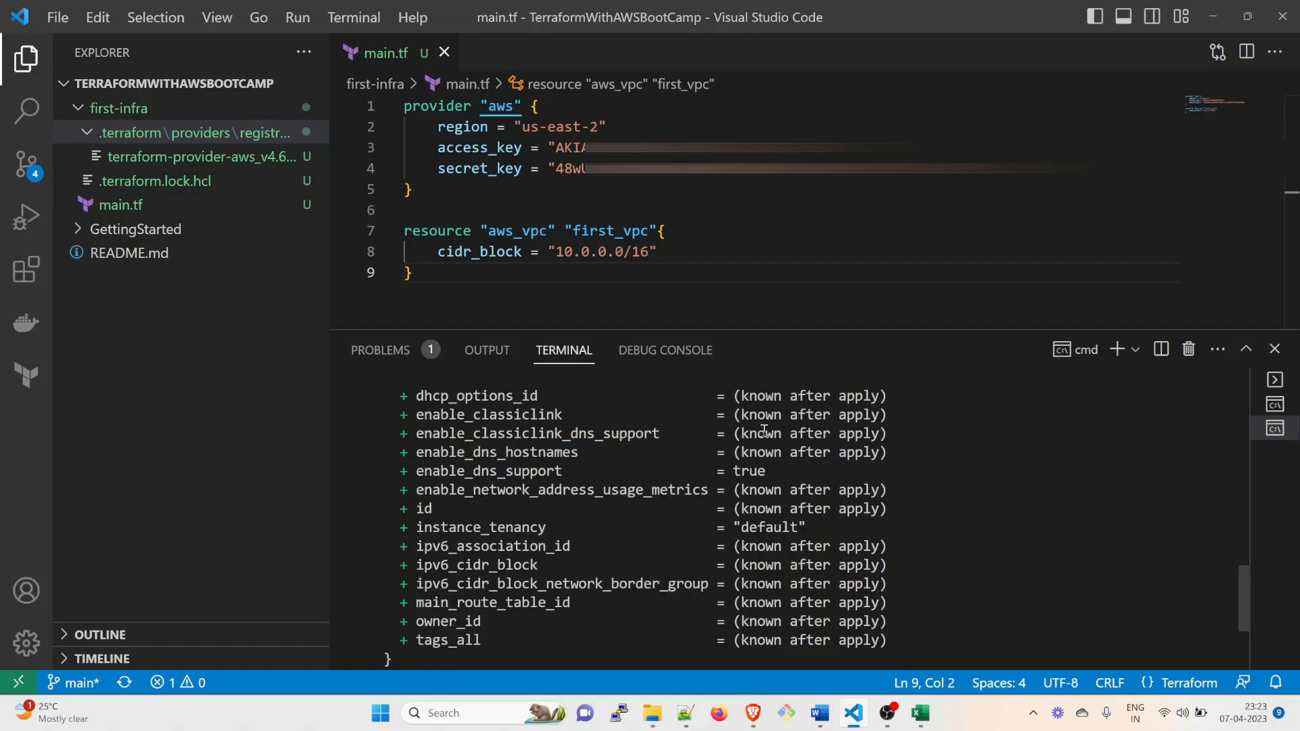
{"action": "scroll", "scroll_direction": "up", "scroll_amount": 3}
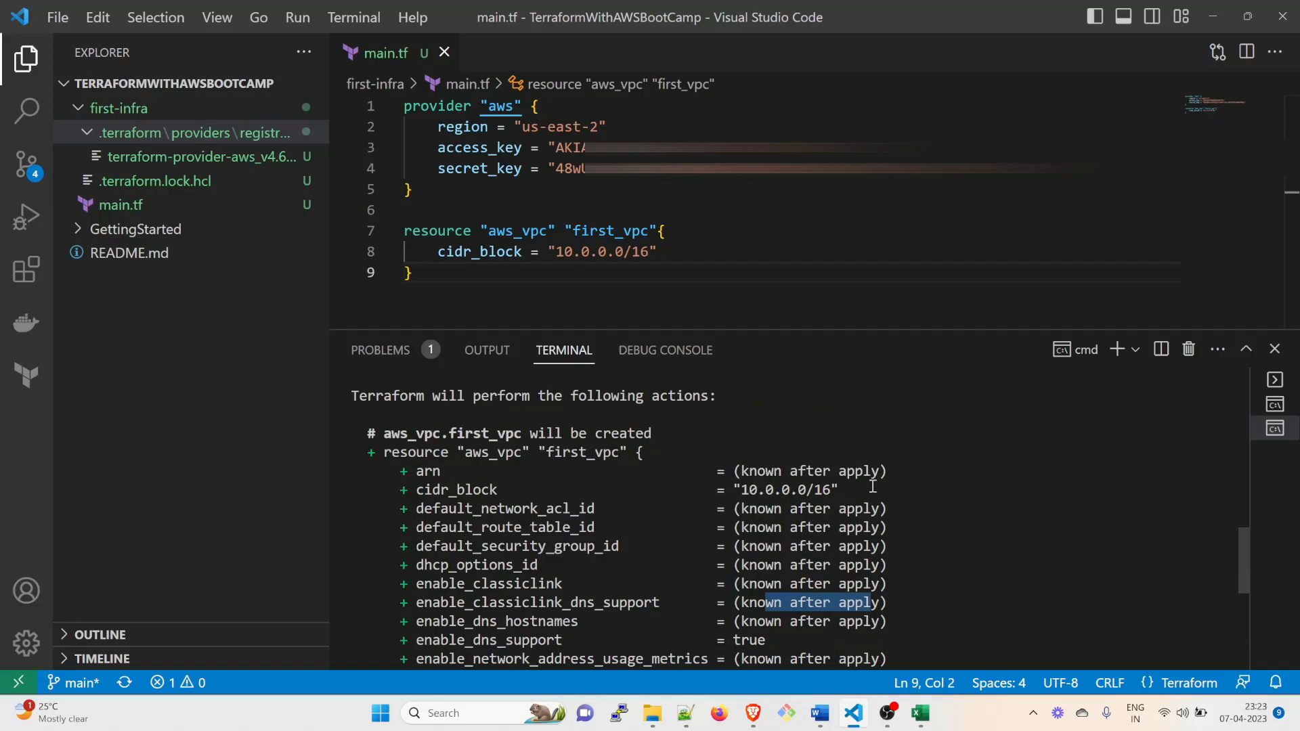
{"action": "scroll", "scroll_direction": "down", "scroll_amount": 3}
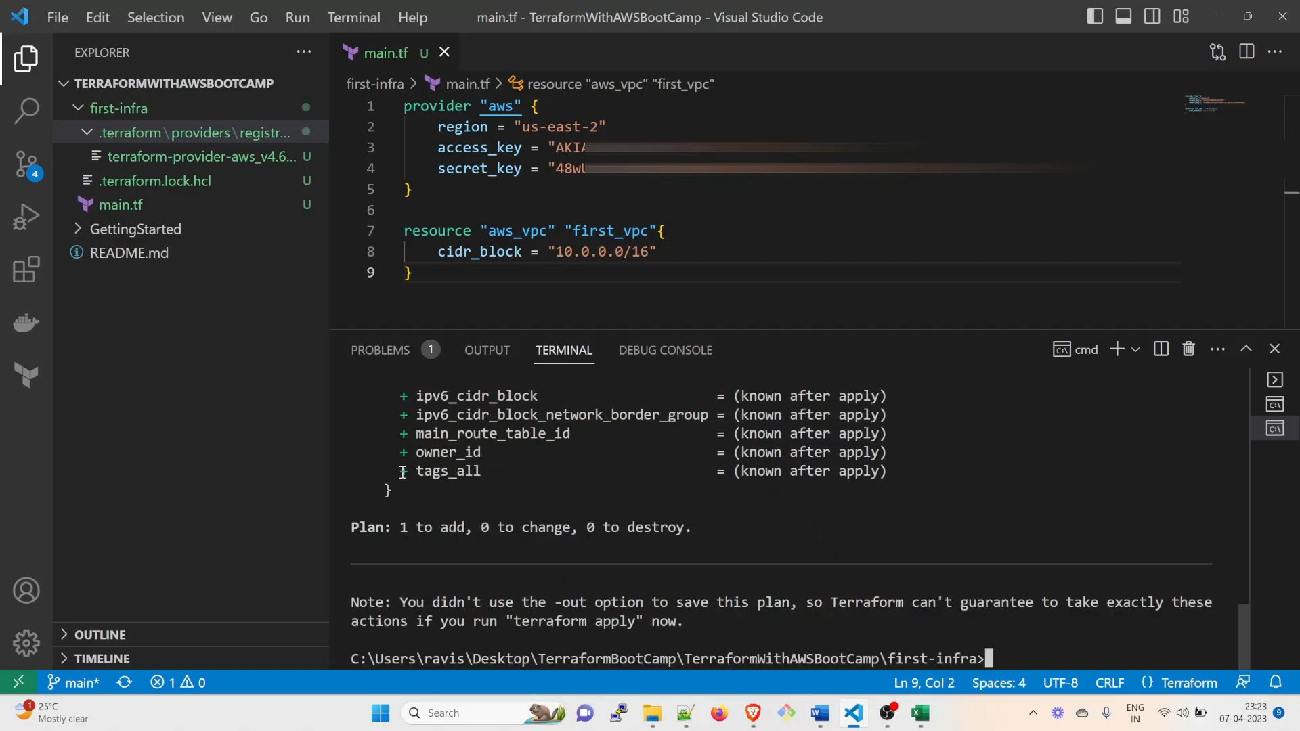
{"action": "scroll", "scroll_direction": "up", "scroll_amount": 3}
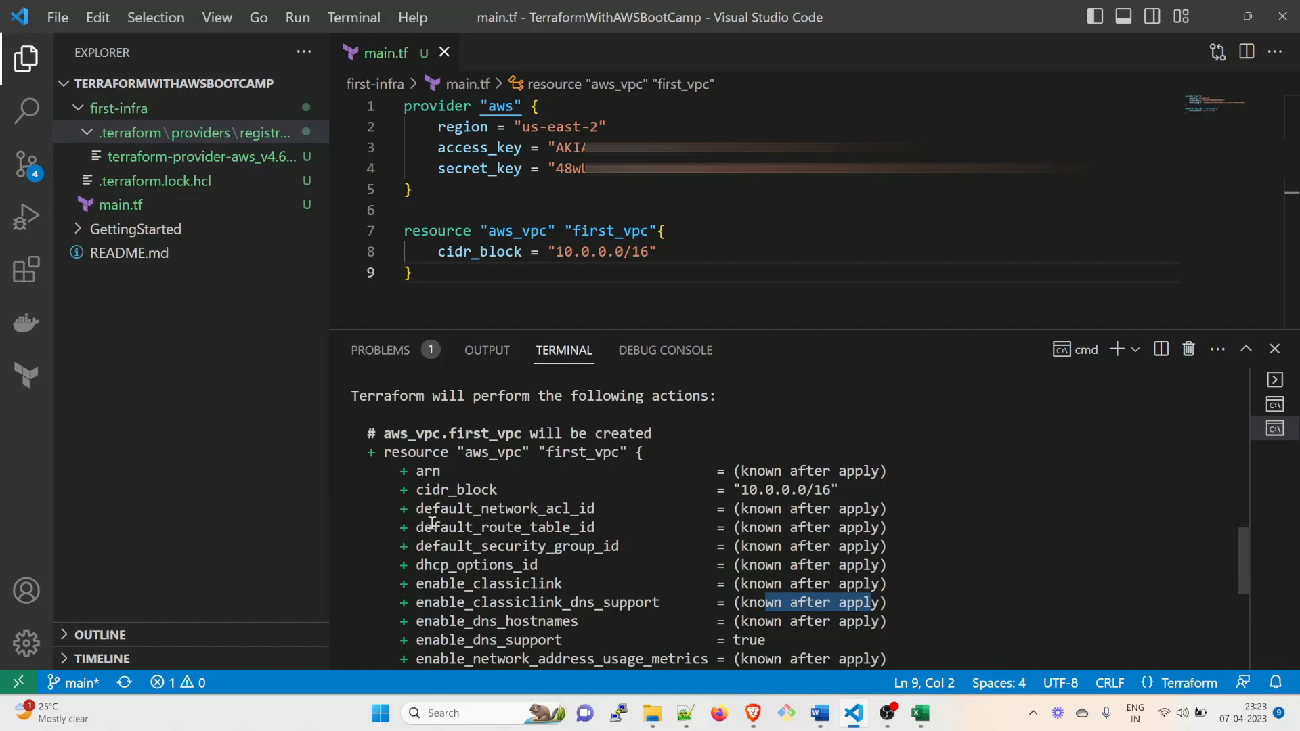
{"action": "scroll", "scroll_direction": "down", "scroll_amount": 3}
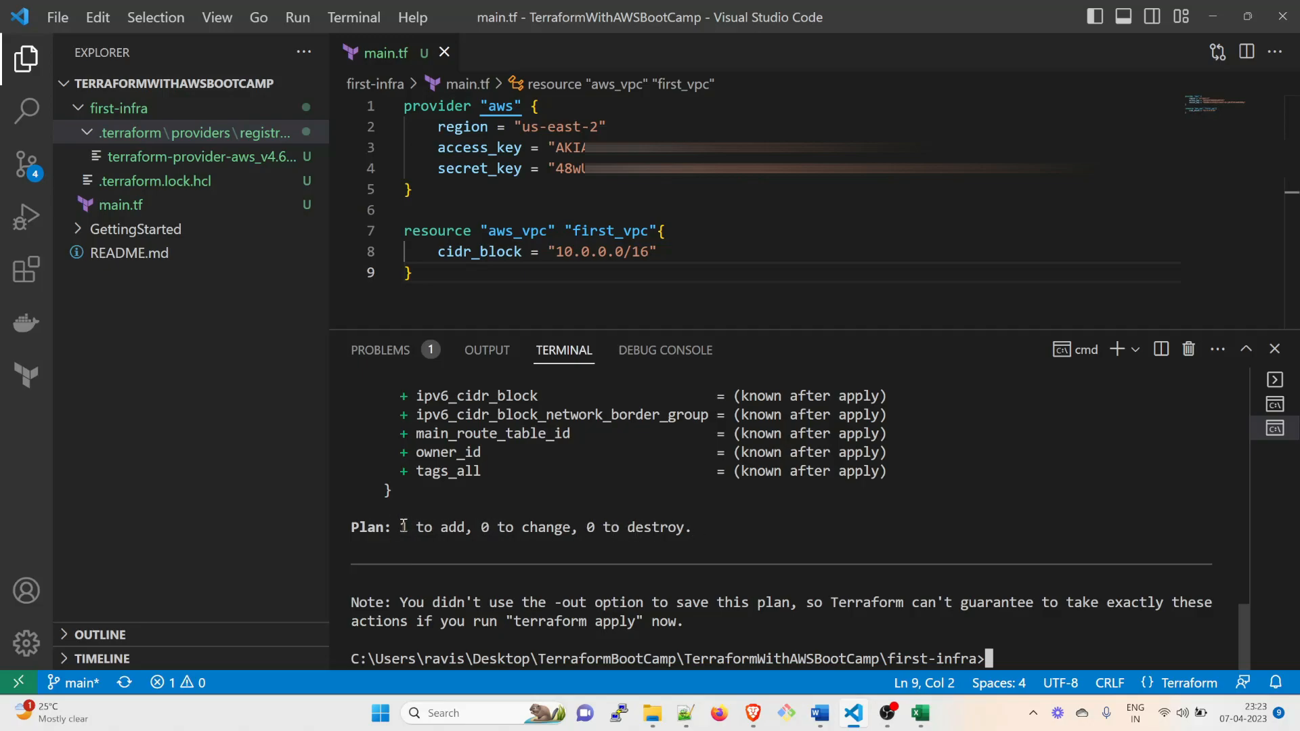
{"action": "double_click", "coordinate": [432, 527]}
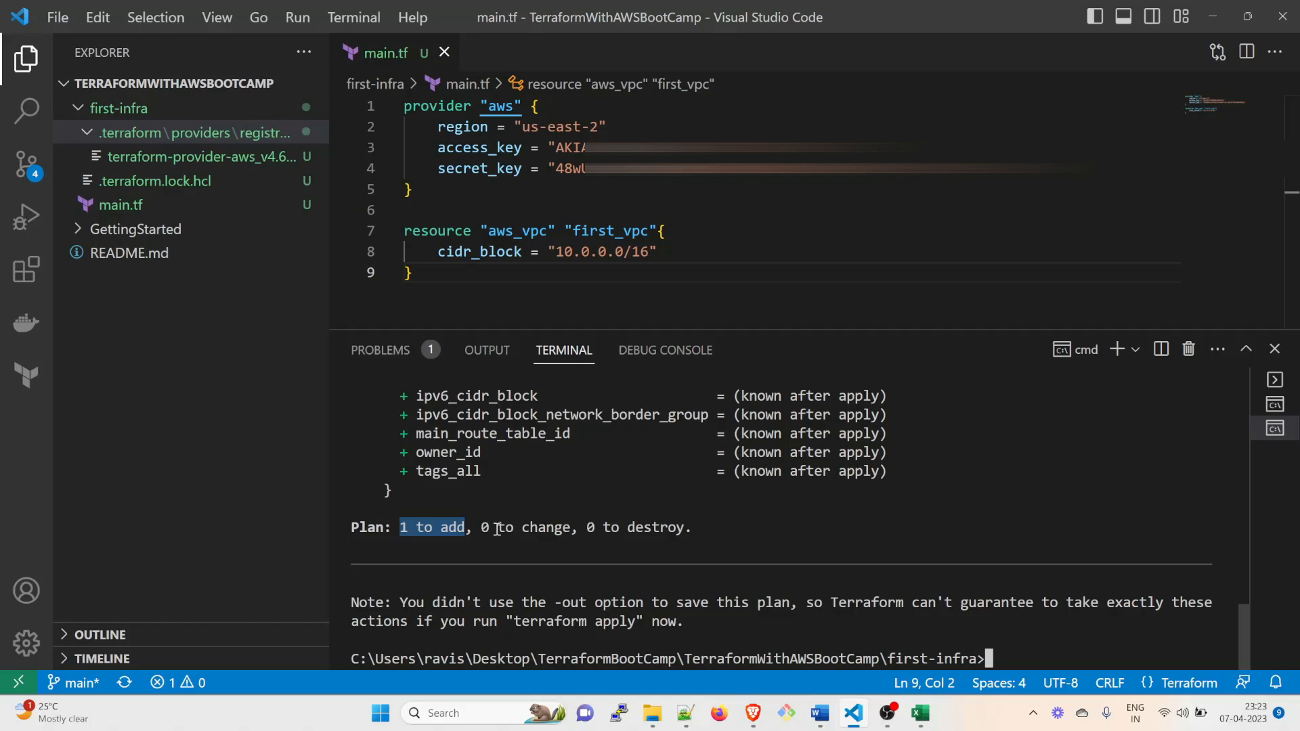
{"action": "mouse_move", "coordinate": [1001, 634]}
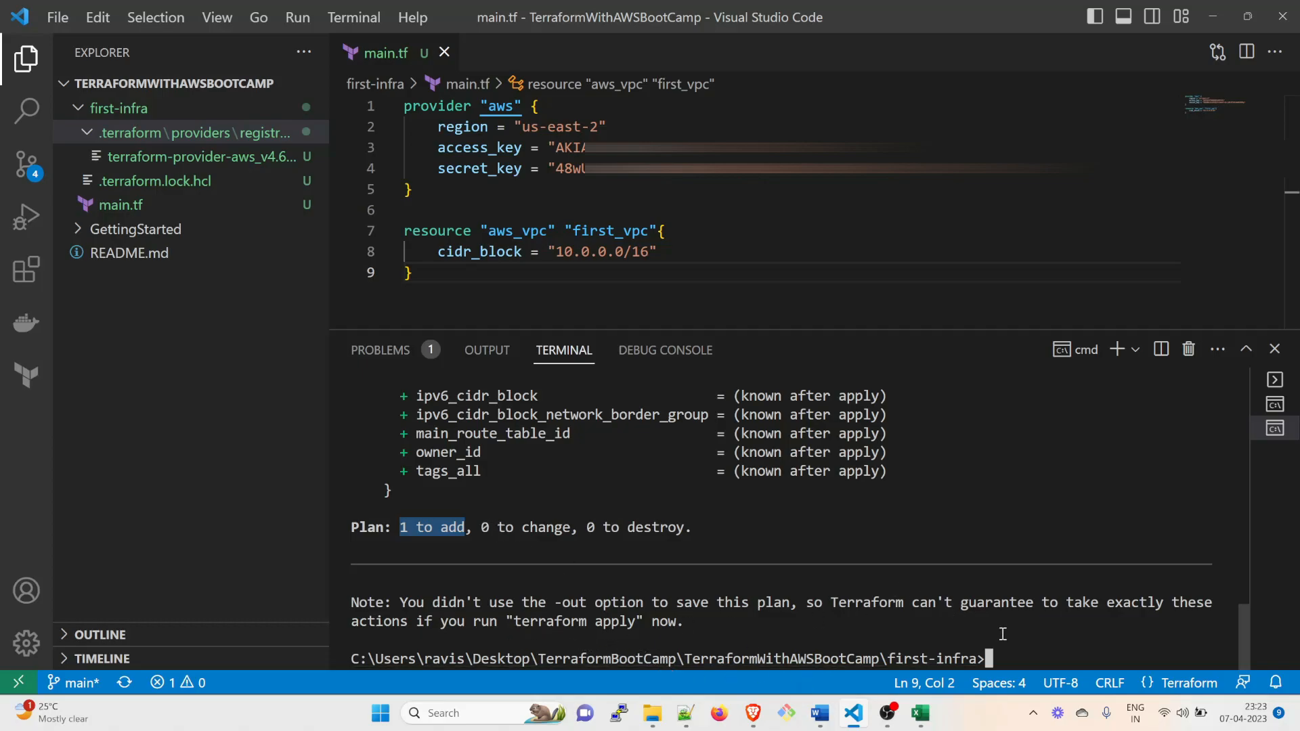
Run terraform apply and confirm with yes to create aws_vpc.first_vpc
{"action": "type", "text": "terr"}
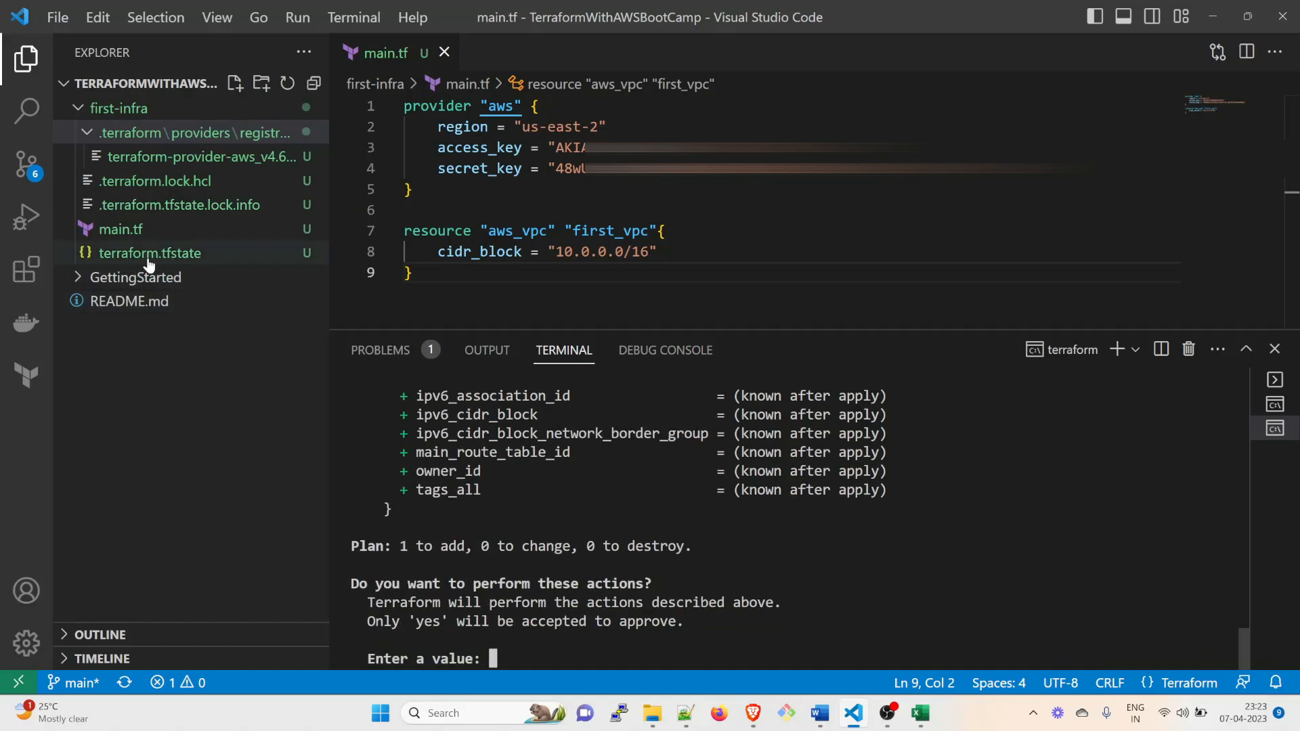
{"action": "mouse_move", "coordinate": [203, 267]}
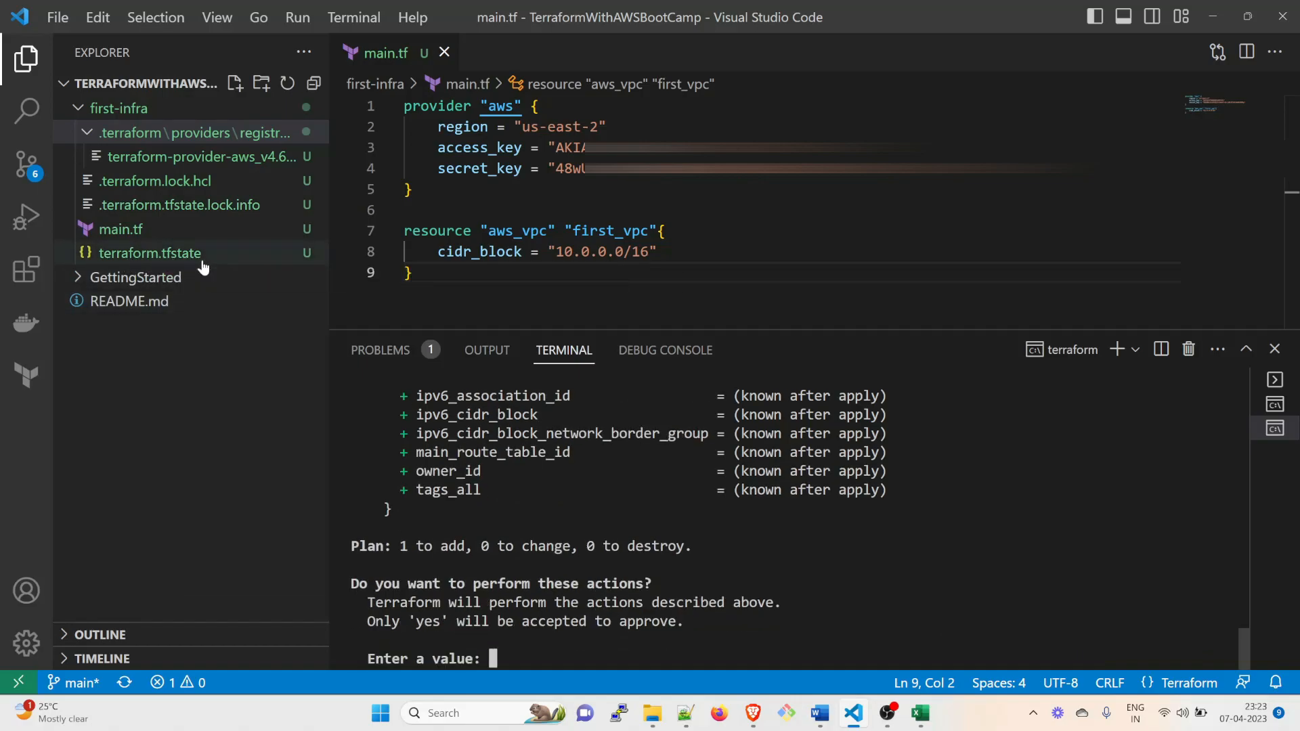
{"action": "mouse_move", "coordinate": [135, 277]}
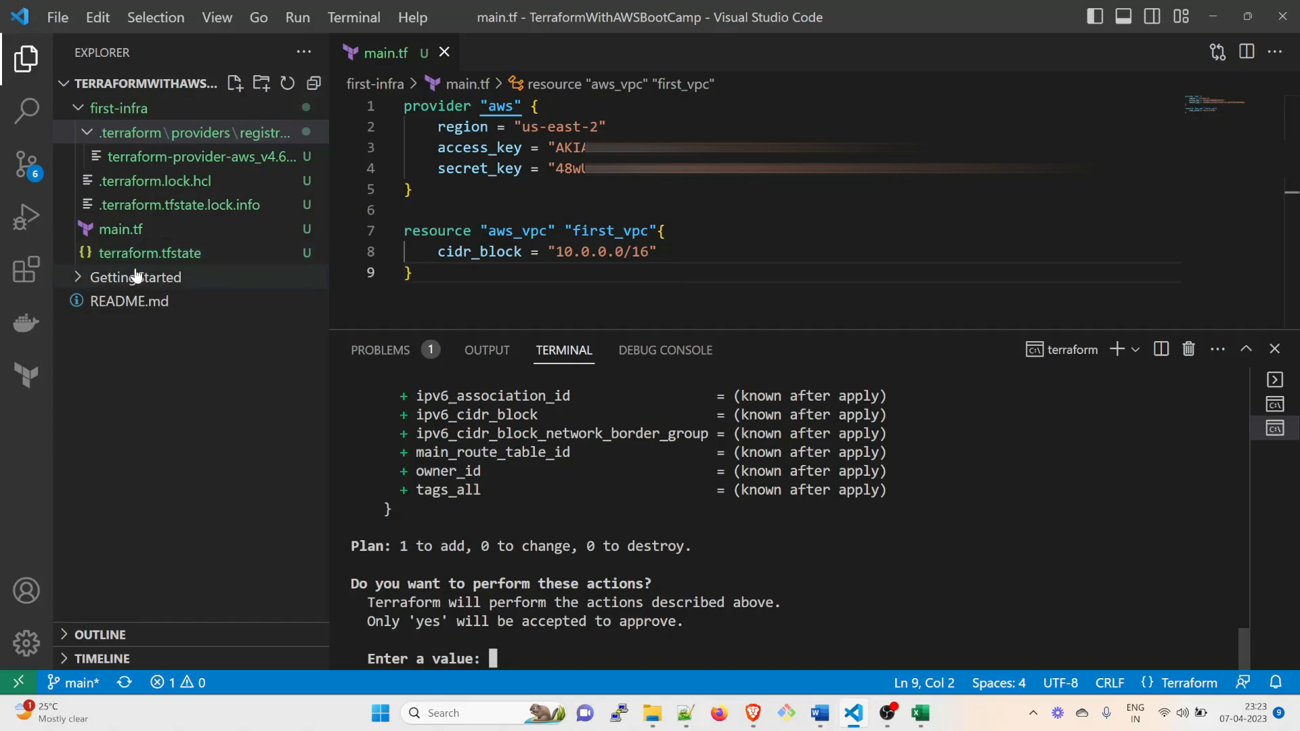
{"action": "mouse_move", "coordinate": [134, 277]}
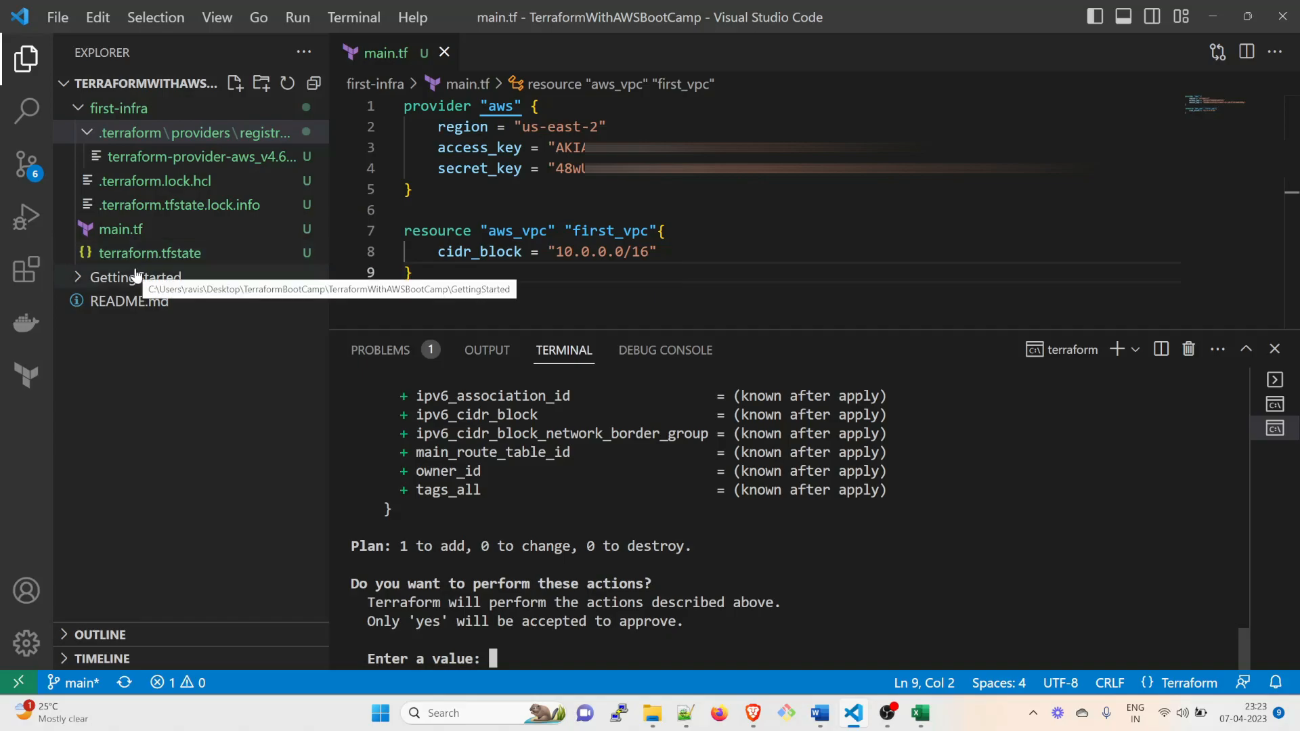
{"action": "mouse_move", "coordinate": [635, 558]}
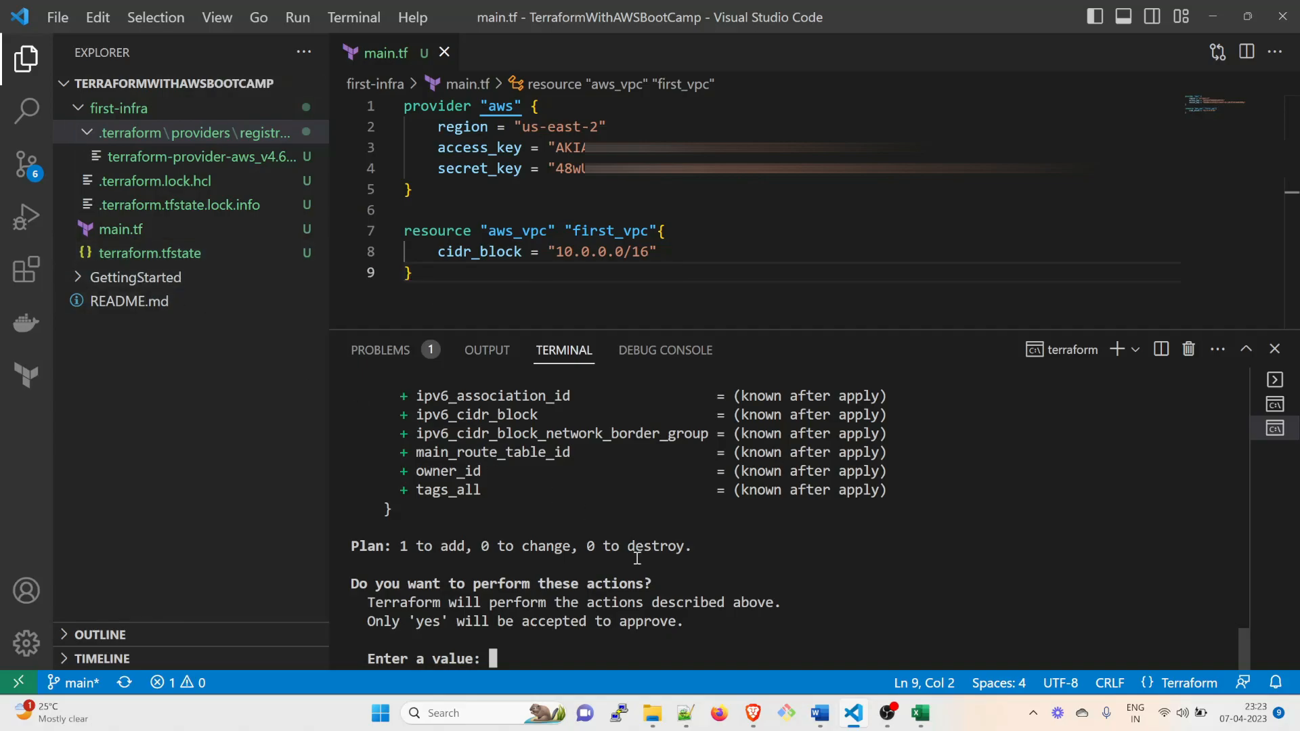
{"action": "type", "text": "yes"}
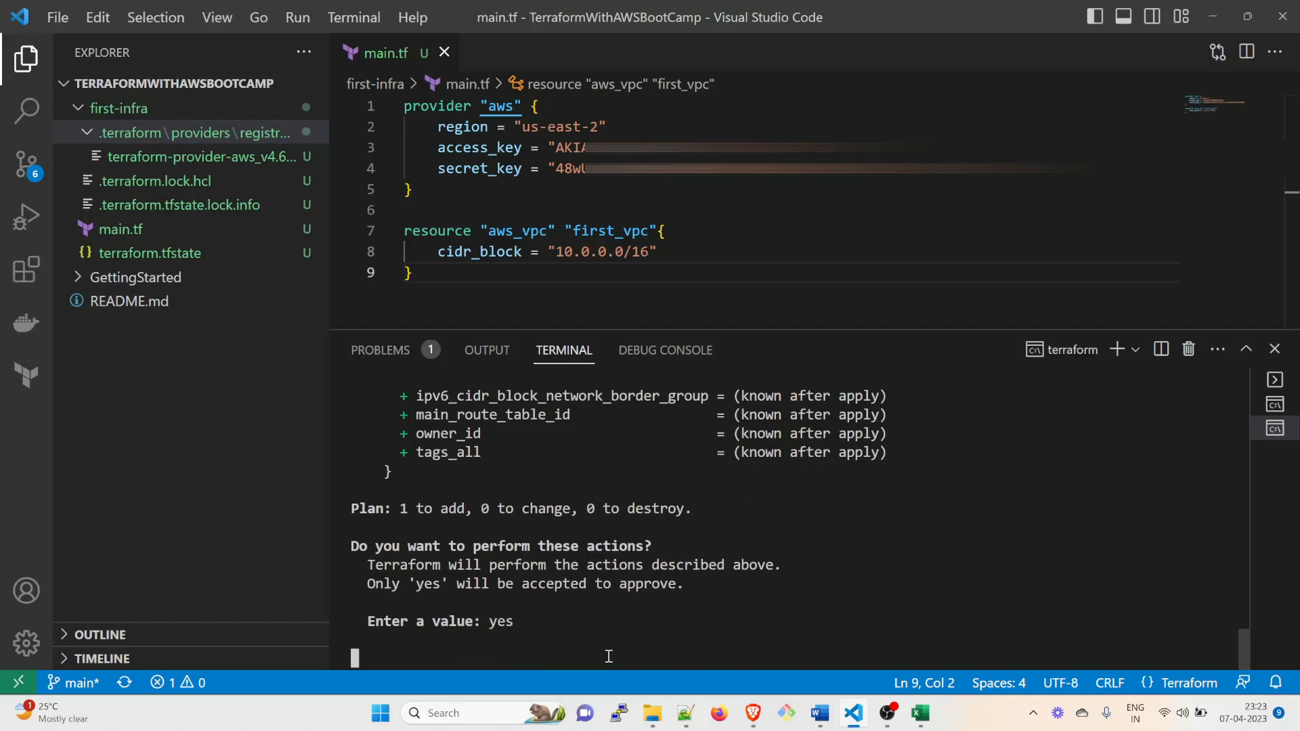
{"action": "key", "text": "Return"}
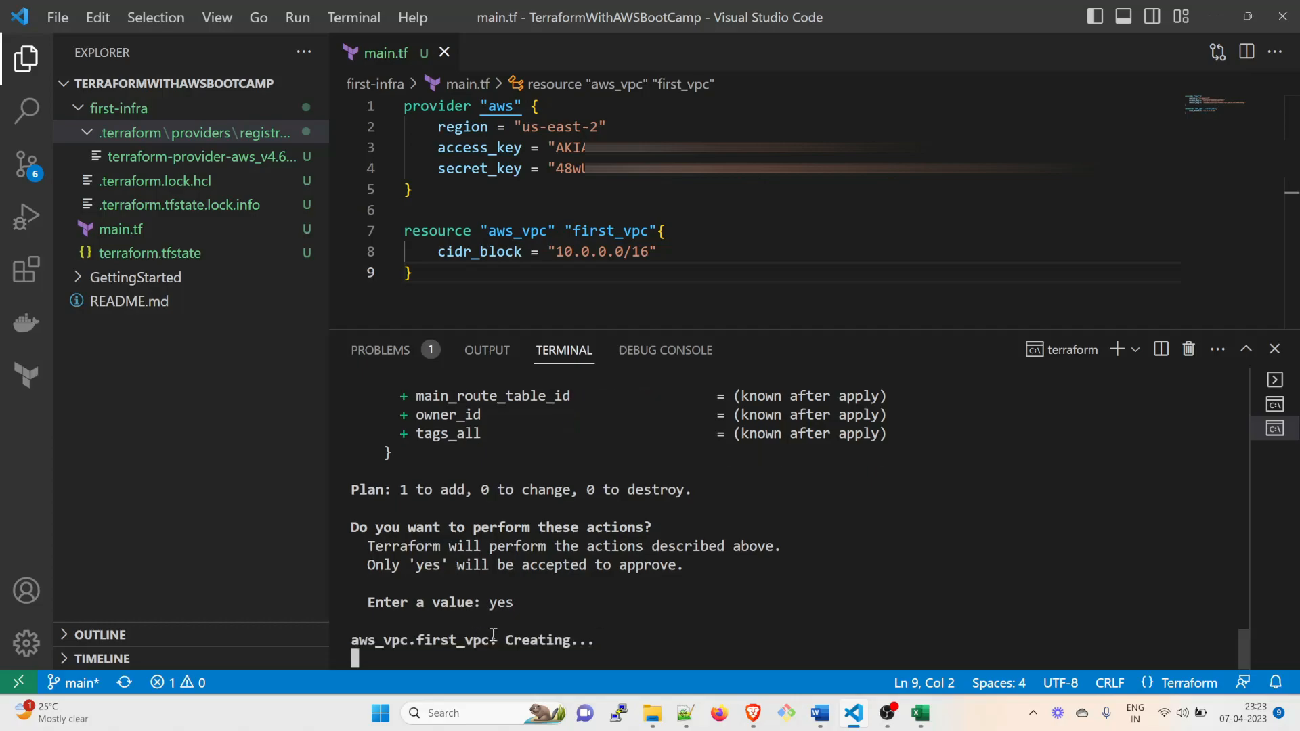
{"action": "mouse_move", "coordinate": [620, 619]}
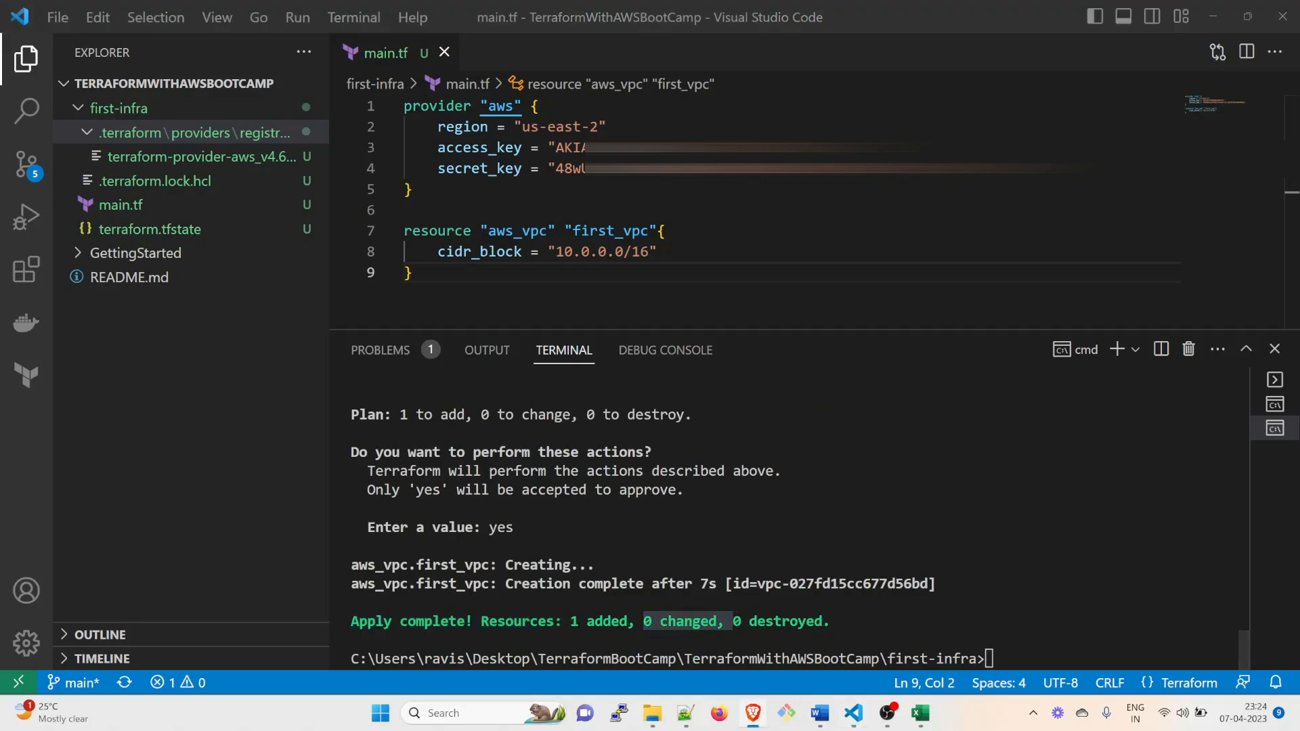
{"action": "left_click", "coordinate": [751, 713]}
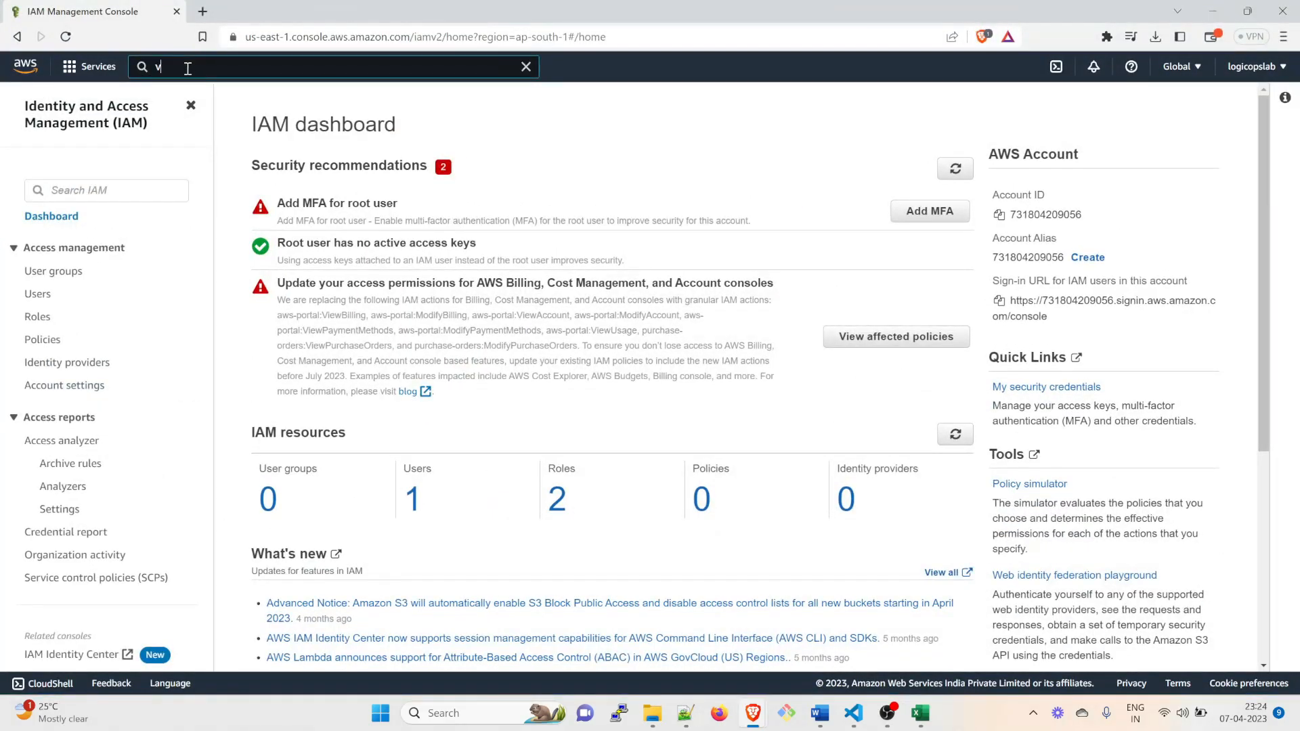
Search 'vpc' in the AWS console, open the VPC service and its VPC list
{"action": "type", "text": "pc"}
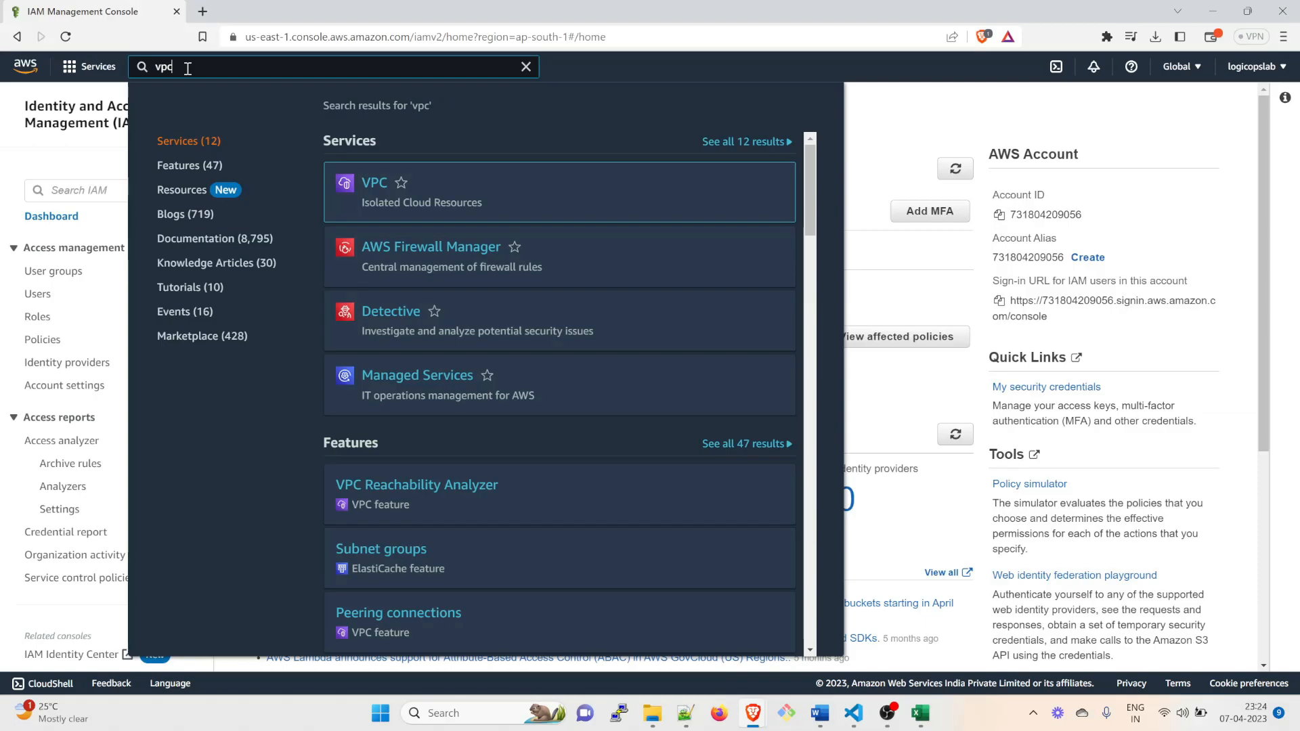
{"action": "left_click", "coordinate": [374, 182]}
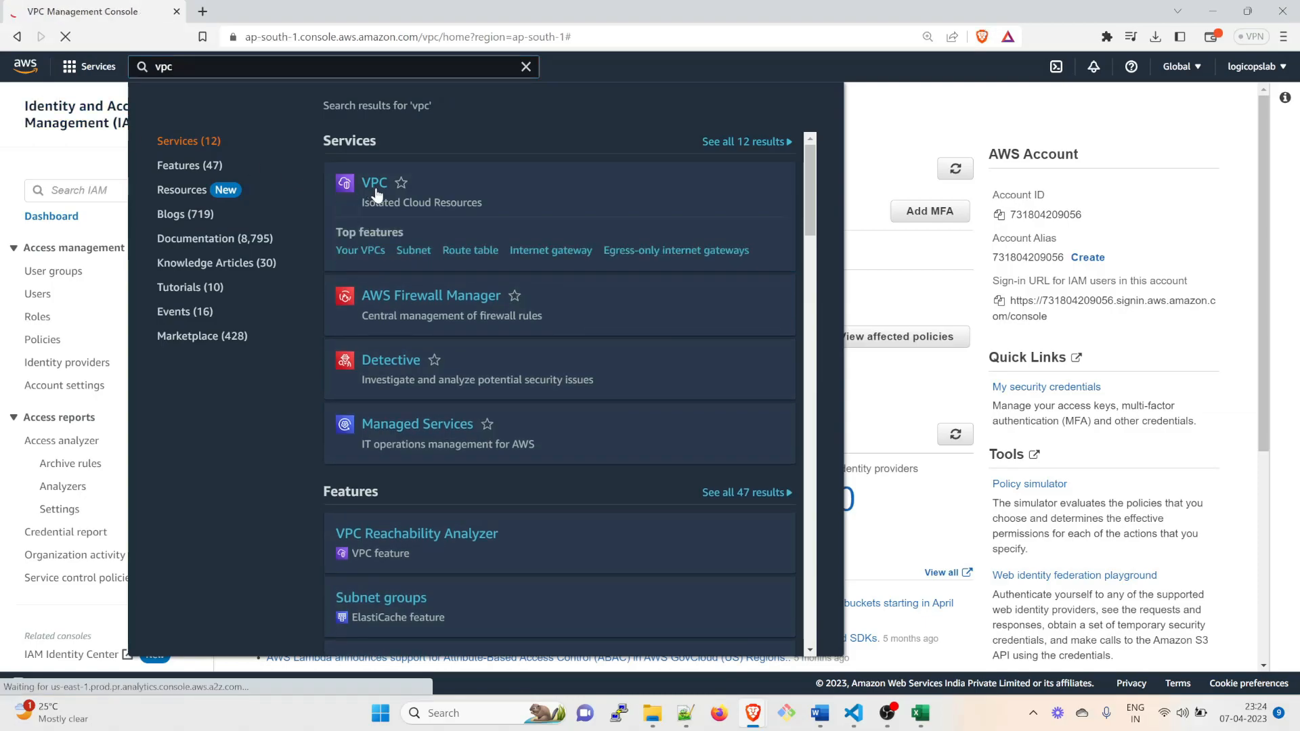
{"action": "left_click", "coordinate": [374, 182]}
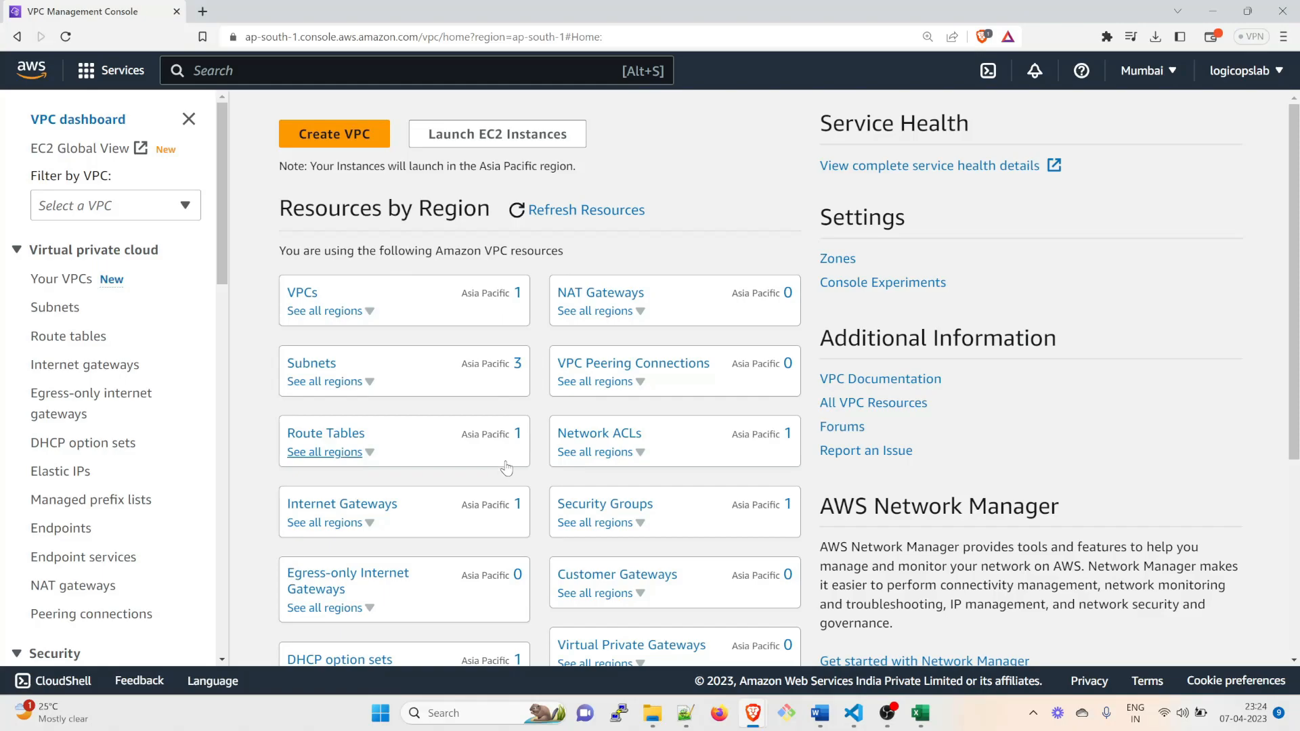
{"action": "mouse_move", "coordinate": [300, 292]}
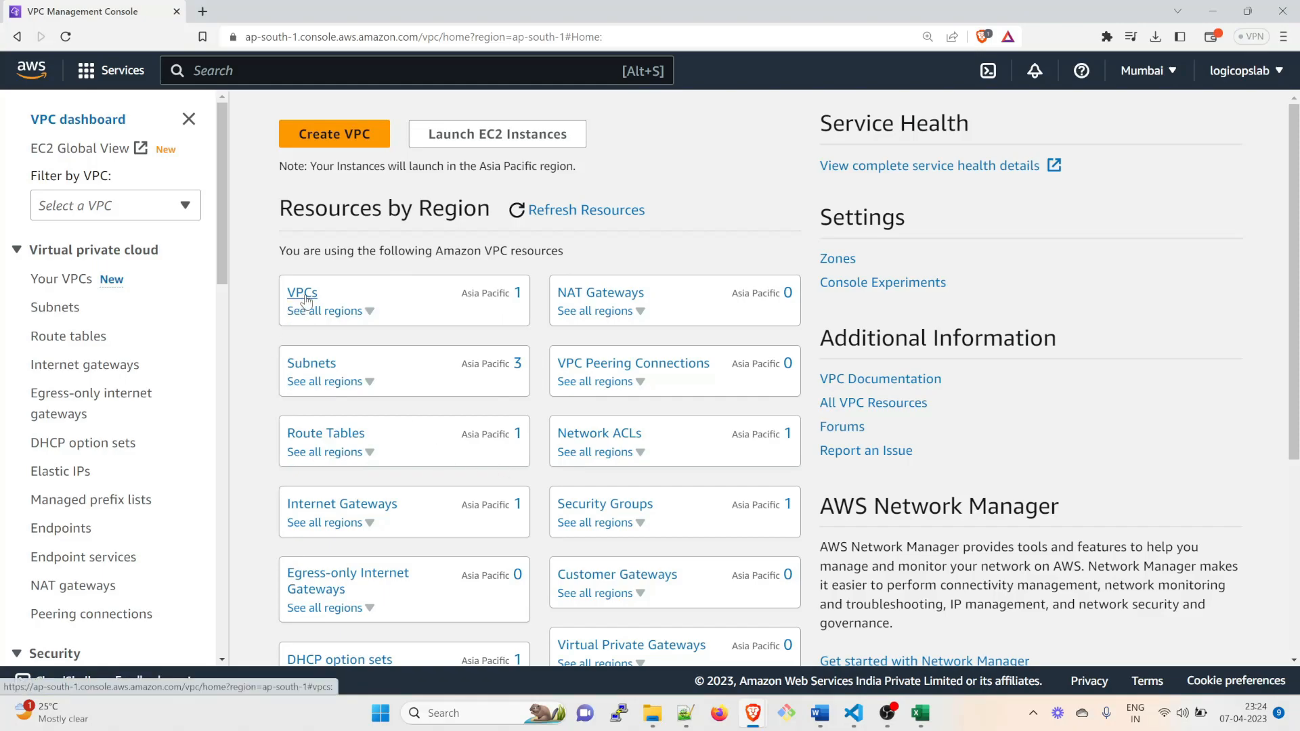
{"action": "left_click", "coordinate": [301, 292]}
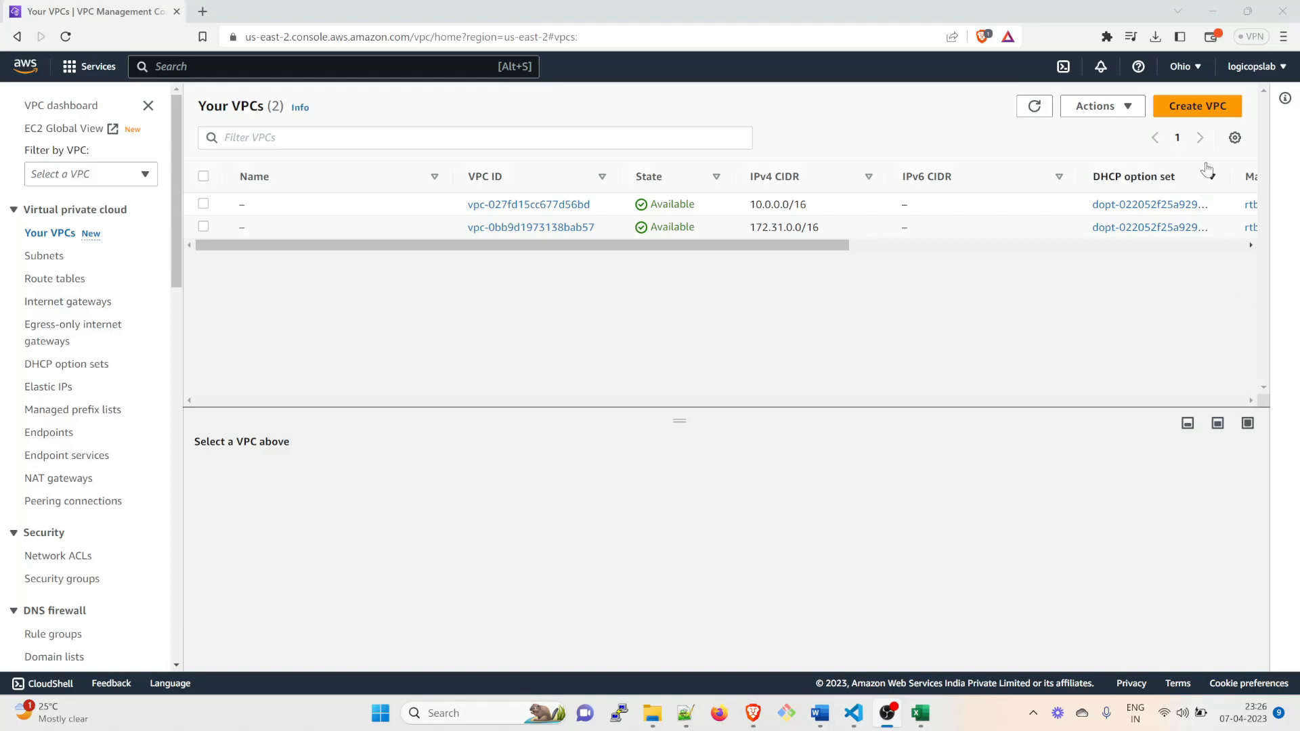
Select the new VPC and highlight its 10.0.0.0/16 CIDR in the CIDRs tab
{"action": "left_click", "coordinate": [1181, 66]}
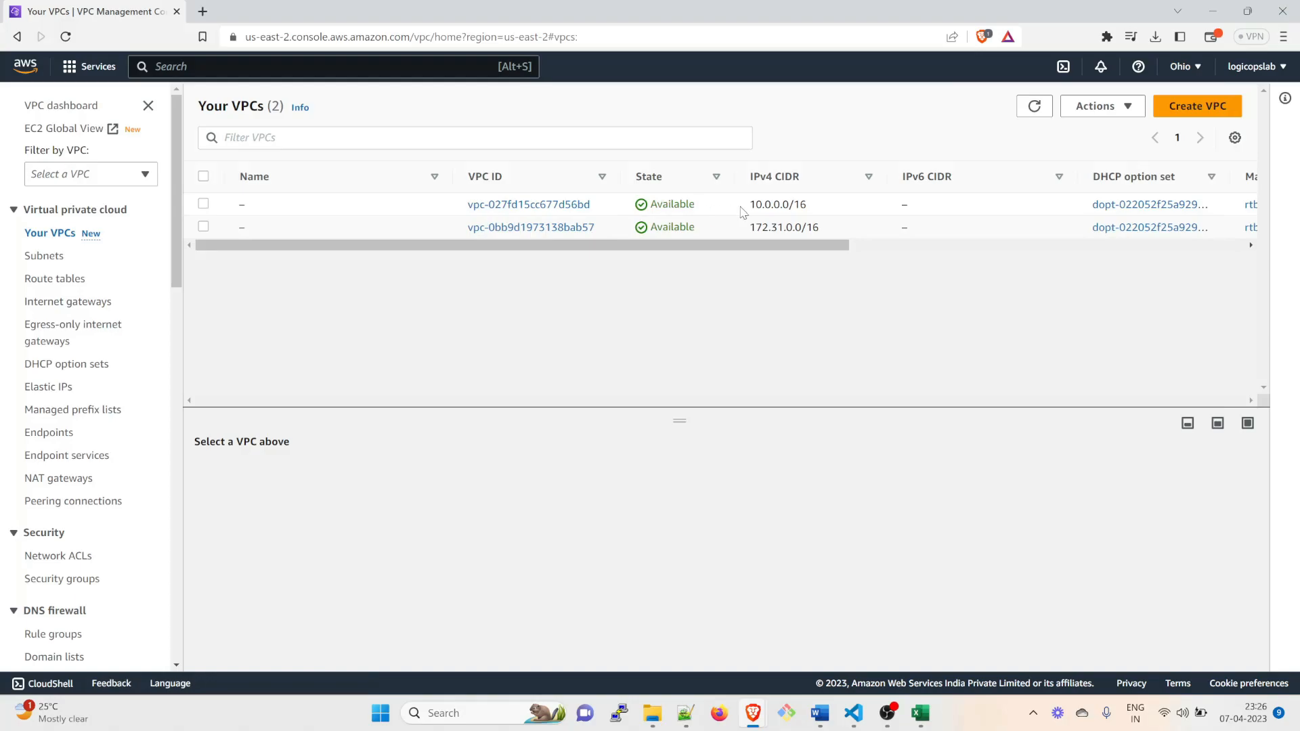
{"action": "left_click", "coordinate": [203, 204]}
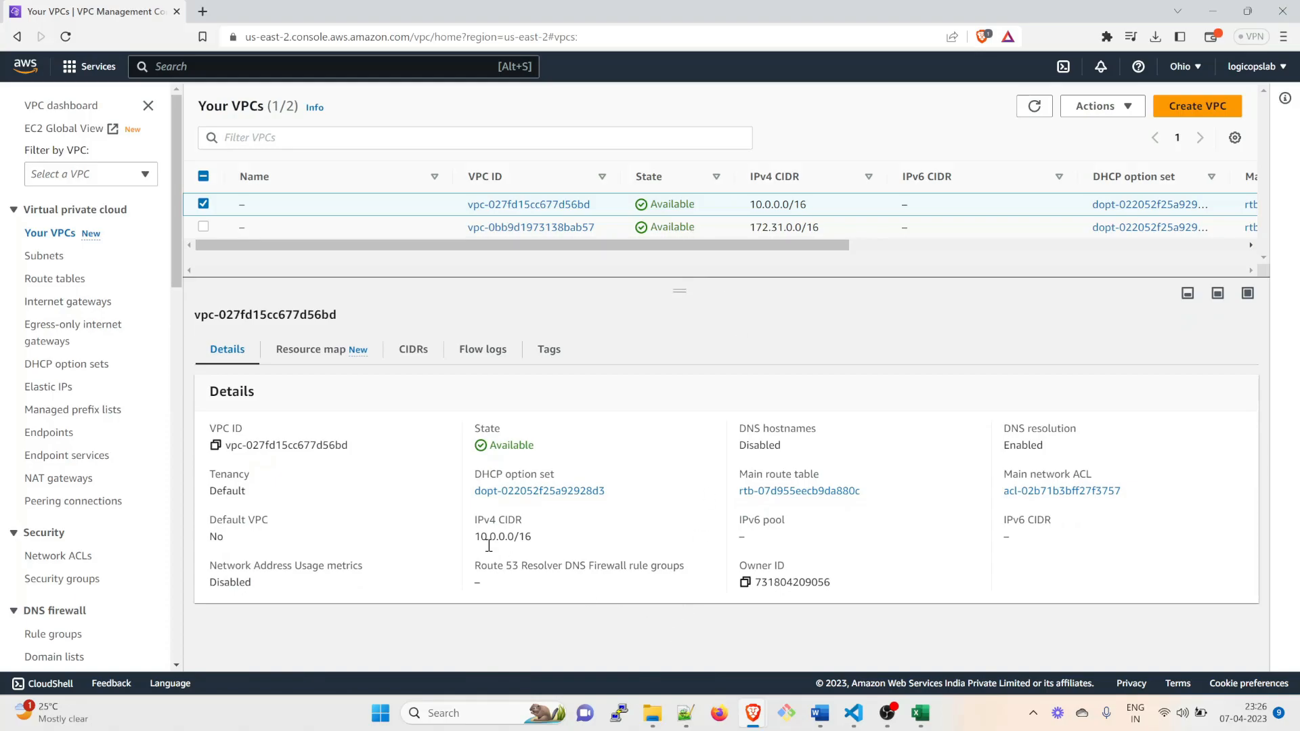
{"action": "left_click", "coordinate": [413, 349]}
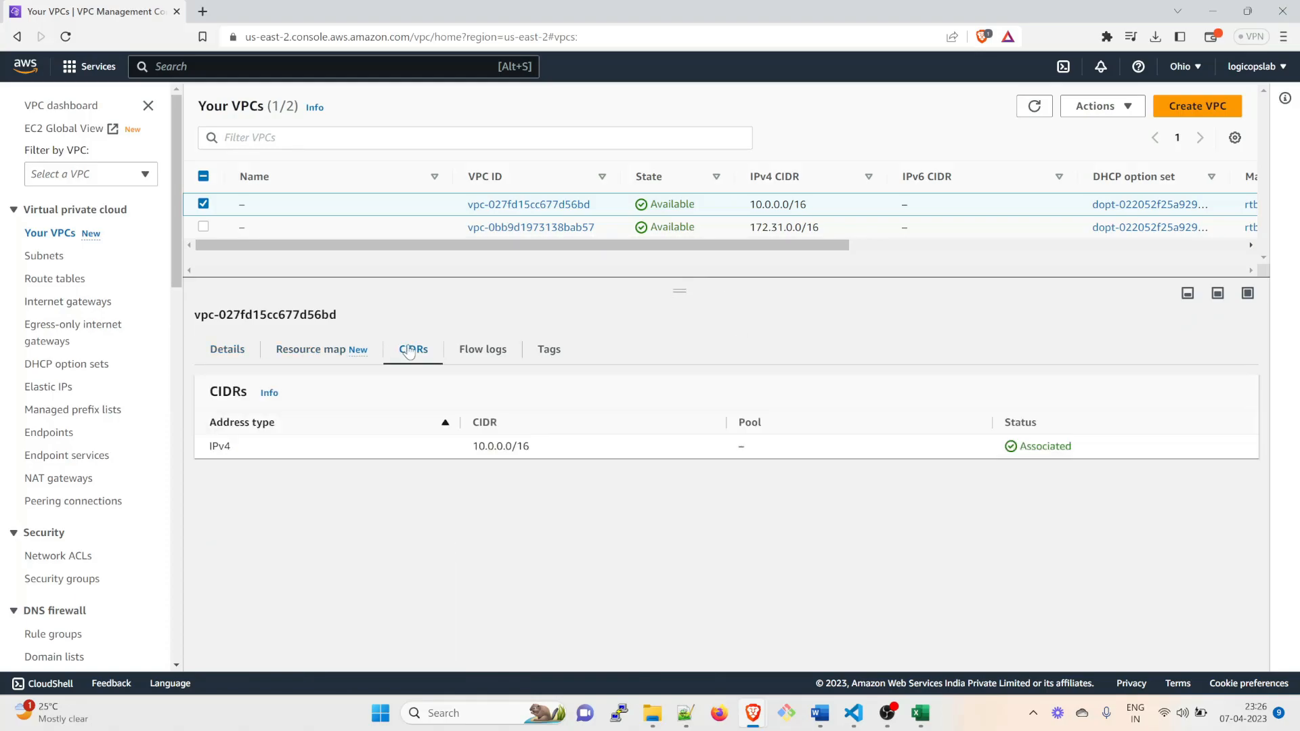
{"action": "double_click", "coordinate": [501, 446]}
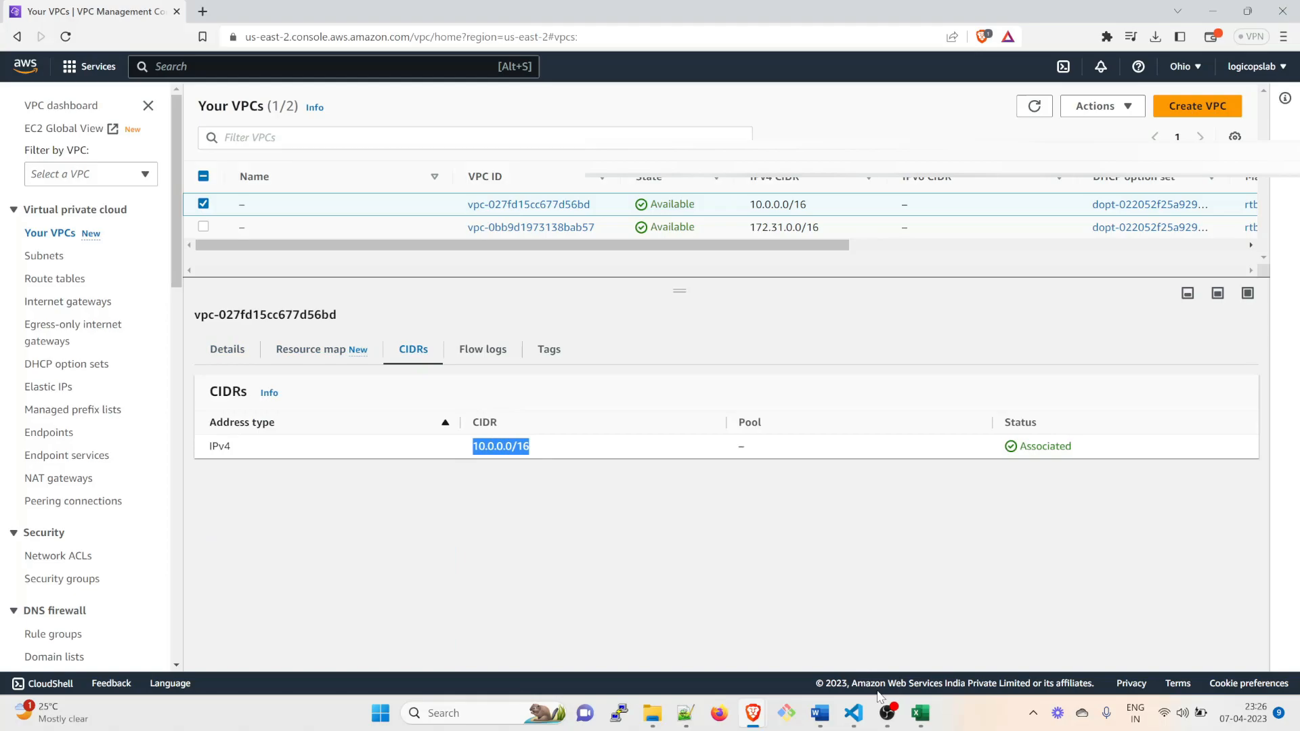
Switch briefly to VS Code, return, and scroll through the VPC table columns
{"action": "left_click", "coordinate": [852, 713]}
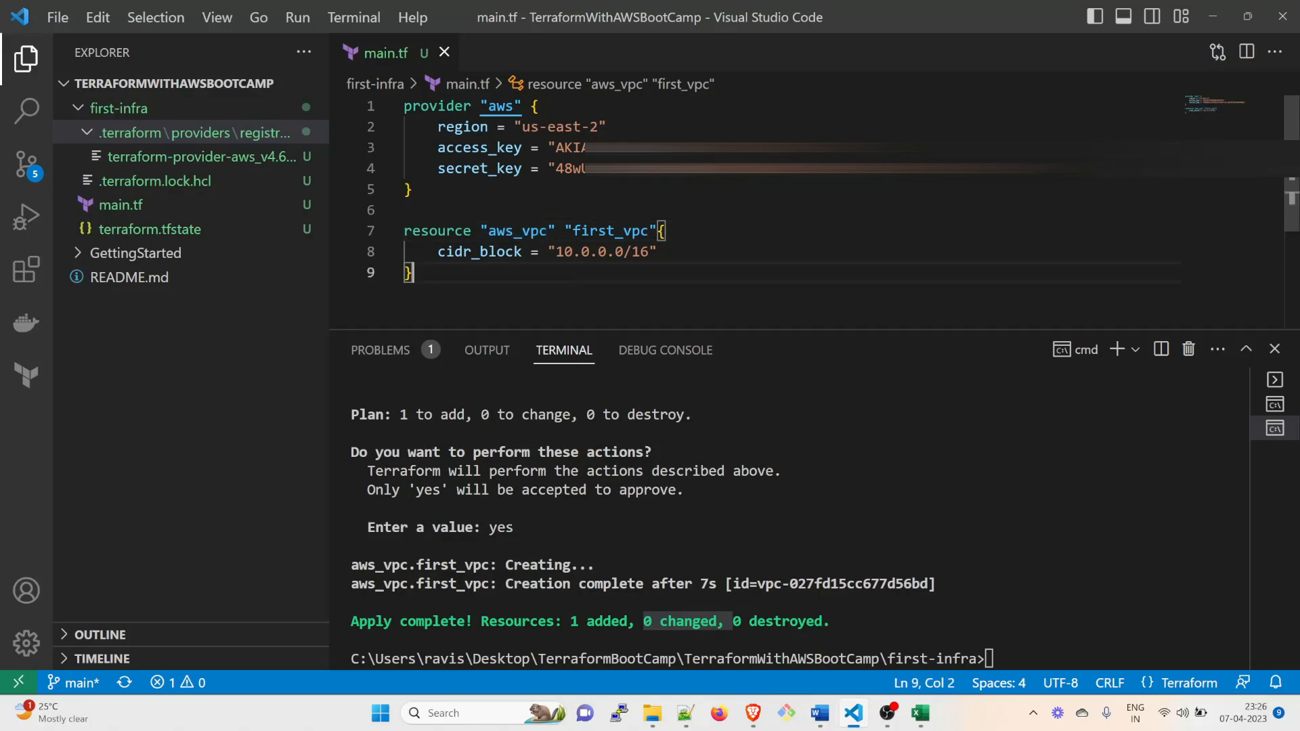
{"action": "left_click", "coordinate": [753, 713]}
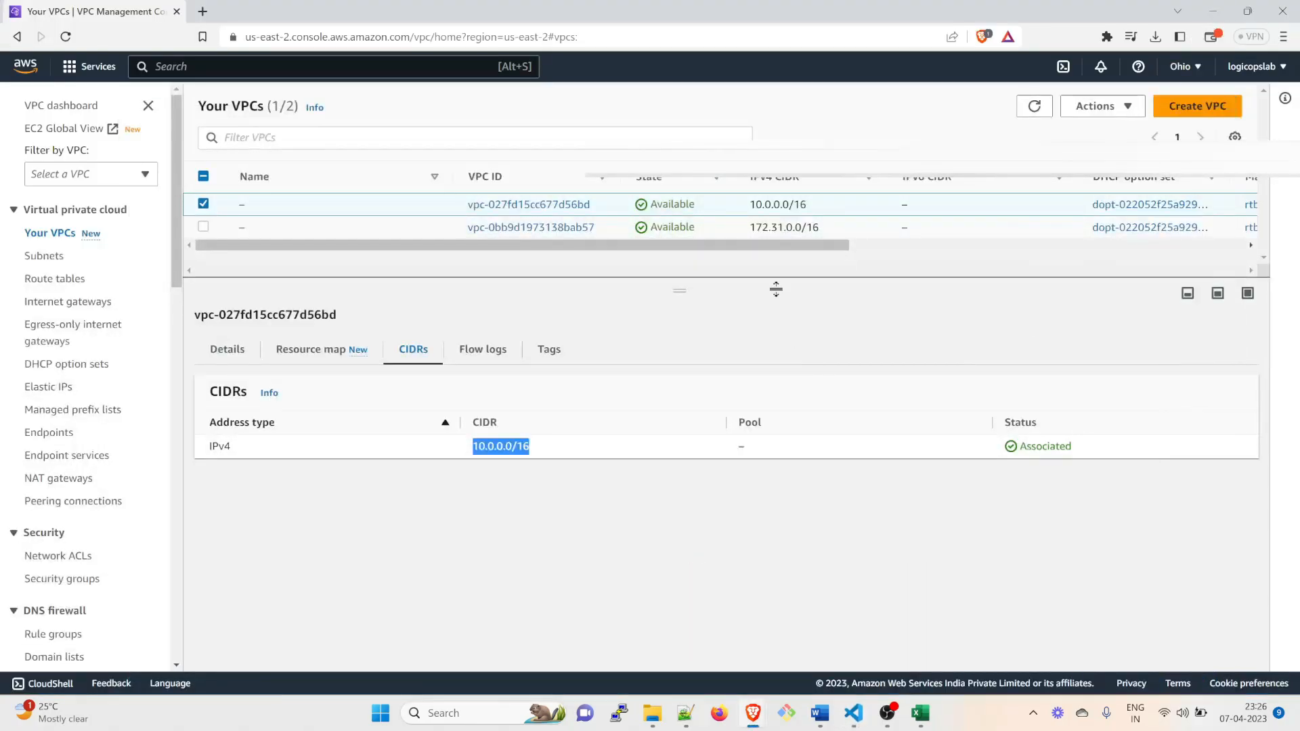
{"action": "scroll", "scroll_direction": "right", "scroll_amount": 3}
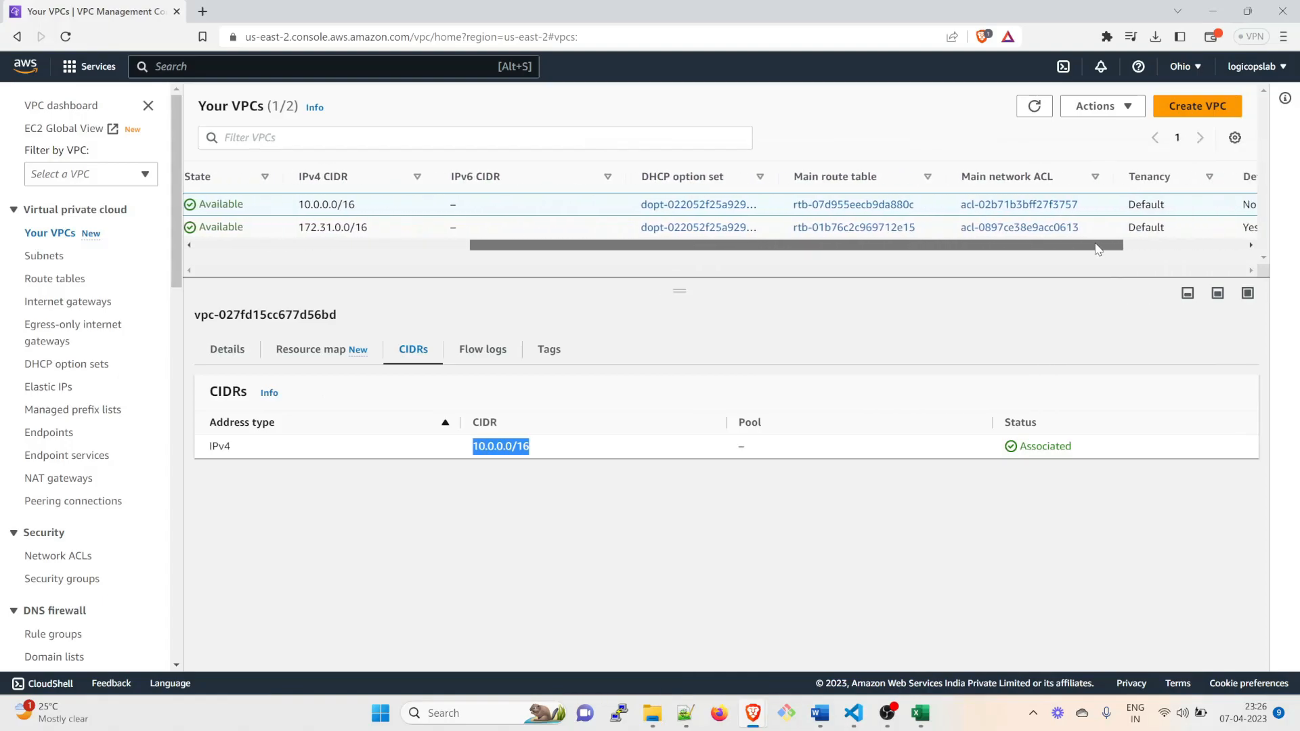
{"action": "scroll", "scroll_direction": "right", "scroll_amount": 3}
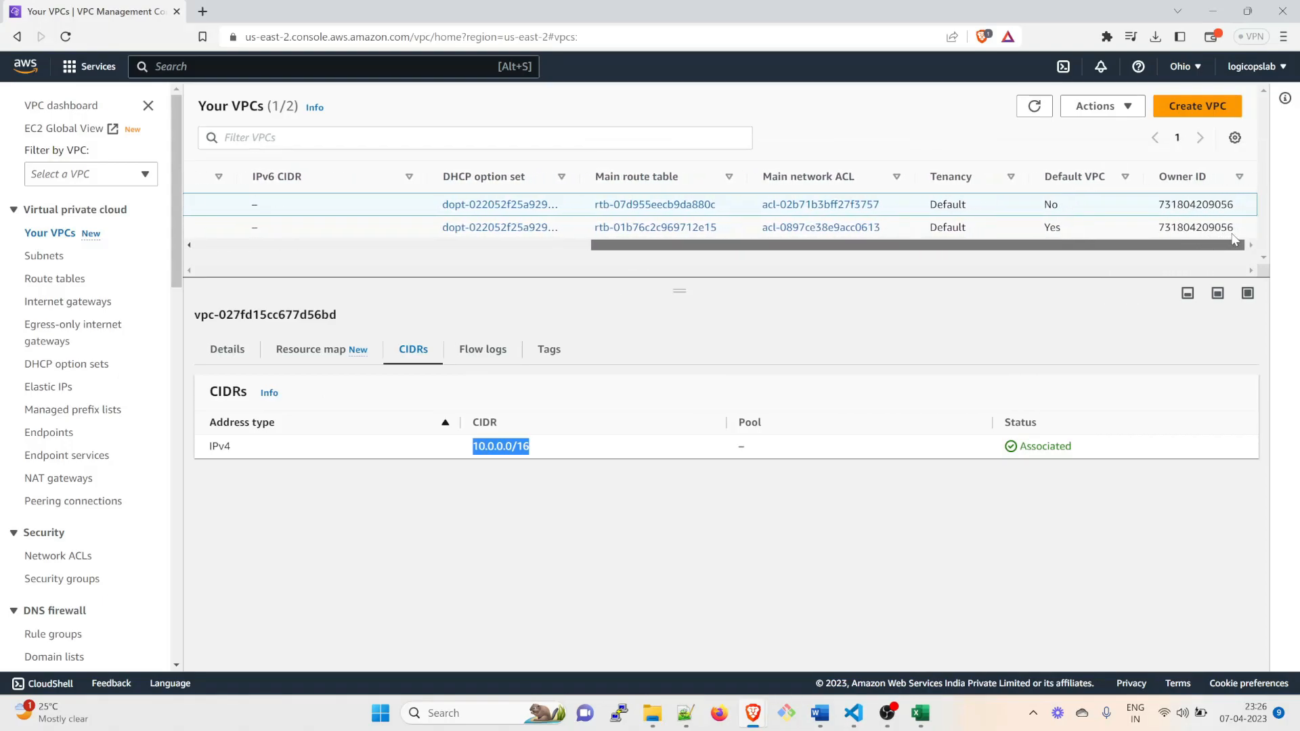
{"action": "scroll", "scroll_direction": "left", "scroll_amount": 3}
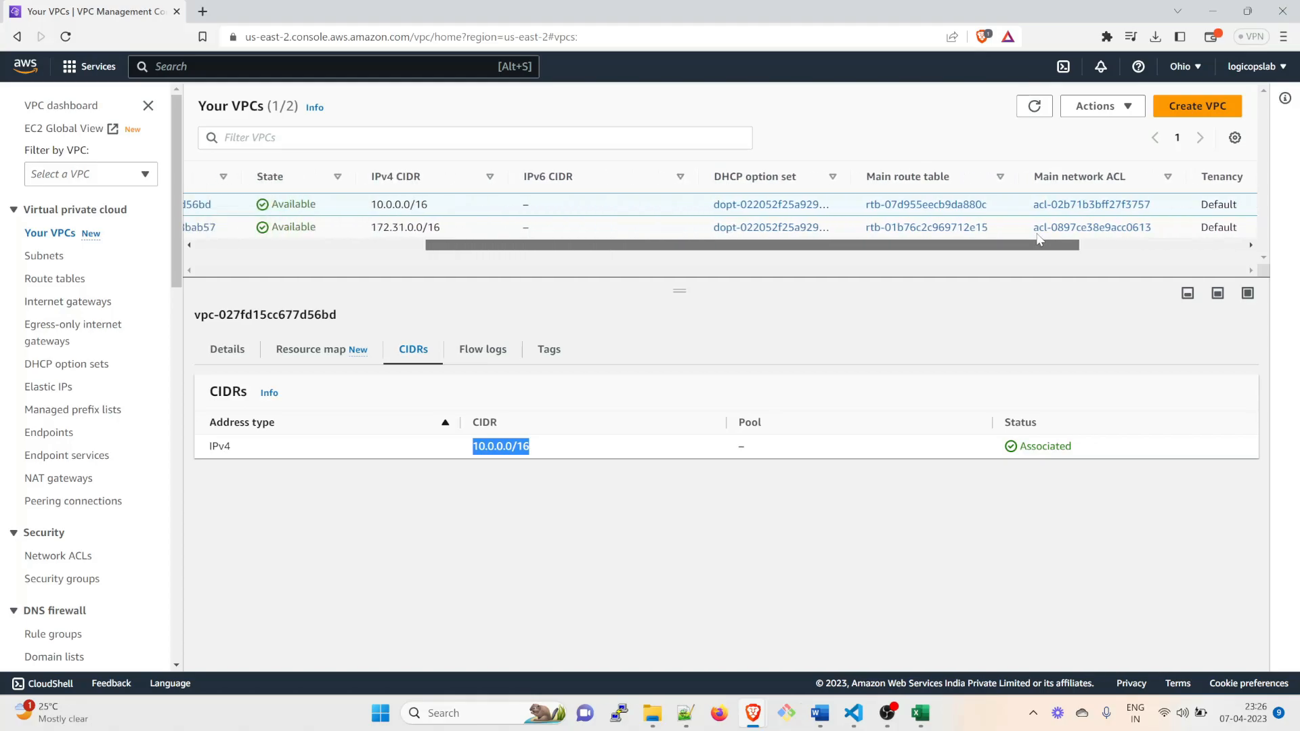
{"action": "scroll", "scroll_direction": "left", "scroll_amount": 3}
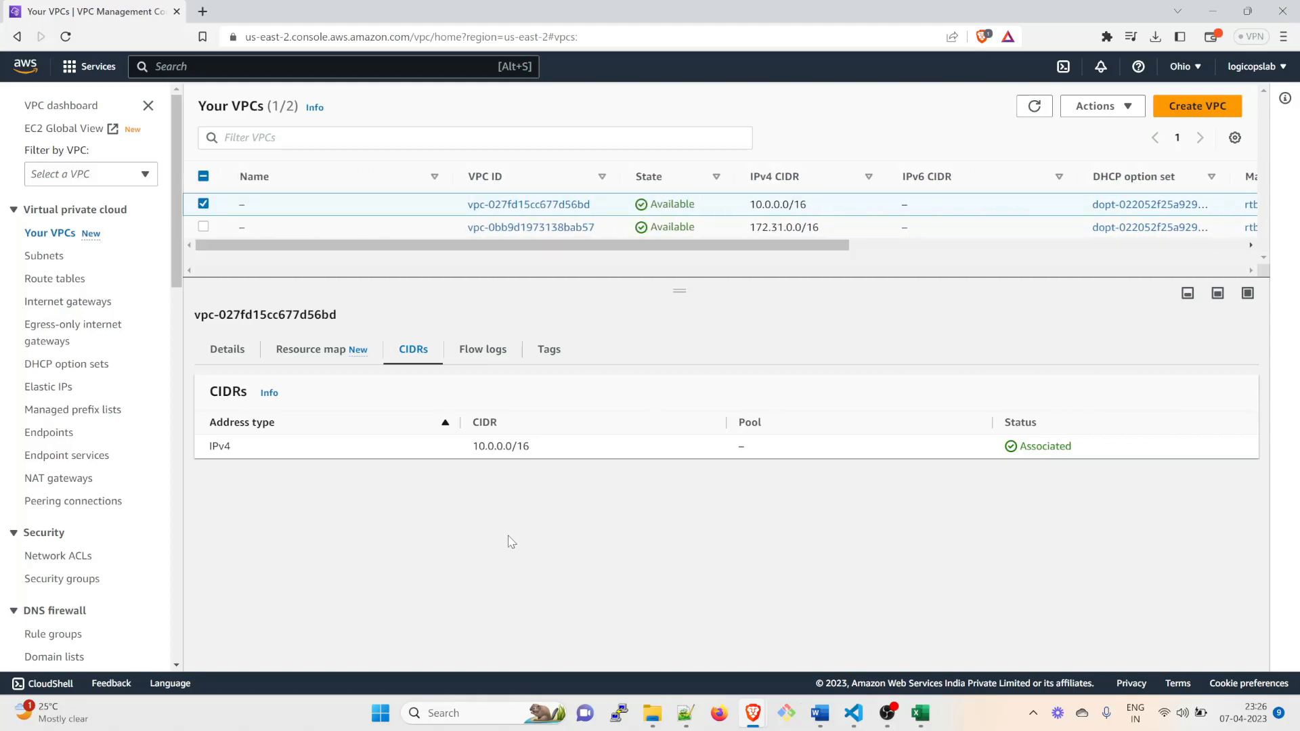
{"action": "mouse_move", "coordinate": [940, 463]}
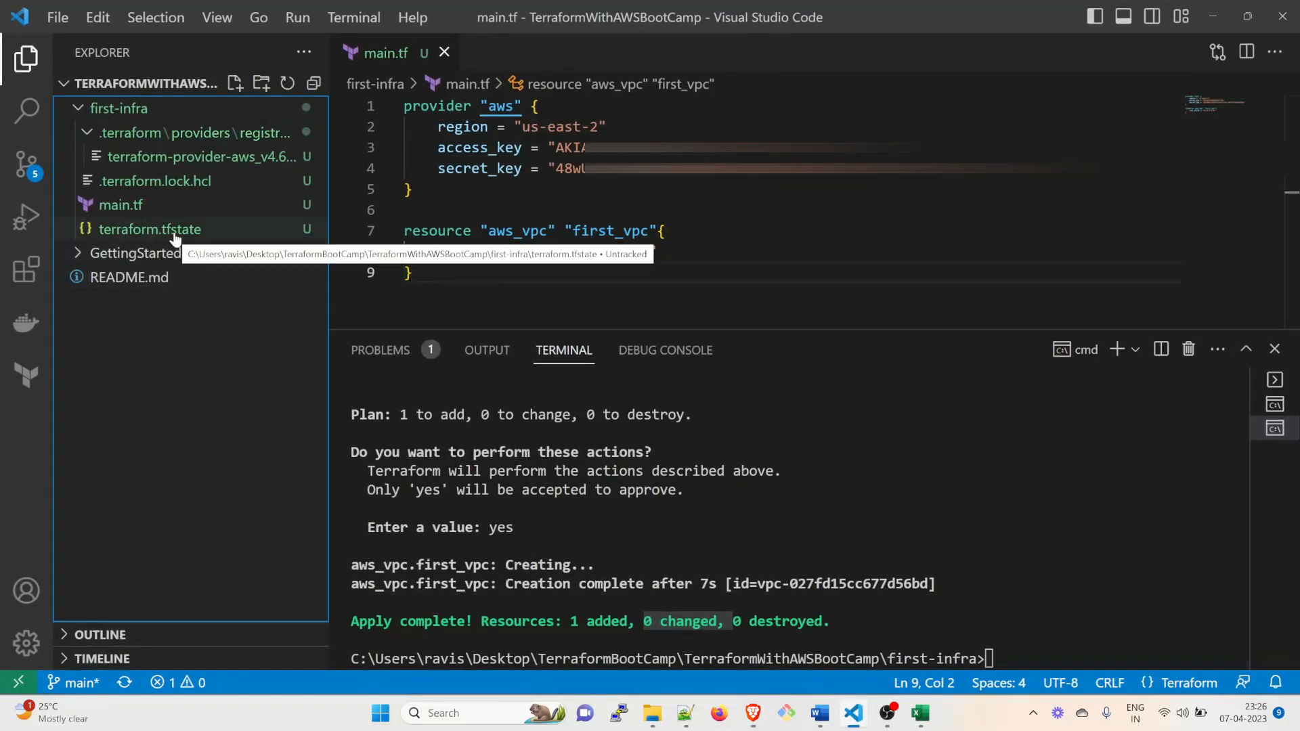
{"action": "mouse_move", "coordinate": [255, 344]}
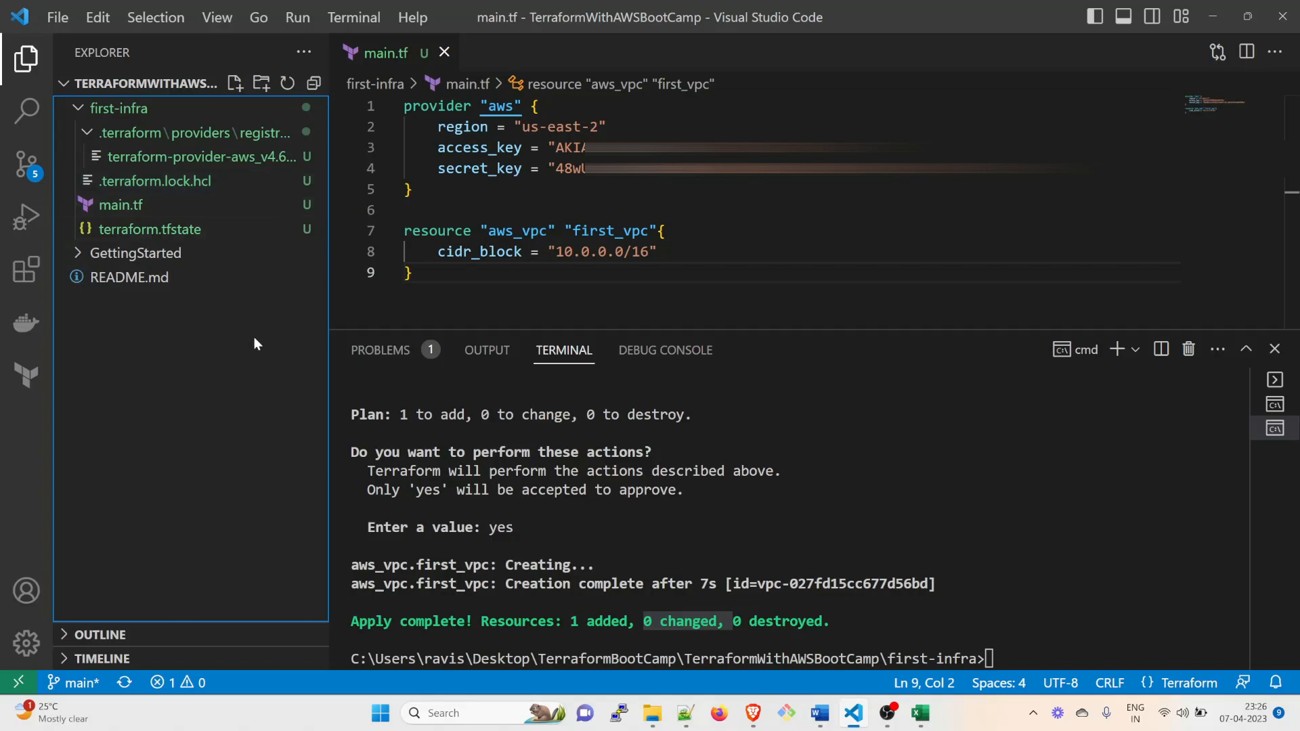
{"action": "mouse_move", "coordinate": [747, 423]}
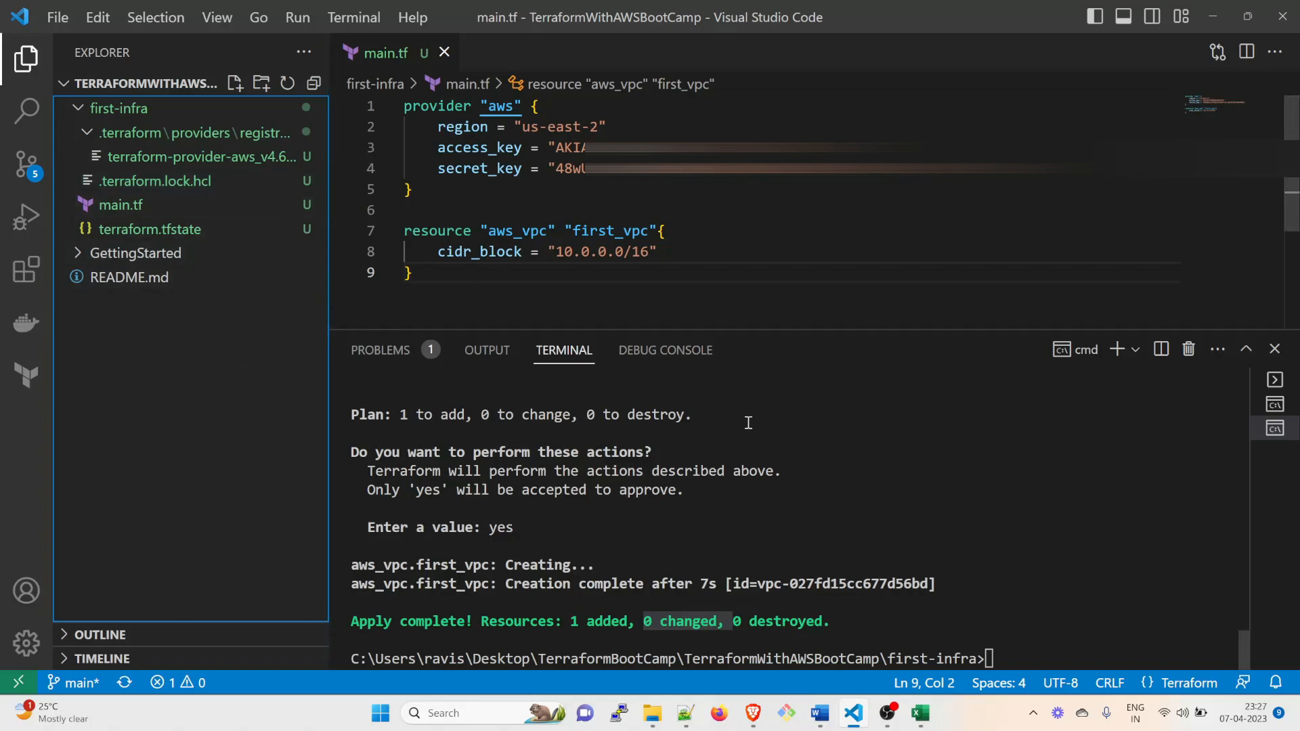
{"action": "mouse_move", "coordinate": [1056, 556]}
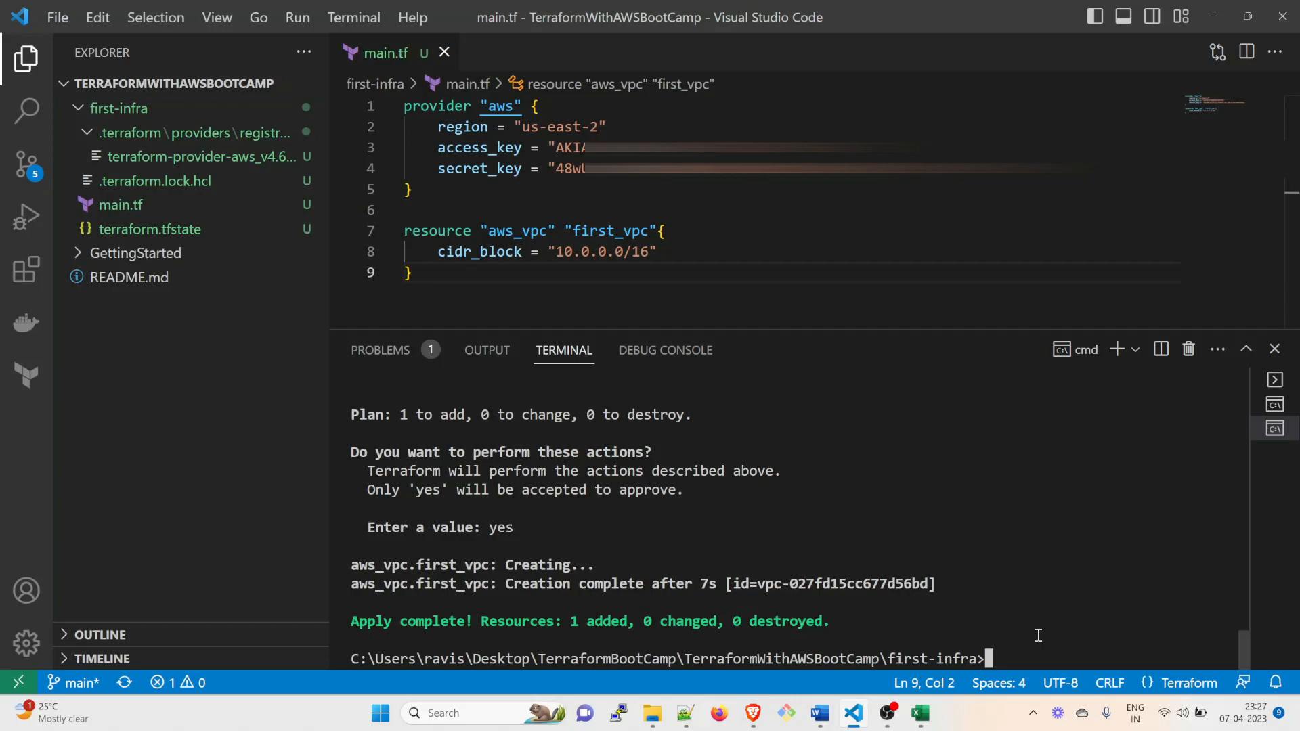
{"action": "type", "text": "terraform dest"}
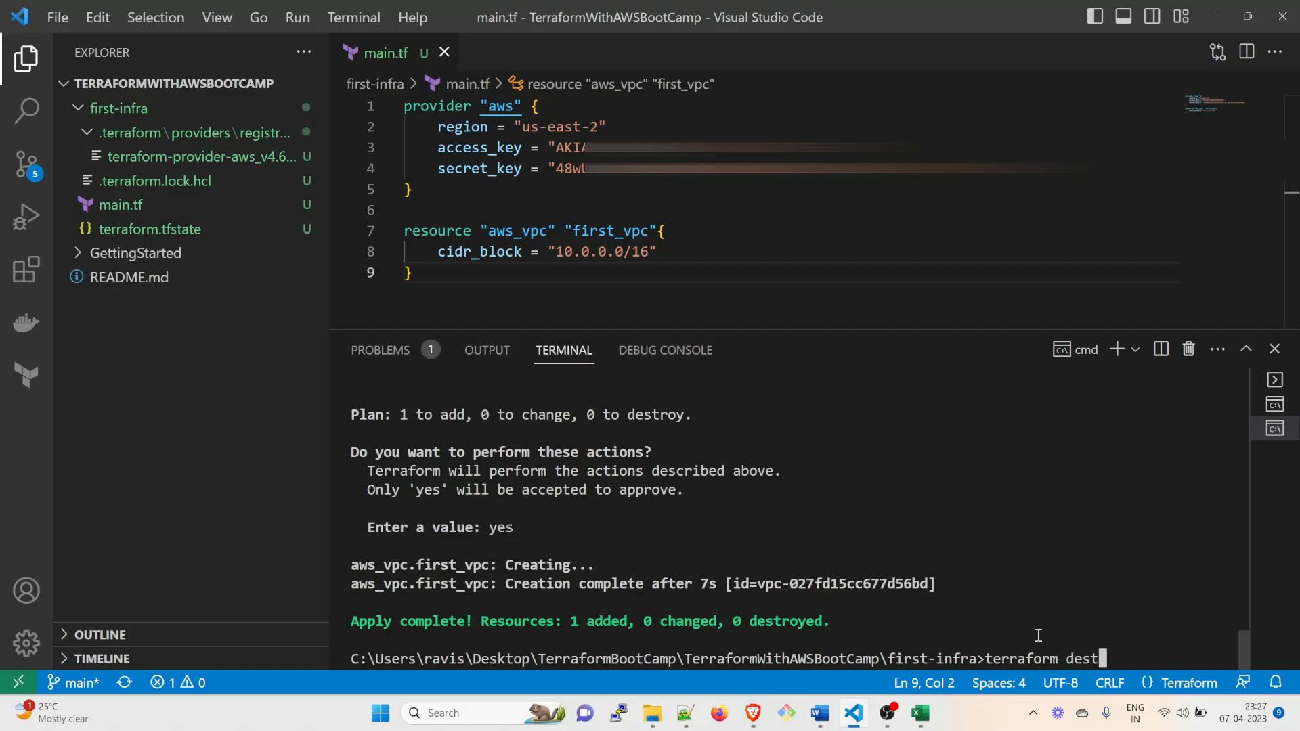
Run terraform destroy, confirm with yes to remove first_vpc, then return to the console
{"action": "type", "text": "roy"}
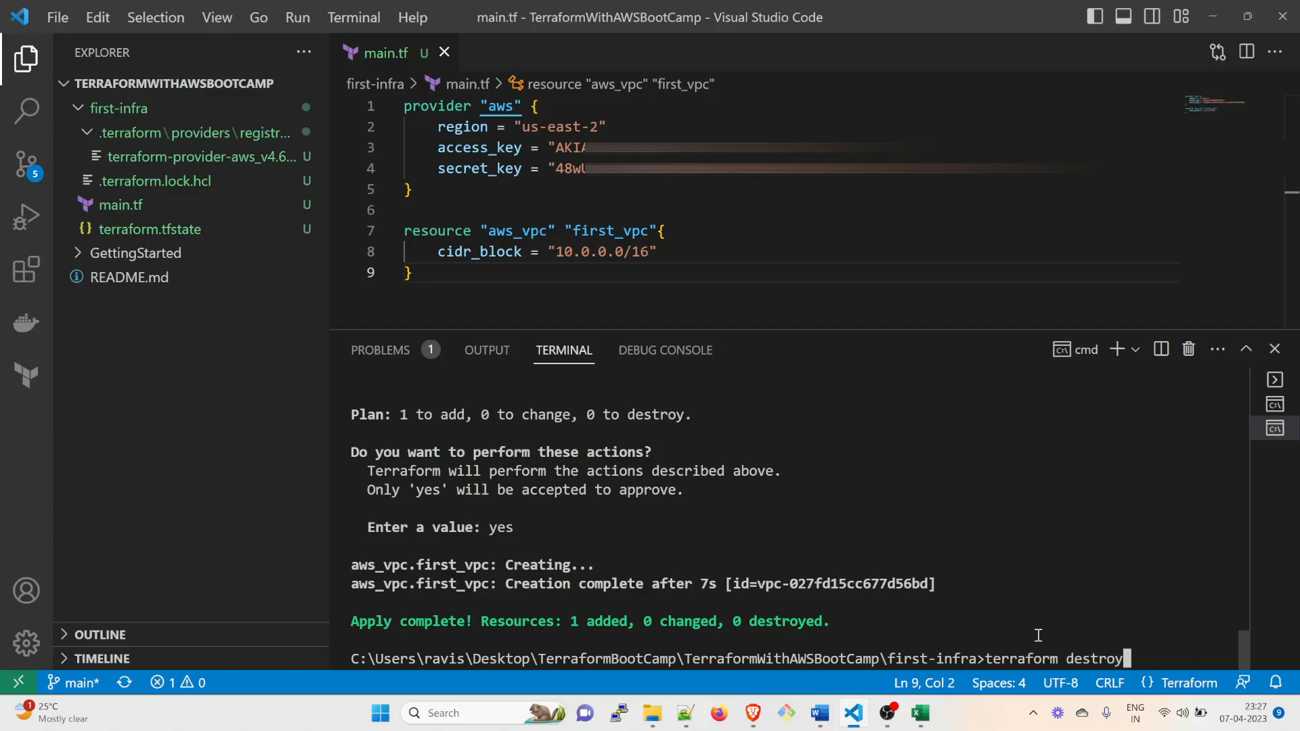
{"action": "key", "text": "Return"}
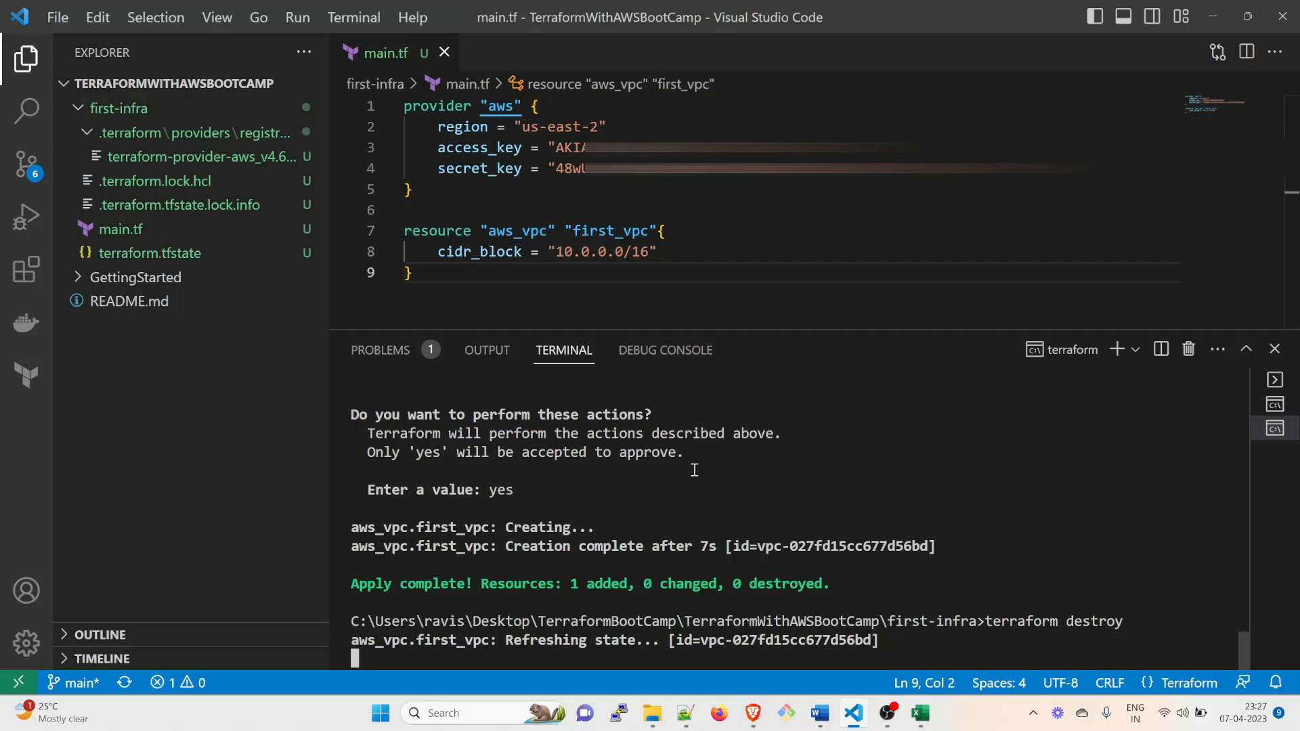
{"action": "mouse_move", "coordinate": [497, 581]}
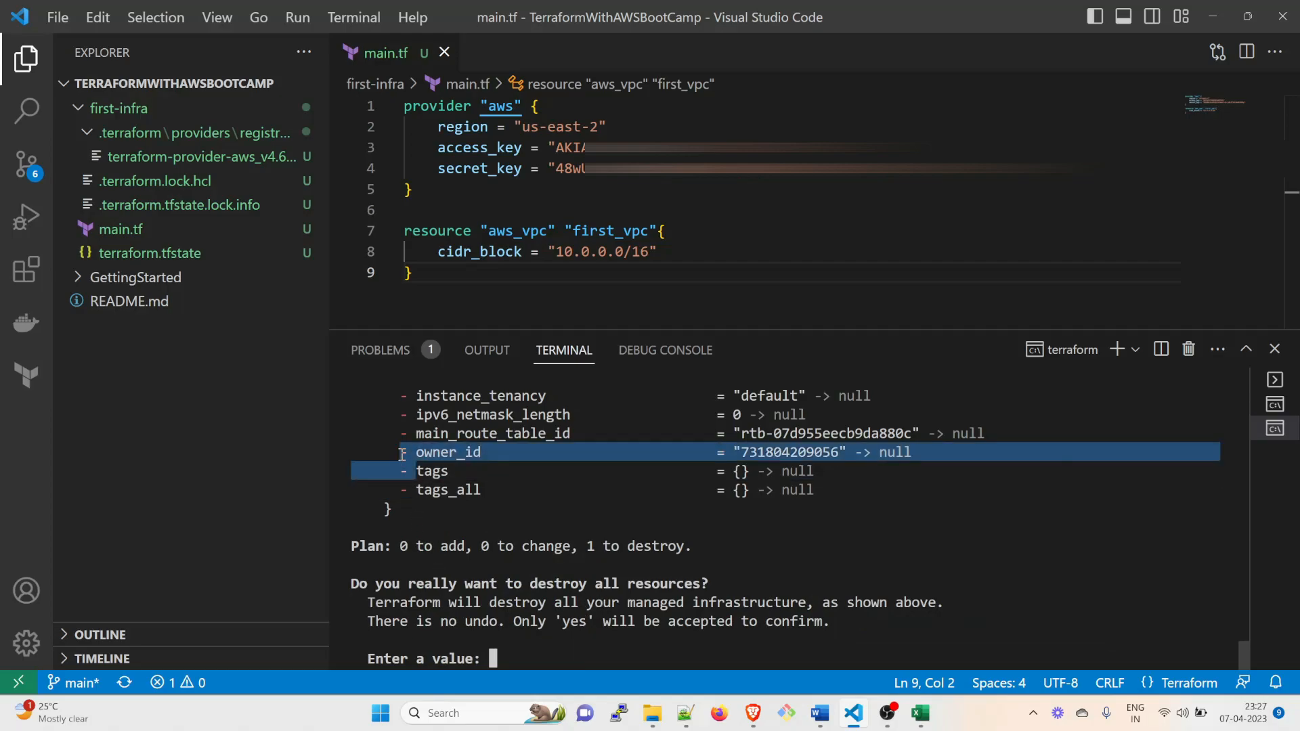
{"action": "scroll", "scroll_direction": "up", "scroll_amount": 3}
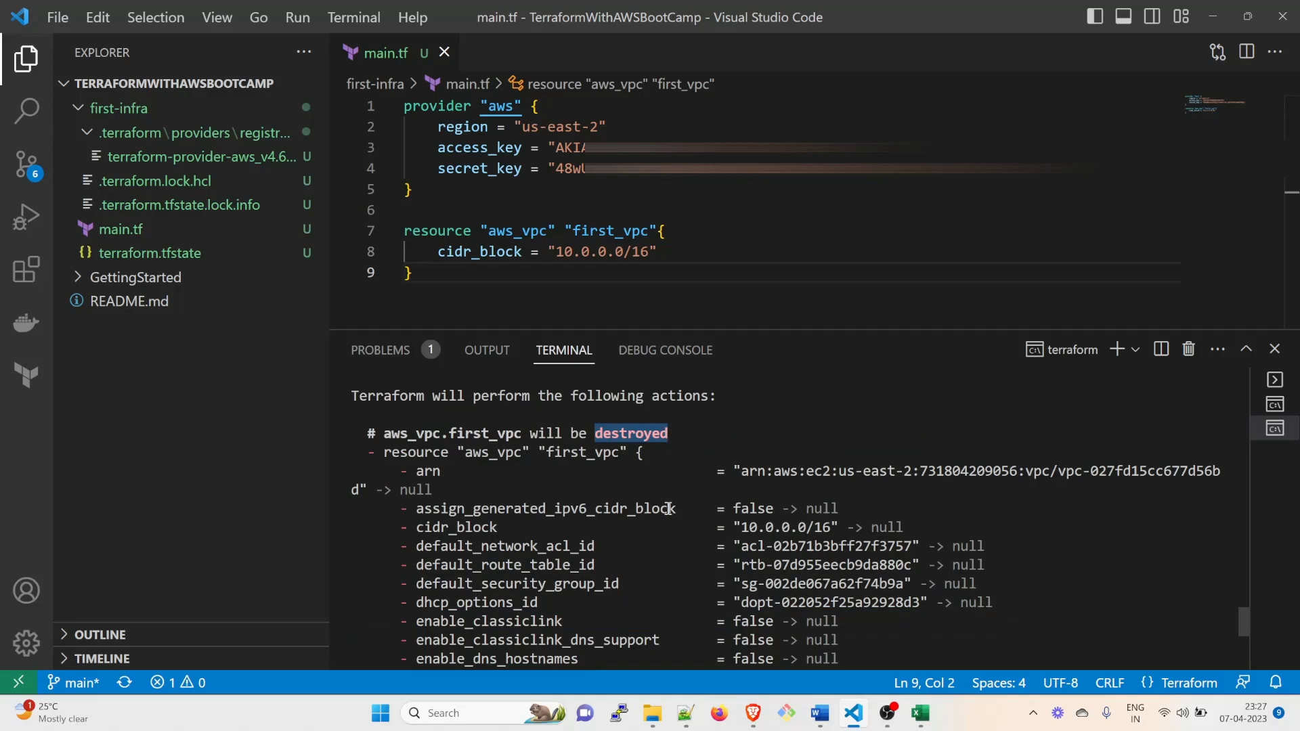
{"action": "scroll", "scroll_direction": "down", "scroll_amount": 3}
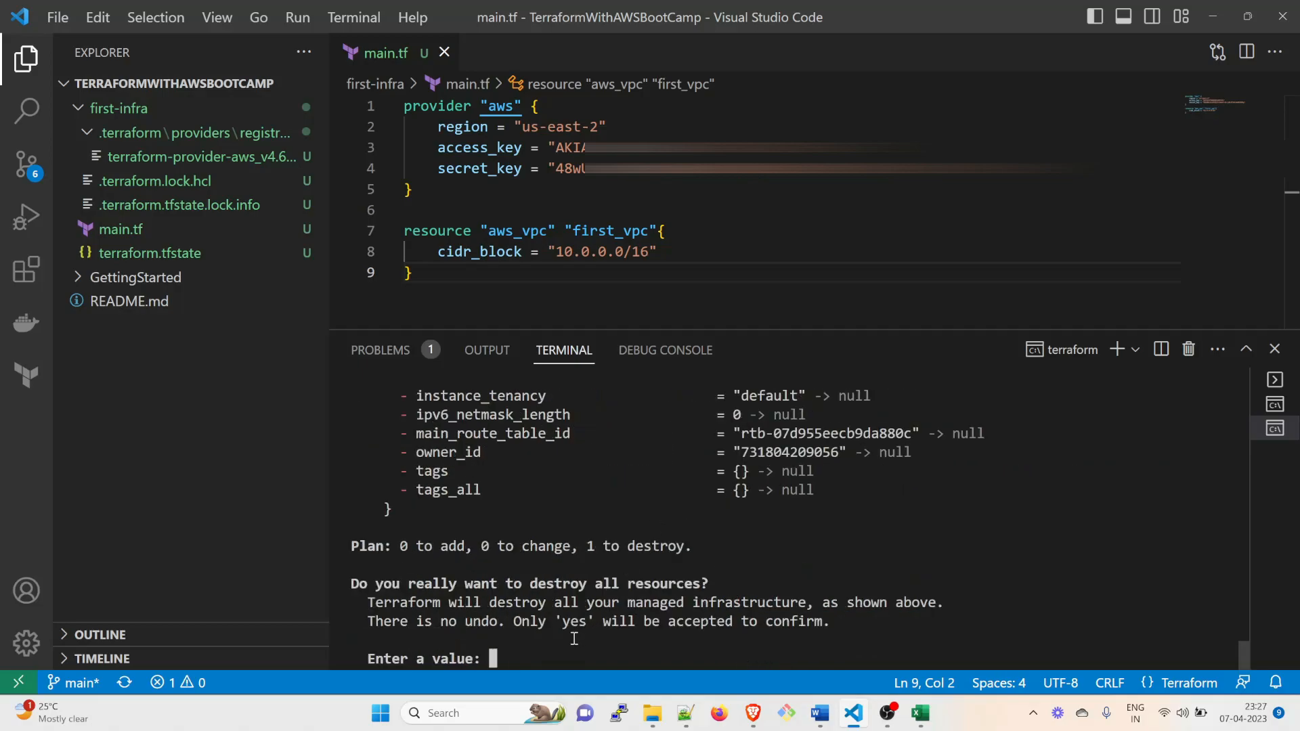
{"action": "type", "text": "yes"}
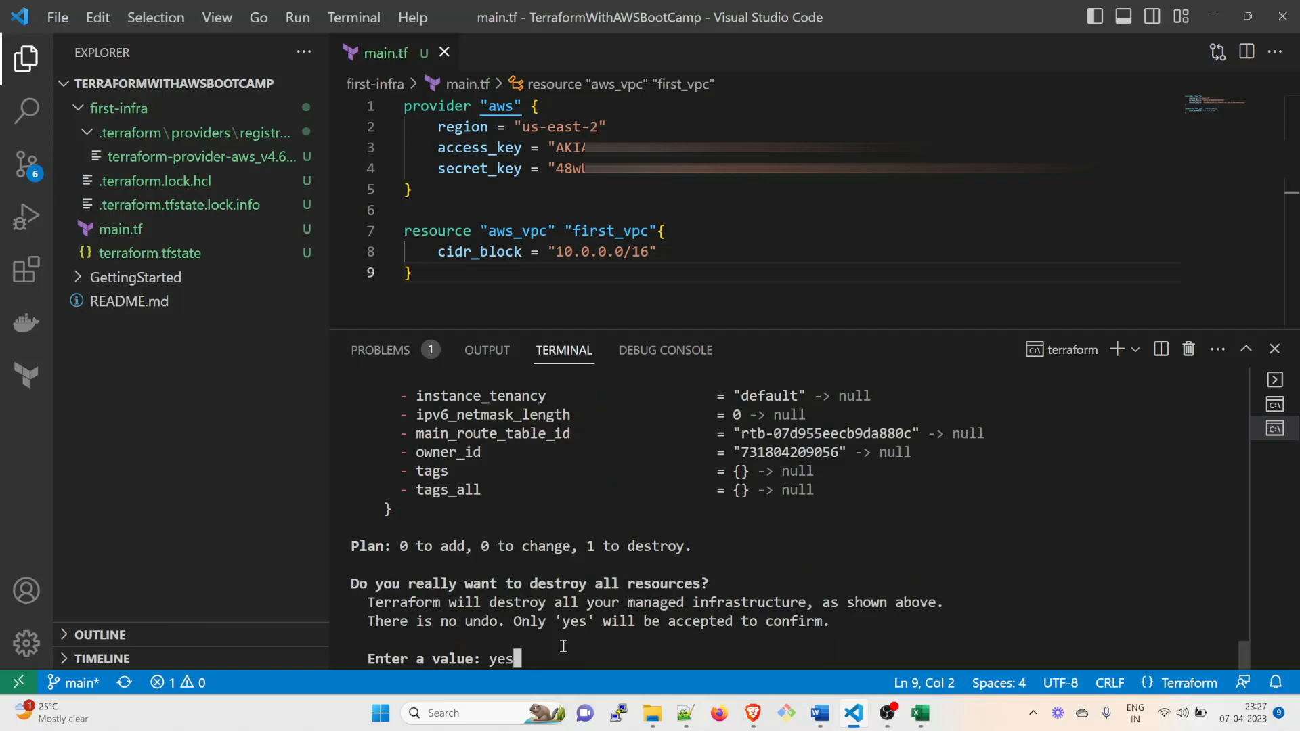
{"action": "key", "text": "Return"}
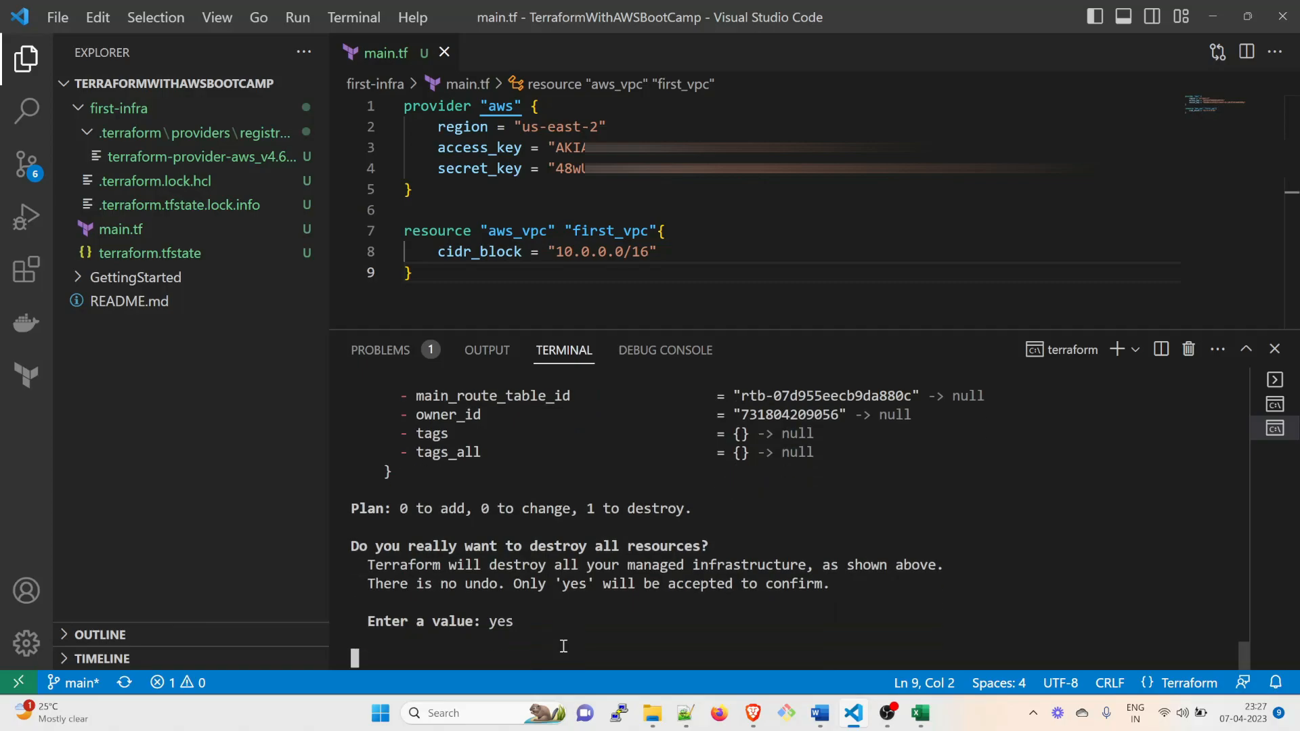
{"action": "key", "text": "Return"}
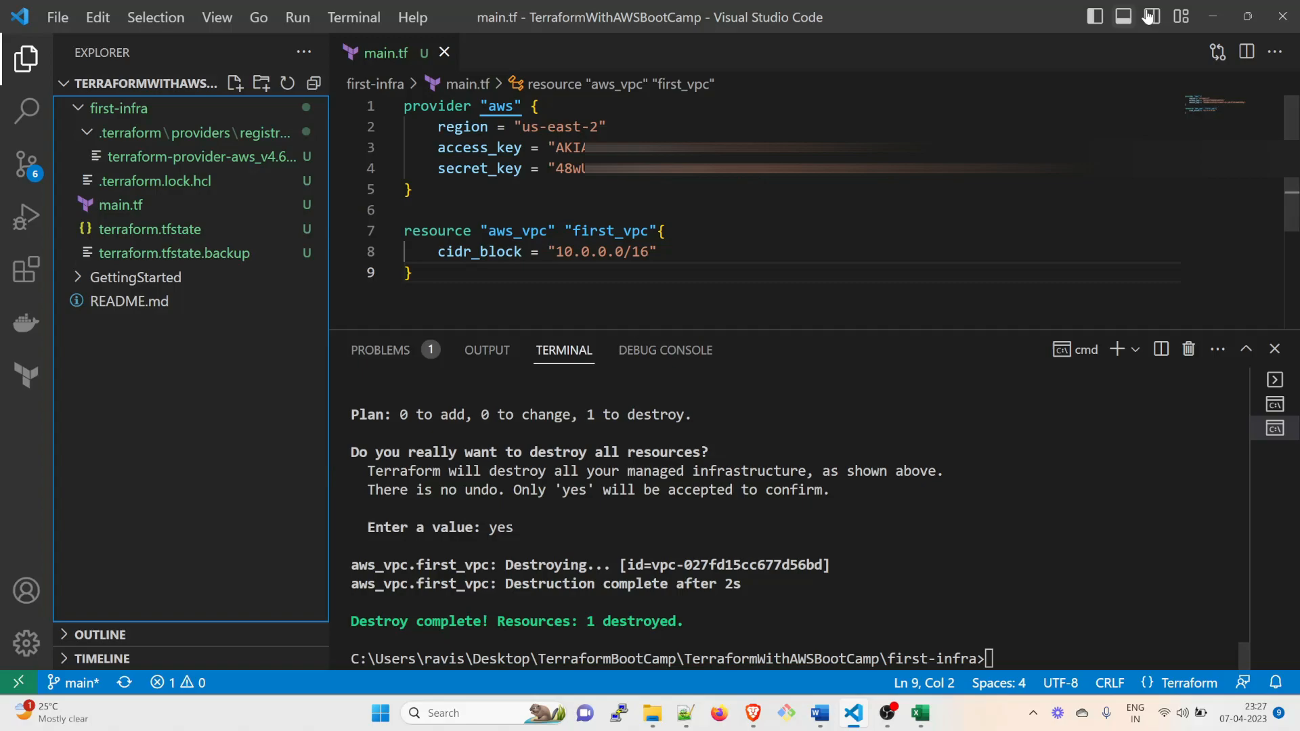
{"action": "left_click", "coordinate": [753, 713]}
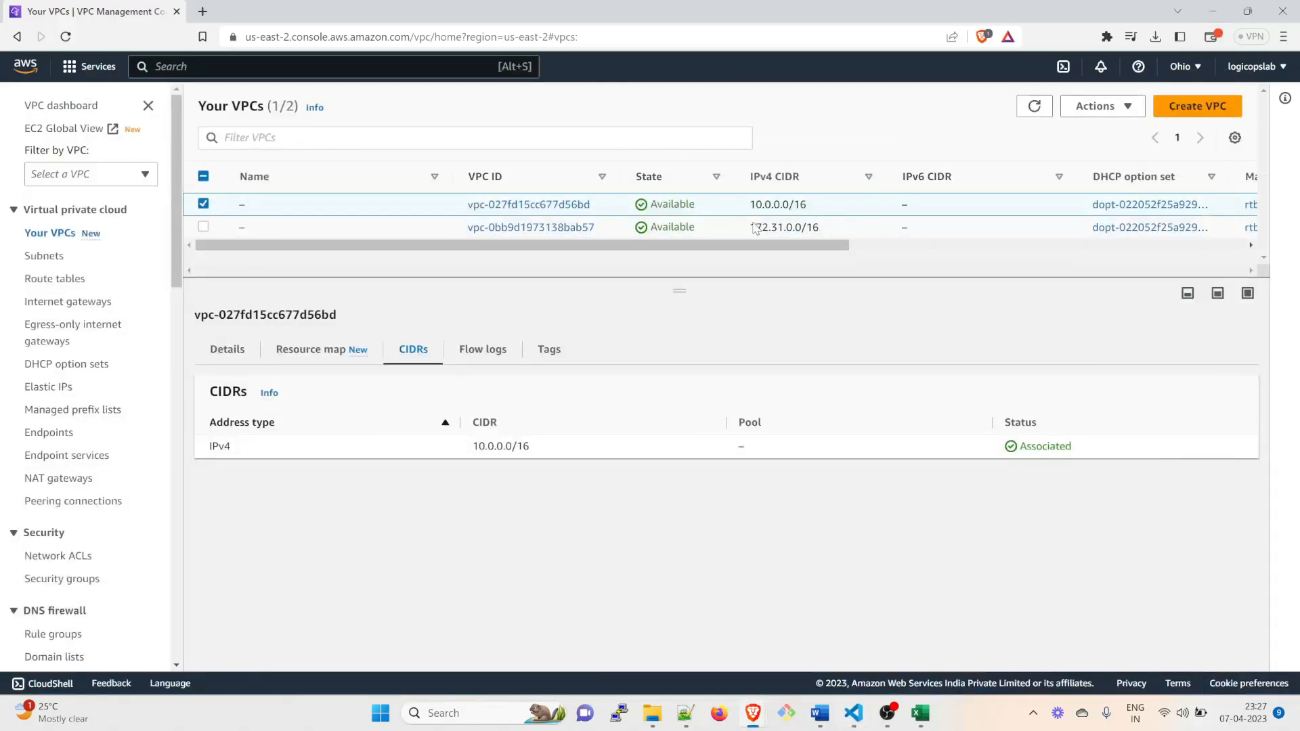
Refresh Your VPCs, select the remaining 172.31.0.0/16 default VPC, then return to VS Code
{"action": "left_click", "coordinate": [1034, 106]}
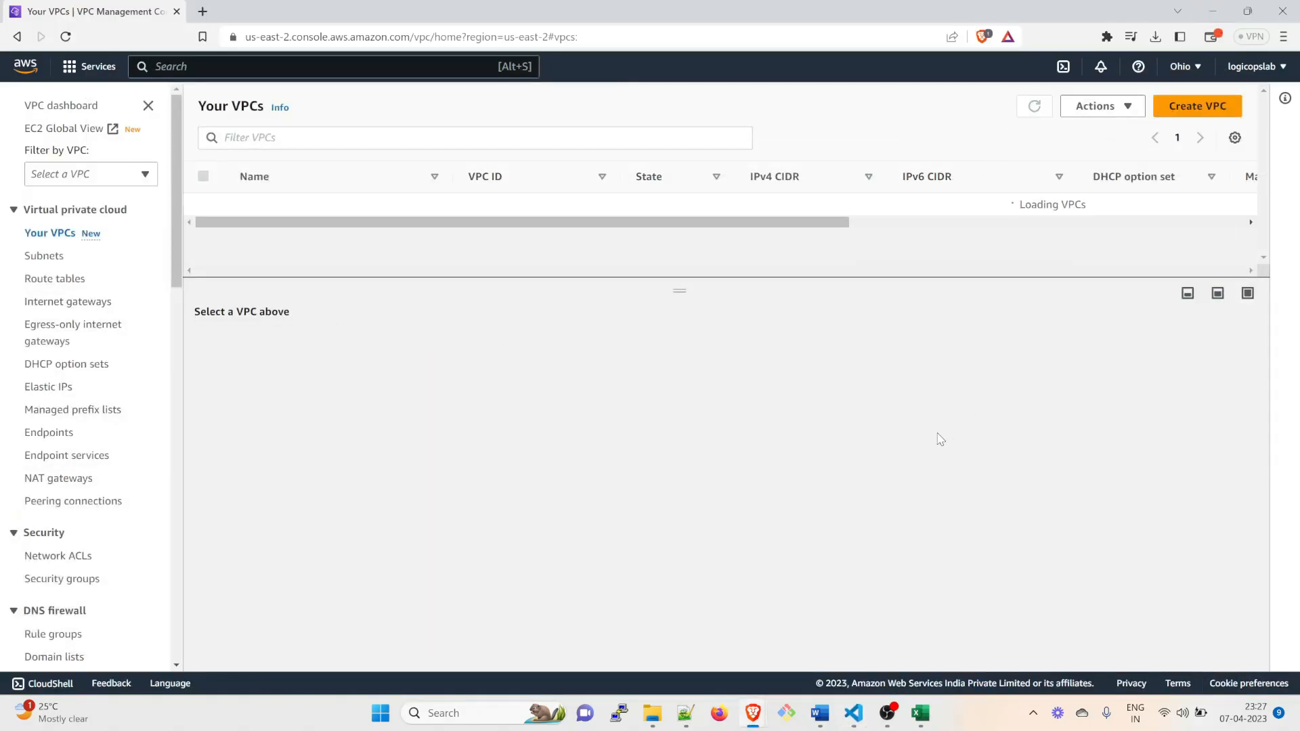
{"action": "left_click", "coordinate": [204, 204]}
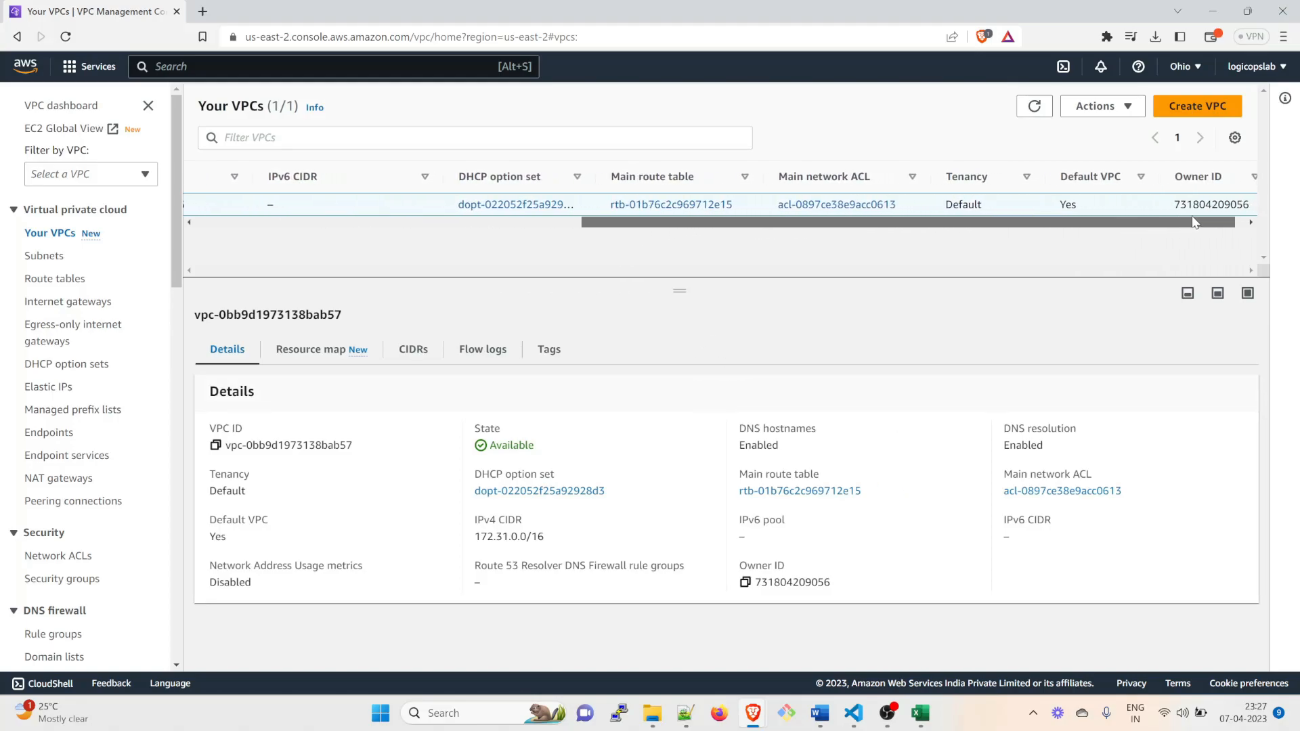
{"action": "scroll", "scroll_direction": "left", "scroll_amount": 3}
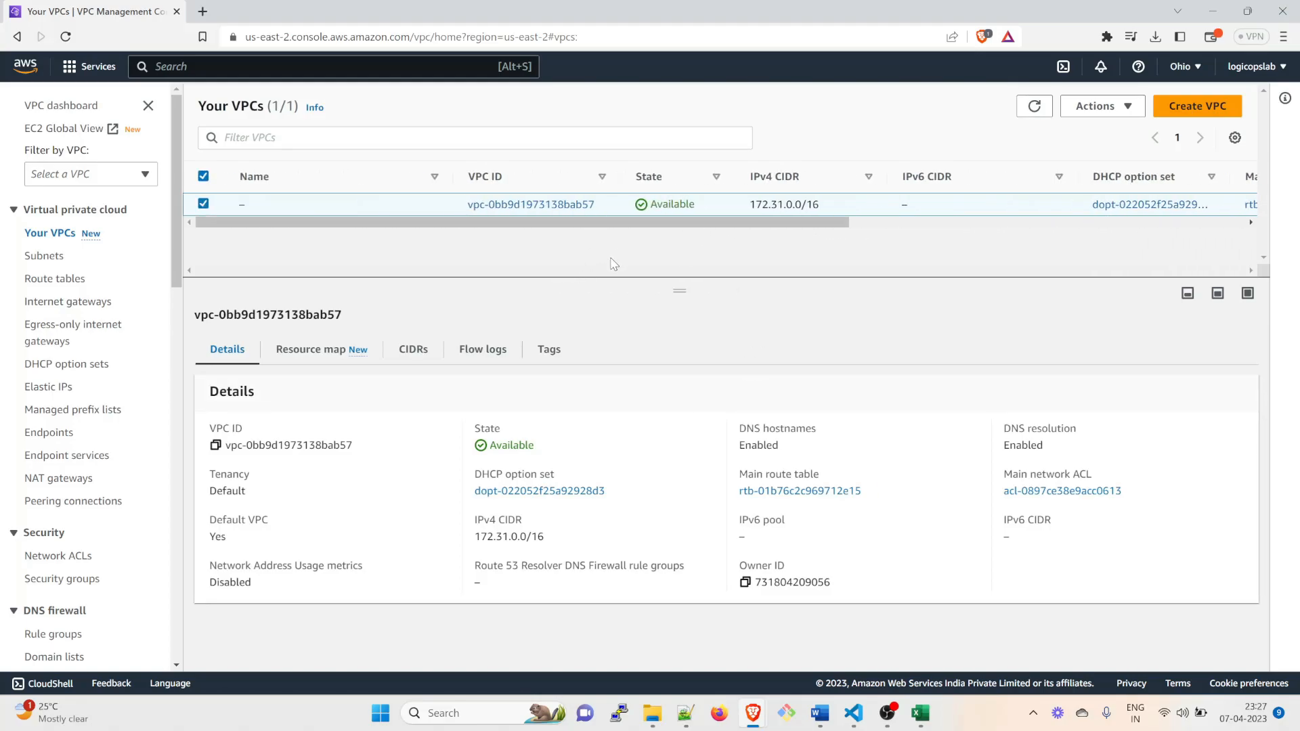
{"action": "left_click", "coordinate": [854, 713]}
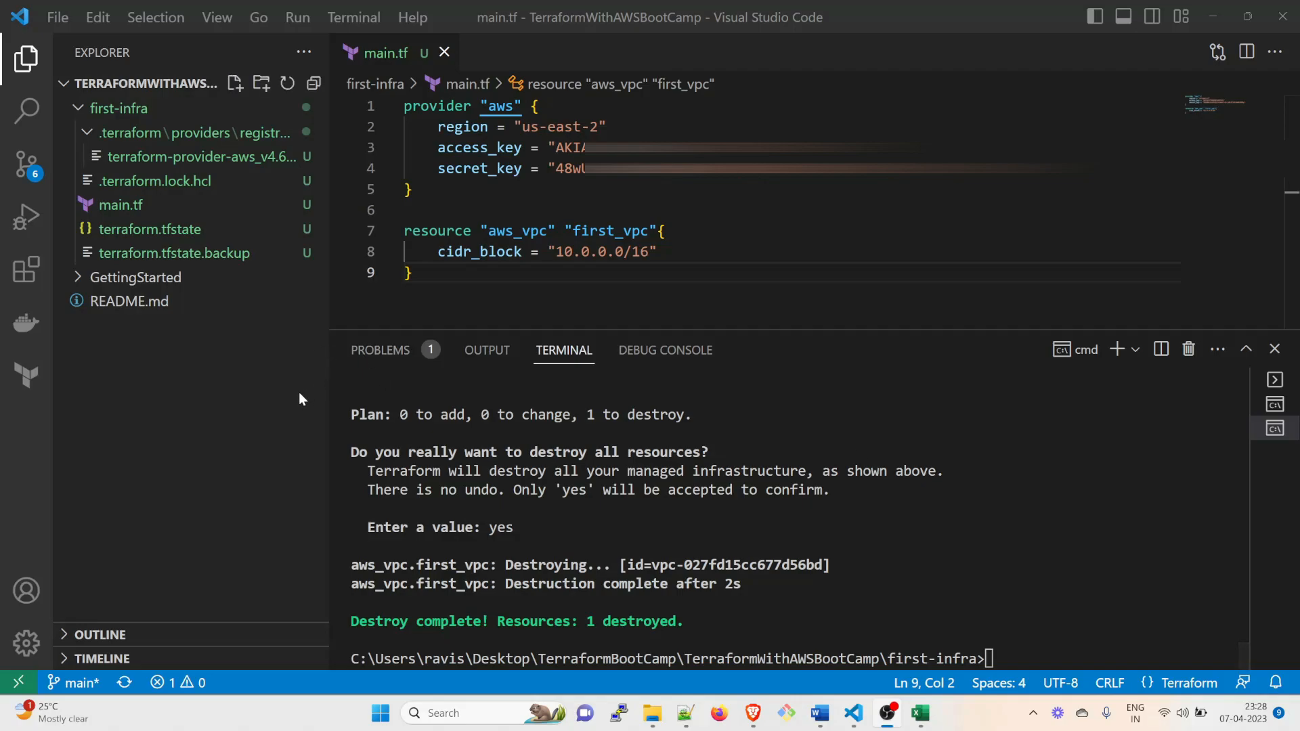
{"action": "mouse_move", "coordinate": [210, 453]}
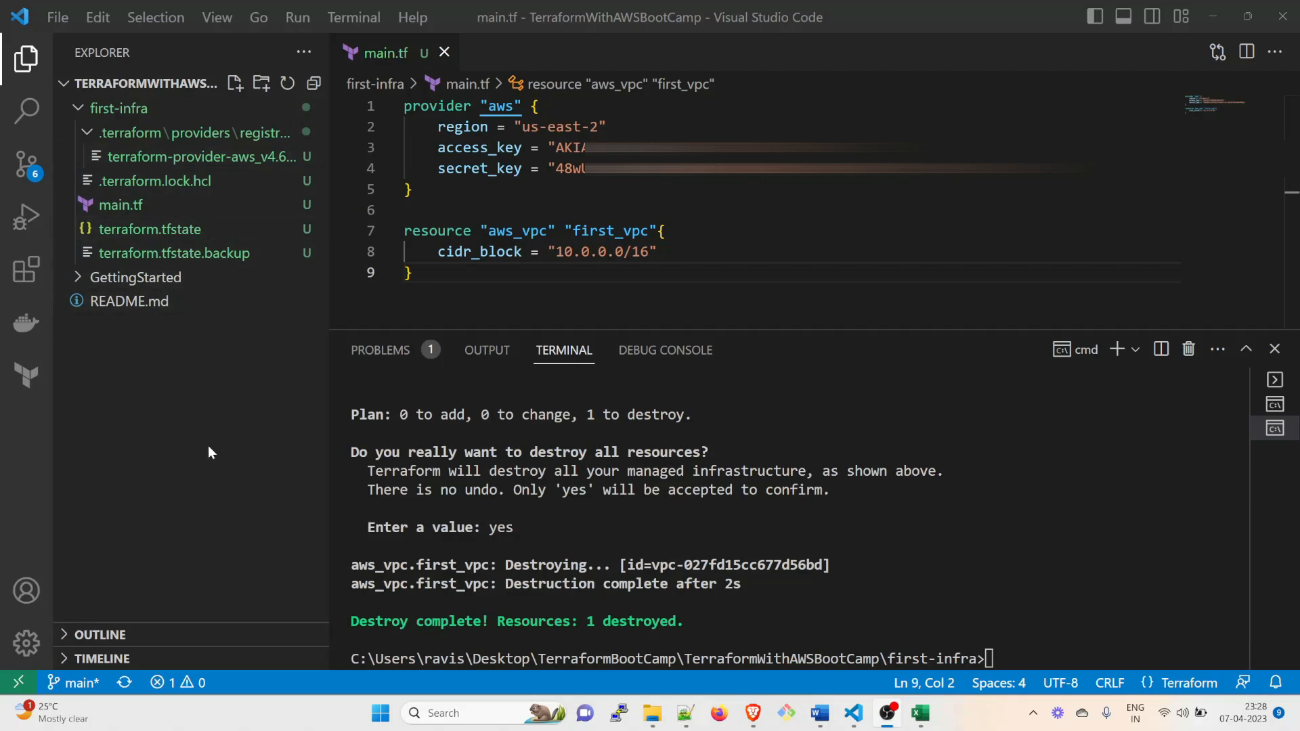